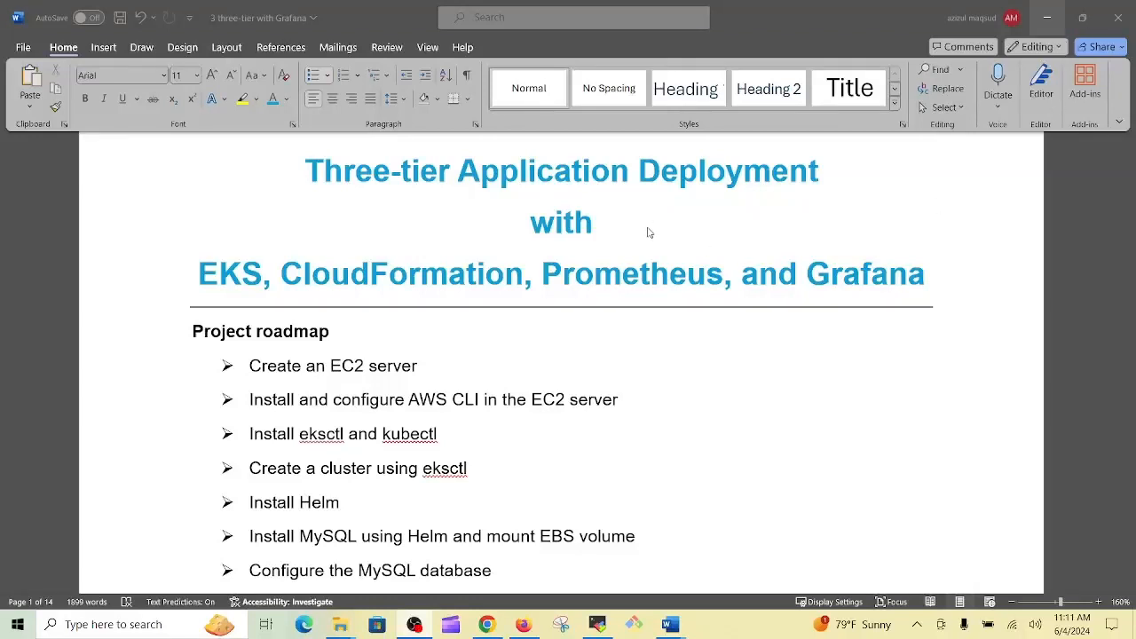
mouse_move(198, 273)
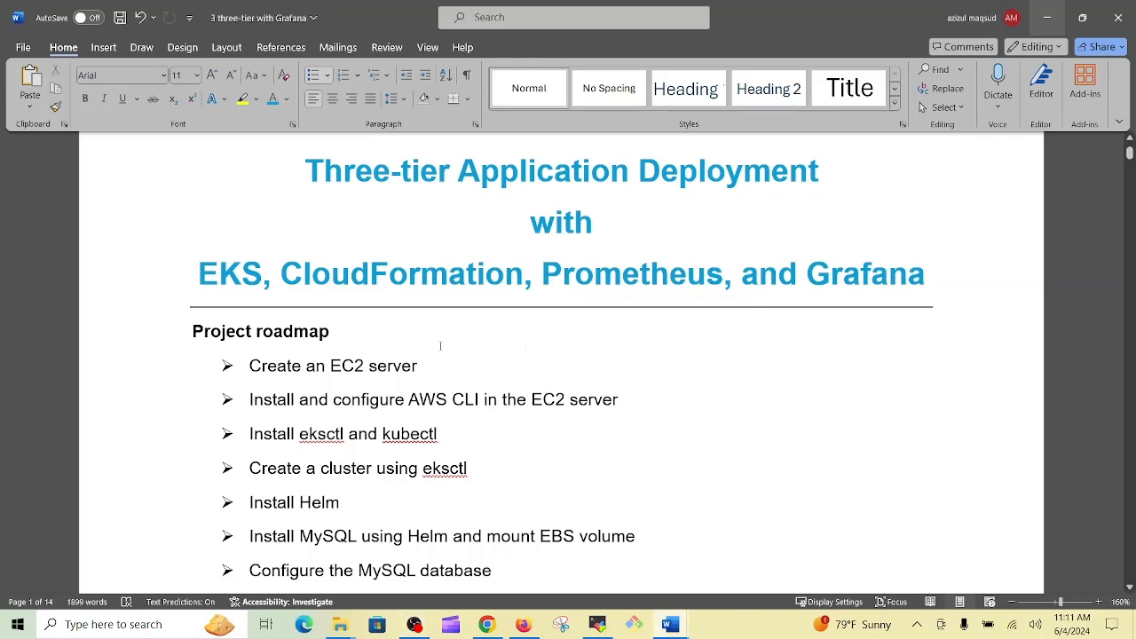
mouse_move(491, 353)
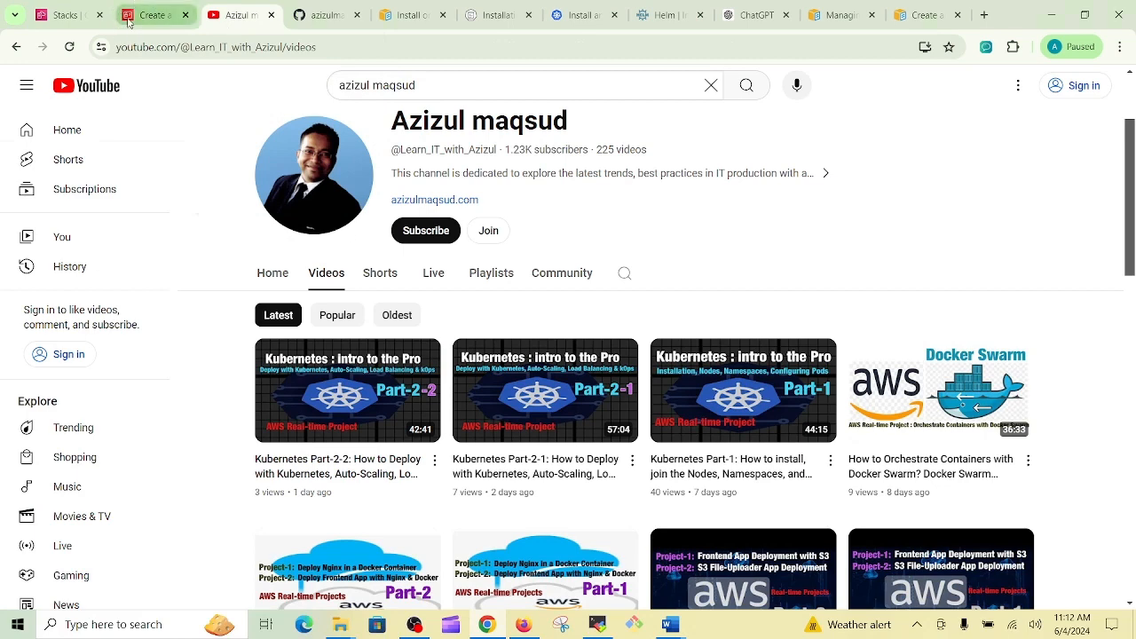
- Switch from the Chrome YouTube tab to the MobaXterm window via the taskbar
click(155, 15)
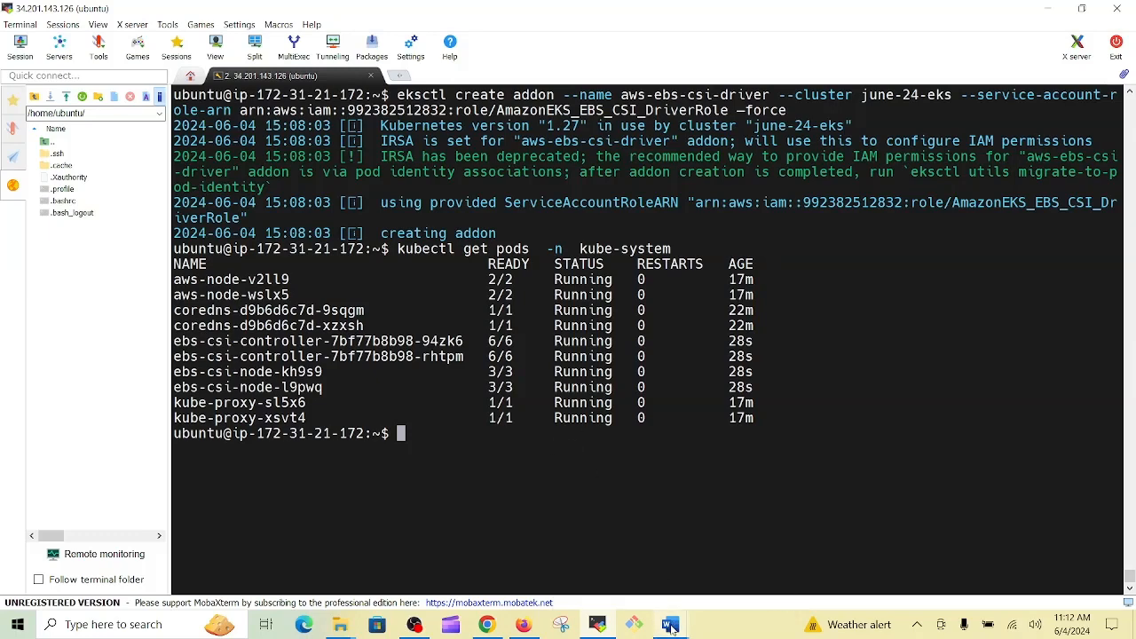
- Review the Word roadmap, highlighting the 'Configure the MySQL database' step, then return to MobaXterm
click(670, 624)
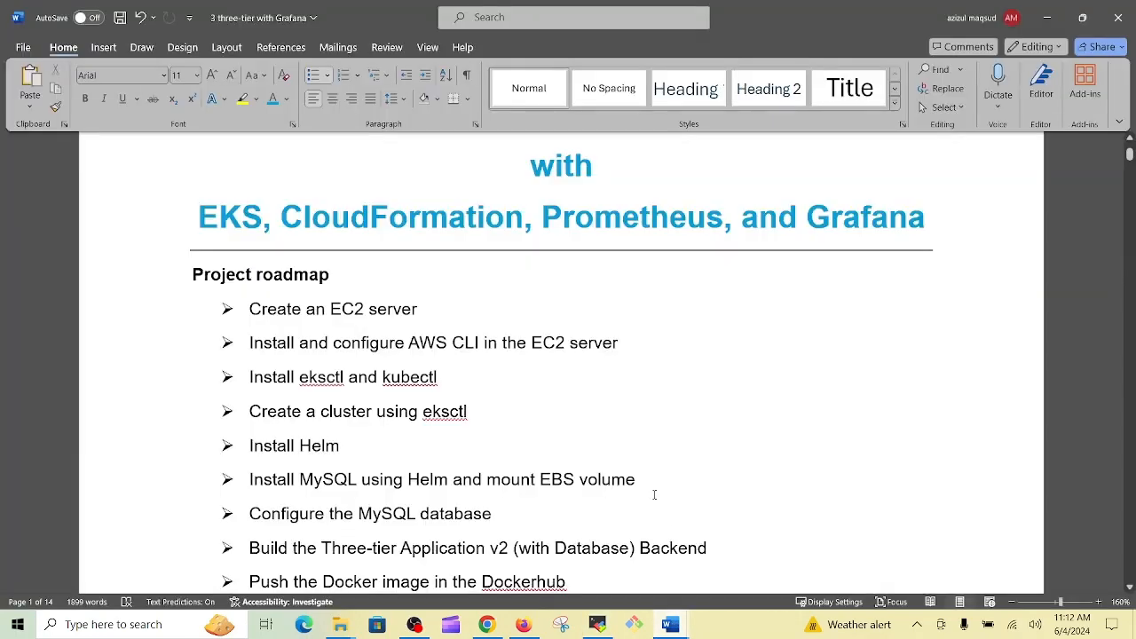
mouse_move(251, 480)
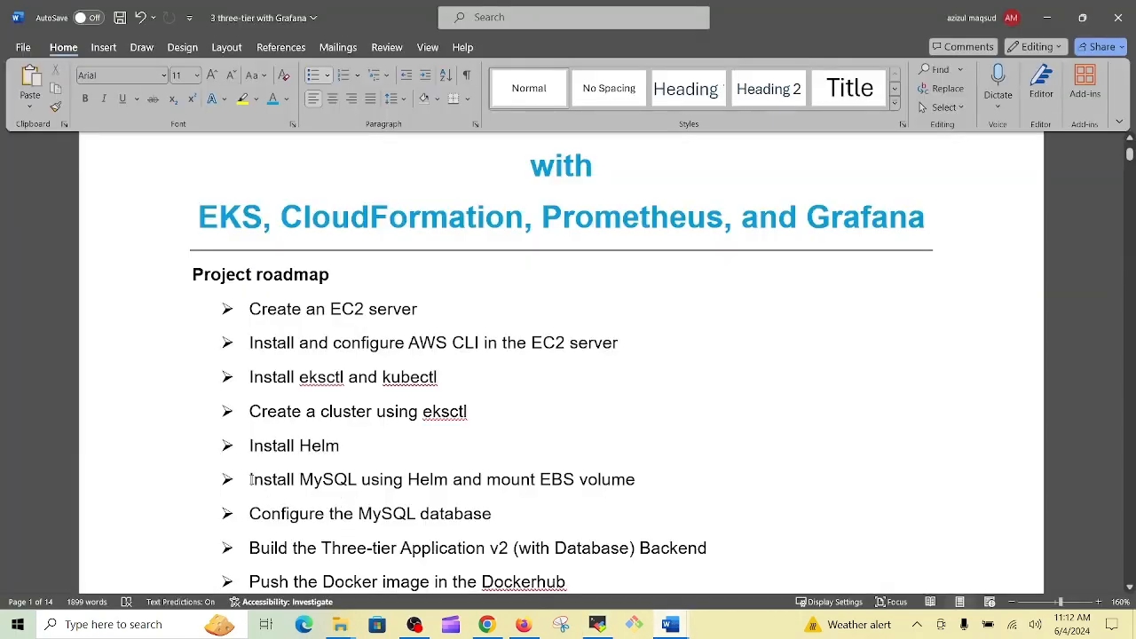
drag(252, 480, 401, 479)
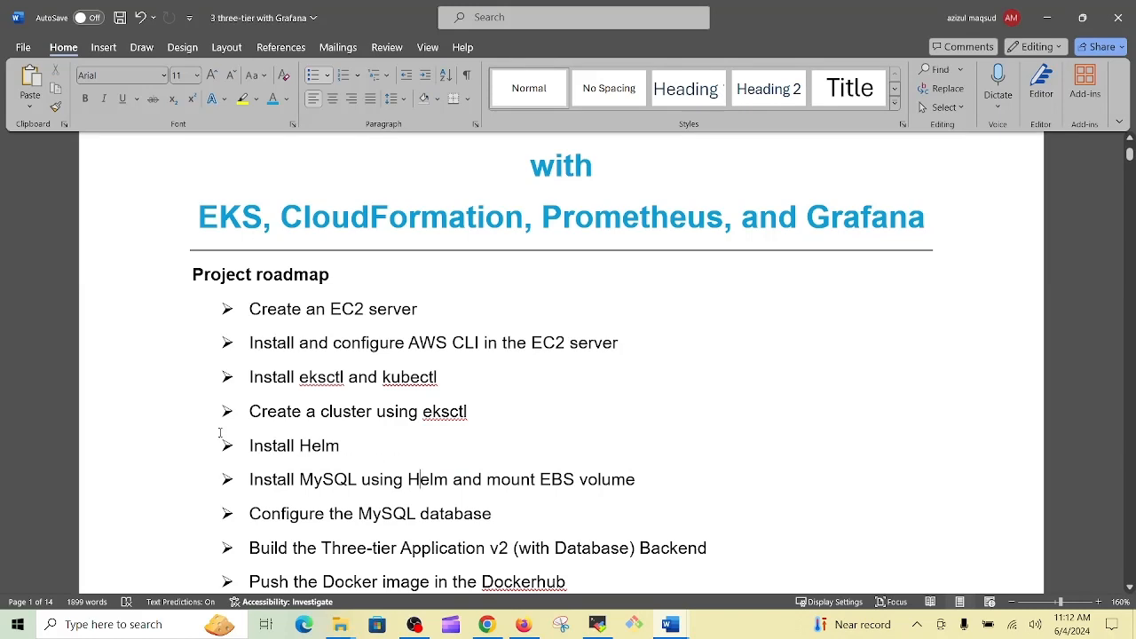
double_click(294, 445)
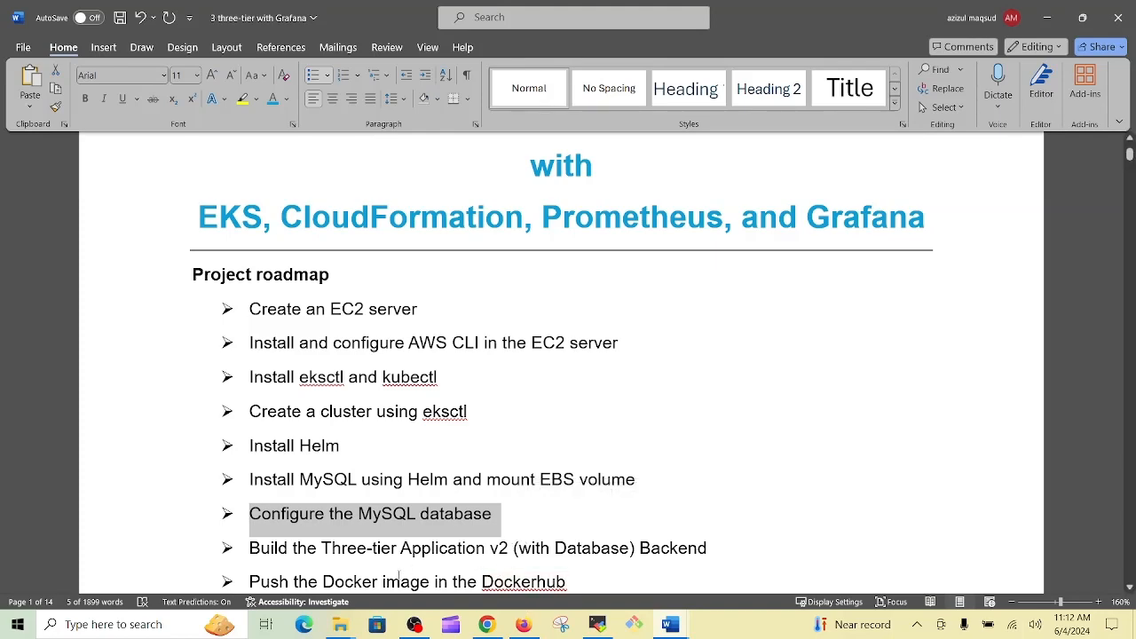
scroll(down, 3)
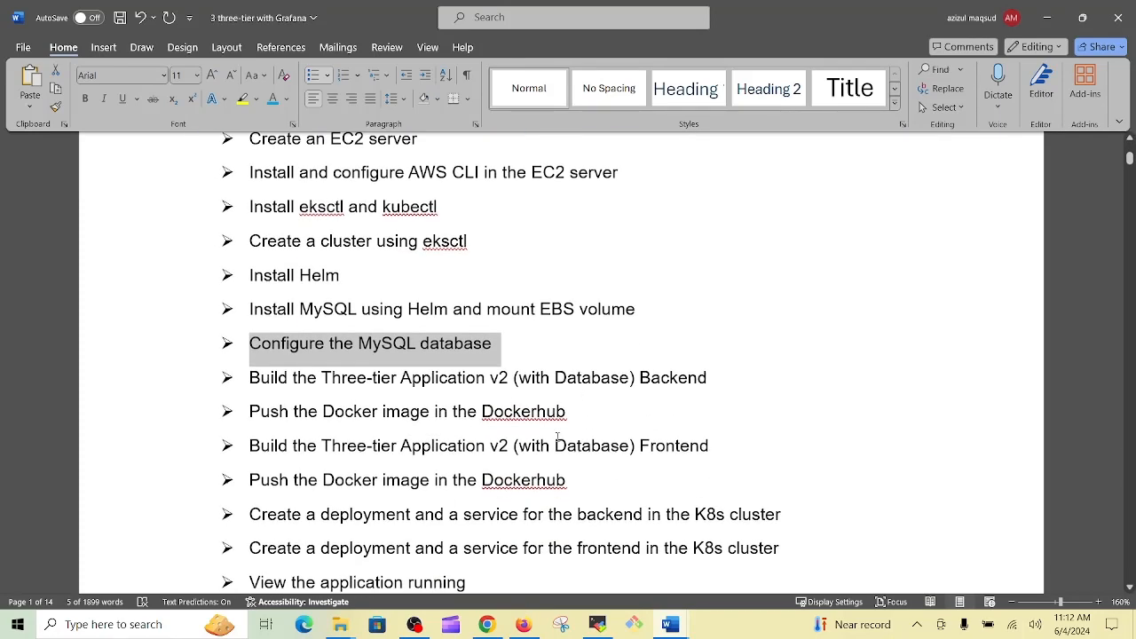
click(597, 624)
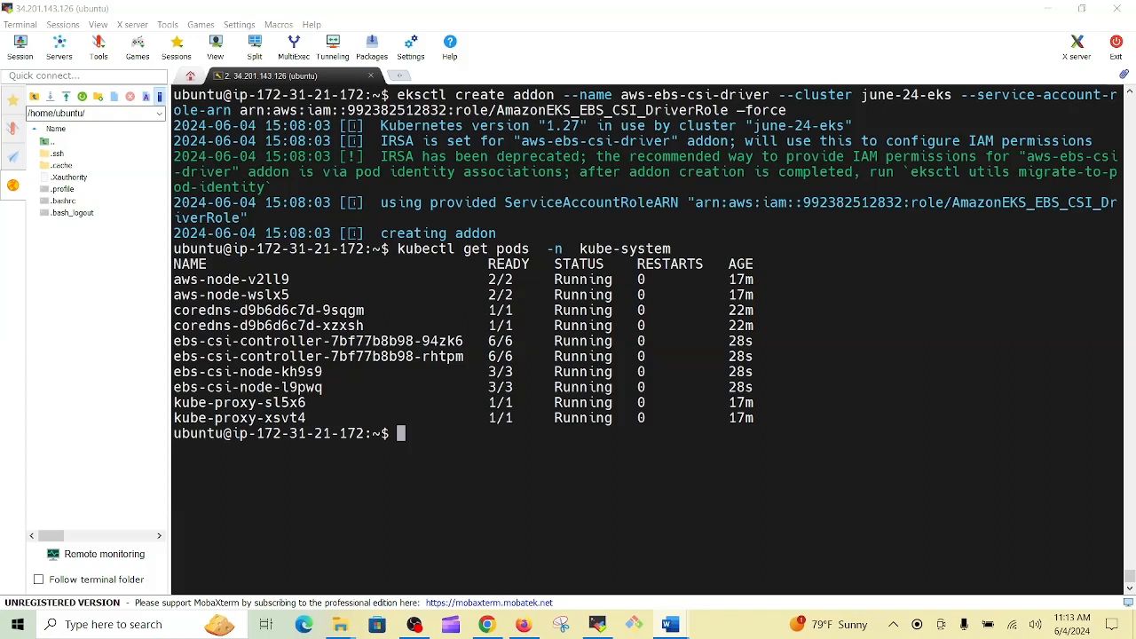
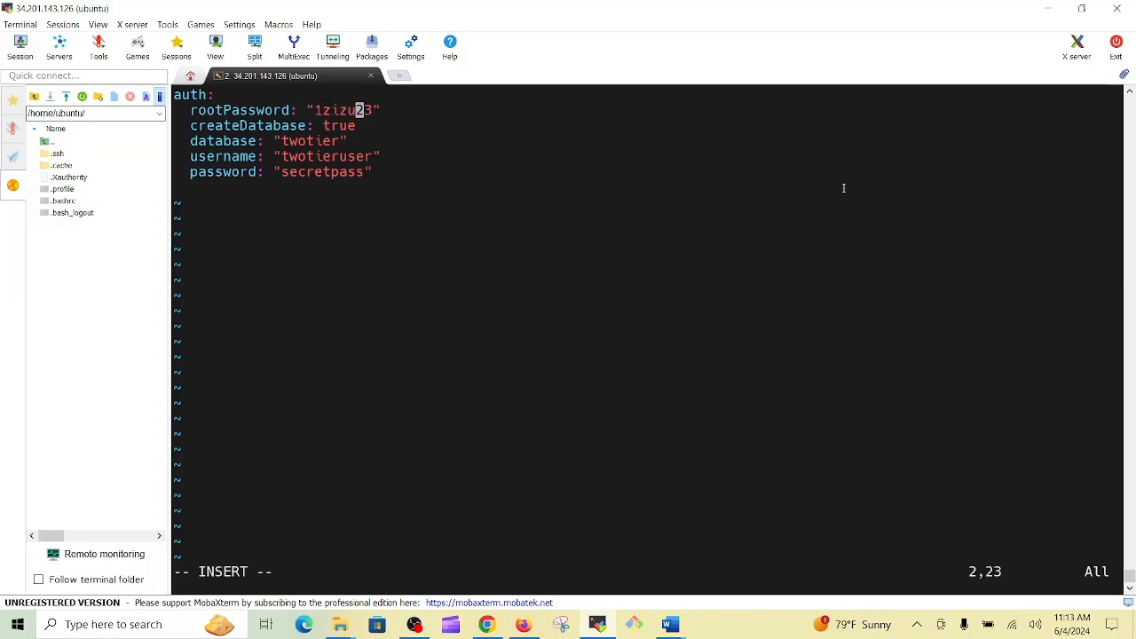
key(BackSpace)
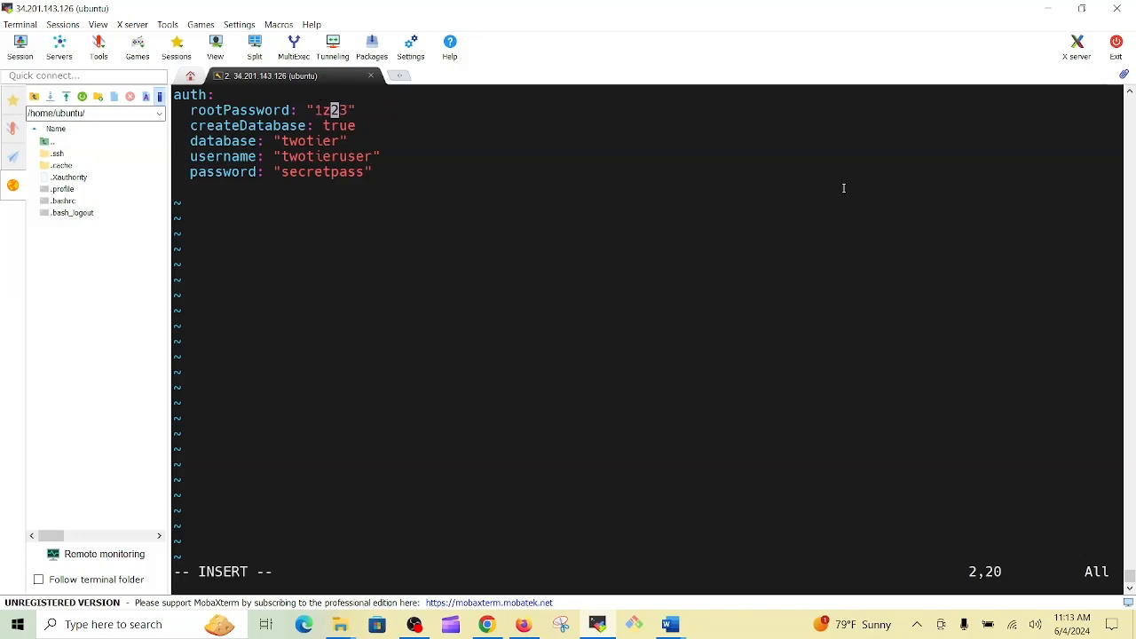
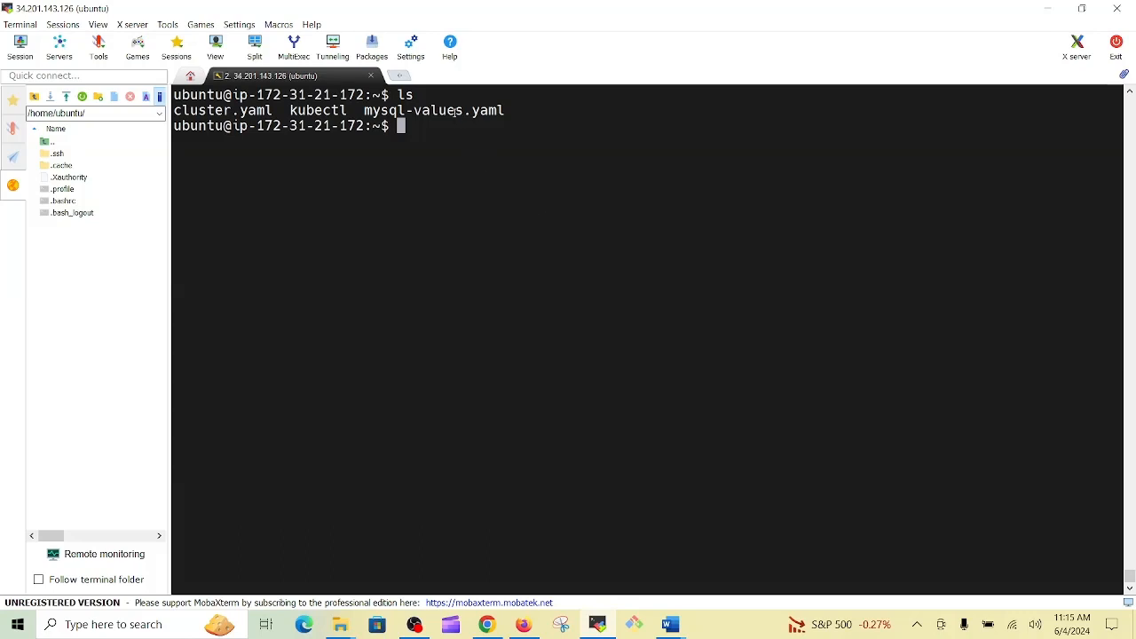
mouse_move(463, 136)
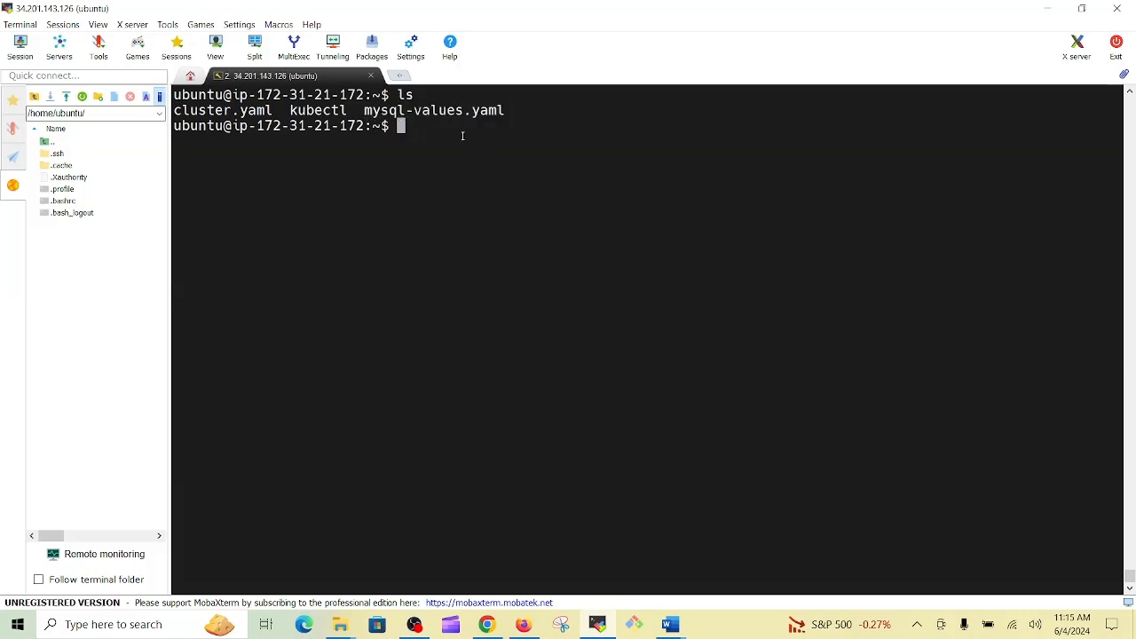
- Print mysql-values.yaml and check its rootPassword and database entries
text(cat)
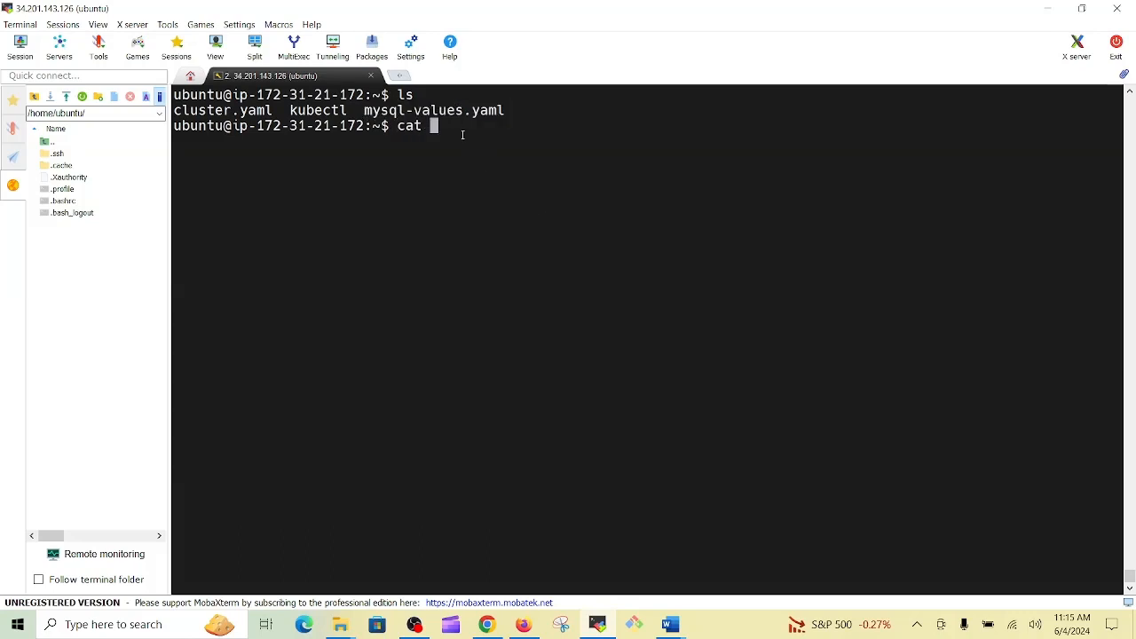
text(mysql-values.yaml)
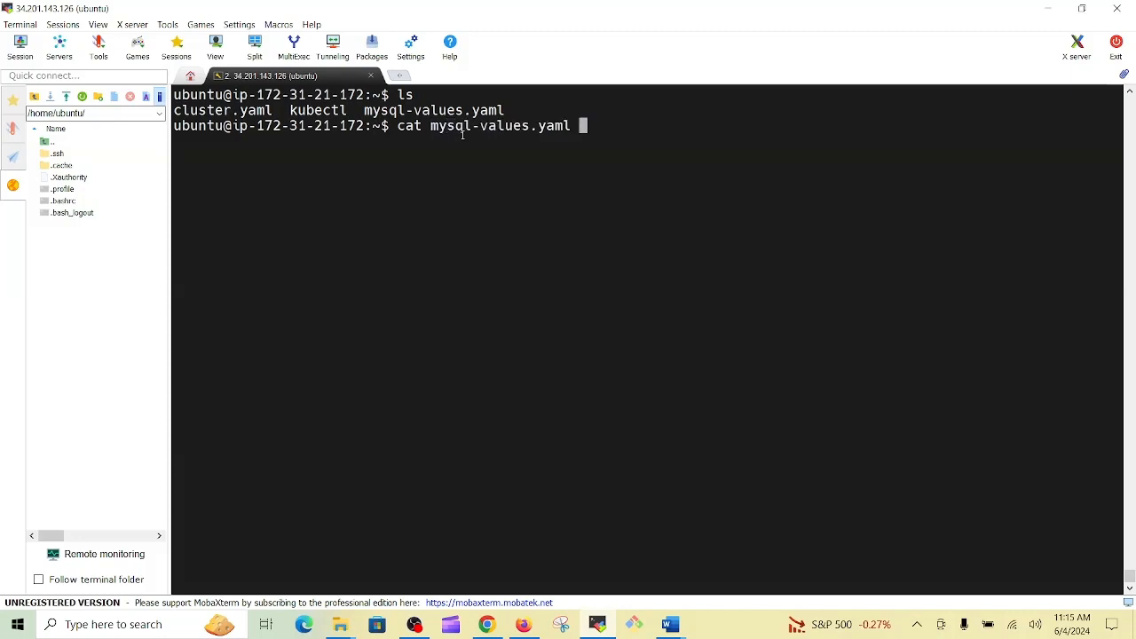
key(Enter)
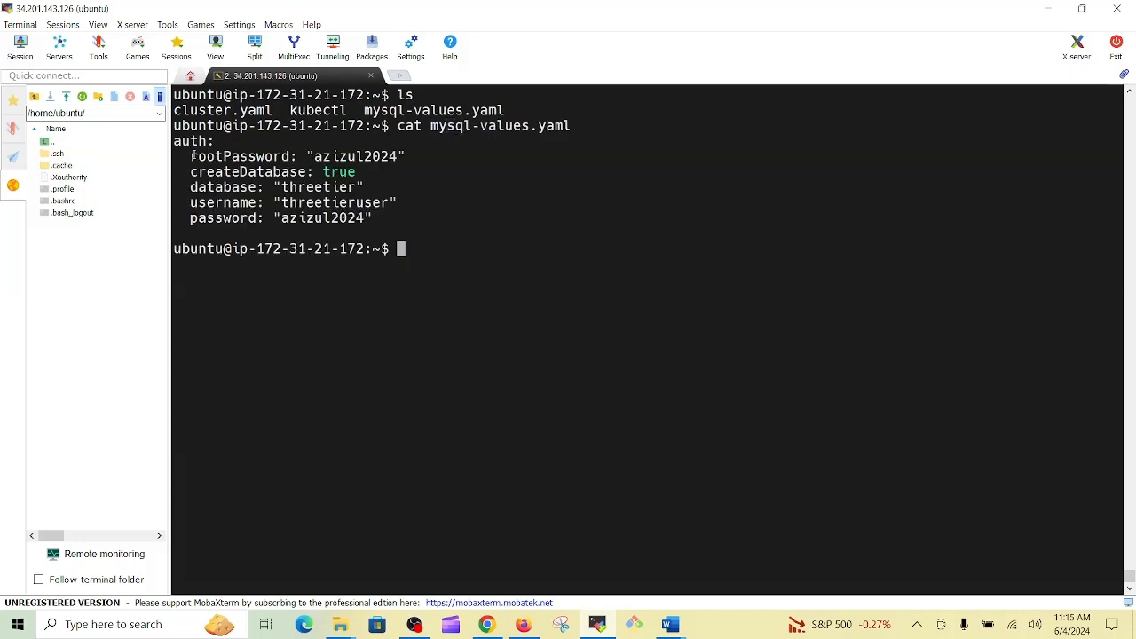
double_click(238, 157)
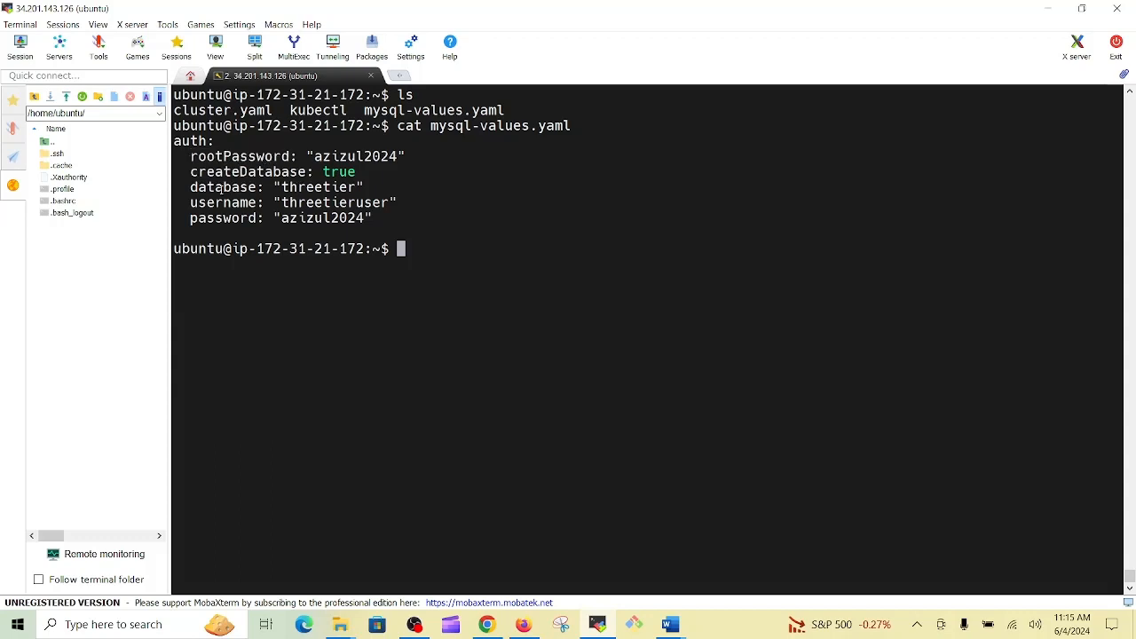
double_click(223, 202)
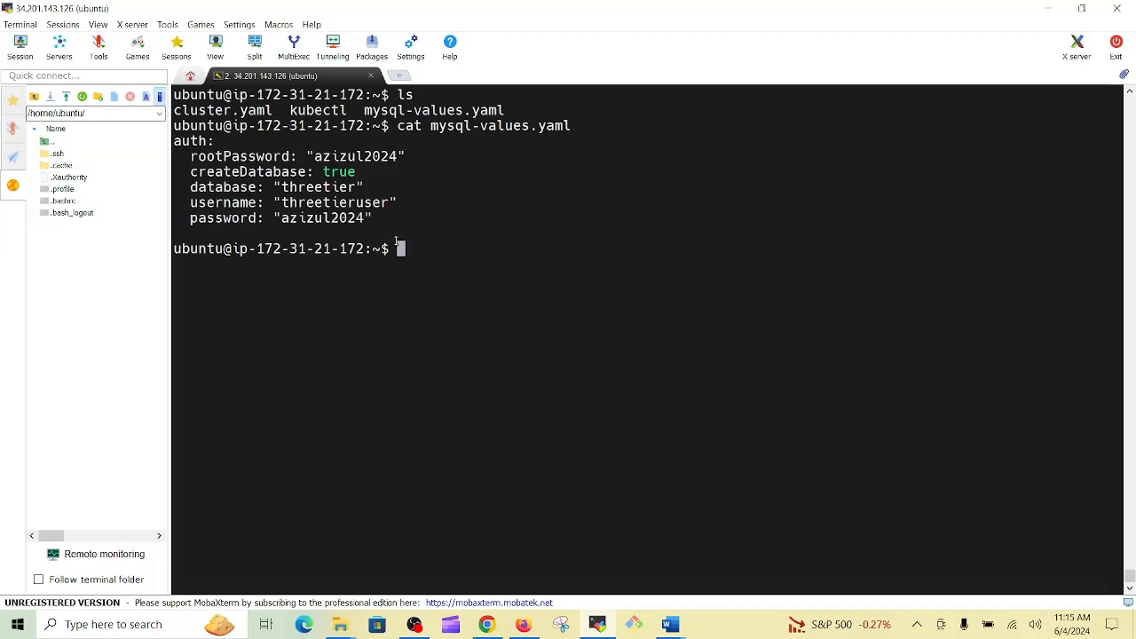
mouse_move(423, 229)
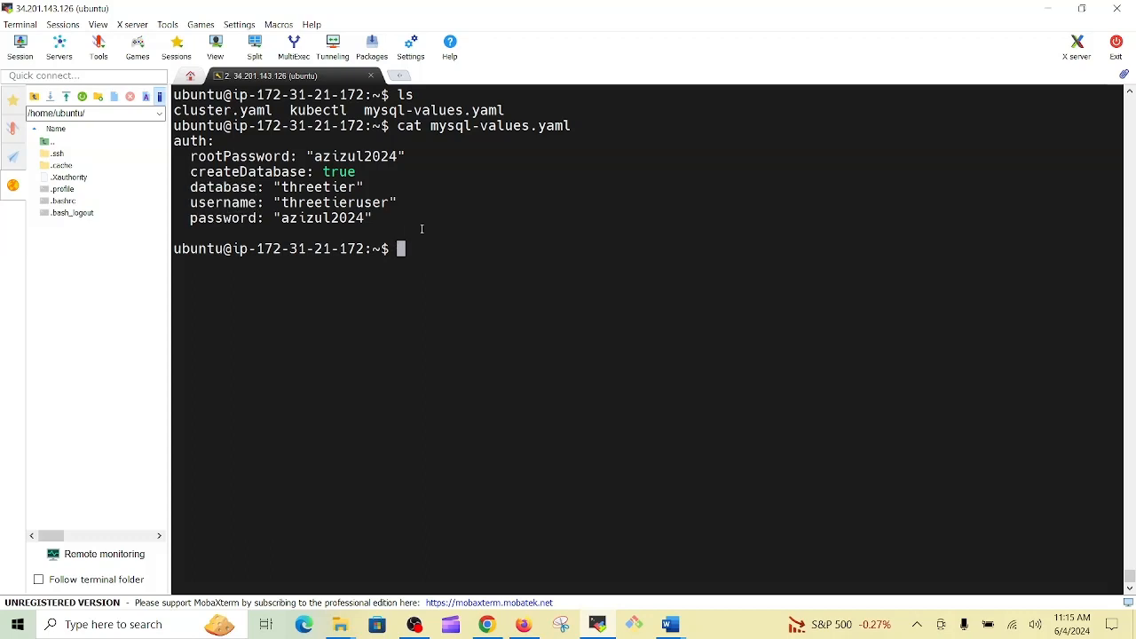
- Check pods in the mysql namespace, confirming none exist yet
text(password)
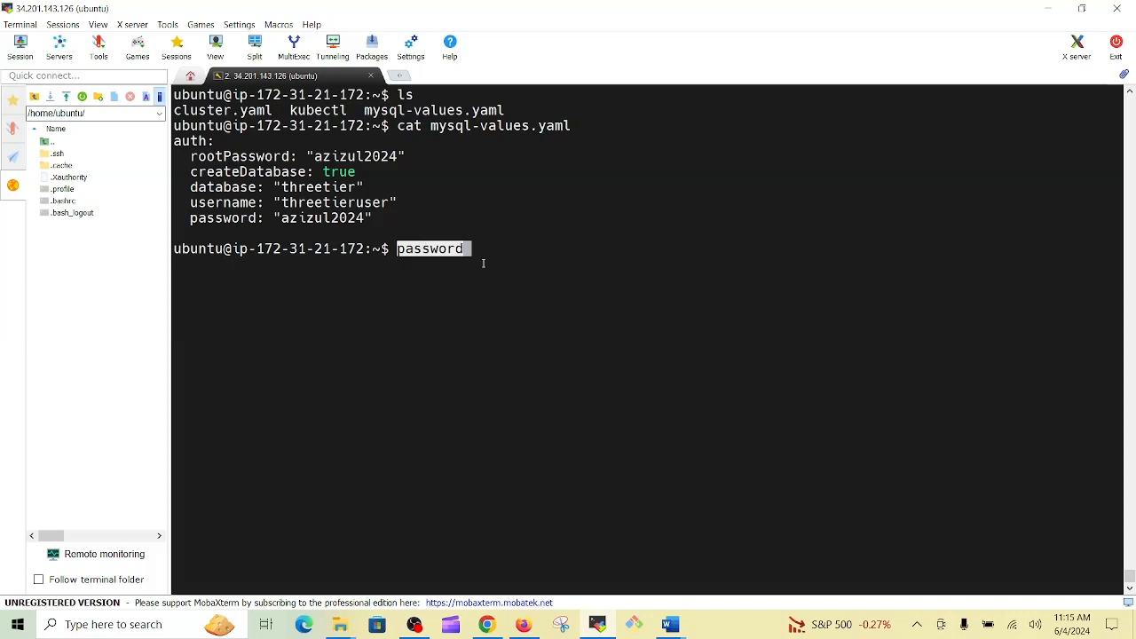
key(ctrl+c)
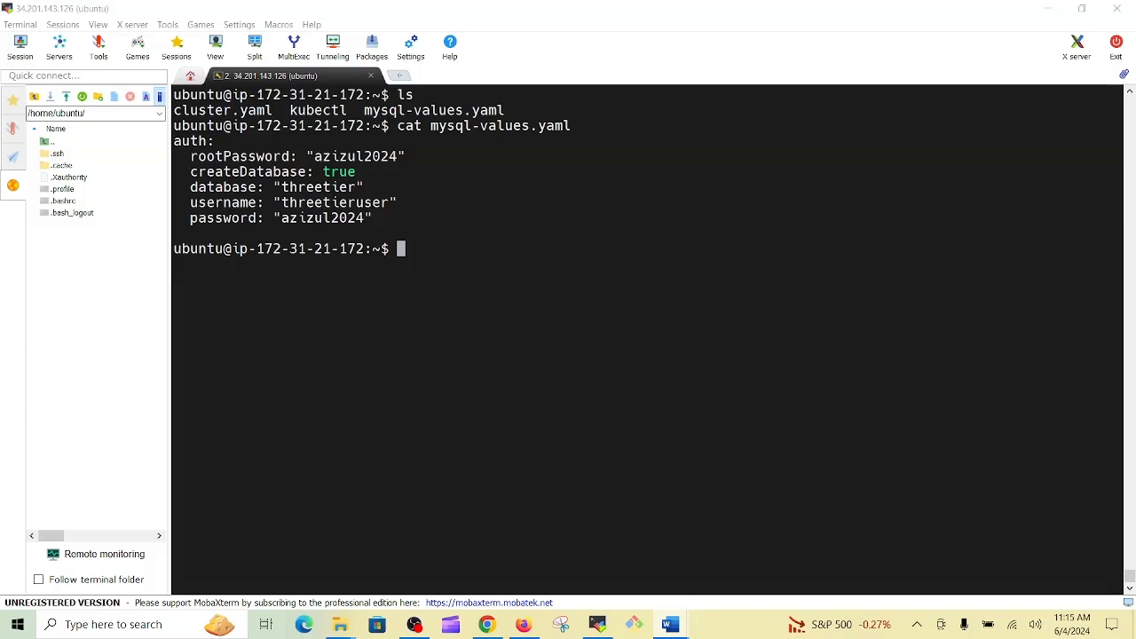
text(kubectl get pods  -n  mysql)
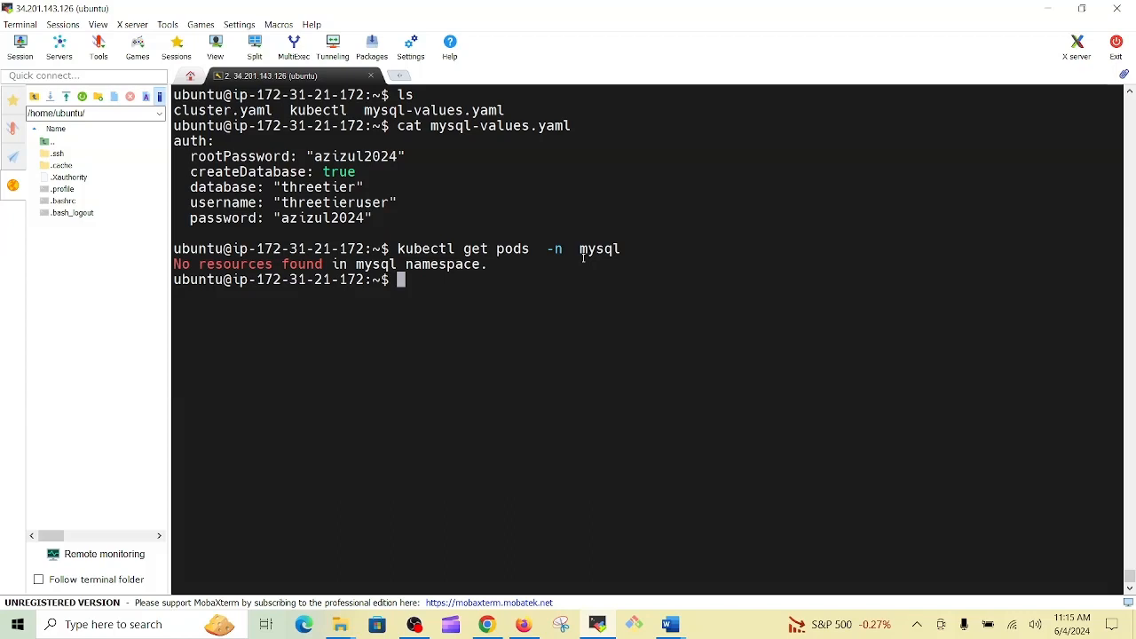
mouse_move(558, 294)
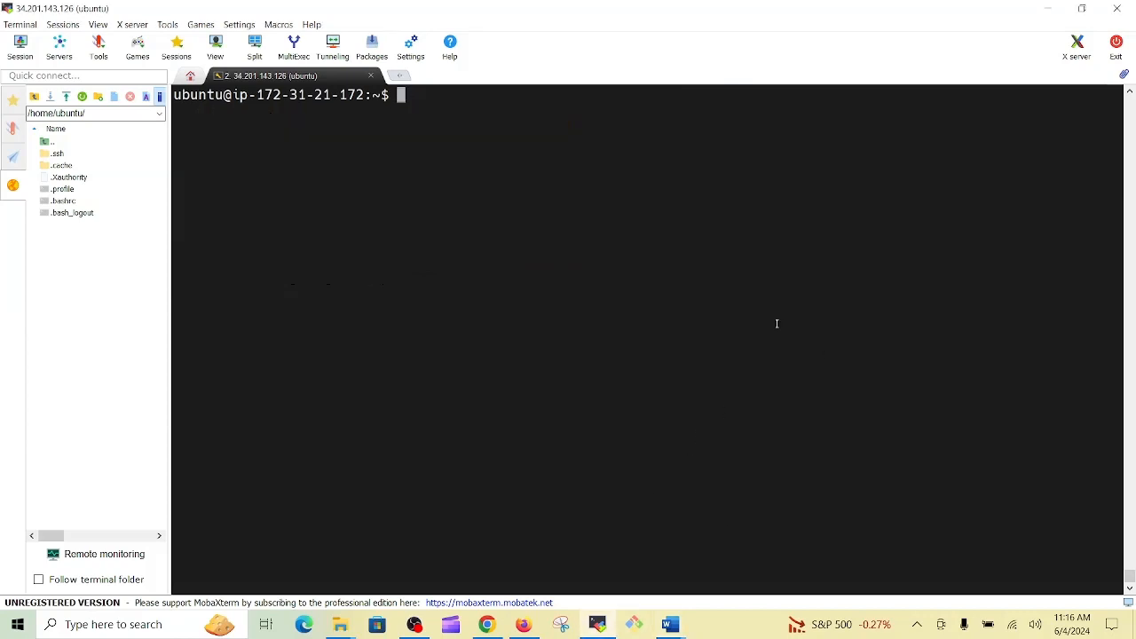
- Helm-install the Bitnami MySQL chart into a new mysql namespace using mysql-values.yaml
text(kubectl get ns)
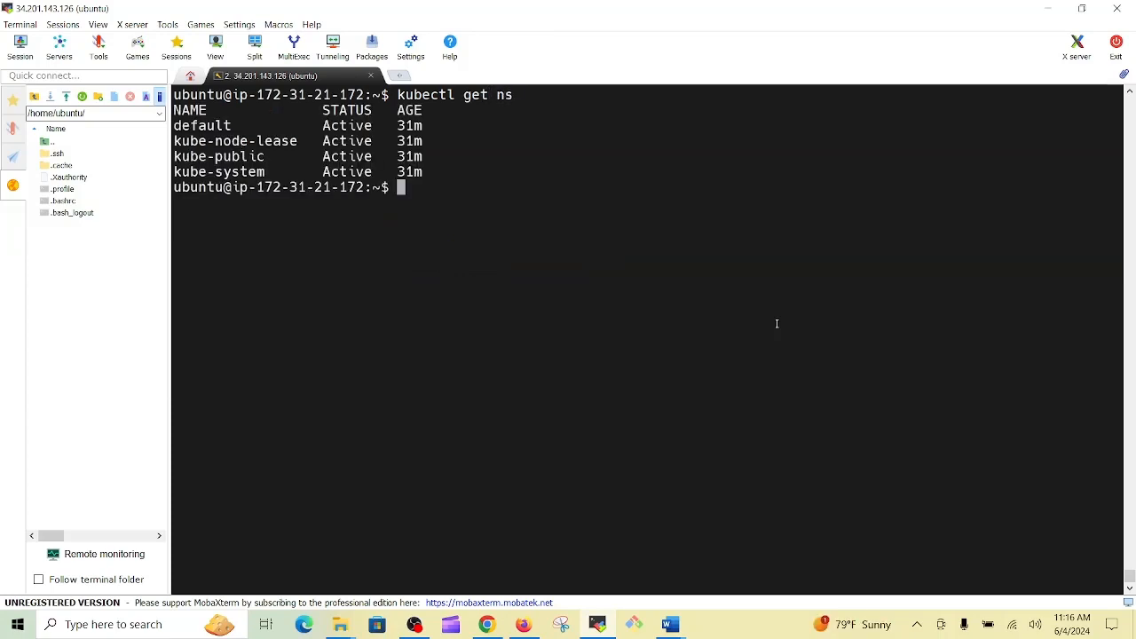
mouse_move(245, 153)
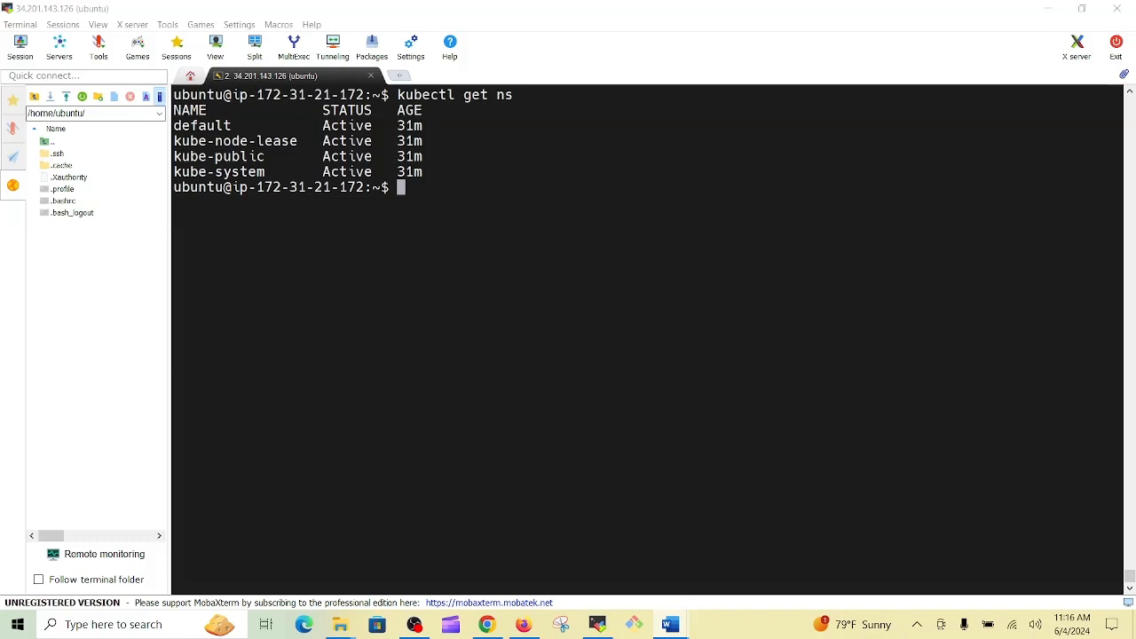
mouse_move(612, 263)
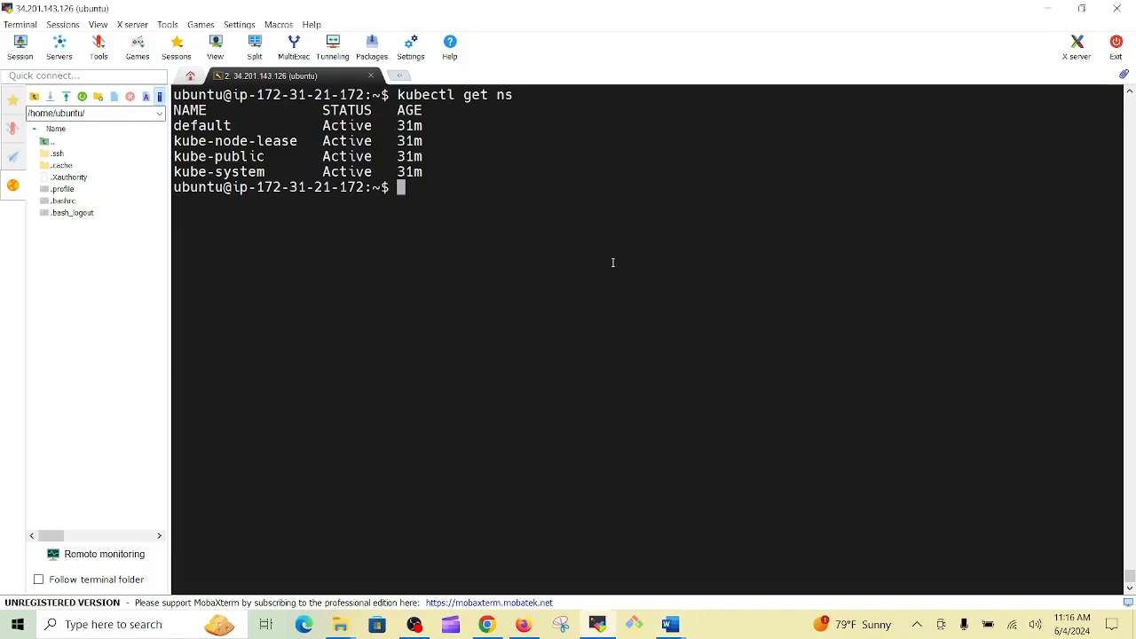
text(helm install mysql oci://registry-1.docker.io/bitnamicharts/mysql -n mysql --create-namespace -f mysql-values.yaml)
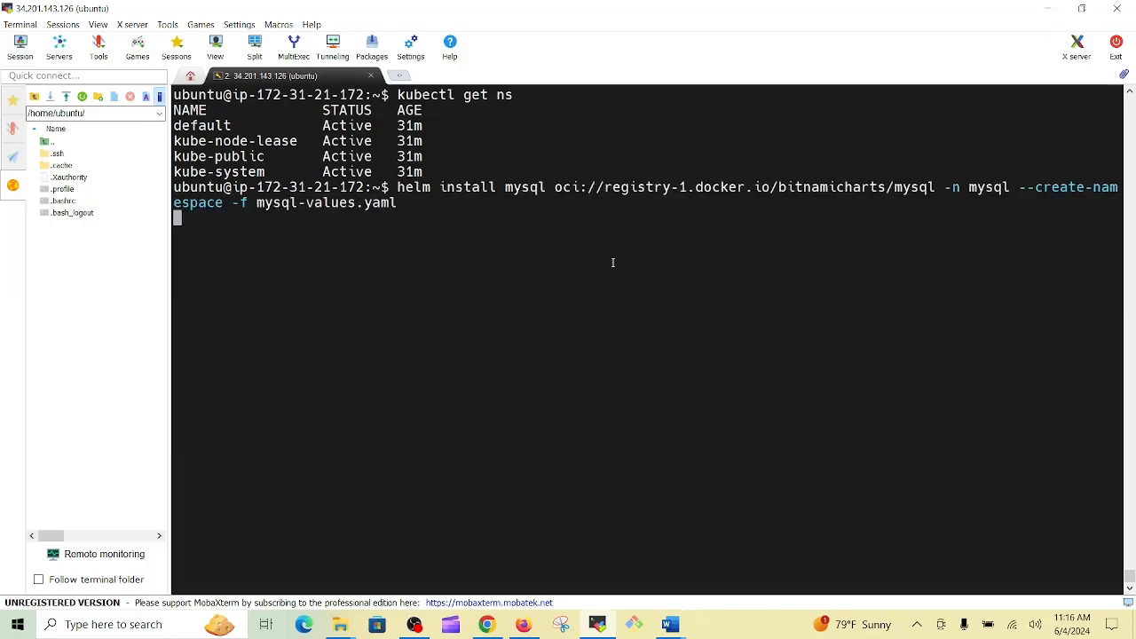
key(Return)
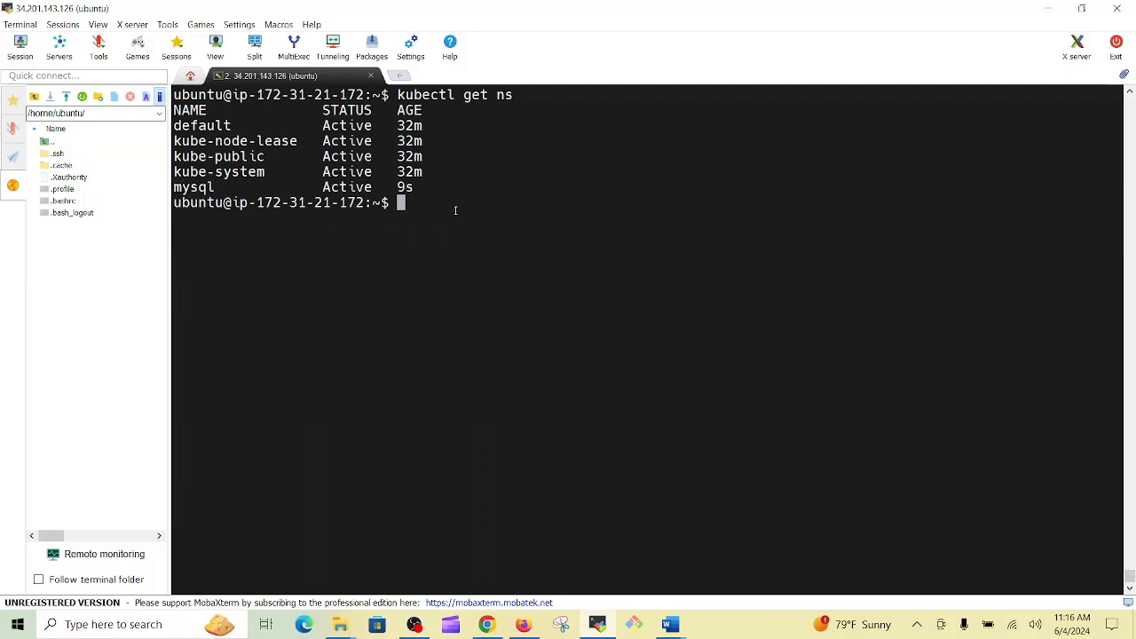
- List namespaces and recheck the mysql-0 pod until it shows Running
text(kubectl get ns)
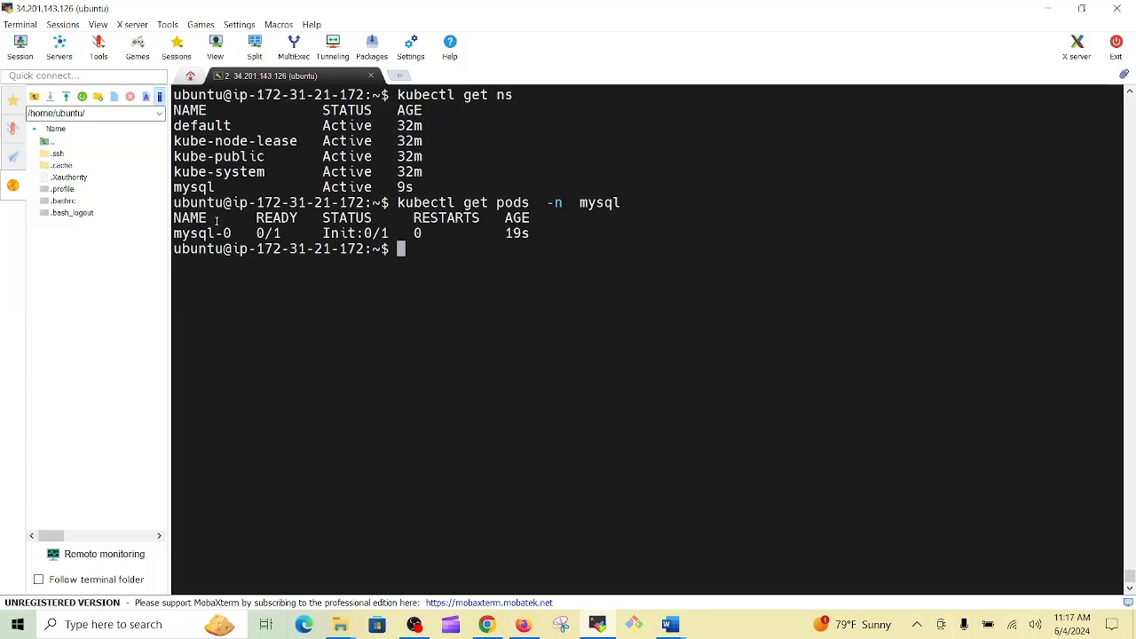
double_click(200, 232)
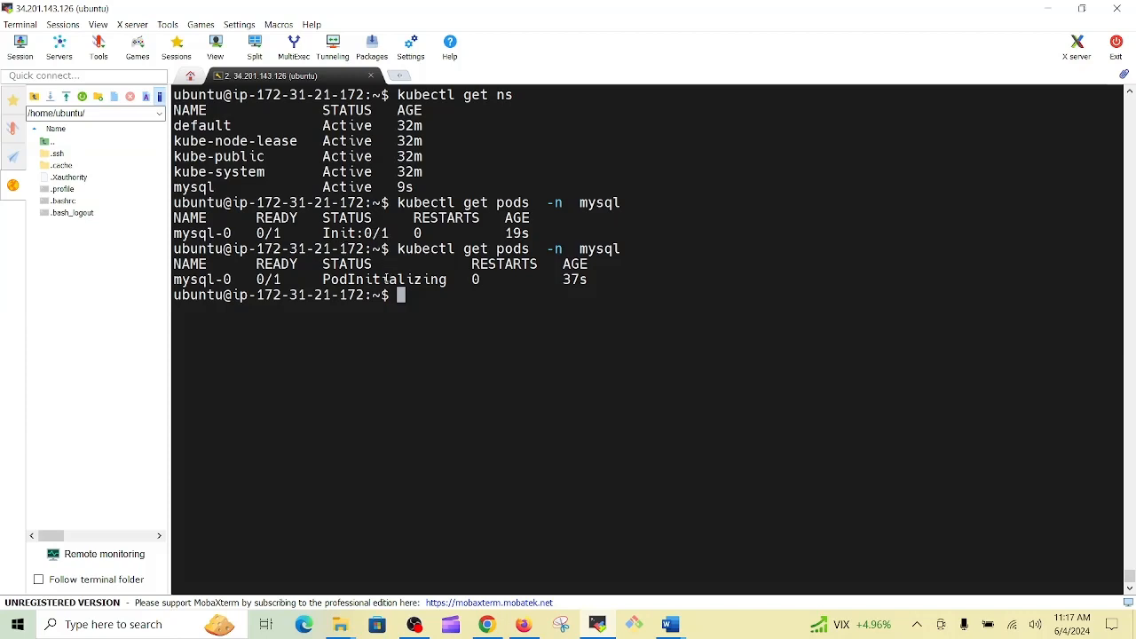
double_click(384, 278)
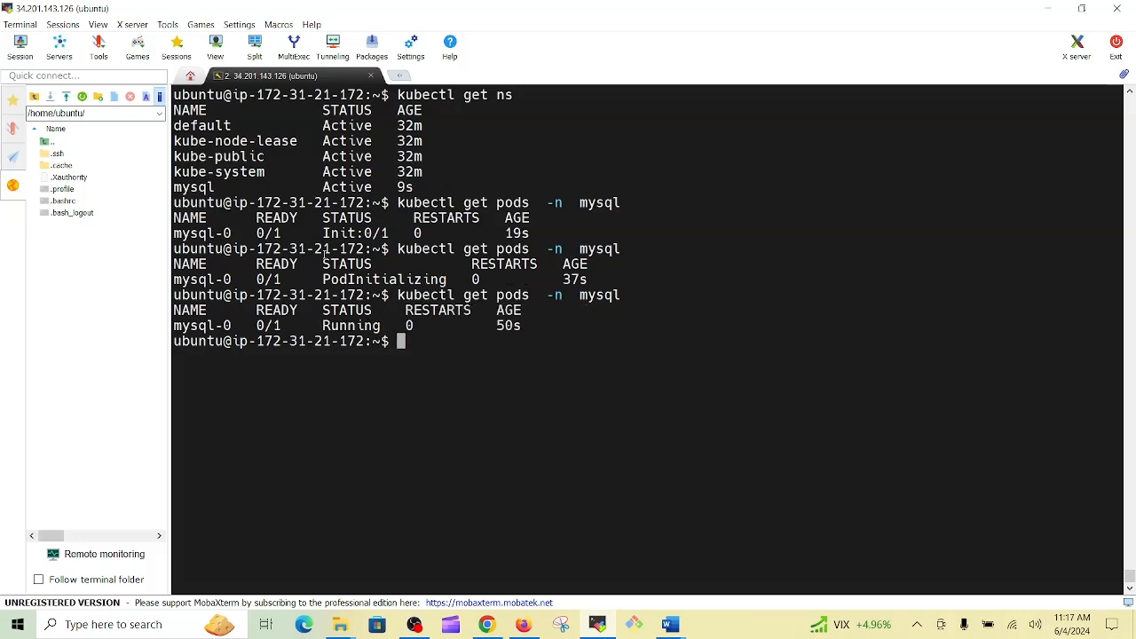
double_click(350, 325)
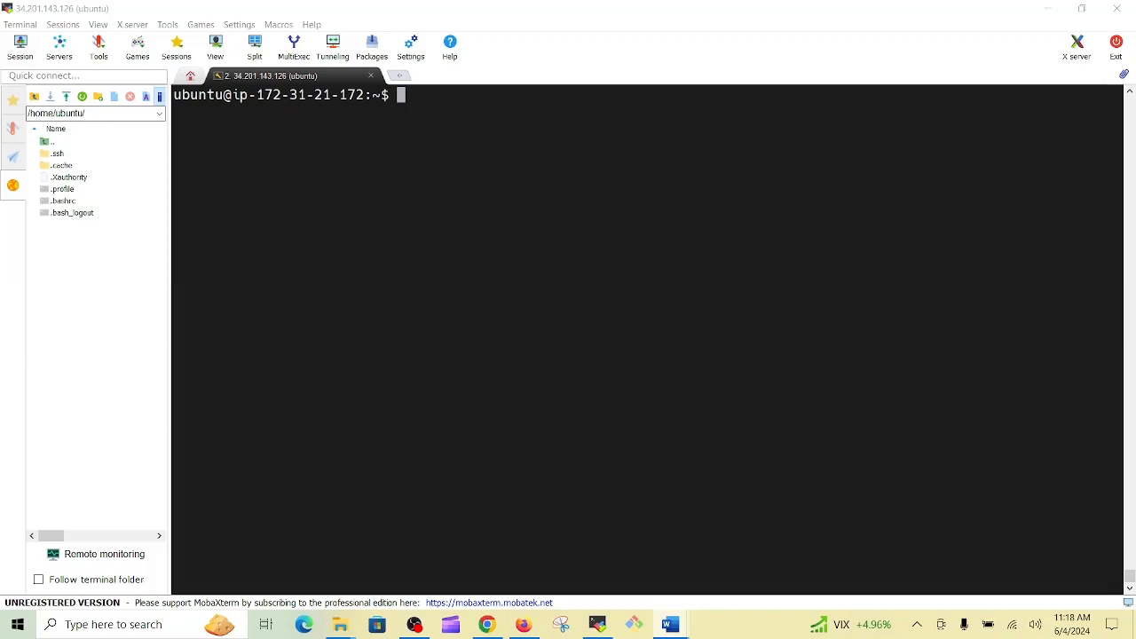
- Exec into a bash shell in mysql-0 and start mysql -u root -p
text(kubectl exec -n mysql -it mysql-0 bash)
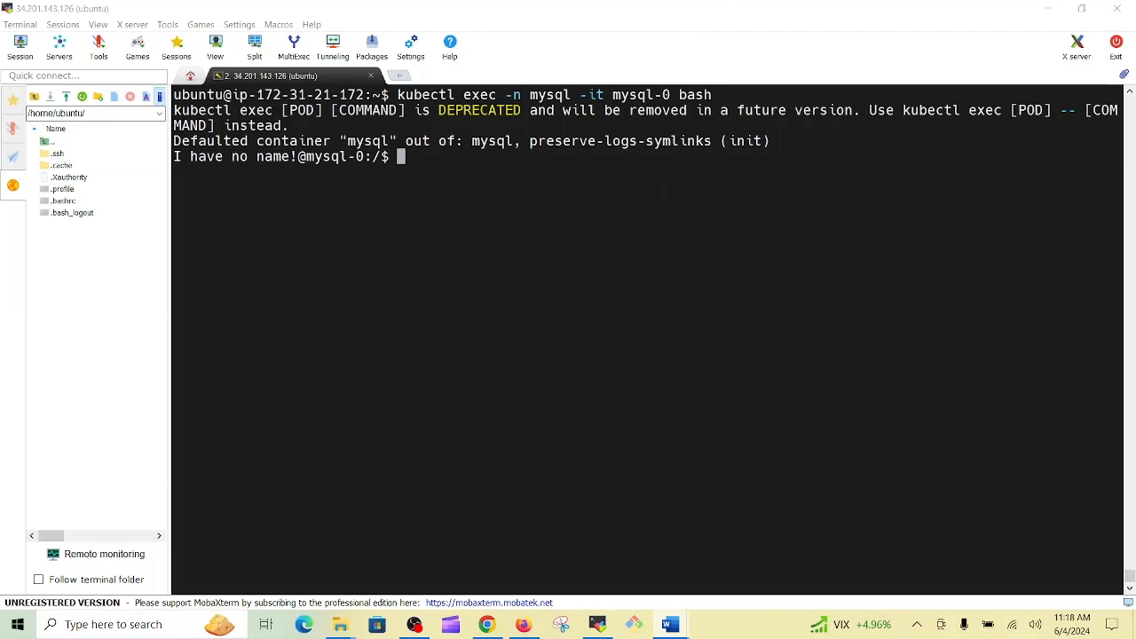
text(mysql -u root -p)
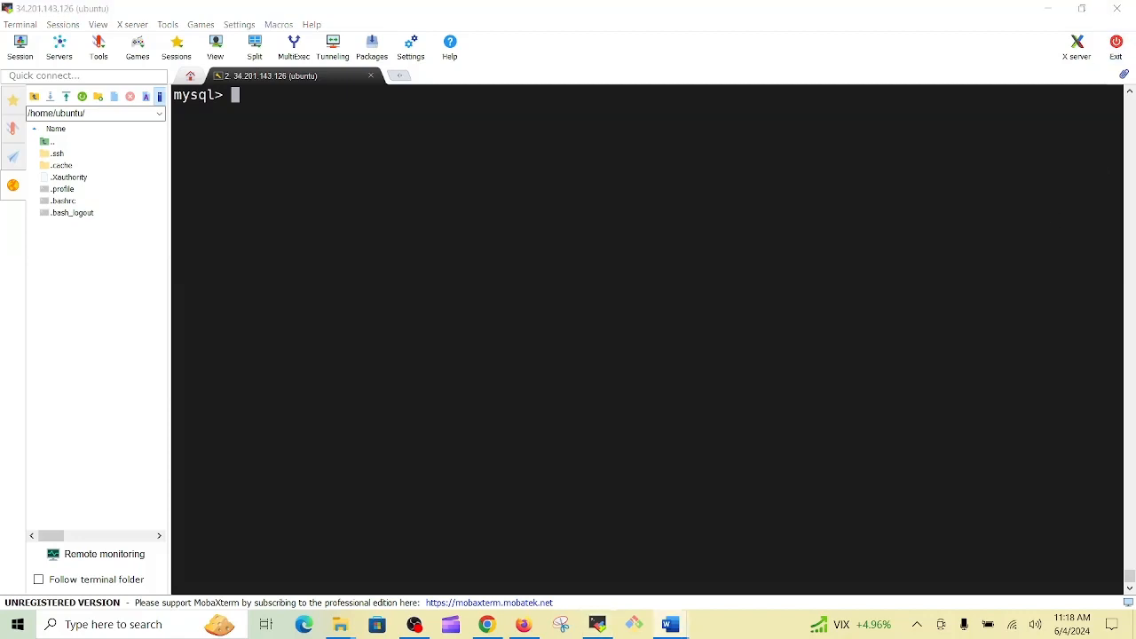
mouse_move(782, 227)
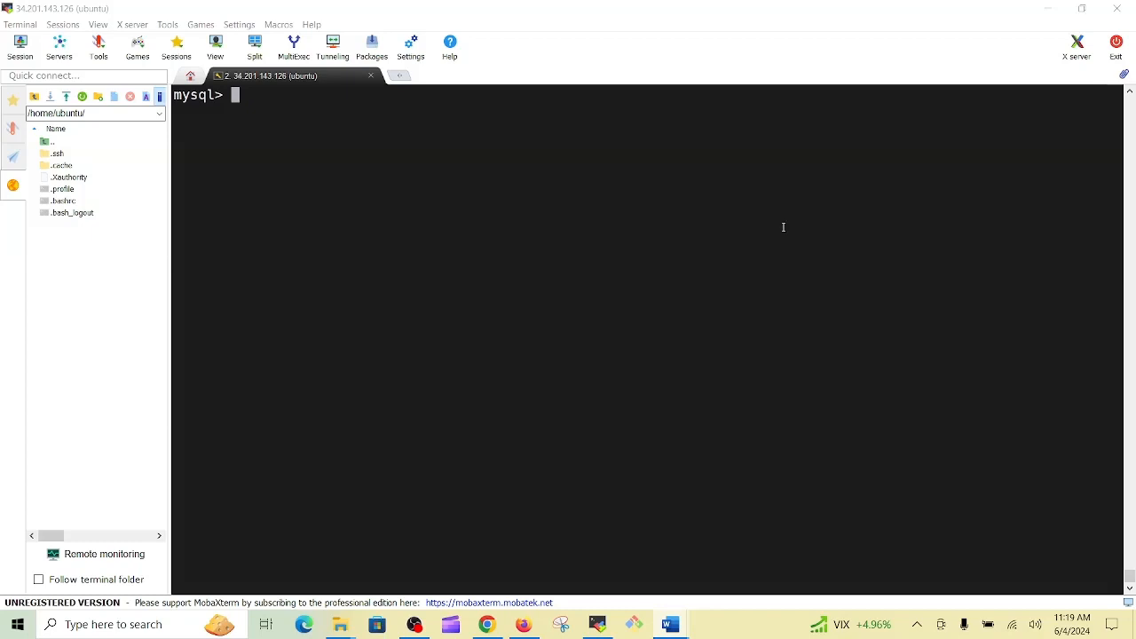
- Show databases, confirm threetier is listed, and switch to it with use threetier
text(show databases;)
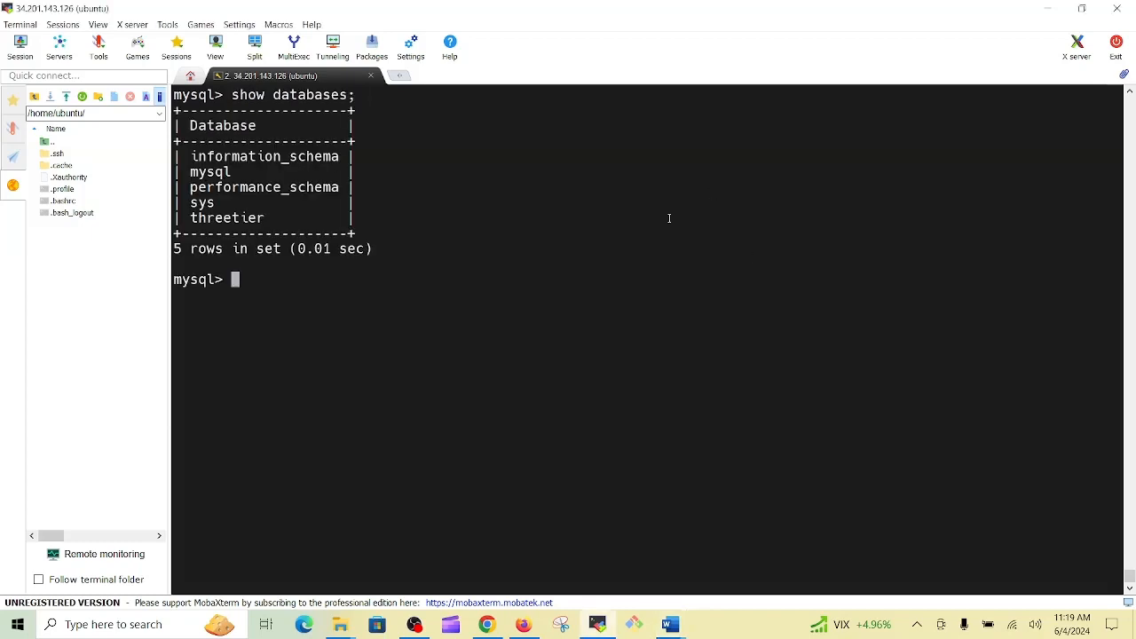
mouse_move(277, 276)
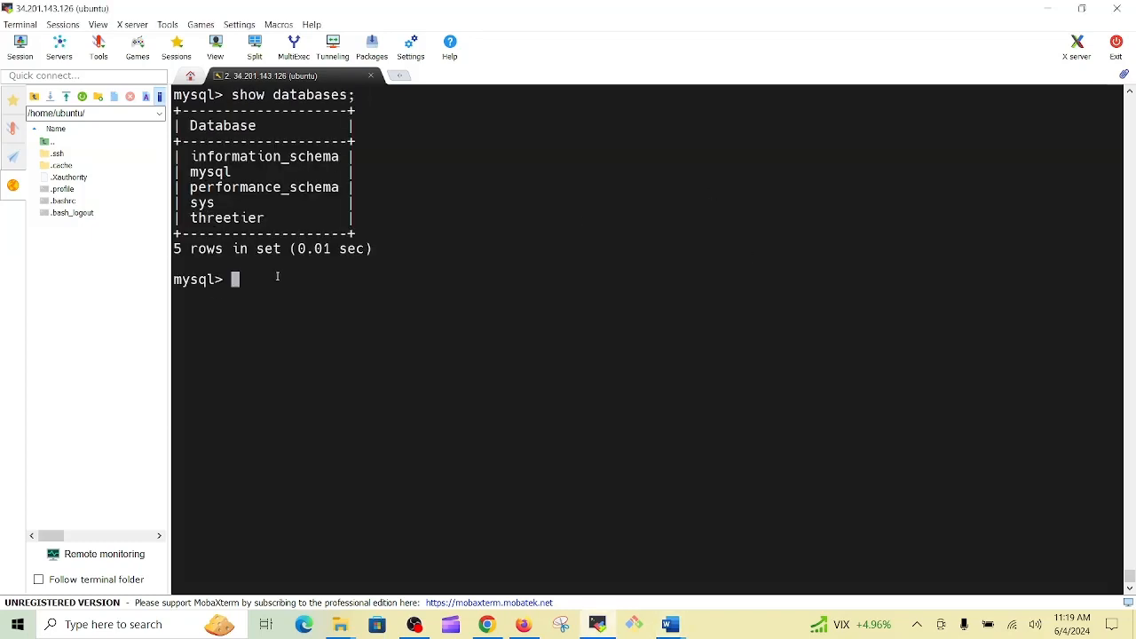
text(use)
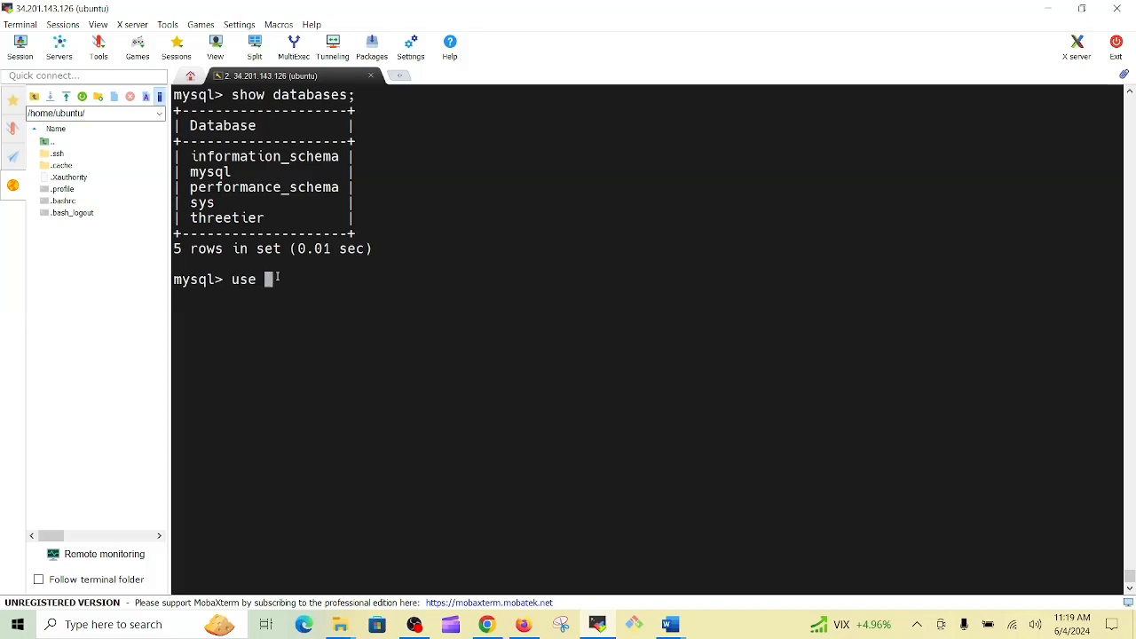
text(threetier)
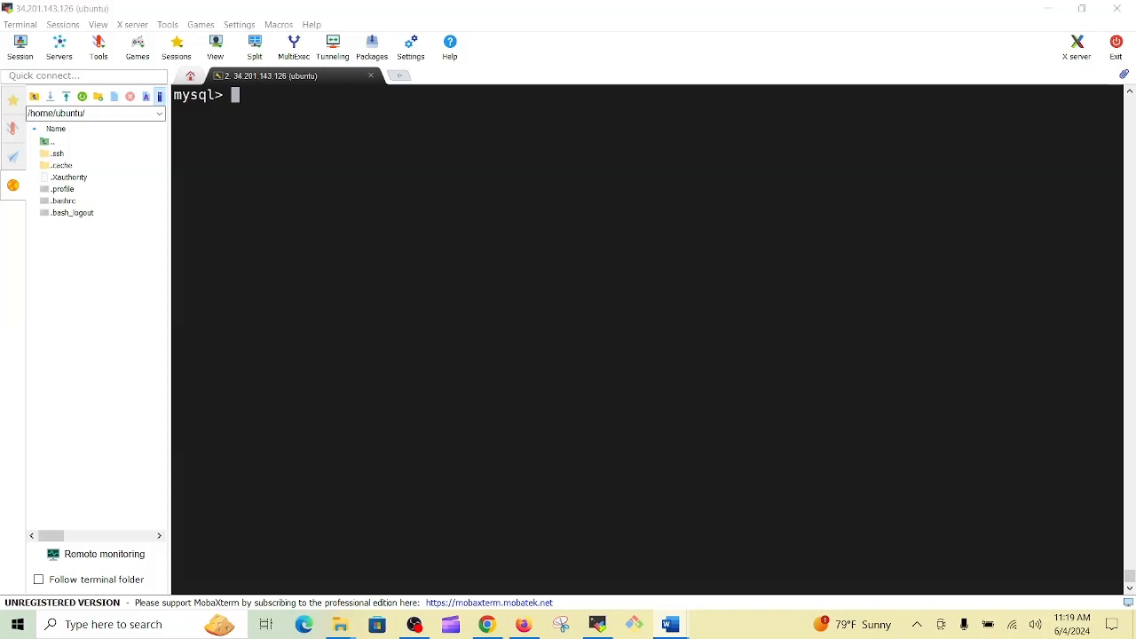
mouse_move(775, 196)
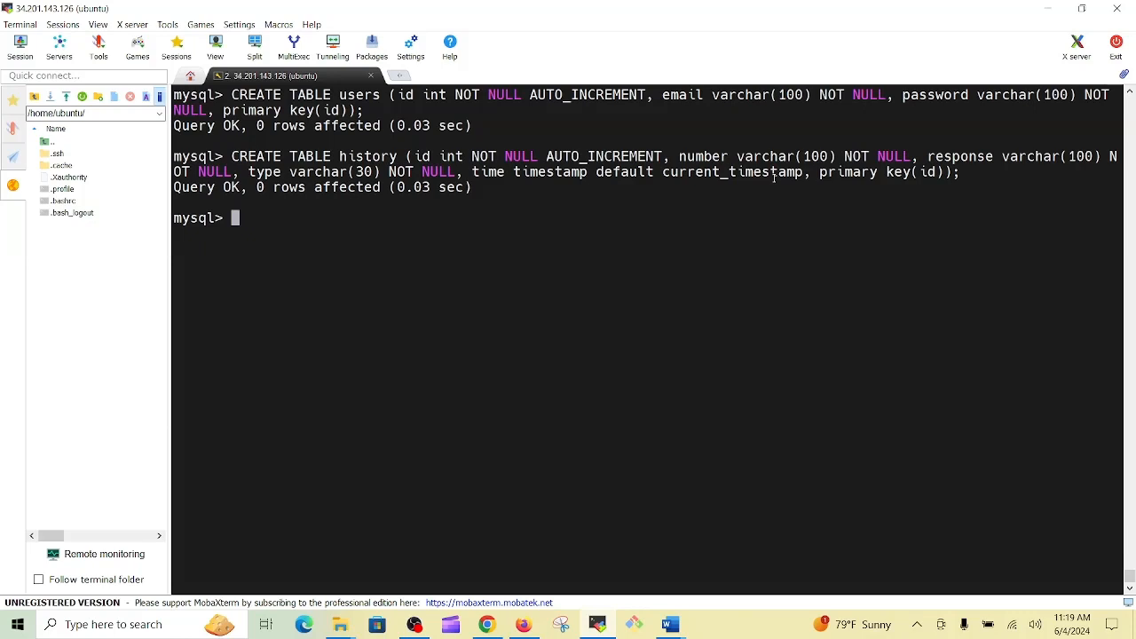
mouse_move(459, 199)
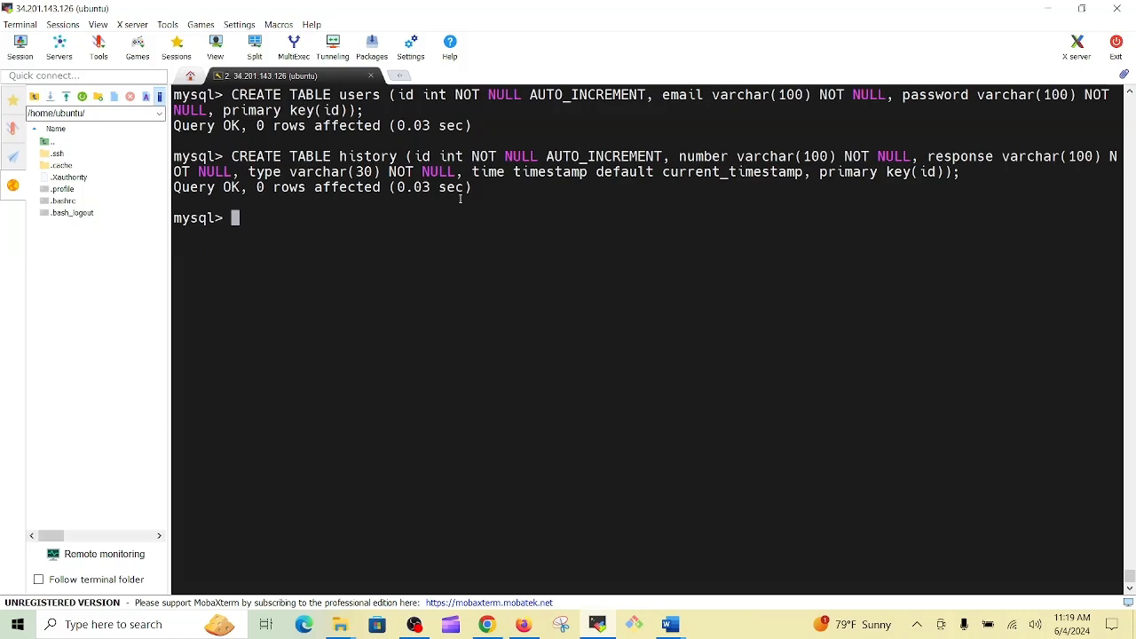
- Run show tables to confirm the users and history tables now exist
text(s)
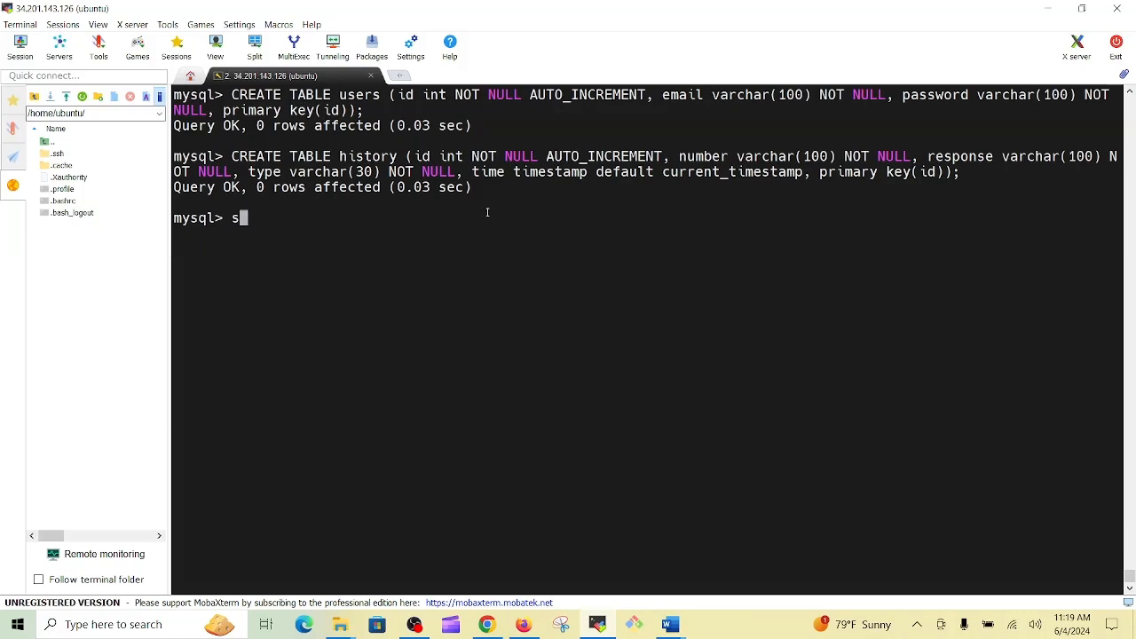
text(how tables;)
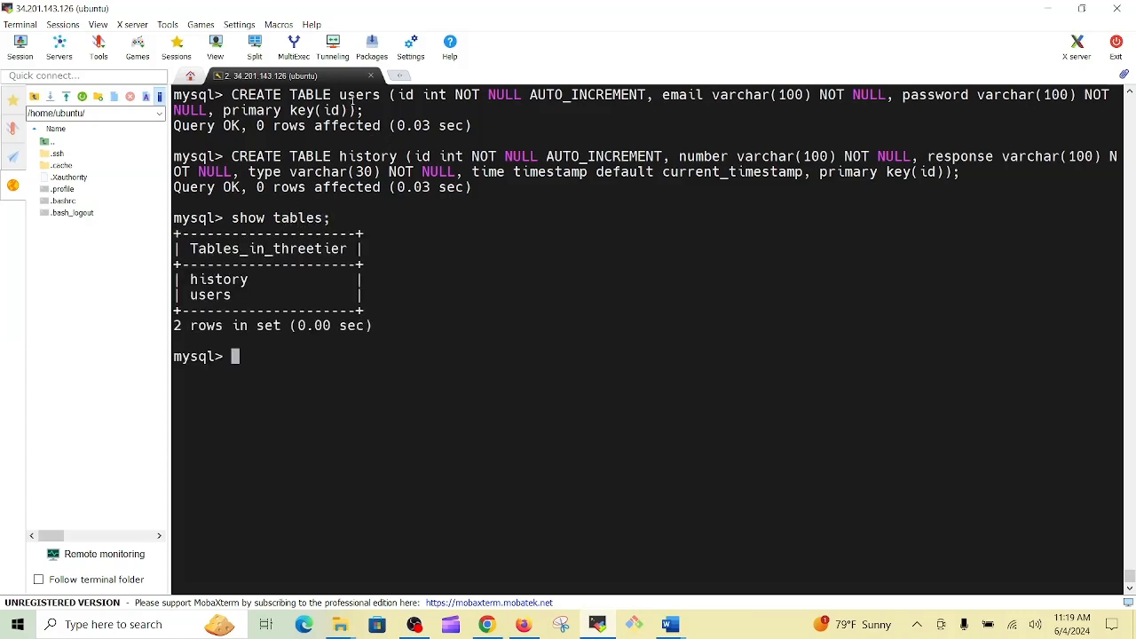
double_click(367, 156)
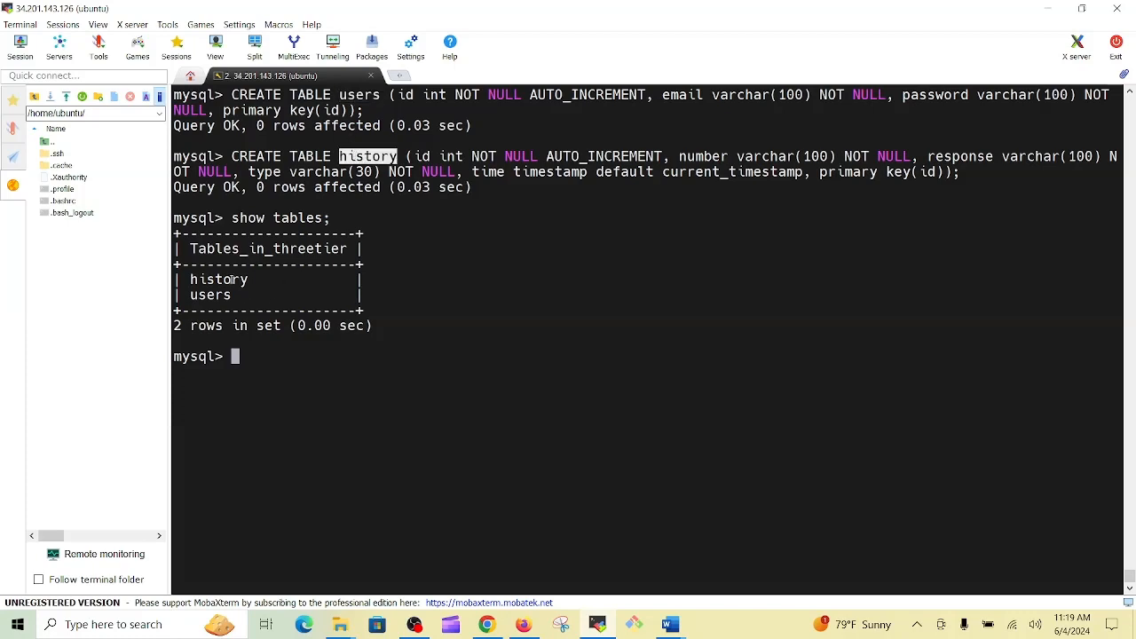
double_click(211, 295)
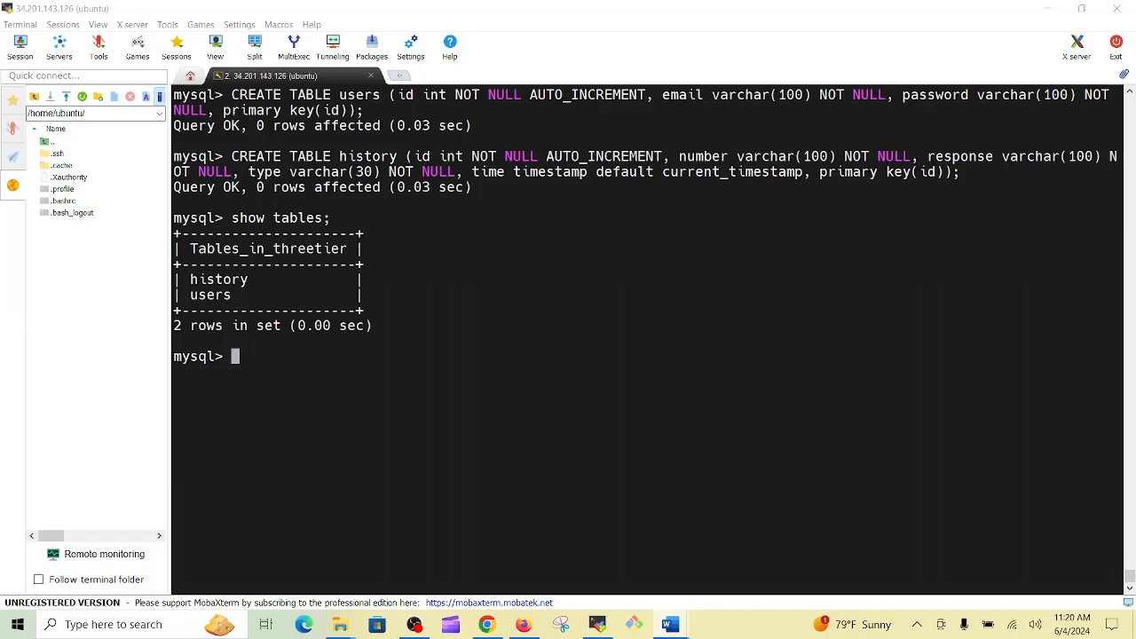
text(insert into users (email, password) values ("hello@example.com", "hello123");)
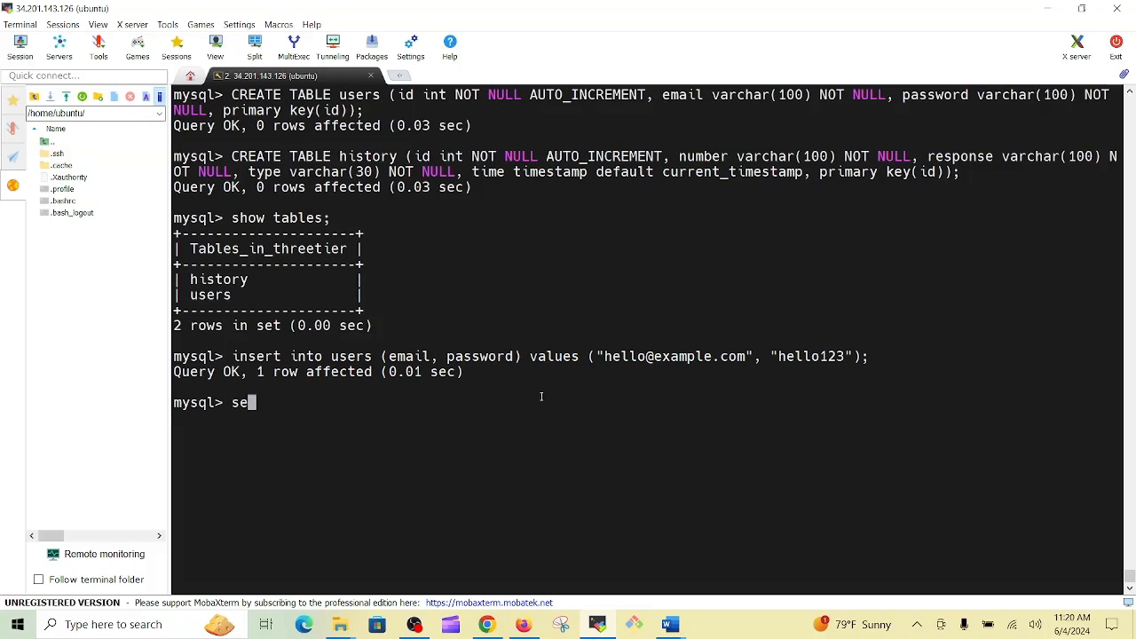
text(lect *)
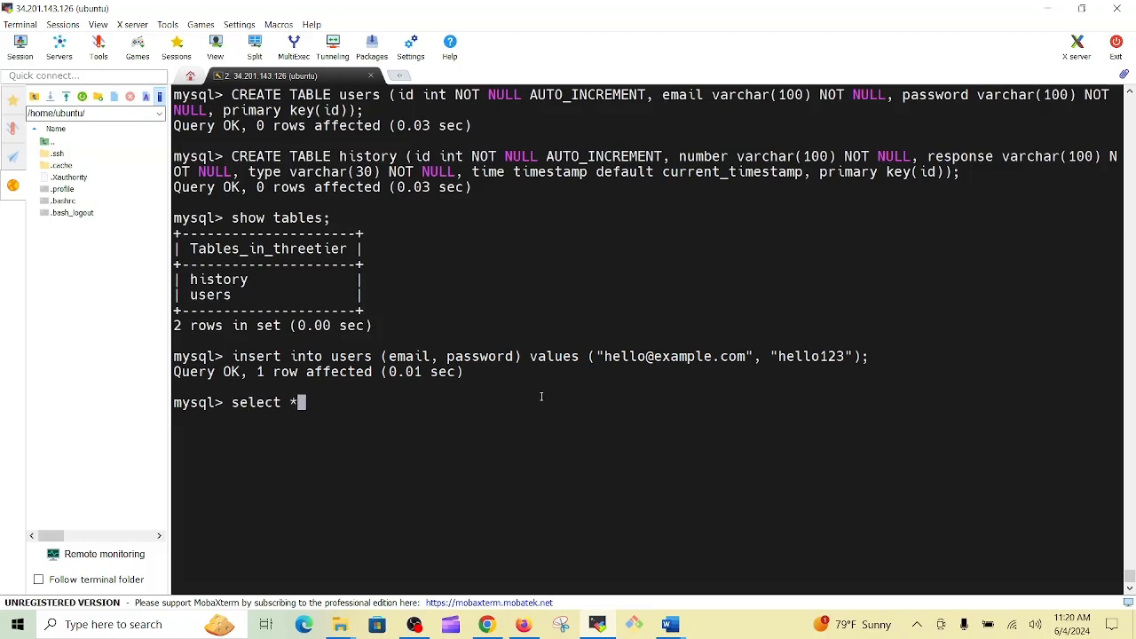
text(from users;)
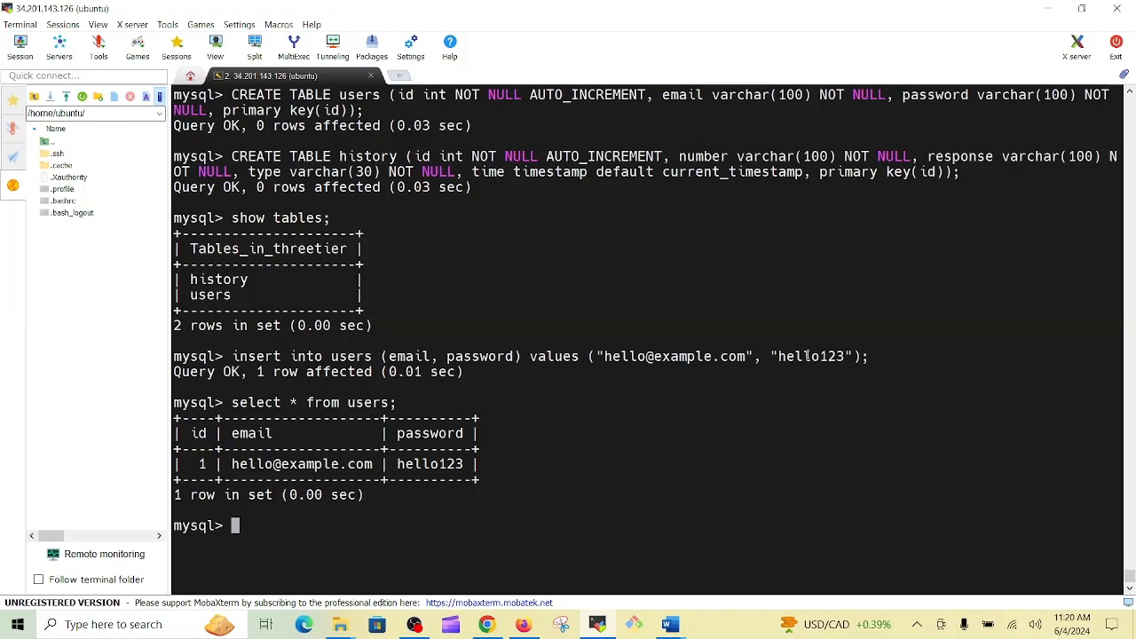
double_click(811, 356)
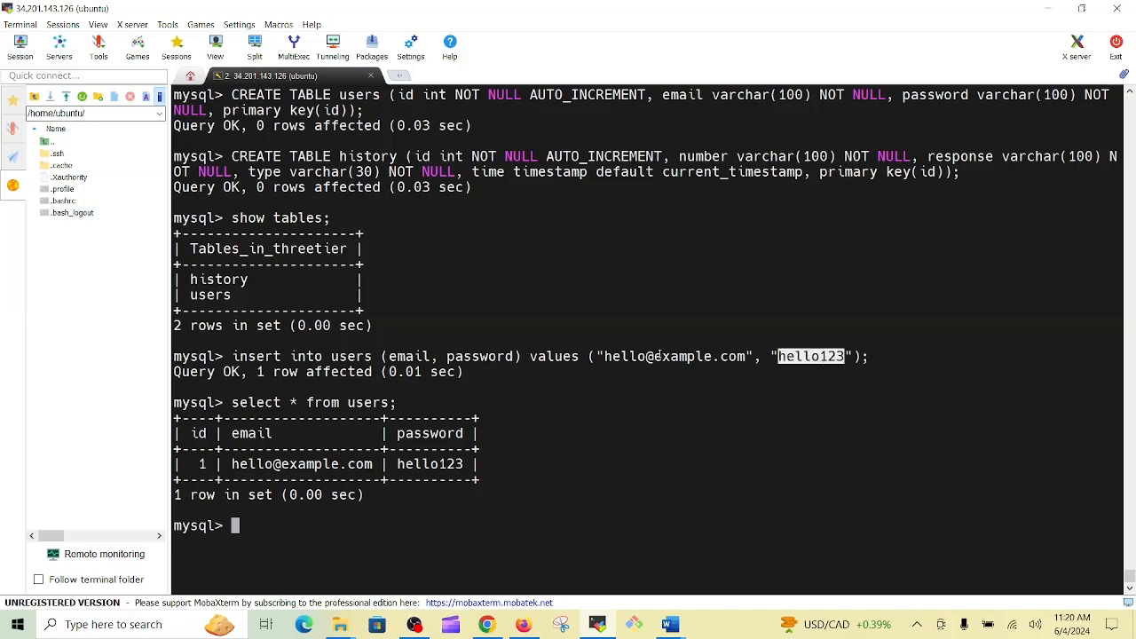
mouse_move(399, 469)
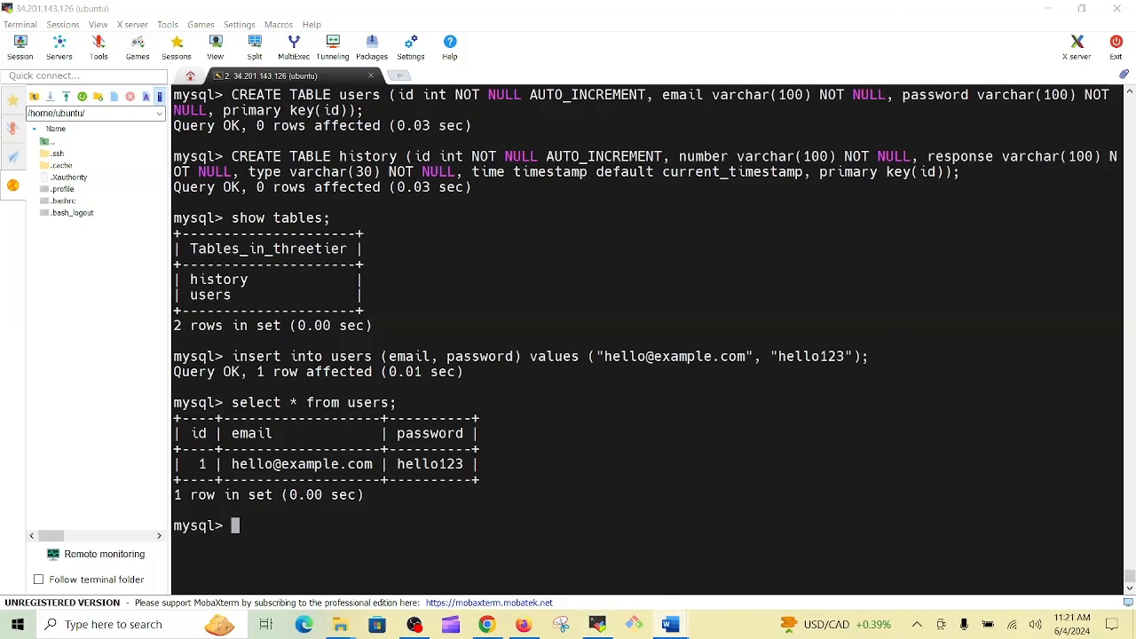
mouse_move(734, 456)
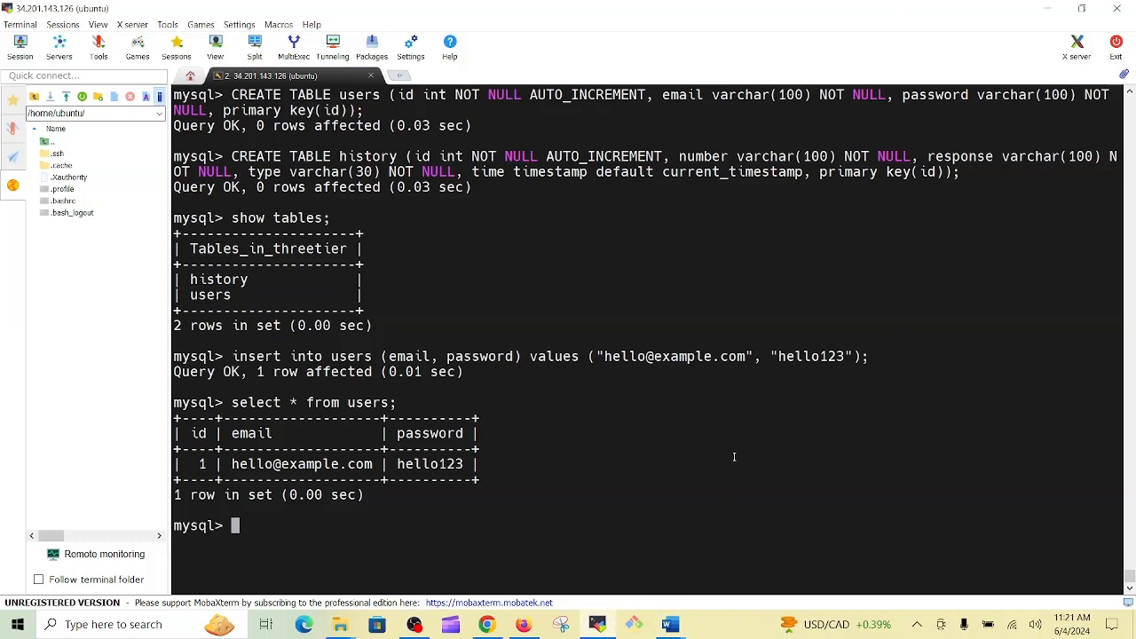
- Exit the MySQL client and the pod shell
text(exit)
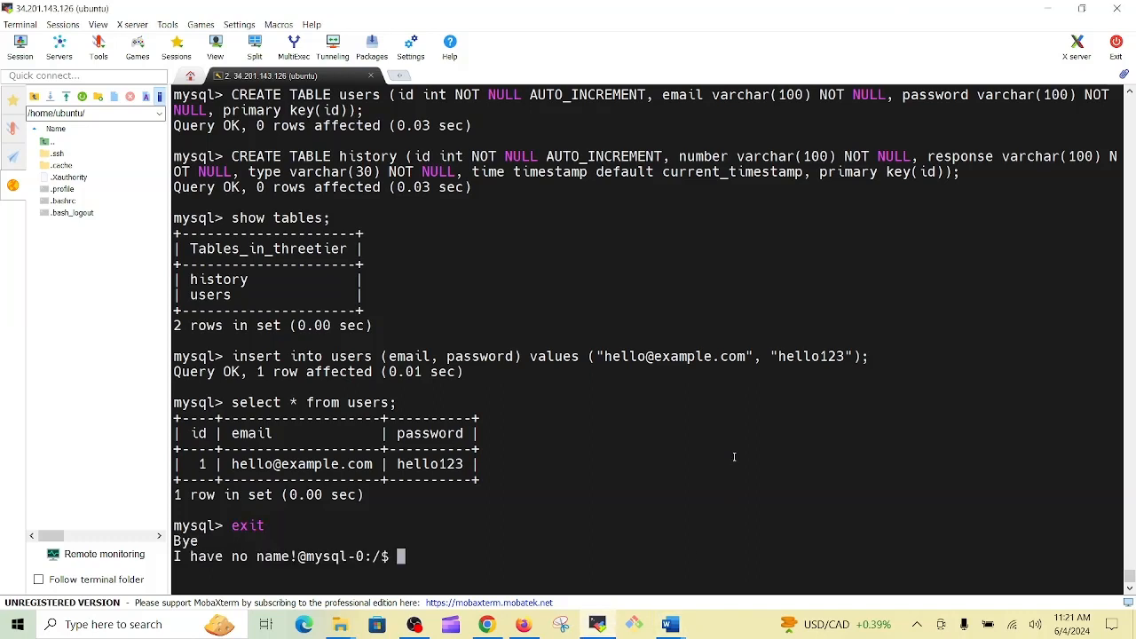
text(ext)
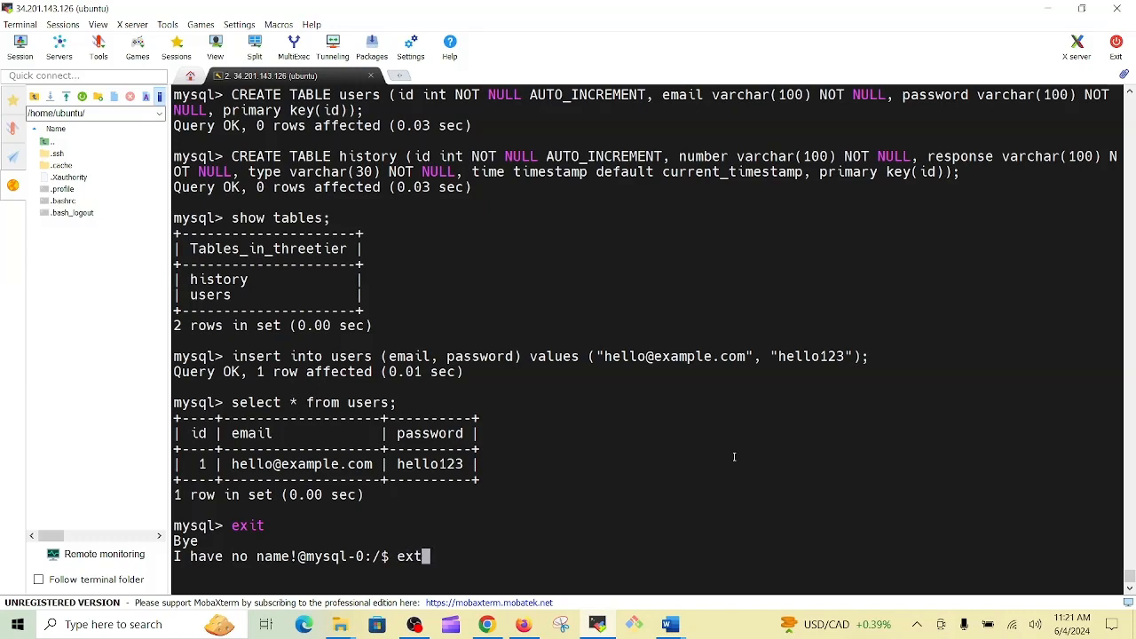
text(i)
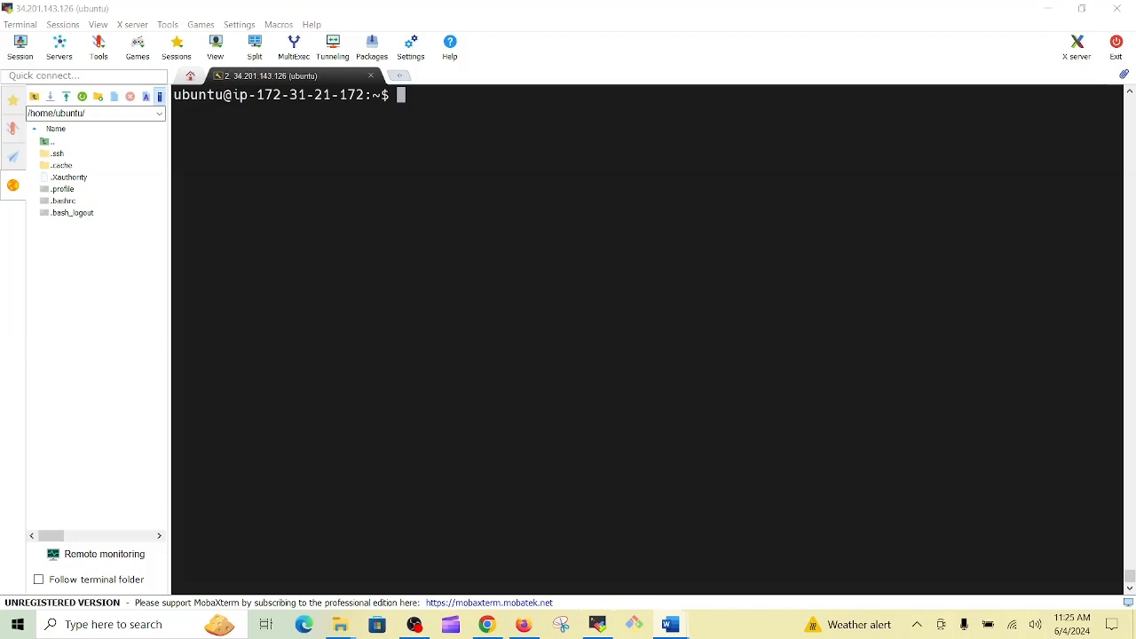
- Type the start of a git clone command at the home prompt
text(g)
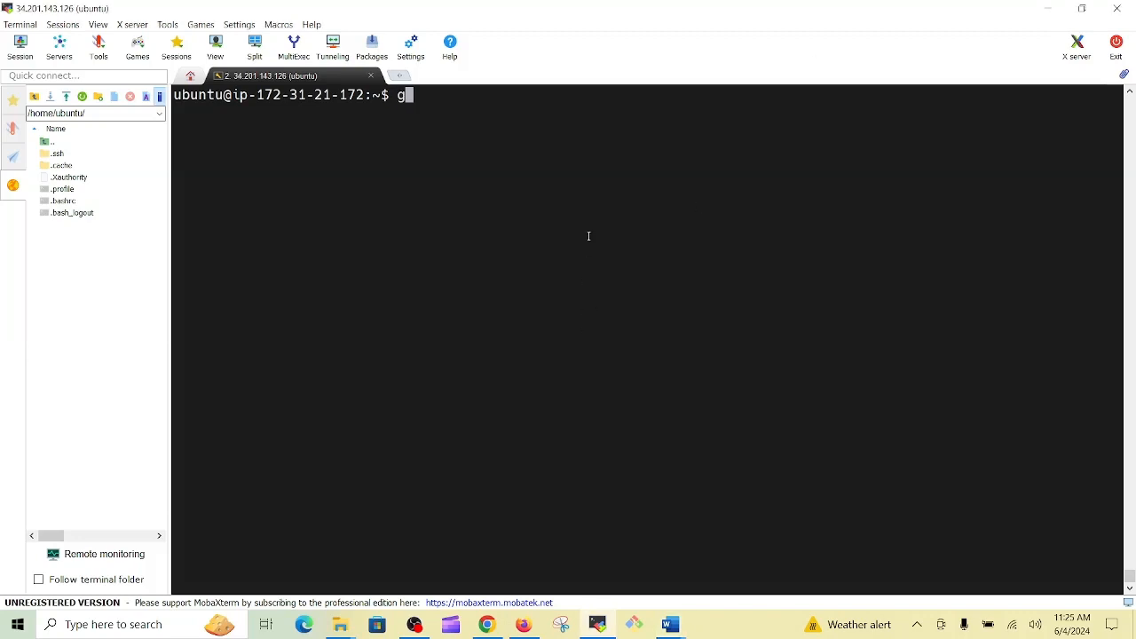
text(it cl)
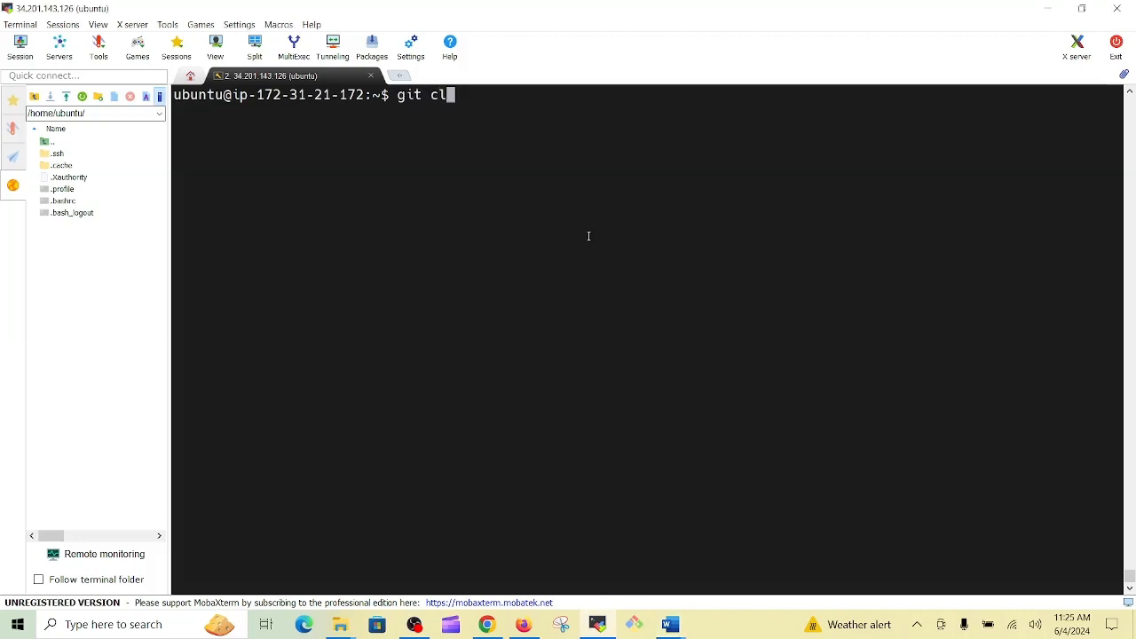
text(one)
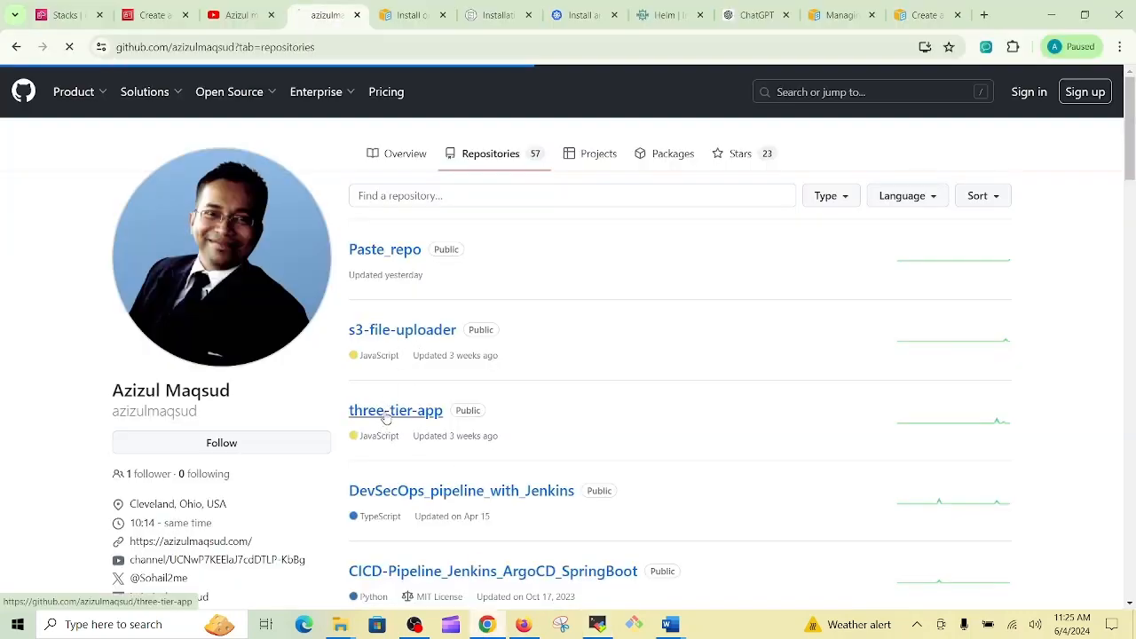
- Open the three-tier-app repository and copy its HTTPS clone URL from the Code menu
click(395, 410)
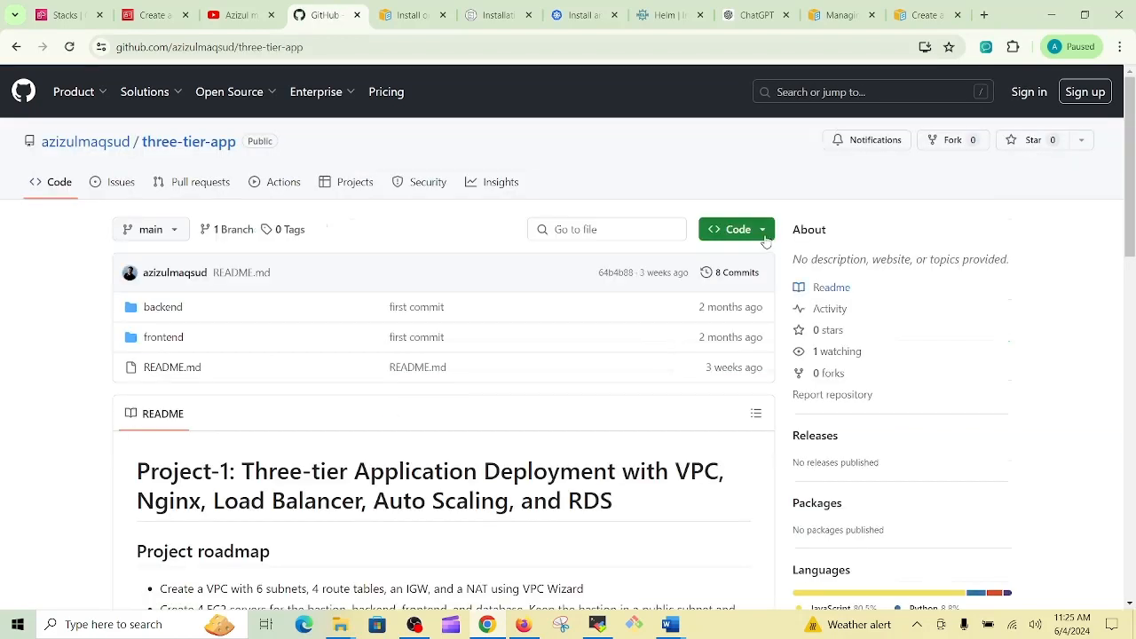
click(731, 229)
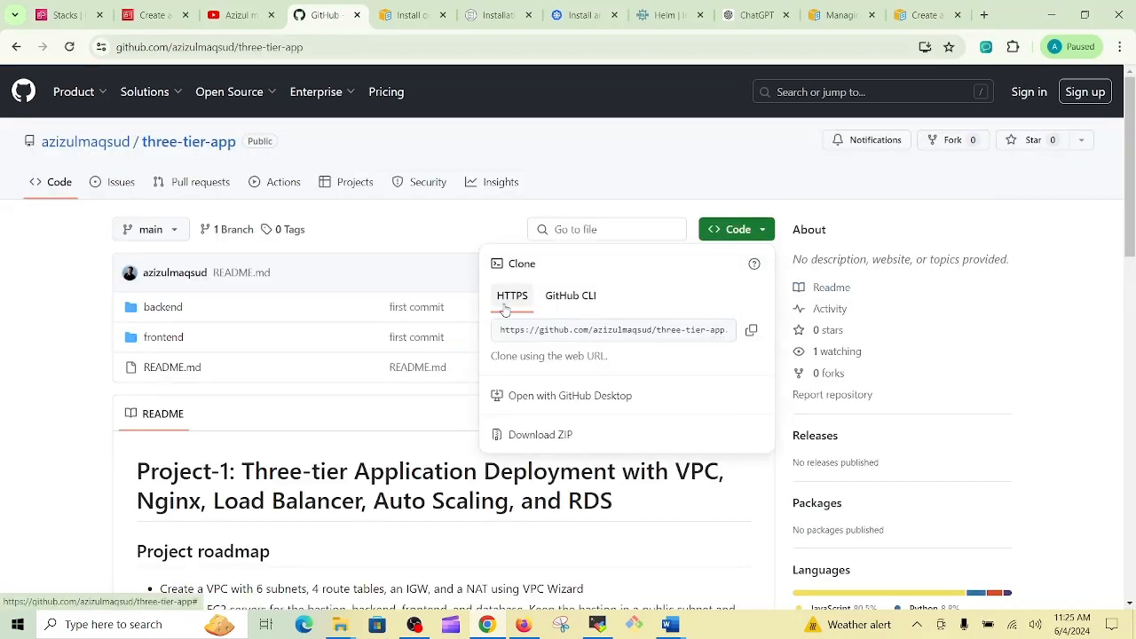
click(752, 329)
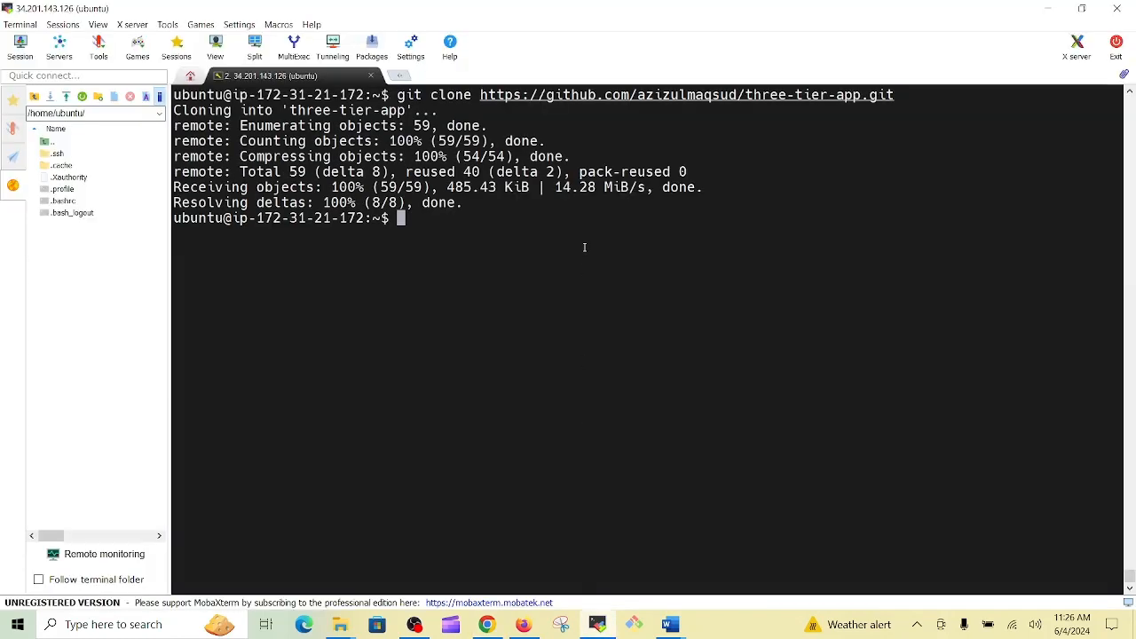
- Clone three-tier-app and cd into it, listing backend, frontend and README.md
text(ls)
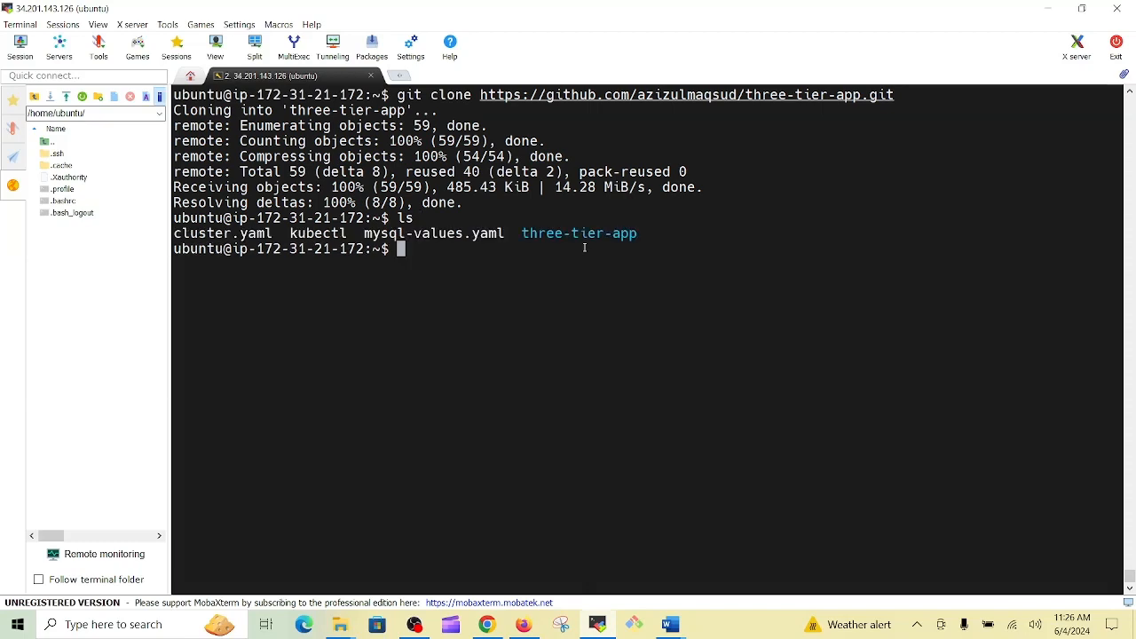
mouse_move(553, 258)
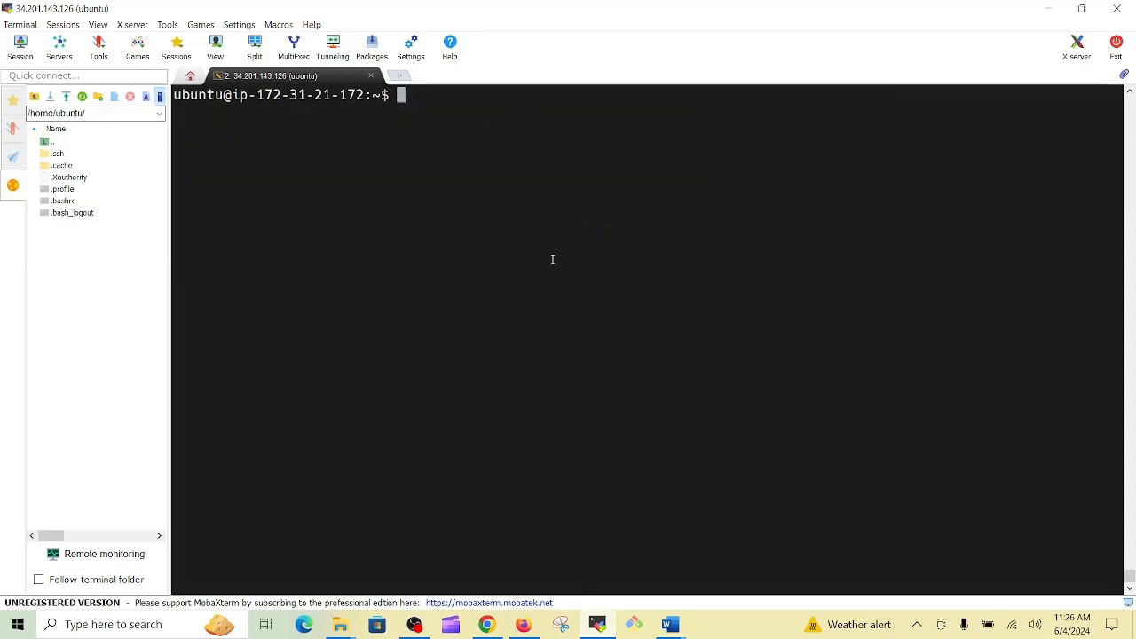
text(cd)
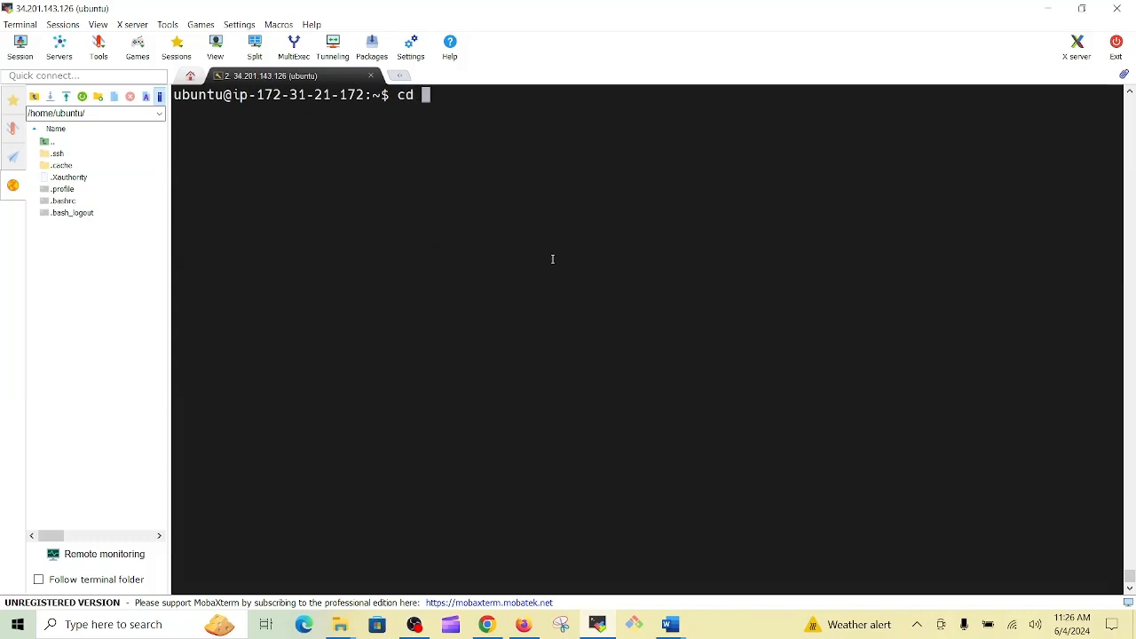
text(three-tier-app/)
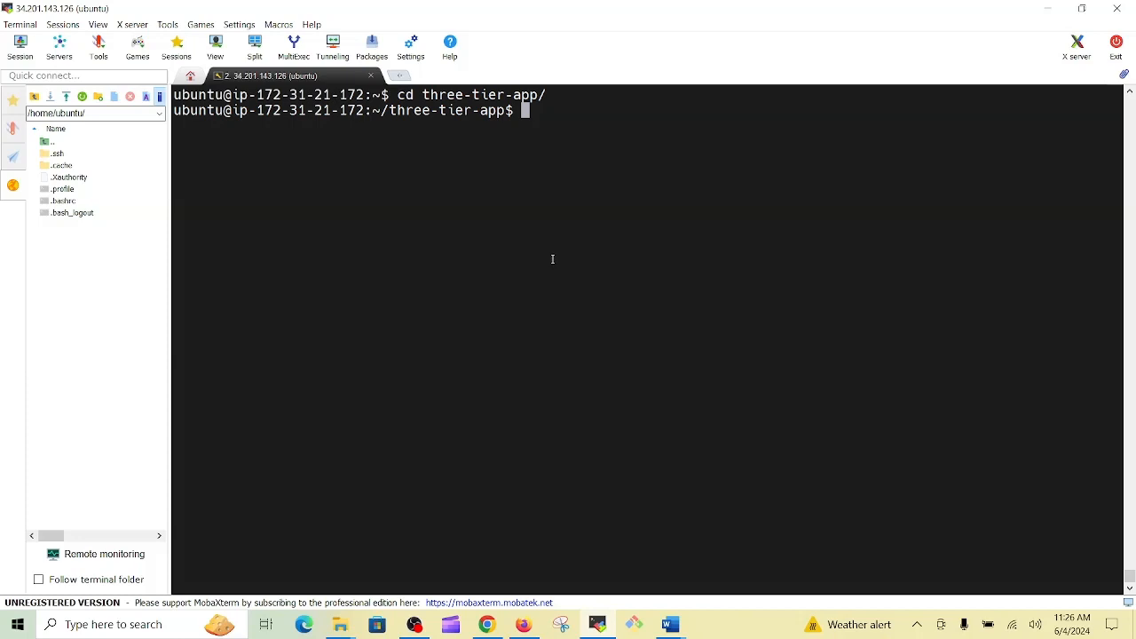
text(ls)
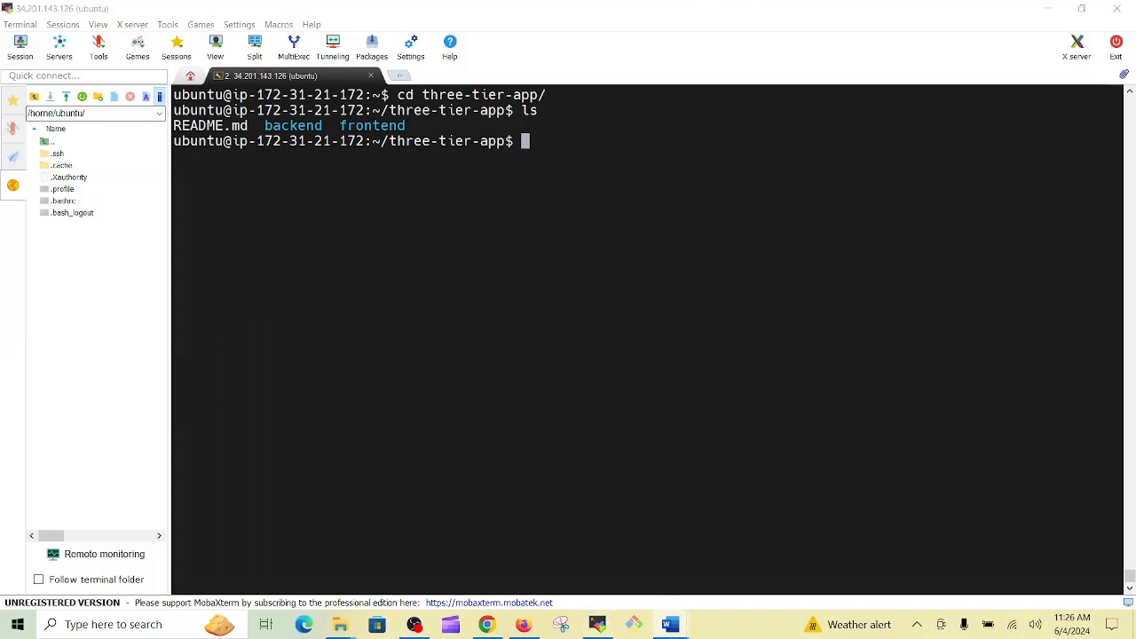
mouse_move(773, 165)
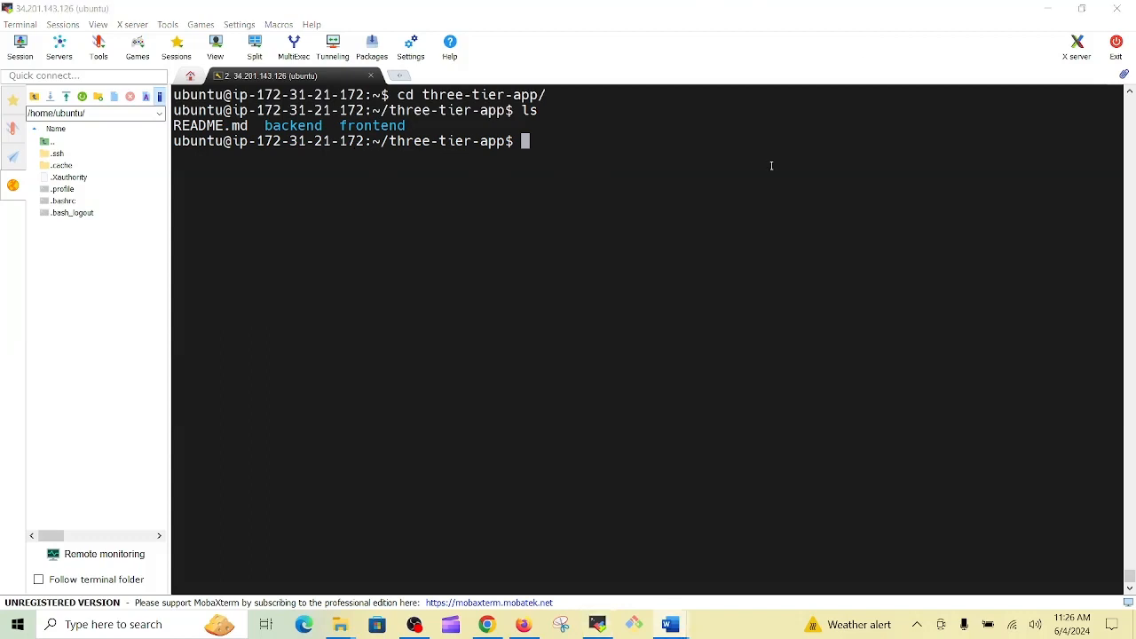
text(cd)
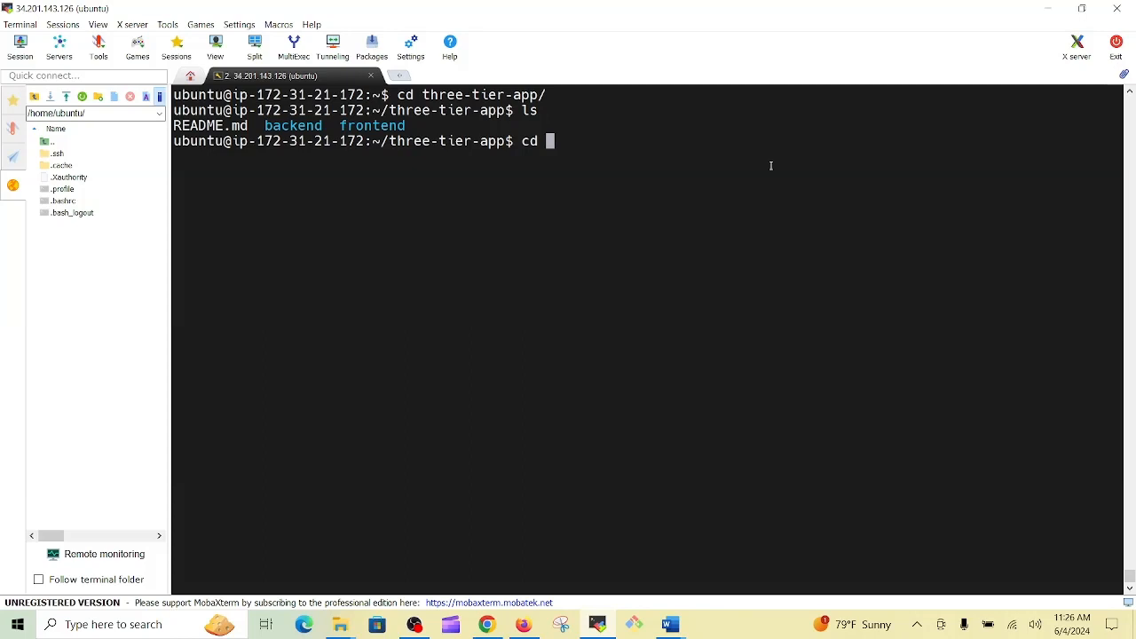
- Enter the backend folder and display requirements.txt's Flask packages
text(backend/)
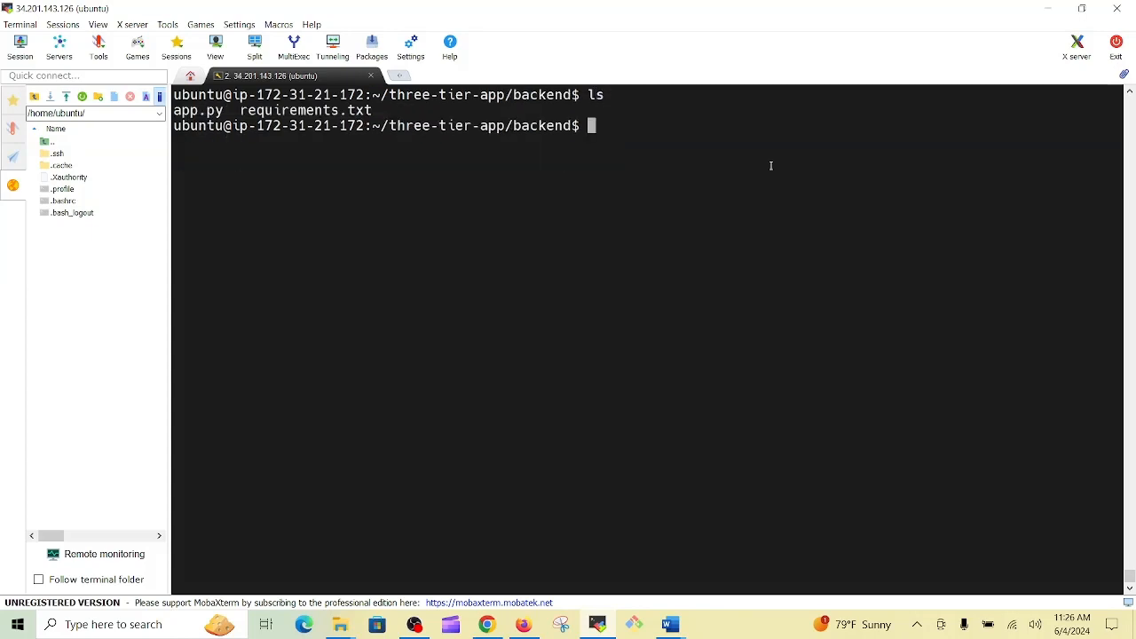
mouse_move(234, 116)
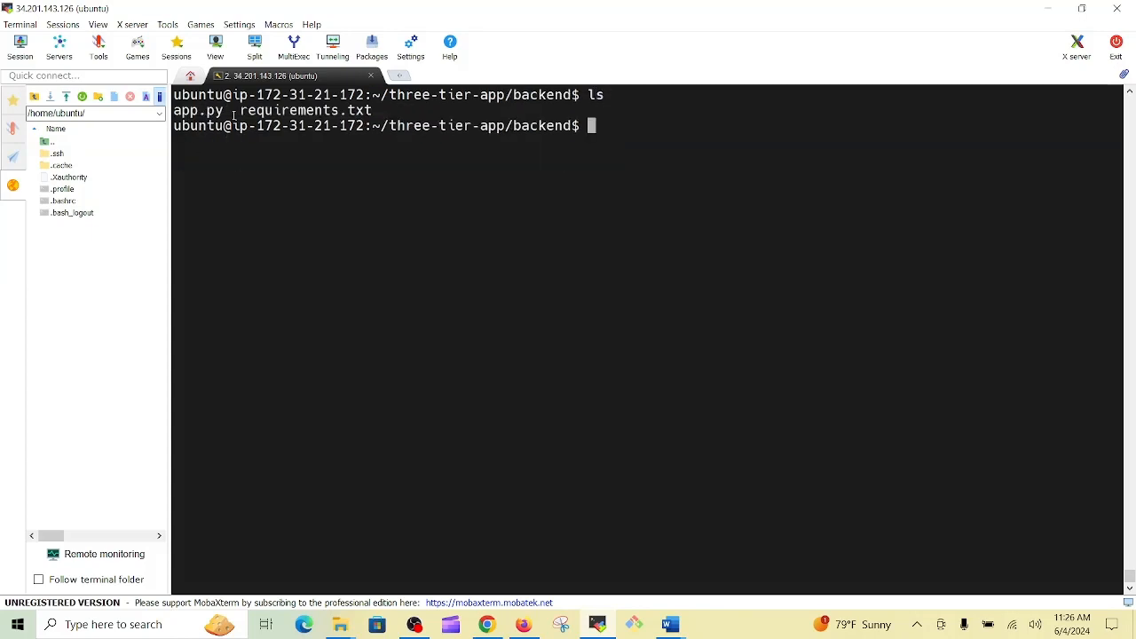
text(c)
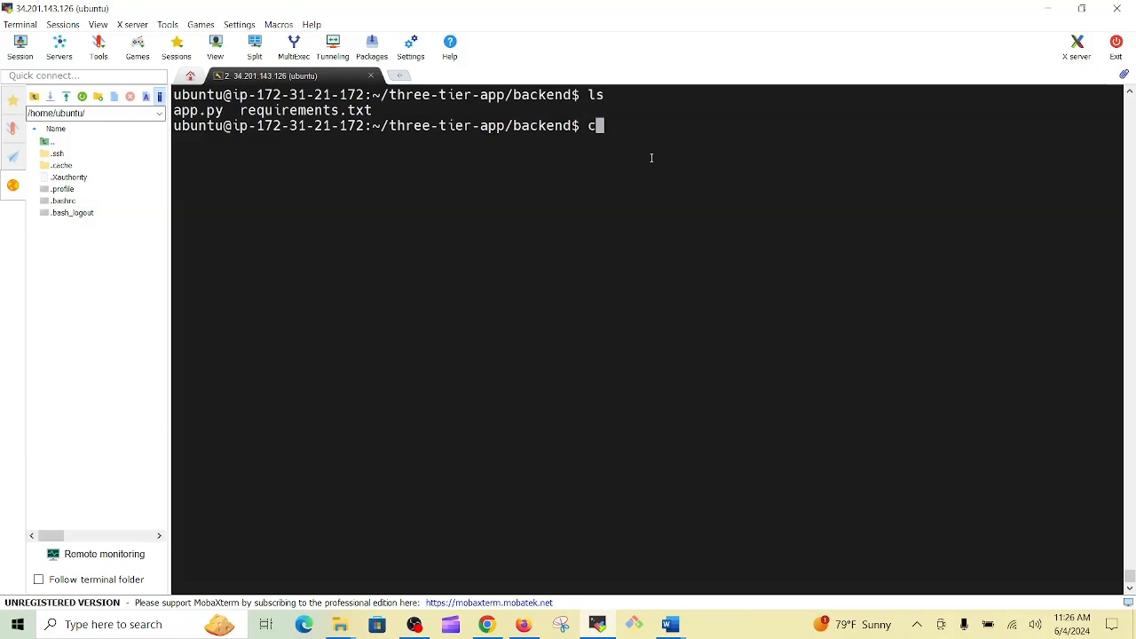
text(at requirements.txt)
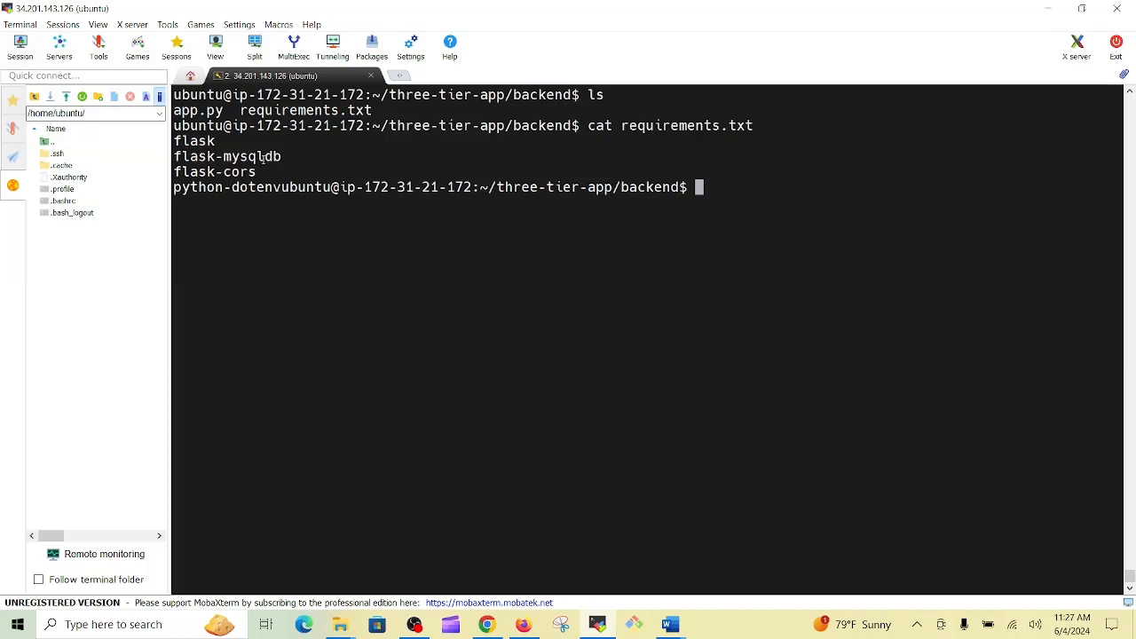
mouse_move(779, 193)
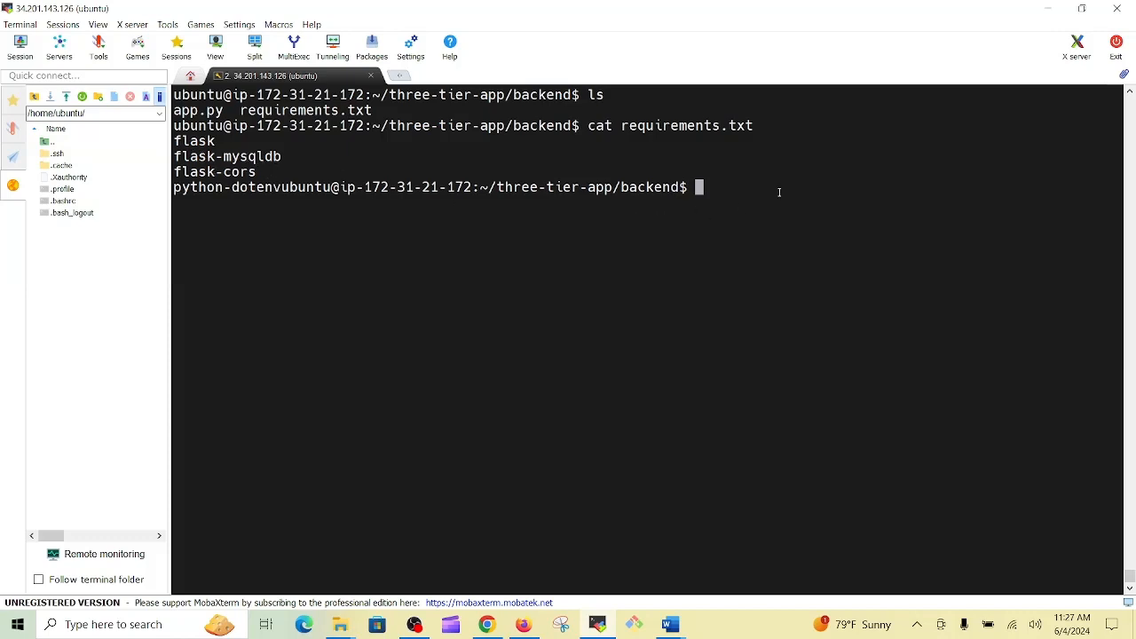
- Display app.py and scroll through its login and history routes
text(cat a)
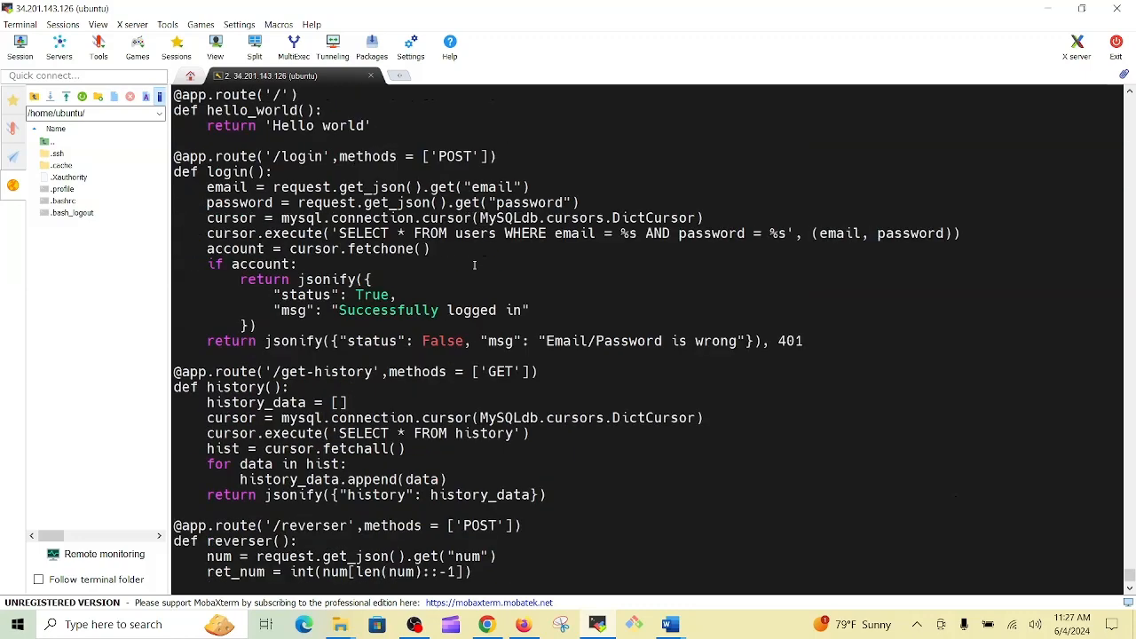
scroll(down, 3)
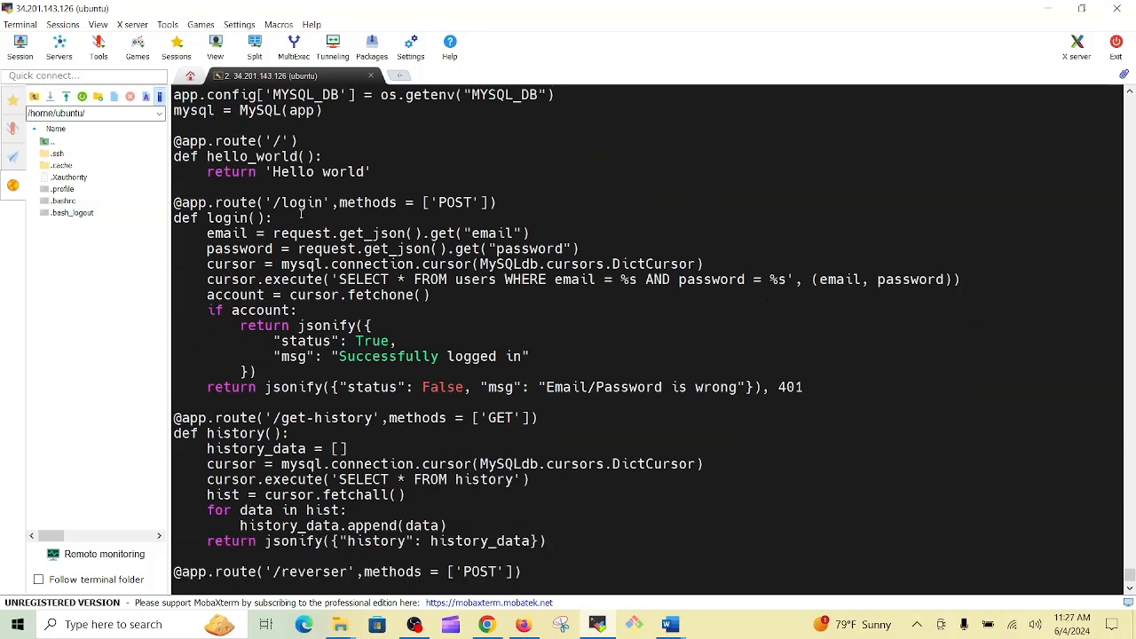
scroll(down, 3)
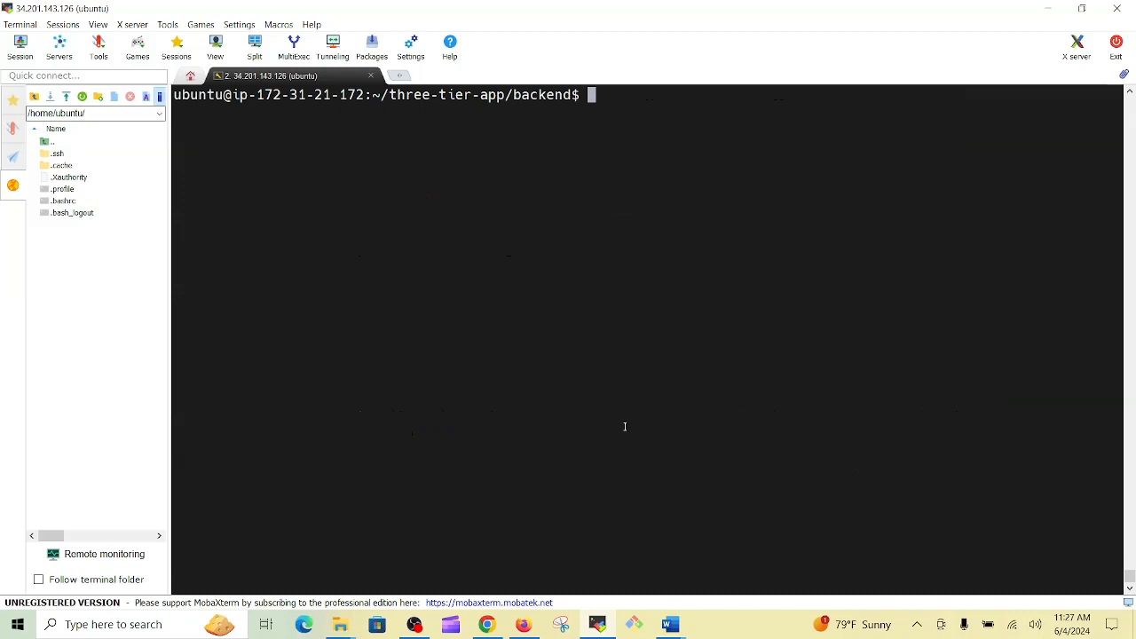
- List the backend folder with ls -a to reveal the hidden .env file and open it in vim
text(ls)
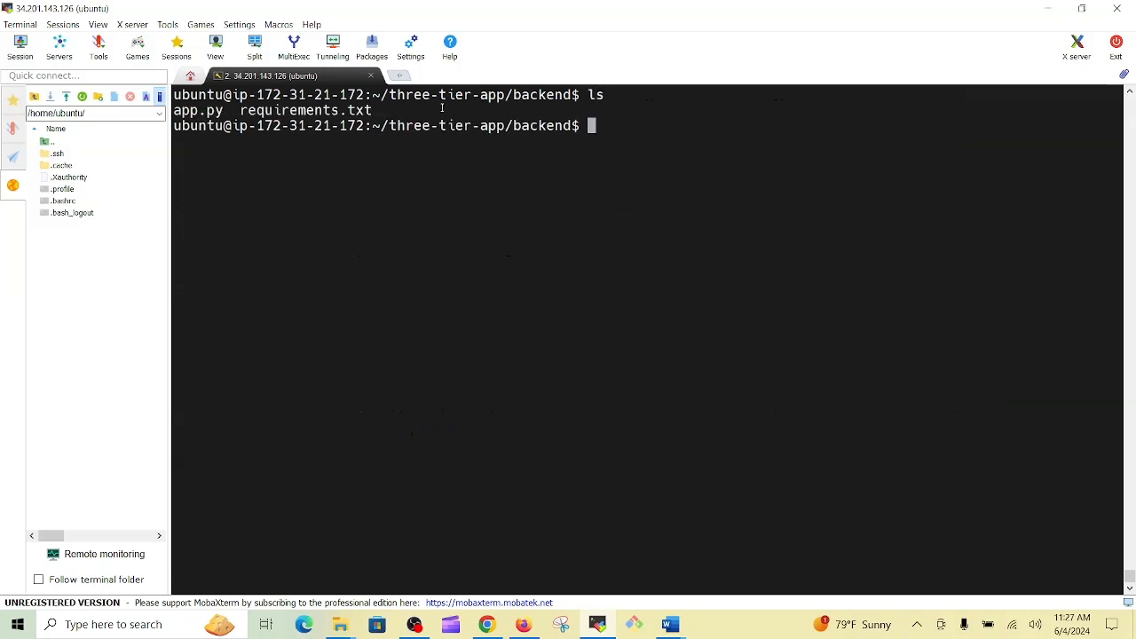
mouse_move(684, 369)
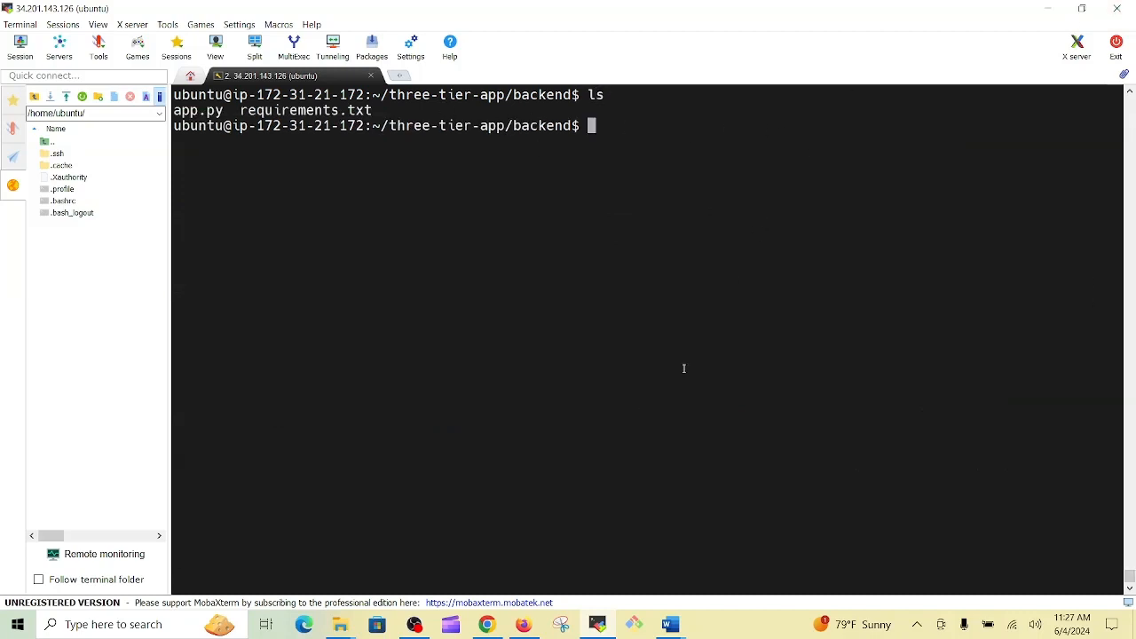
text(ls -a)
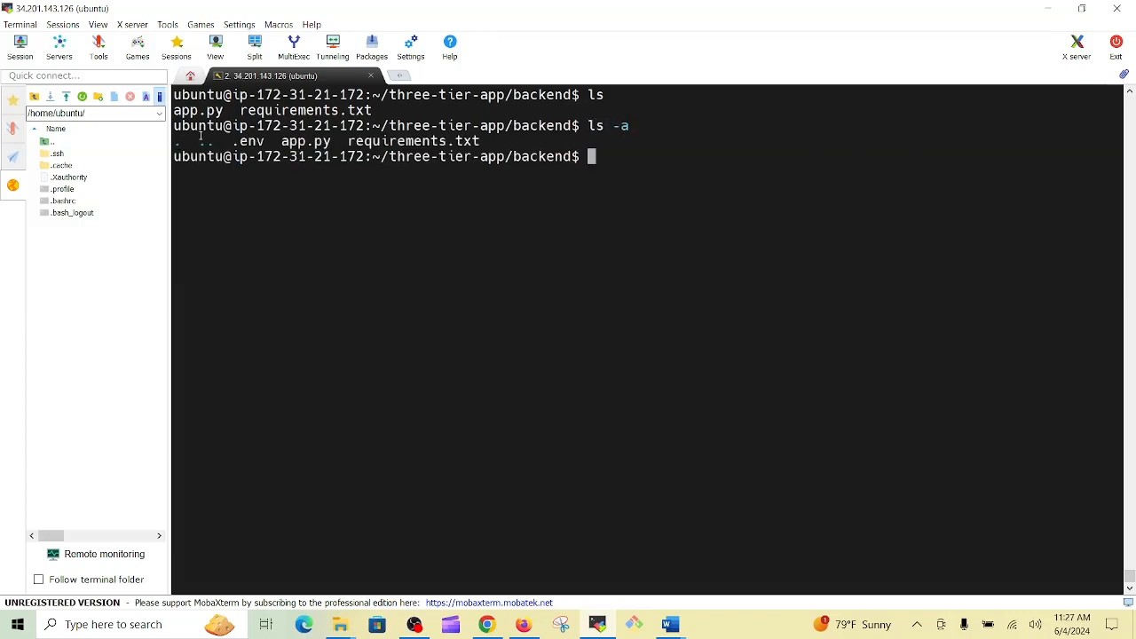
double_click(249, 141)
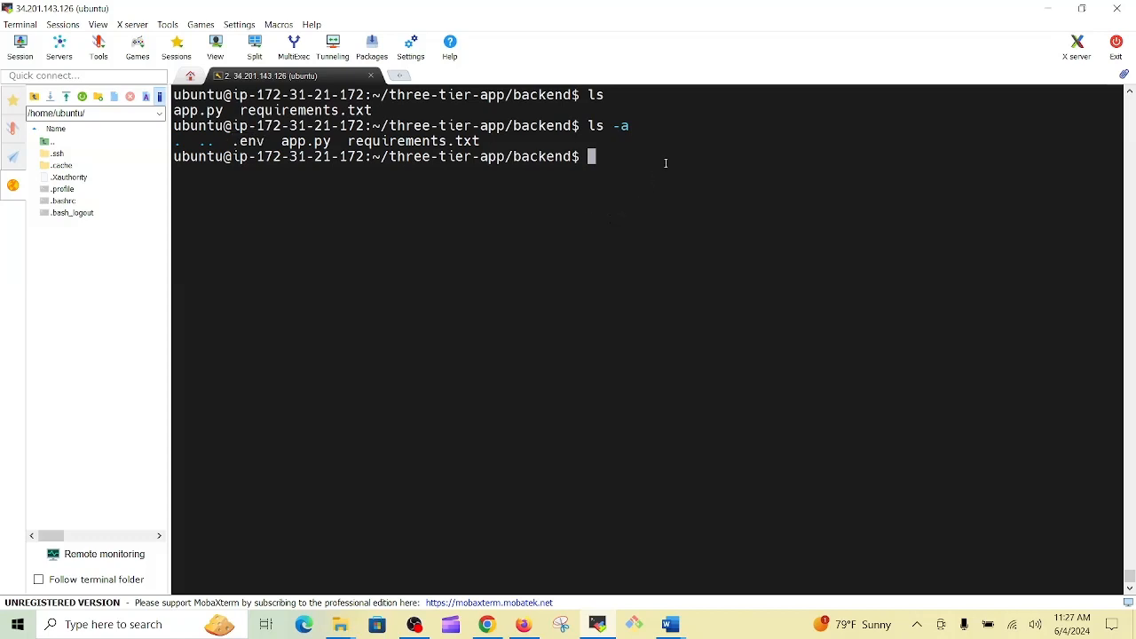
text(vim .e)
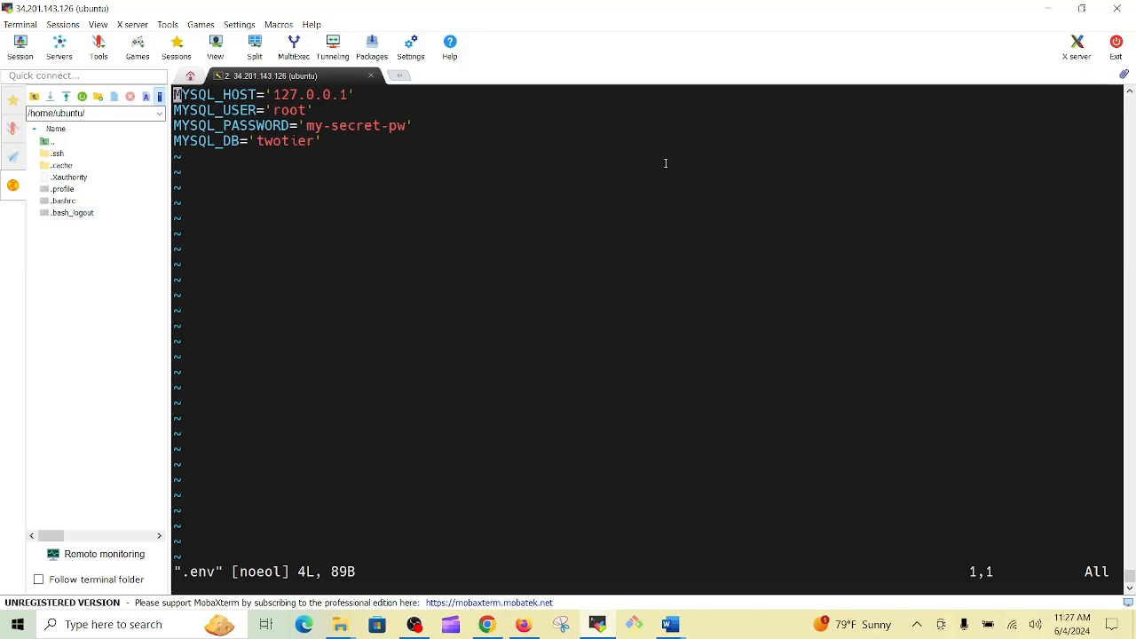
- In .env, set user threetieruser, a new password and database threetier, then save
key(i)
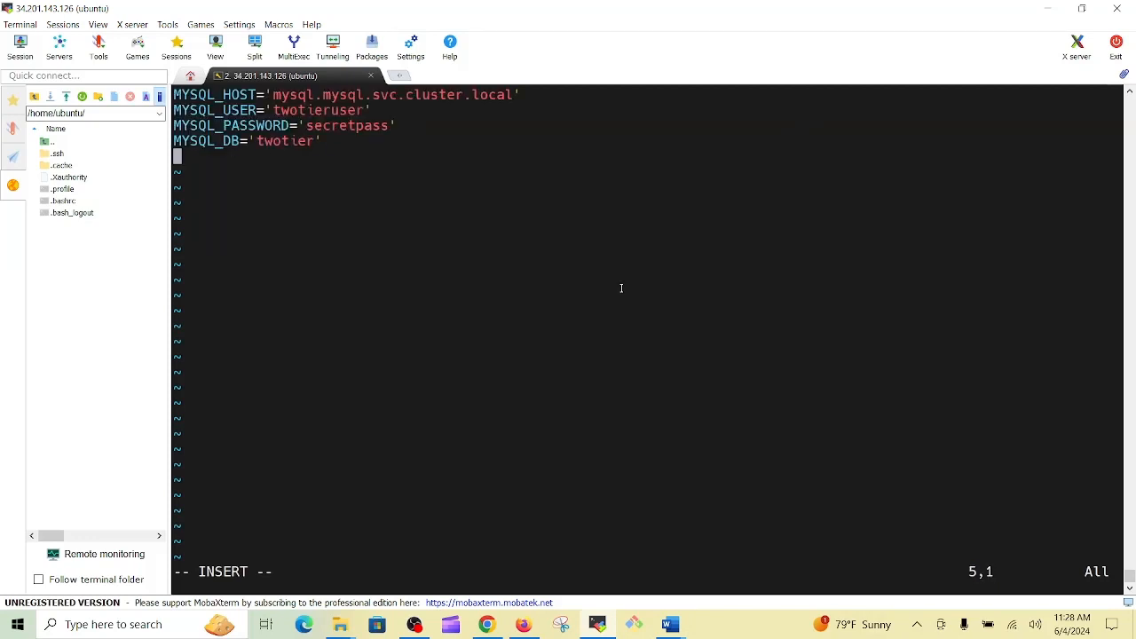
key(Up)
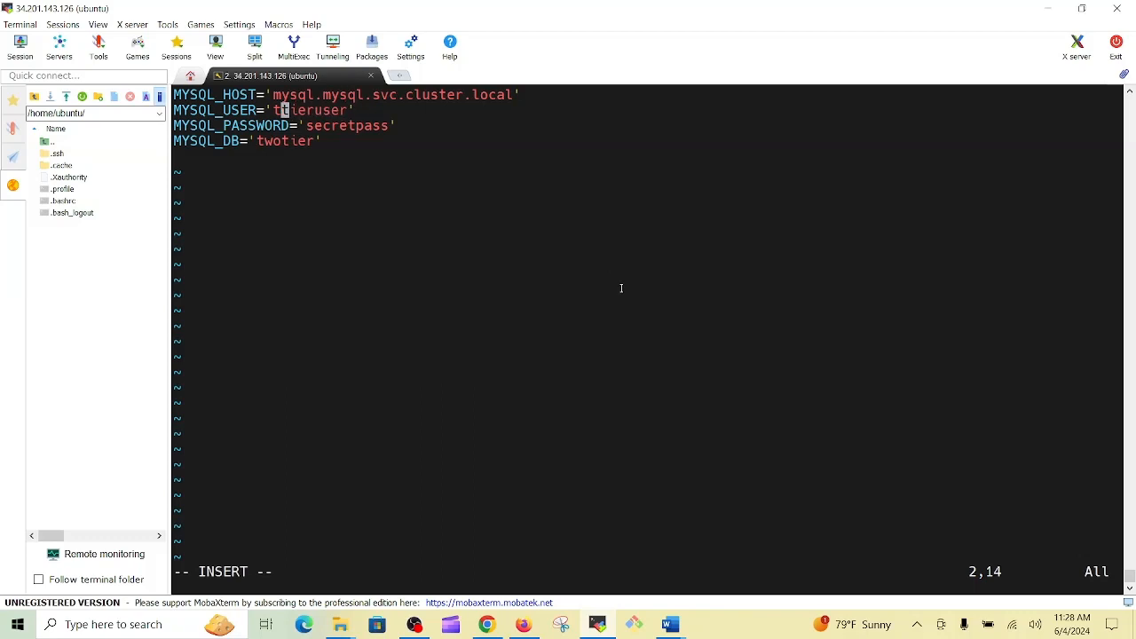
text(threet)
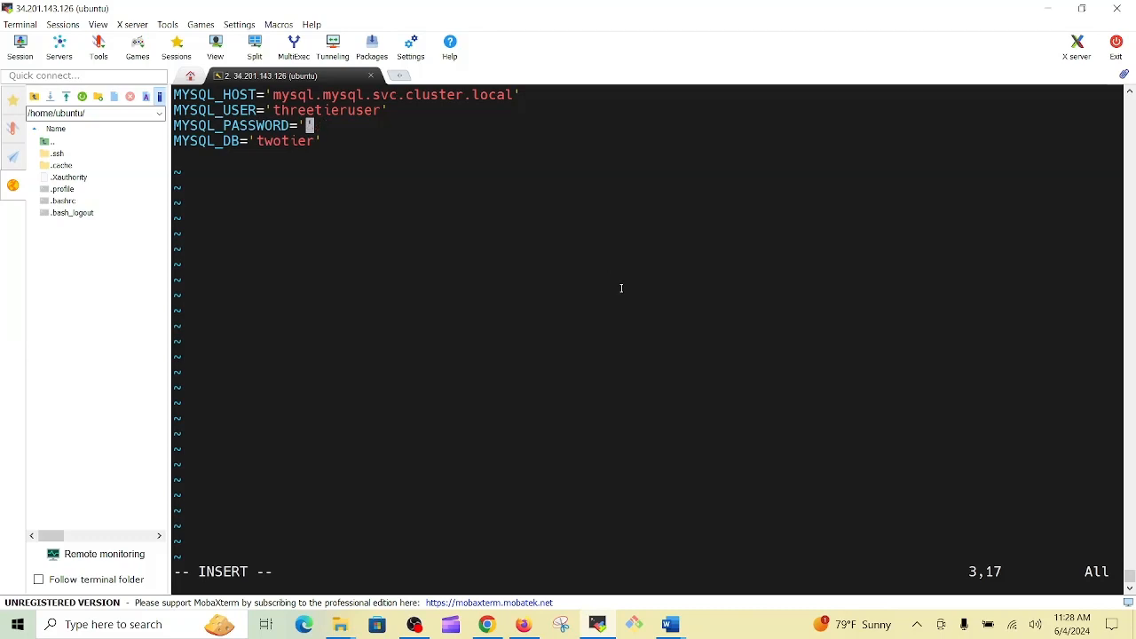
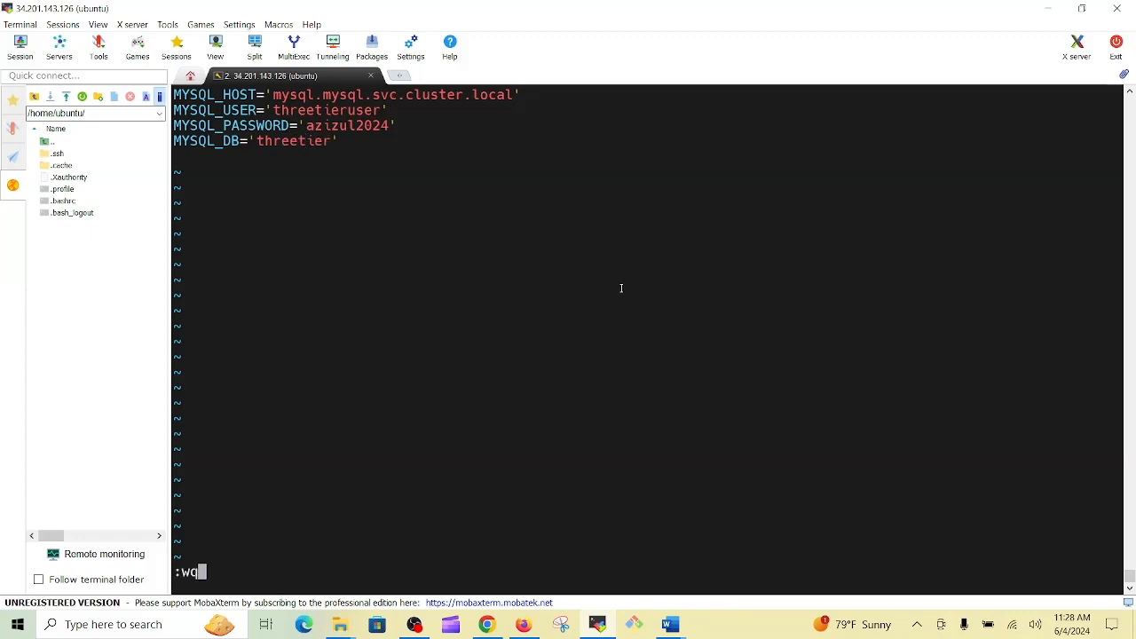
key(Return)
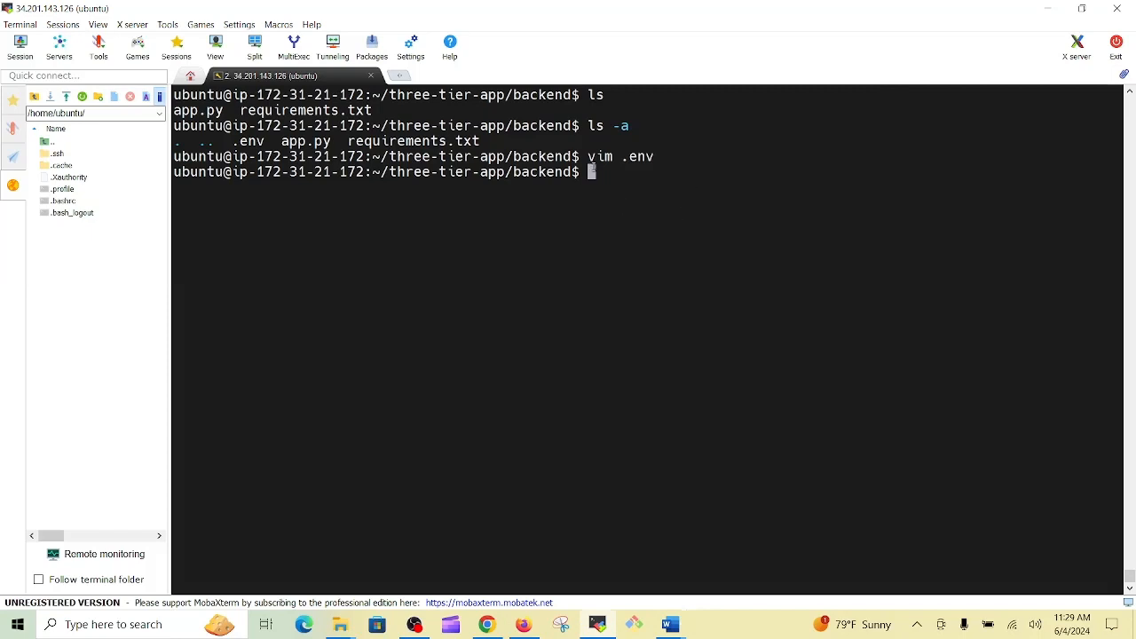
mouse_move(635, 171)
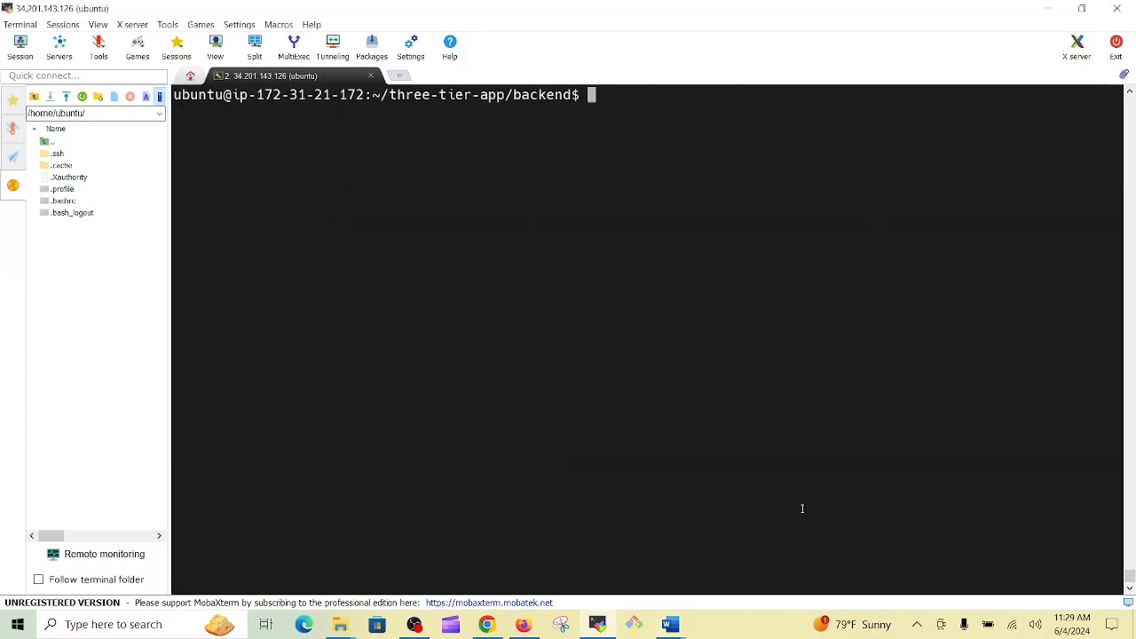
- Open the backend Dockerfile in vim
text(vim)
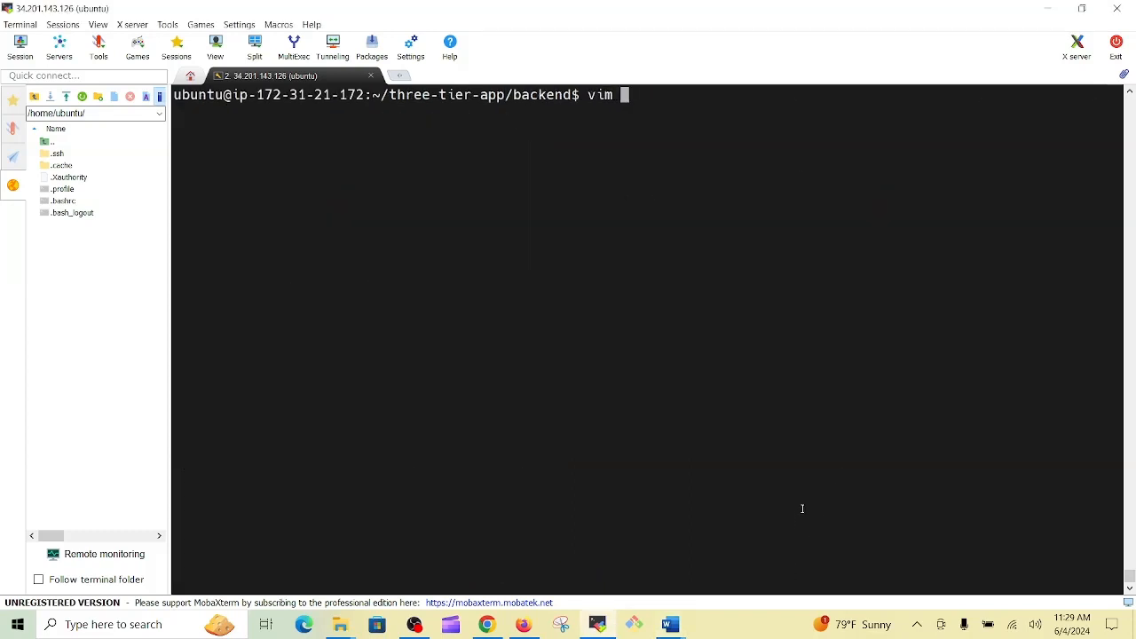
text(Dockerf)
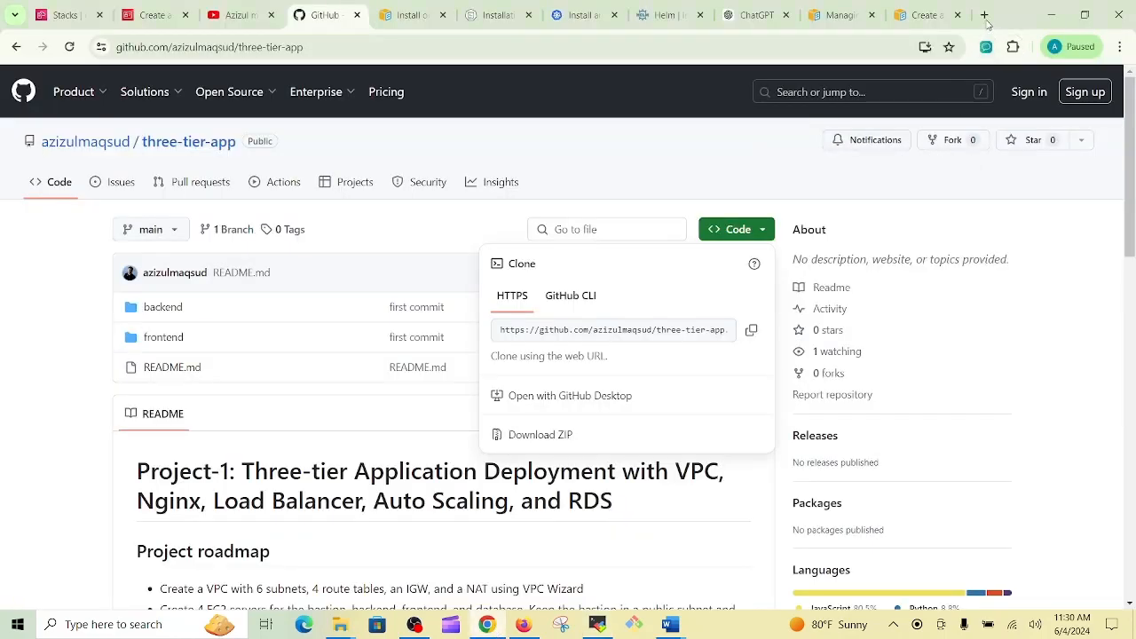
- Search Google for the latest stable Python version and select 3.12.0
click(983, 15)
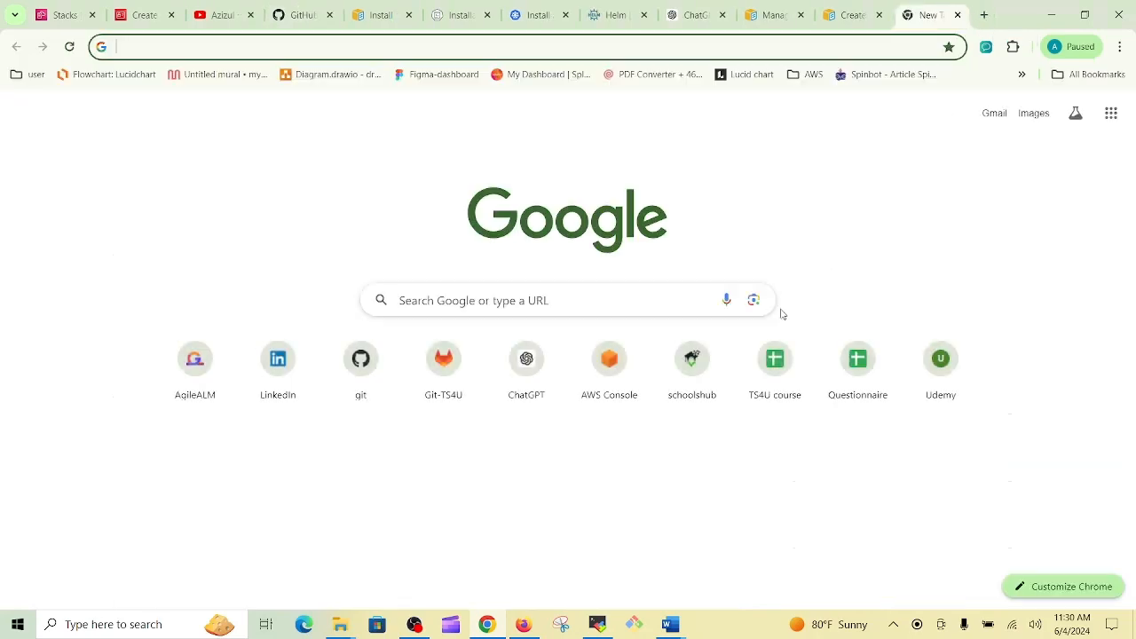
text(latest stable python)
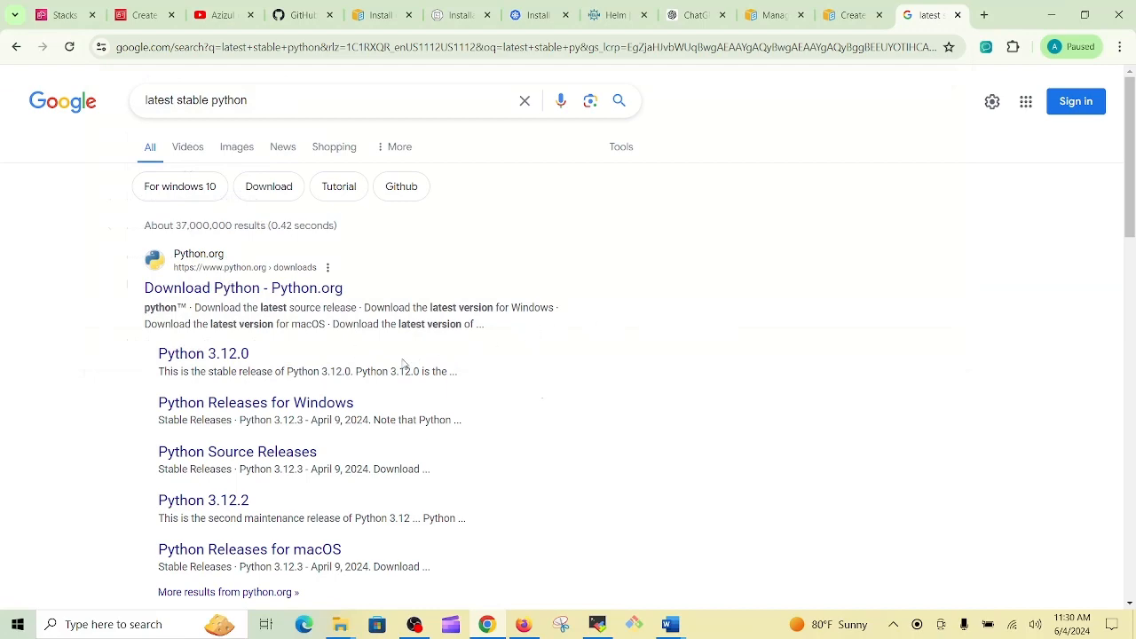
scroll(down, 3)
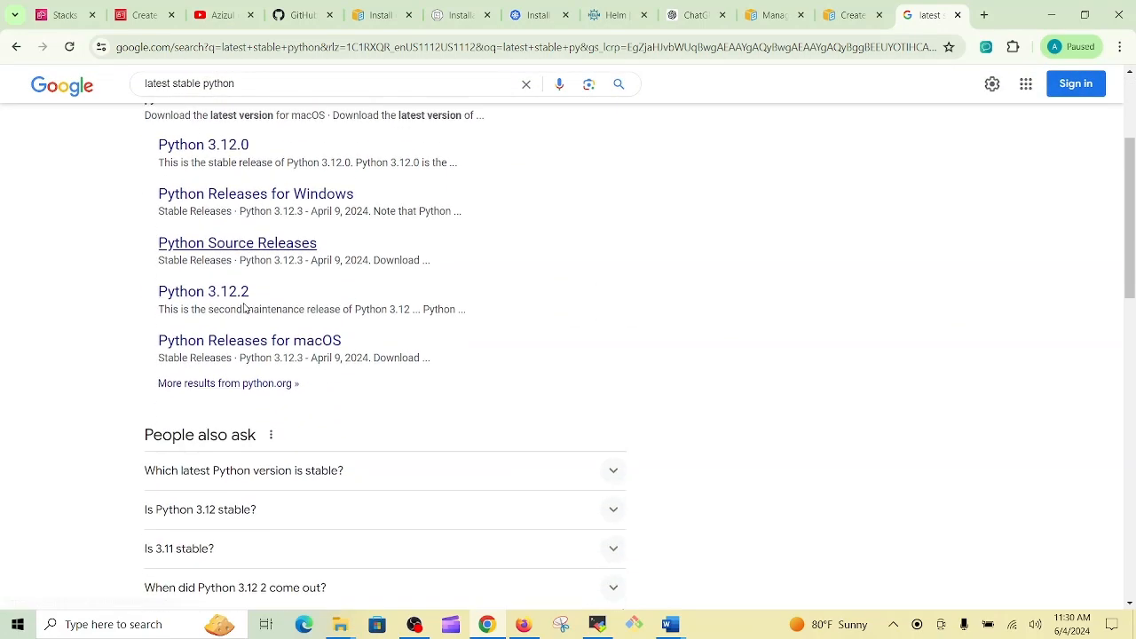
click(328, 84)
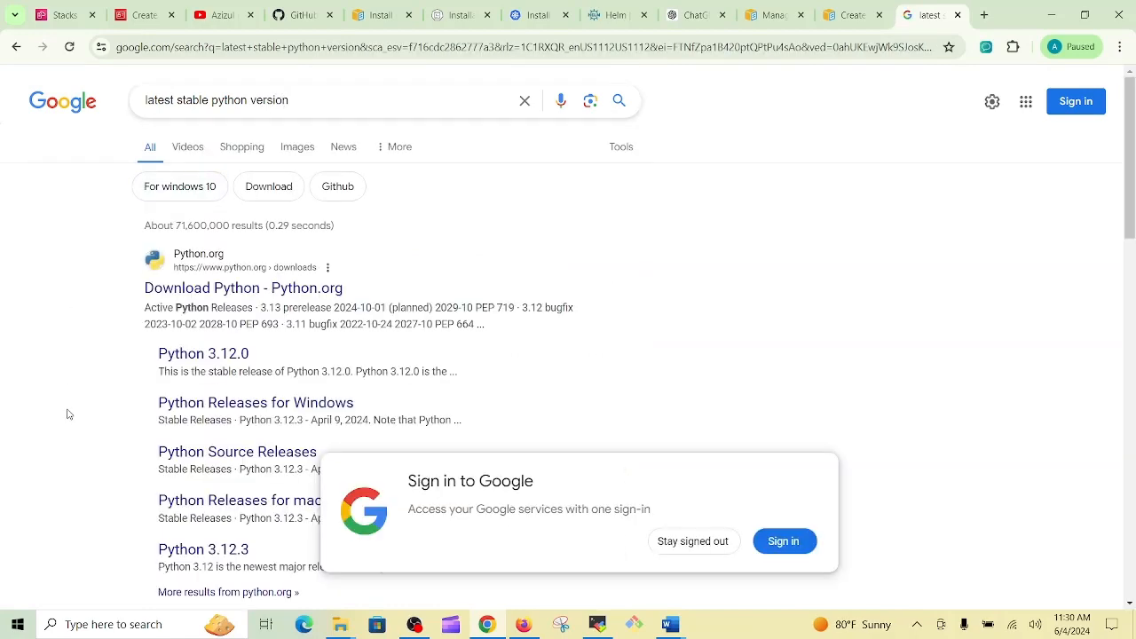
scroll(down, 3)
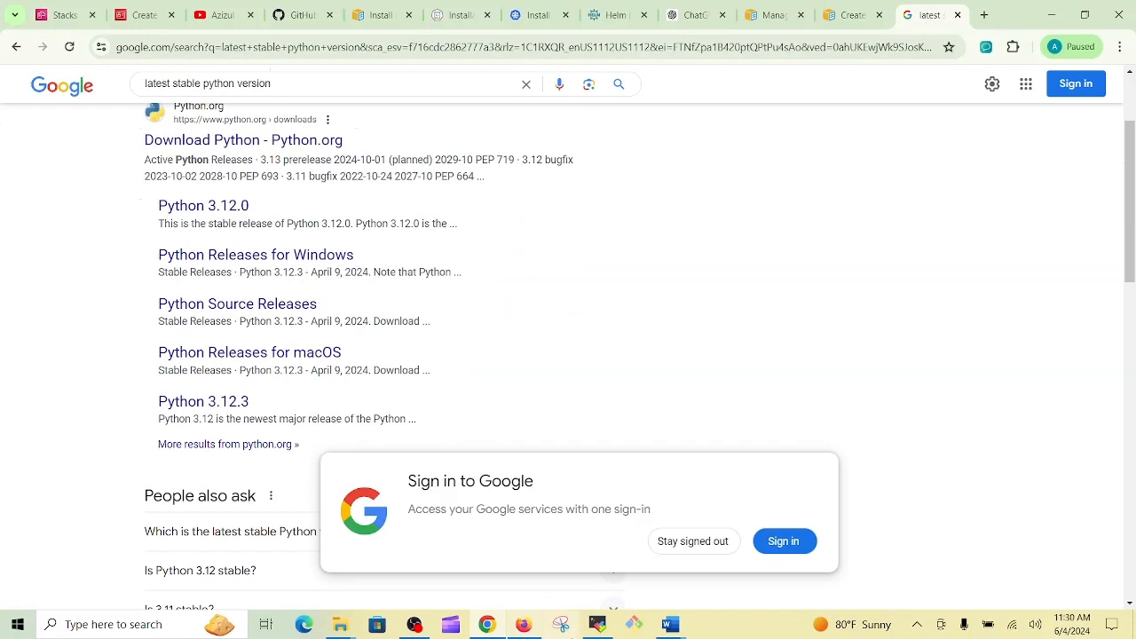
click(597, 624)
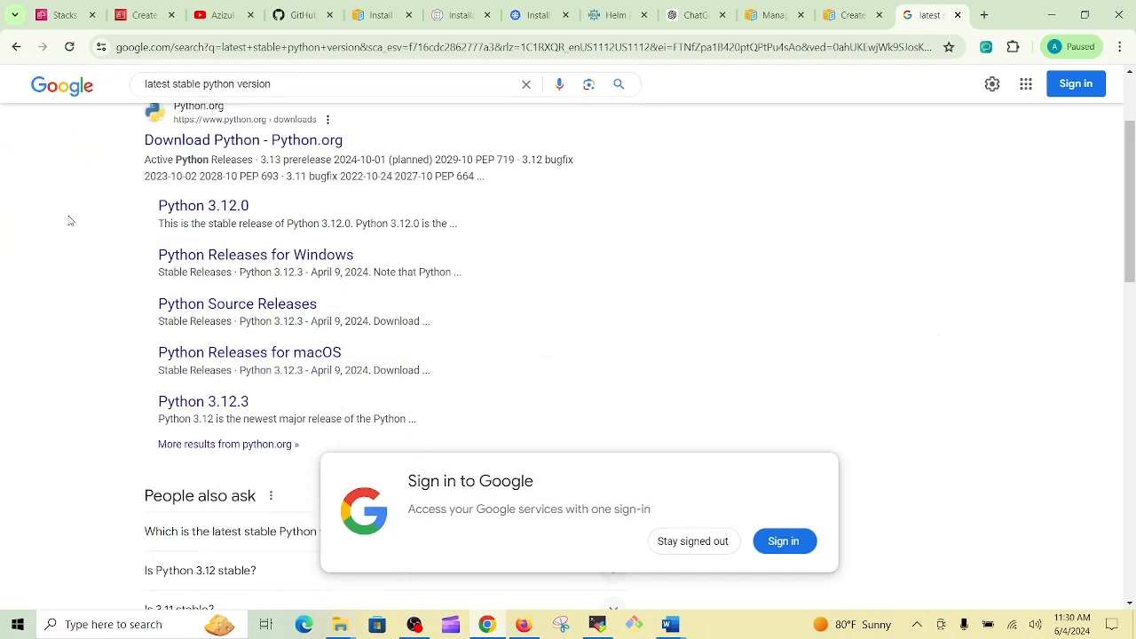
mouse_move(204, 205)
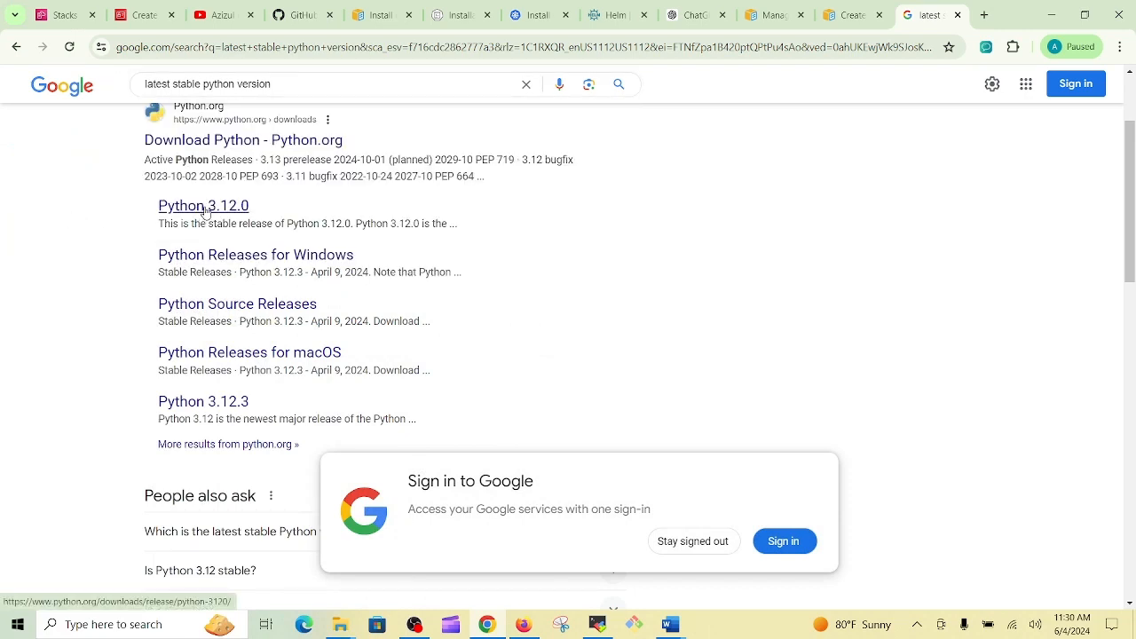
mouse_move(248, 217)
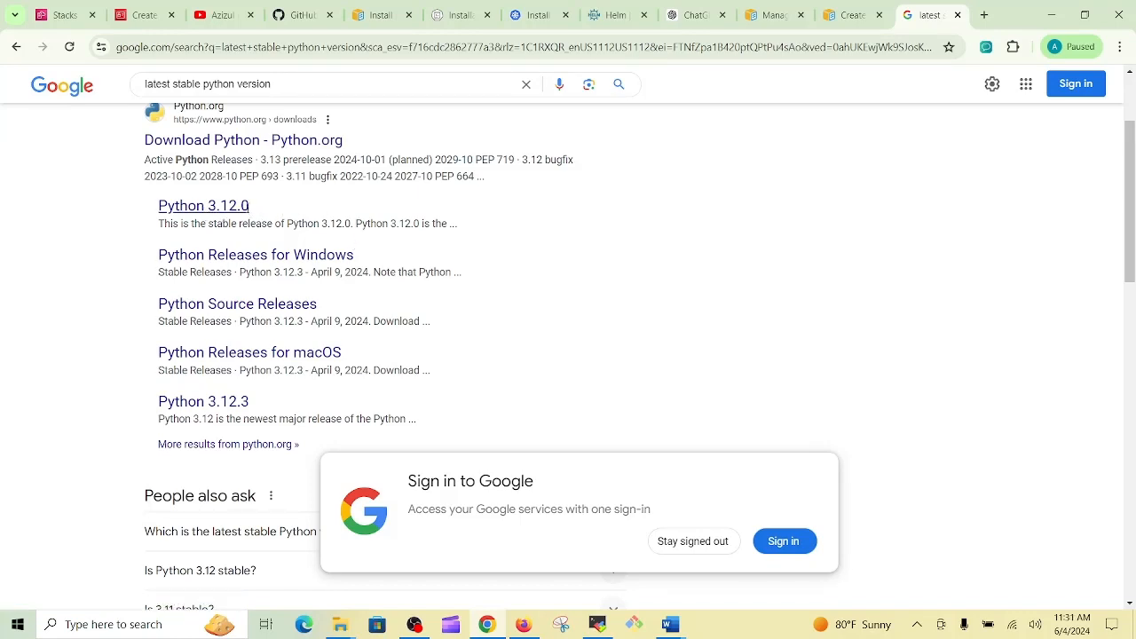
double_click(227, 205)
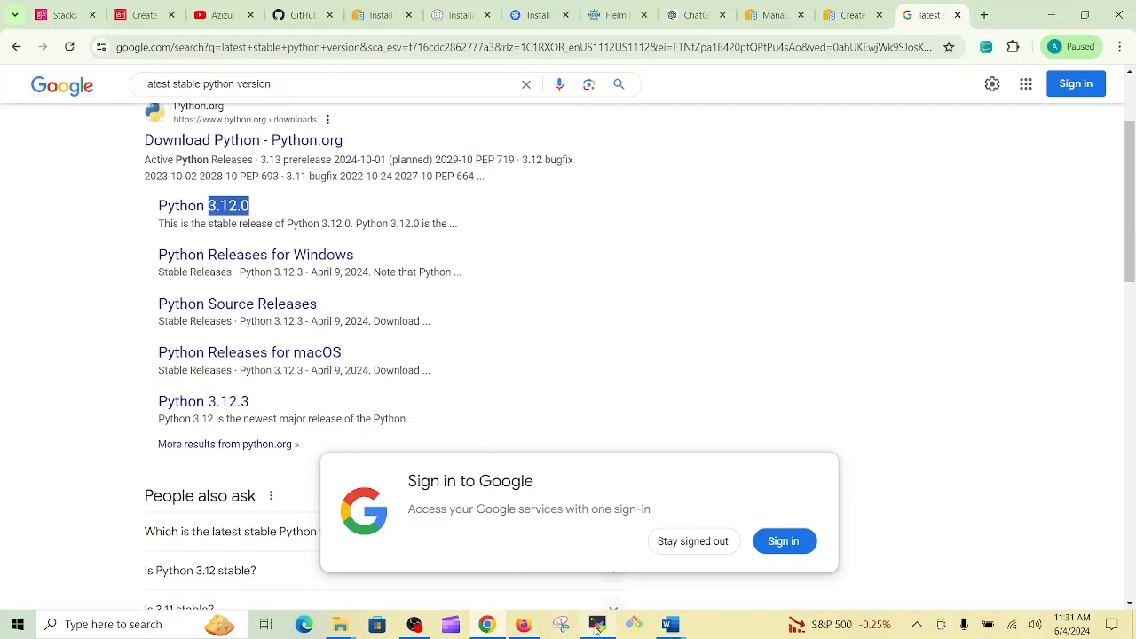
click(596, 624)
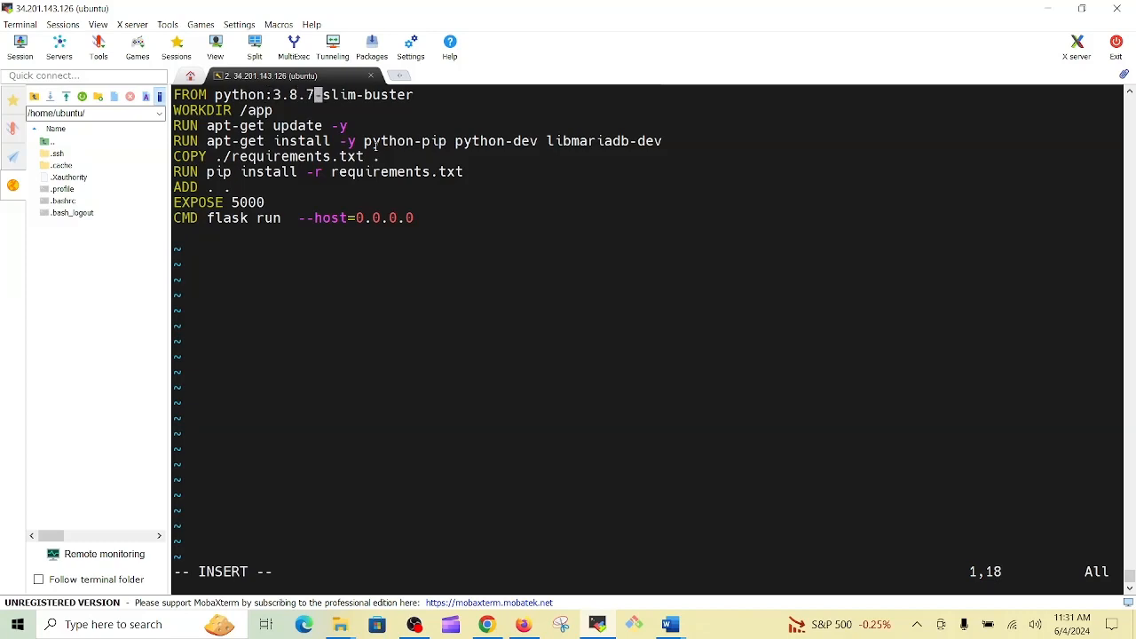
- Change the FROM image to python:3.12.0-slim-buster and save the Dockerfile
text(3.12)
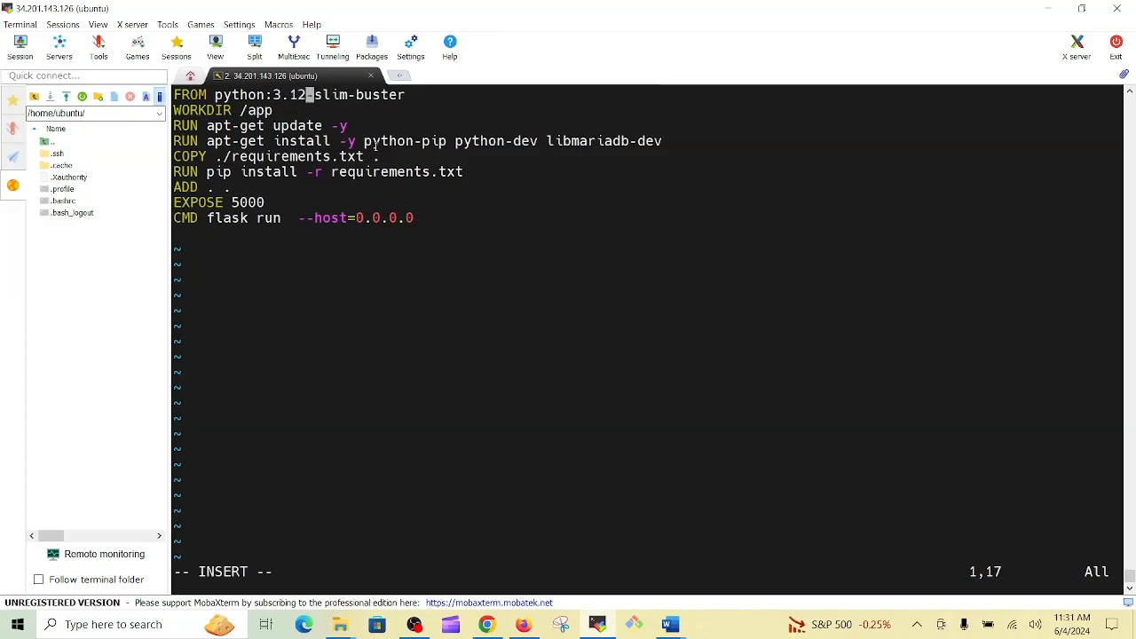
text(.0)
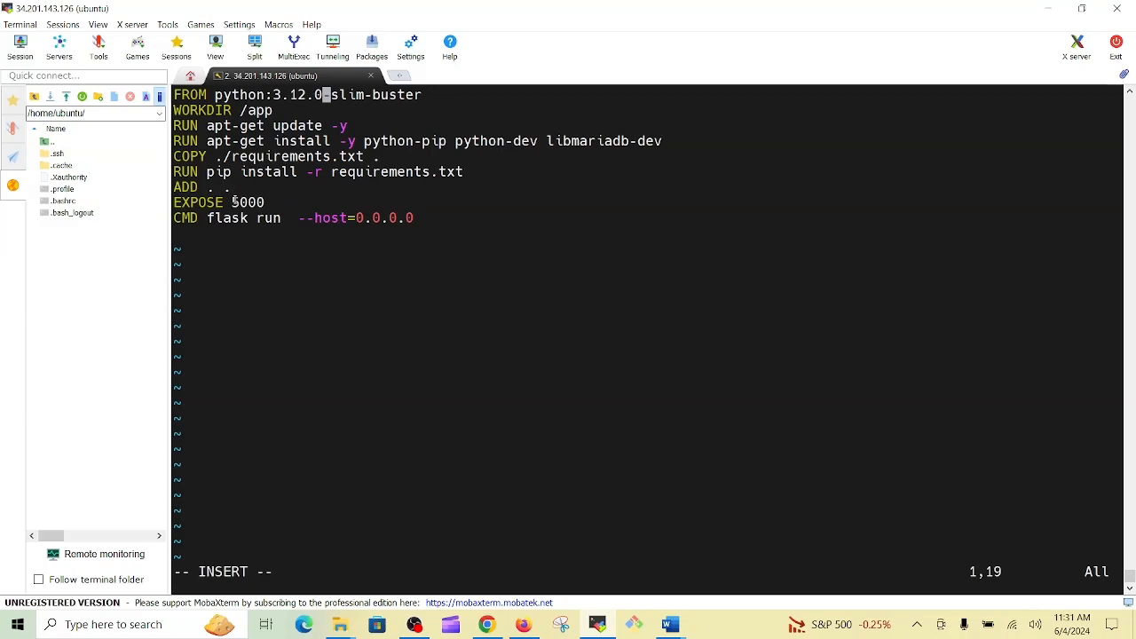
text(G)
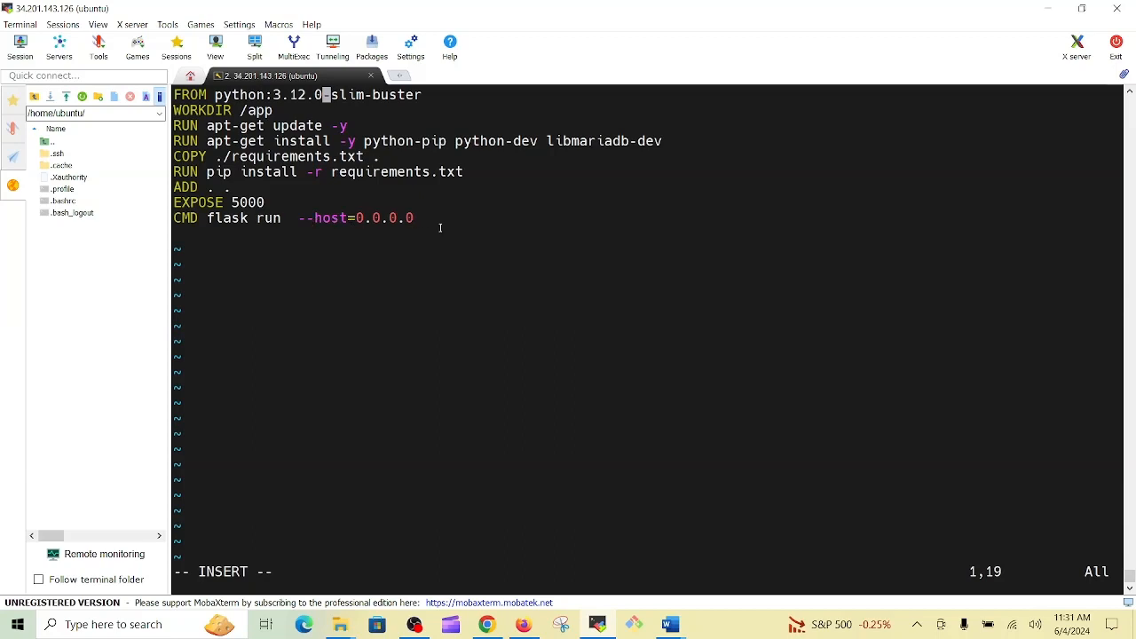
key(Escape)
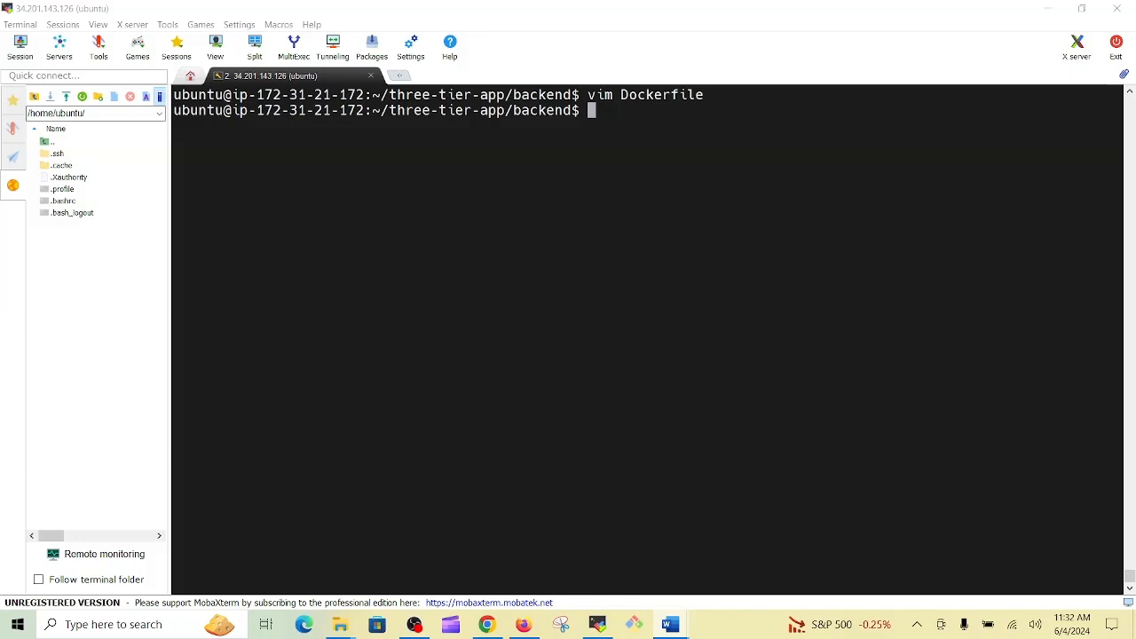
- Build azizul2go/n-tier-backend:v1, hit the missing-manifest error, and reopen the Dockerfile
text(sudo docker build -t  azizul2go/n-tier-backend:v1 .)
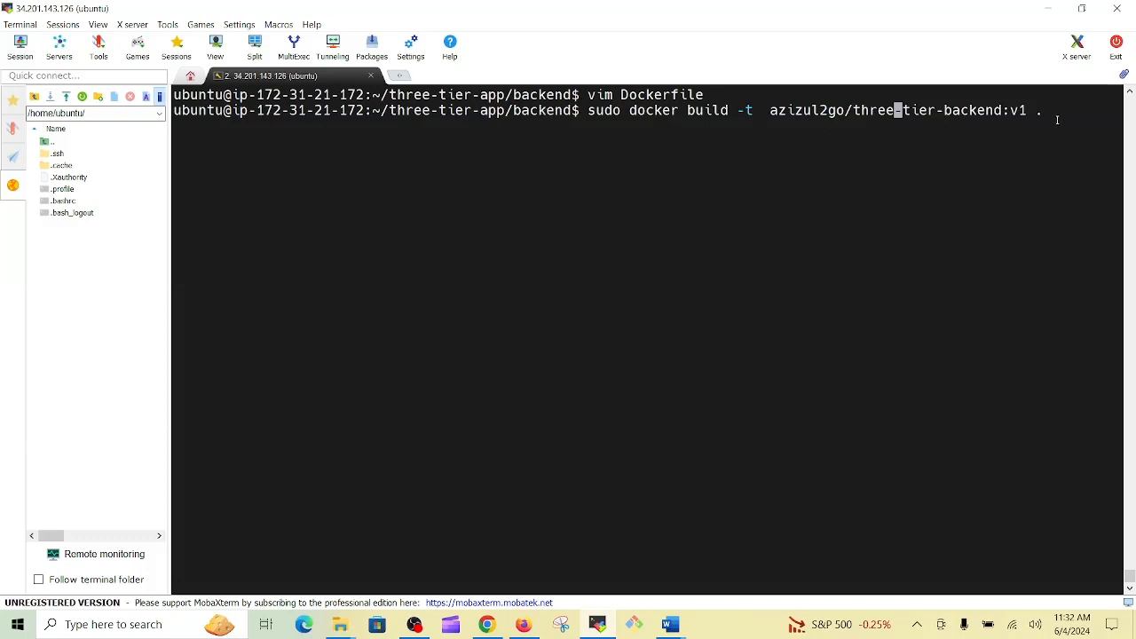
mouse_move(1090, 118)
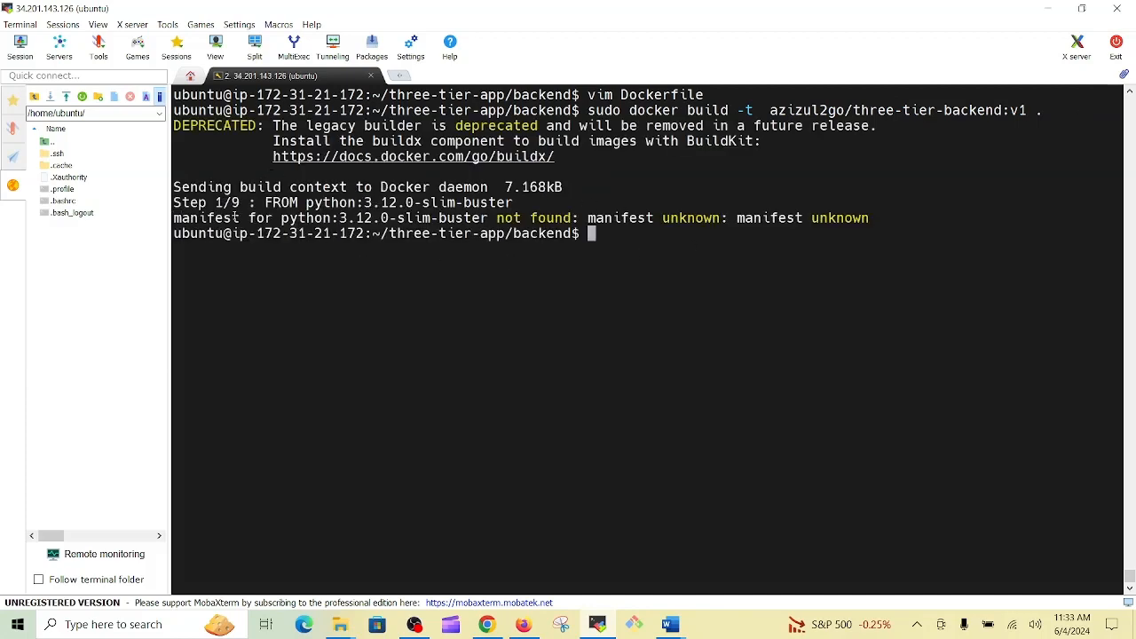
mouse_move(671, 256)
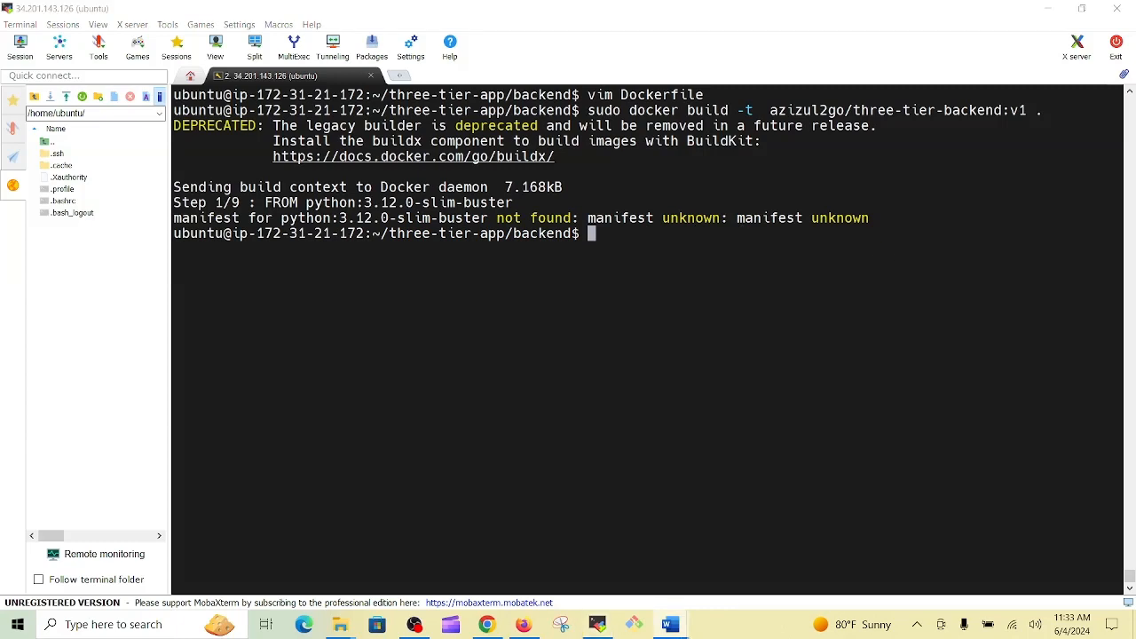
mouse_move(810, 248)
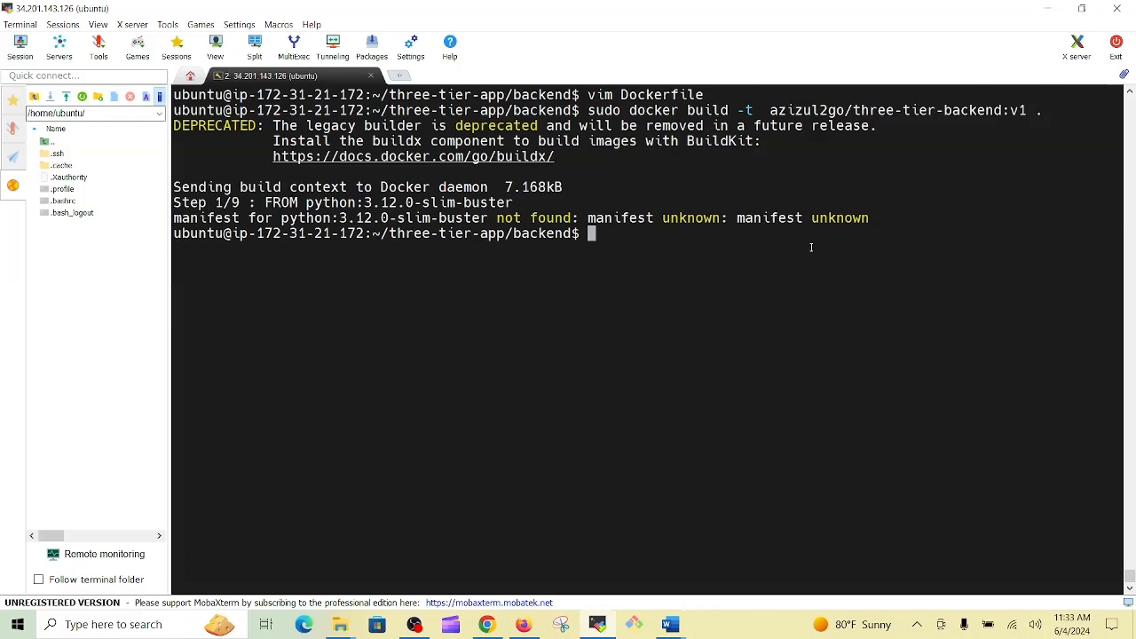
text(vim Dockerfile)
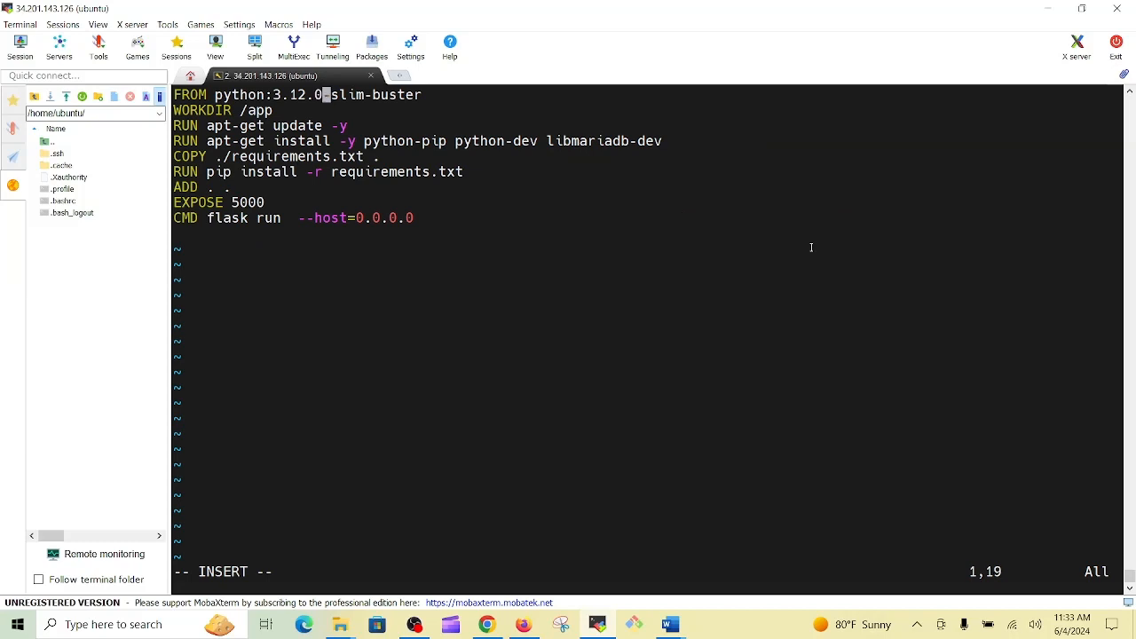
- Change the base image to python:3.8.7-slim-buster and save the Dockerfile with :wq
key(BackSpace)
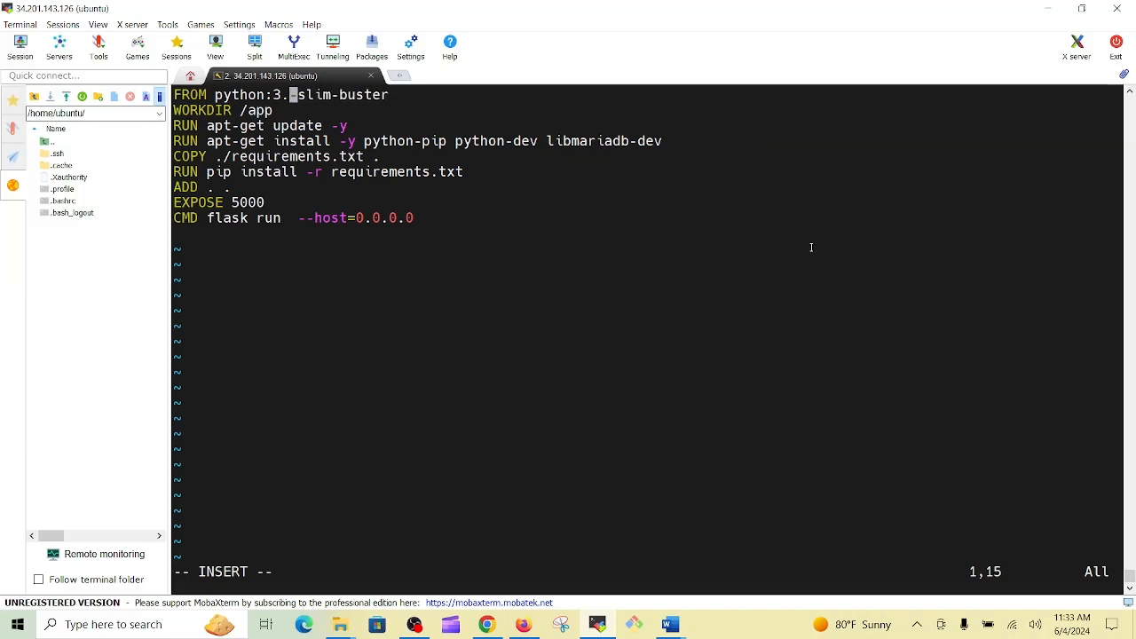
text(8.)
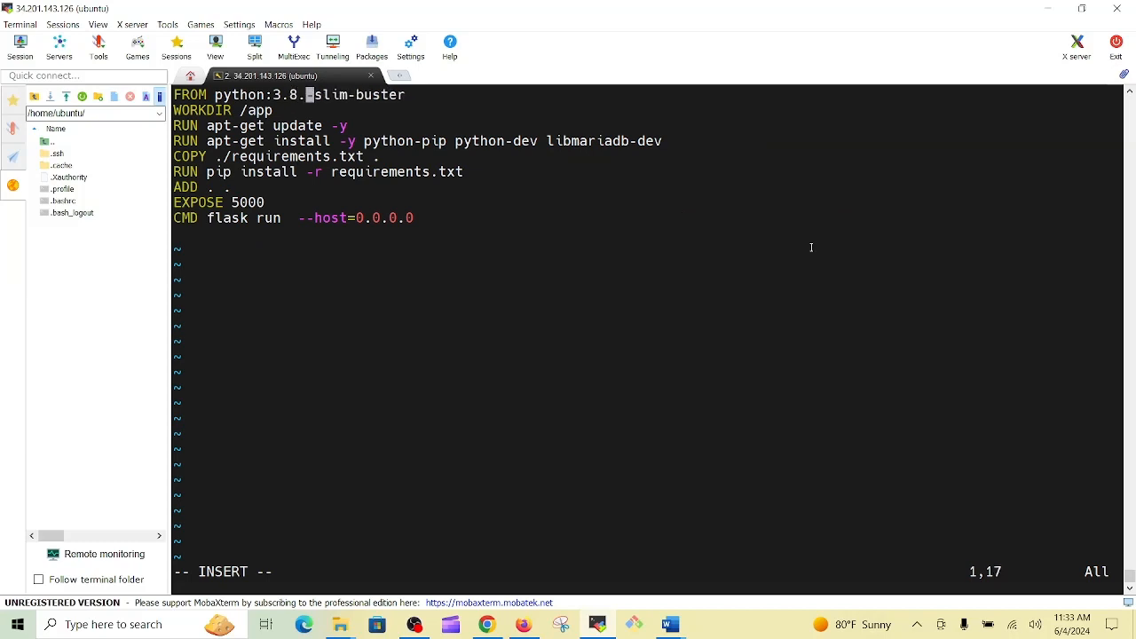
text(7)
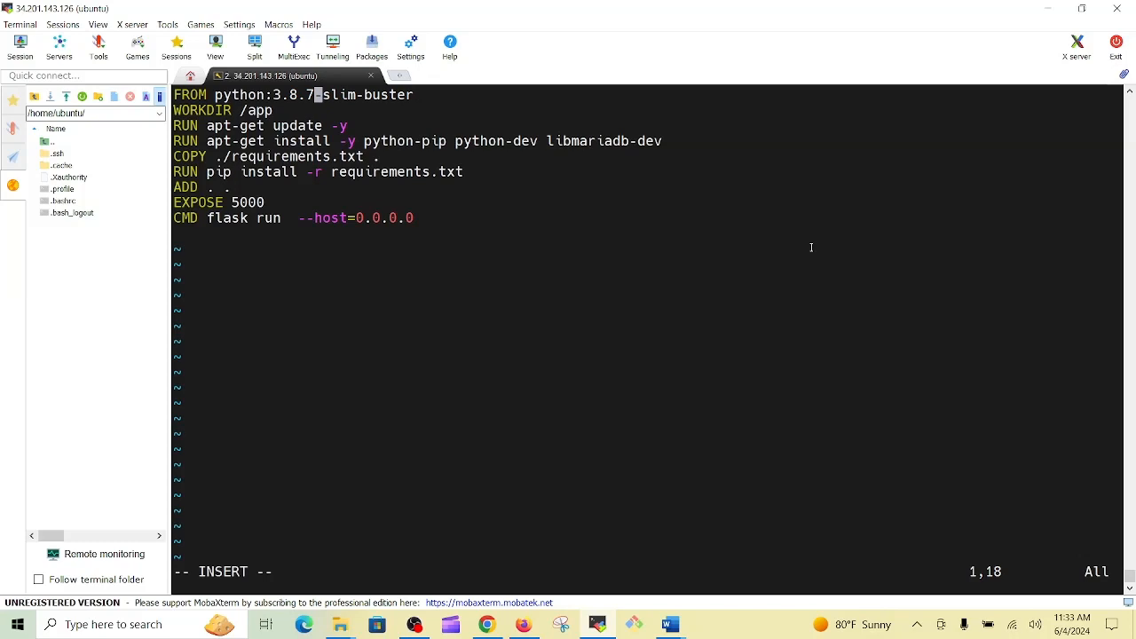
text(:wq)
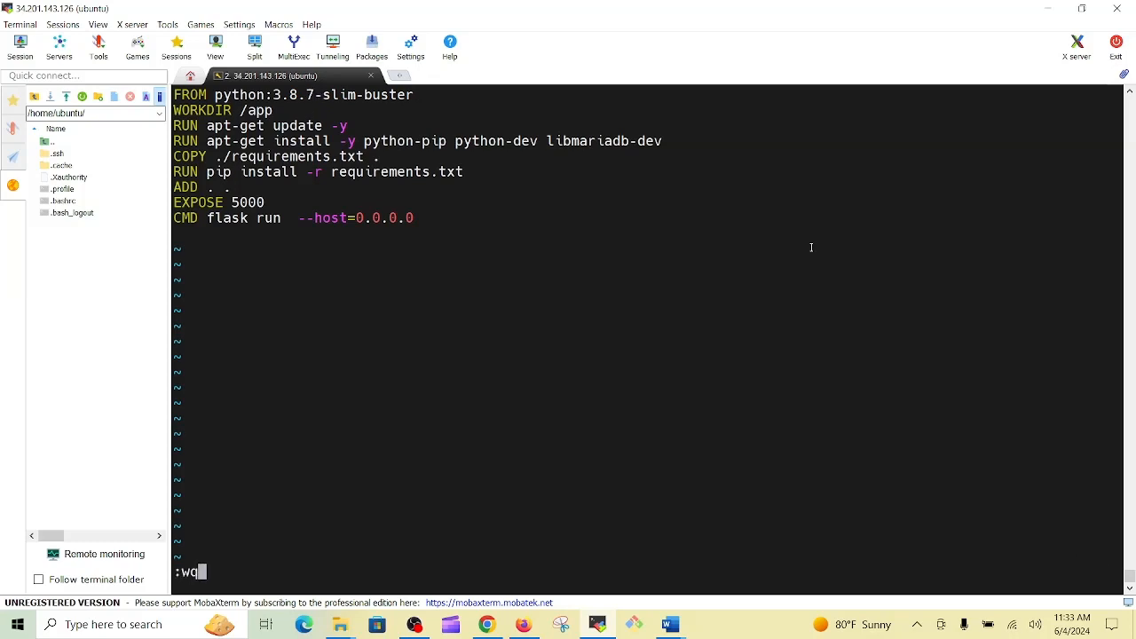
key(Return)
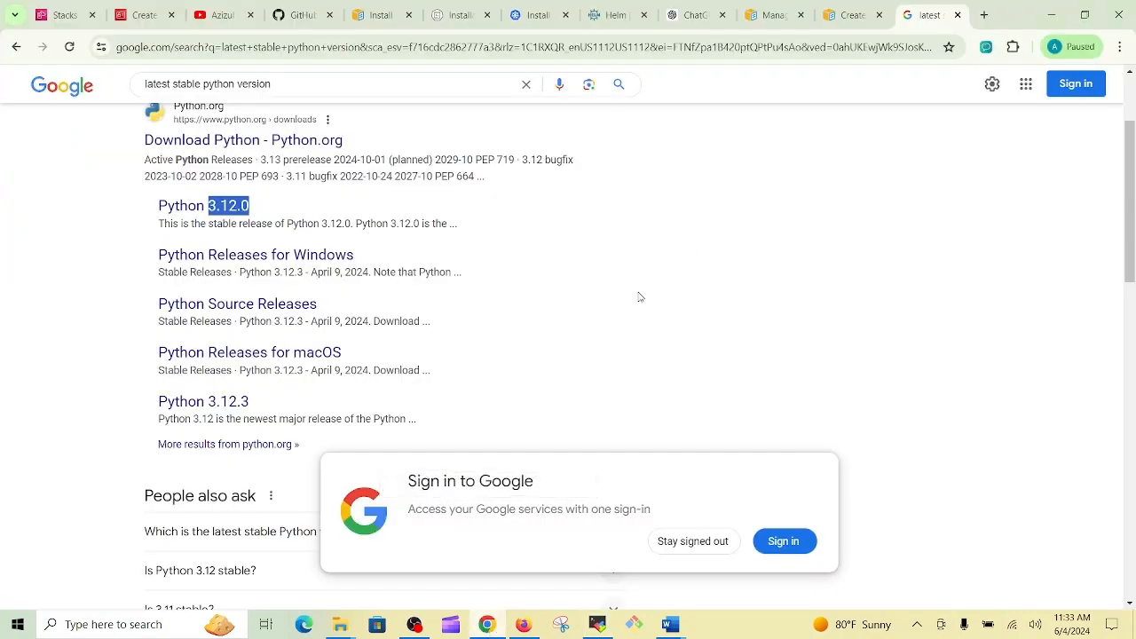
- Open Docker Hub from the AWS bookmarks in a new tab and sign in
click(983, 15)
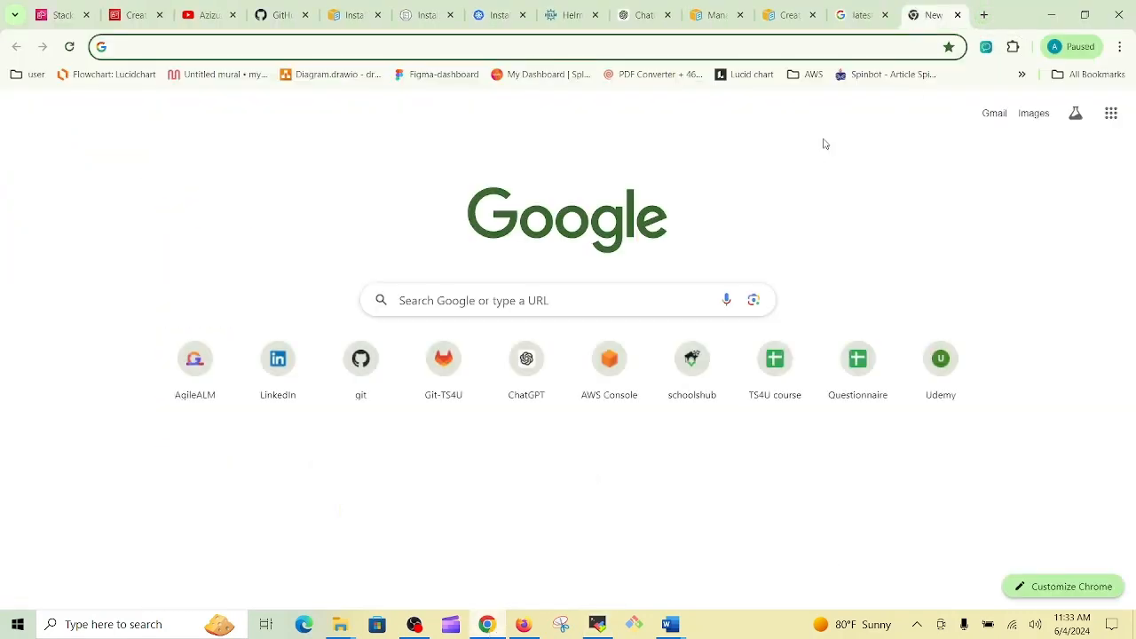
click(813, 74)
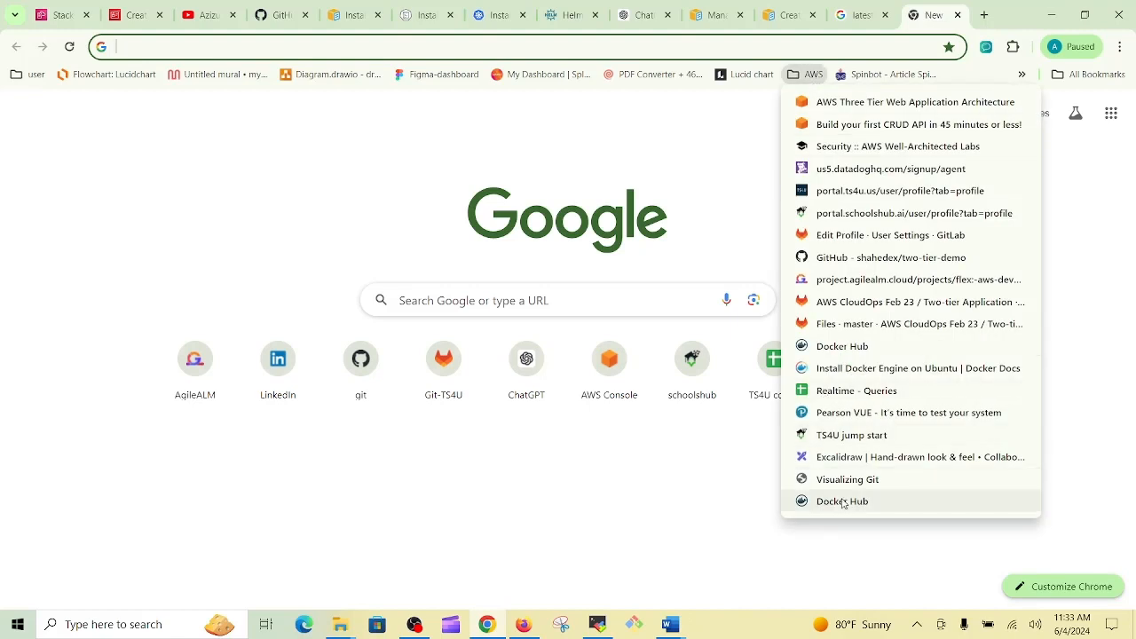
click(843, 501)
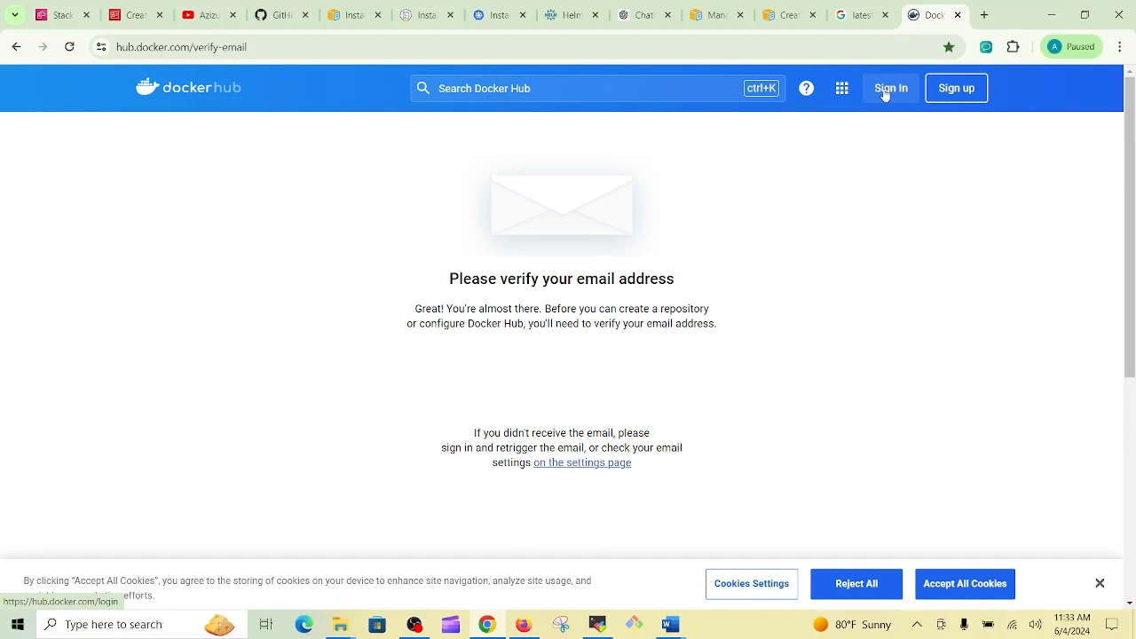
click(890, 88)
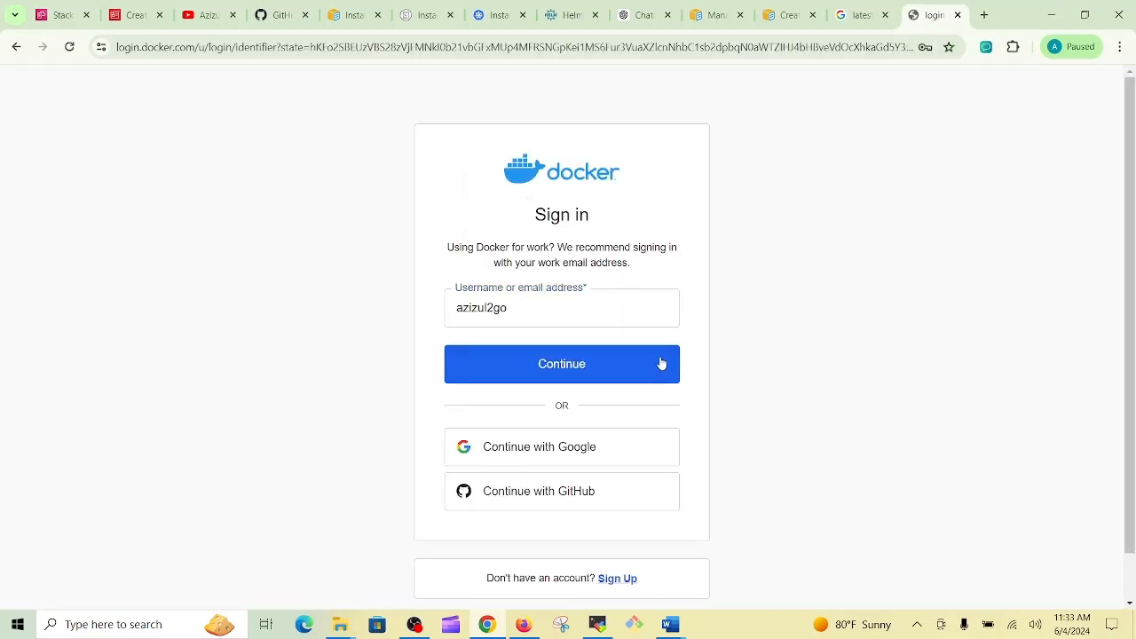
click(562, 364)
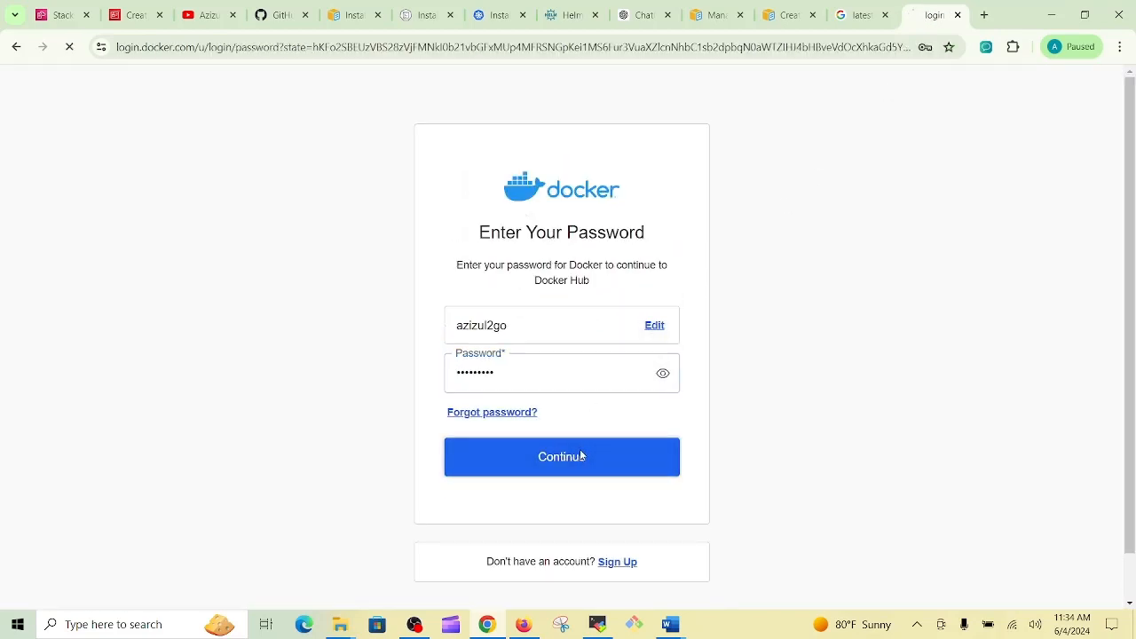
click(562, 456)
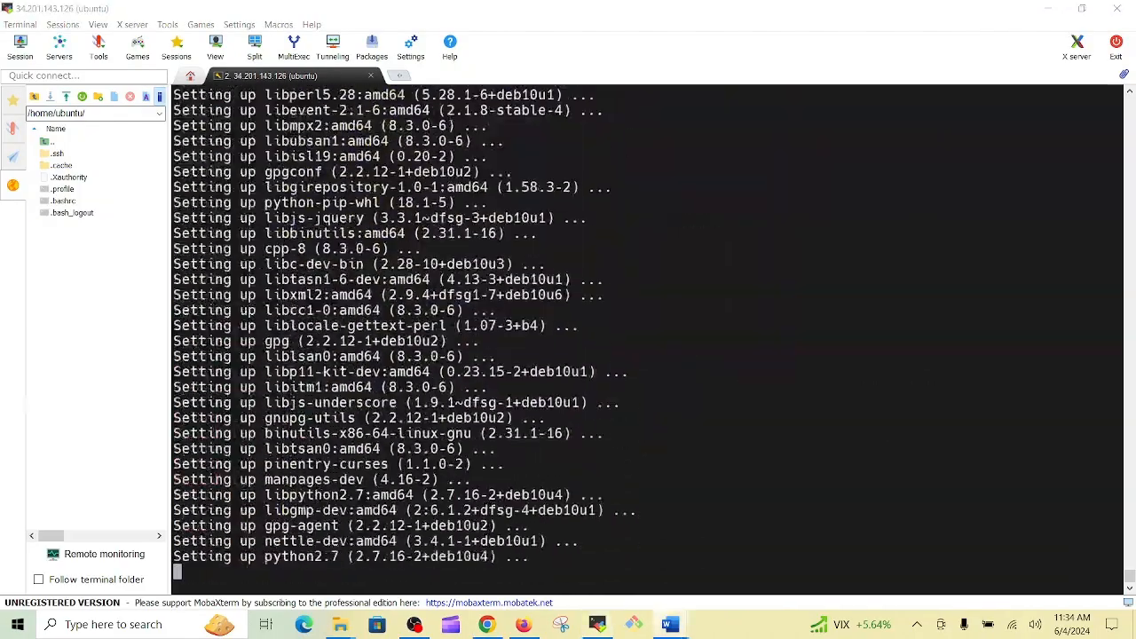
- Follow the build output until the image is tagged azizul2go/three-tier-backend:v1
scroll(down, 3)
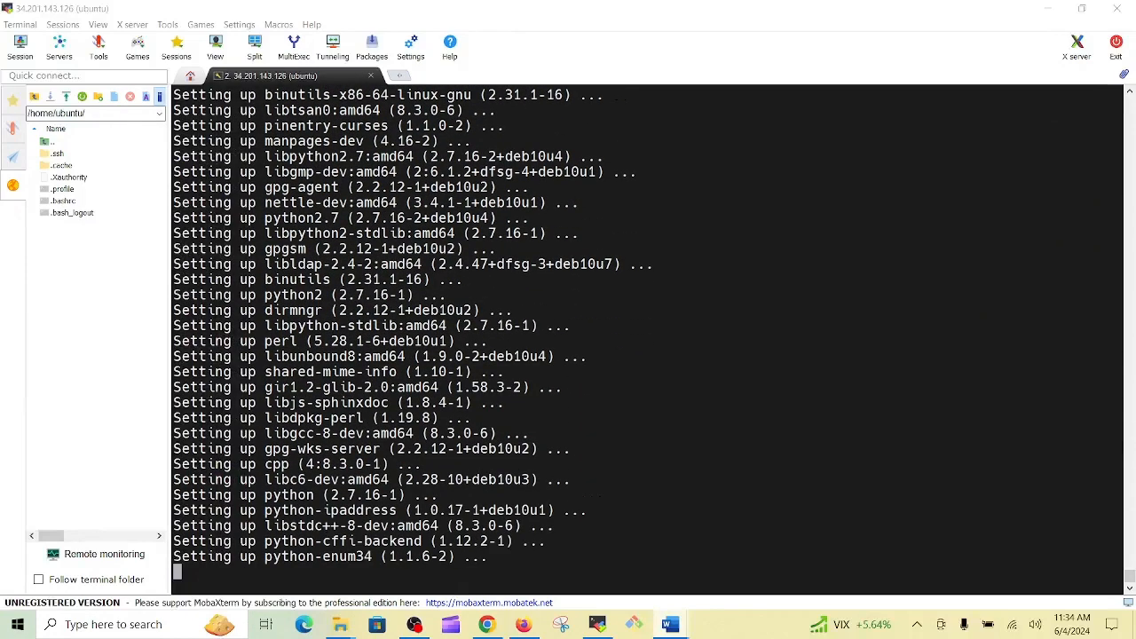
scroll(down, 3)
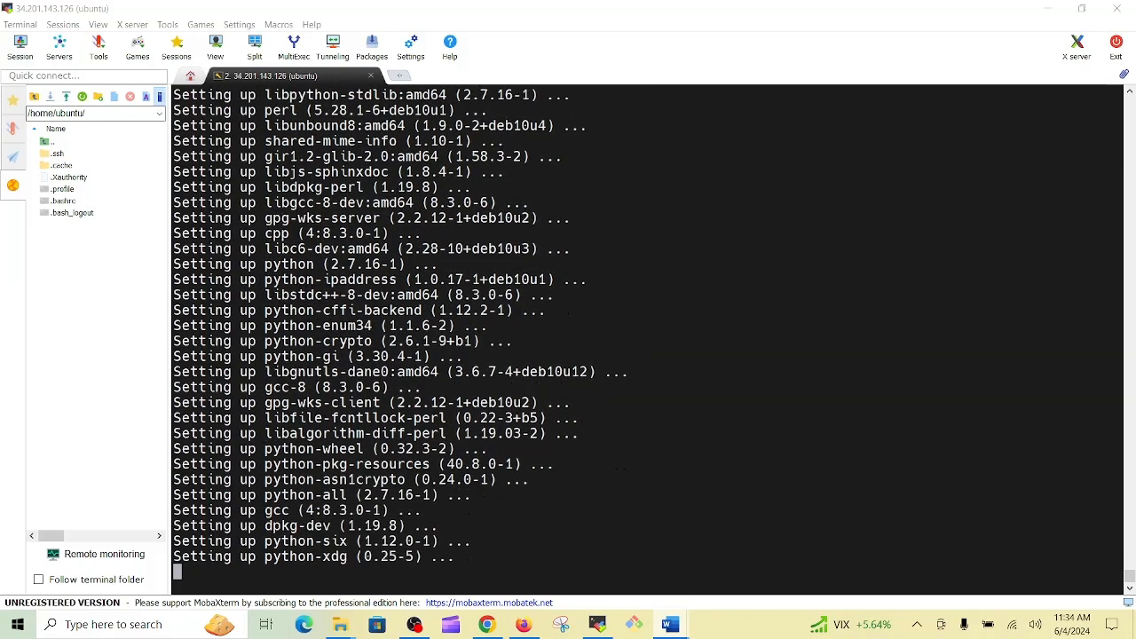
scroll(down, 3)
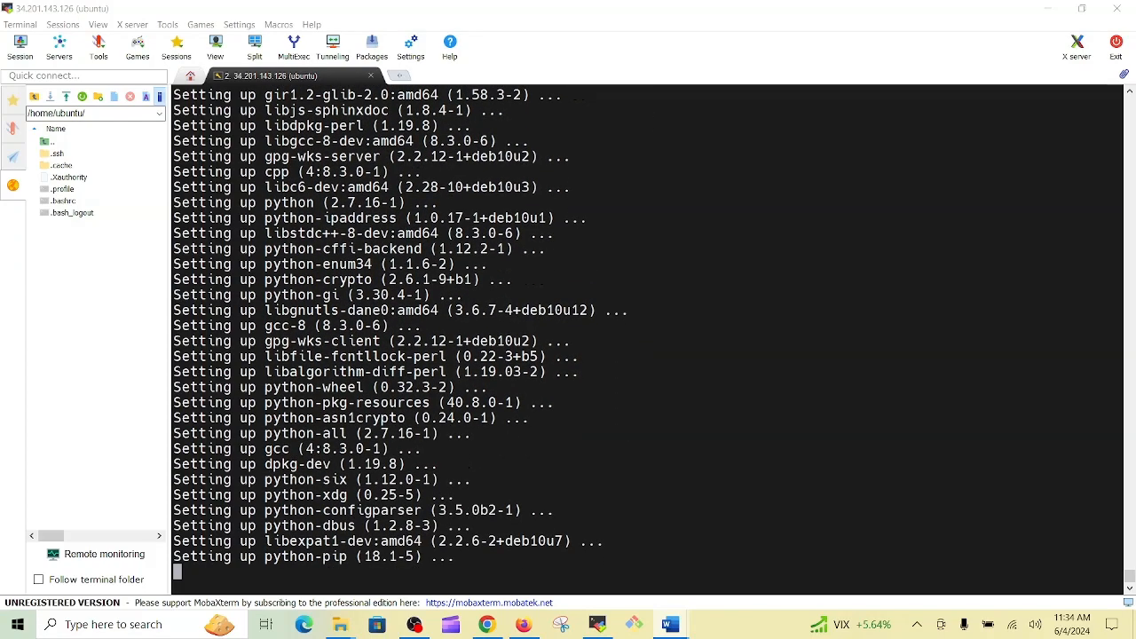
scroll(down, 3)
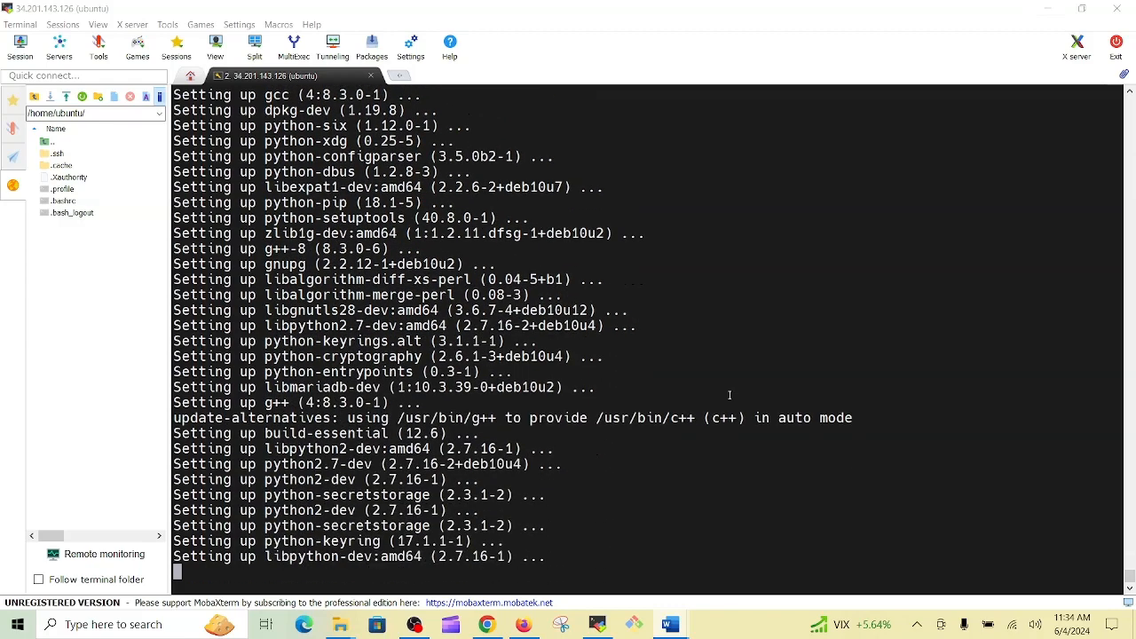
scroll(down, 3)
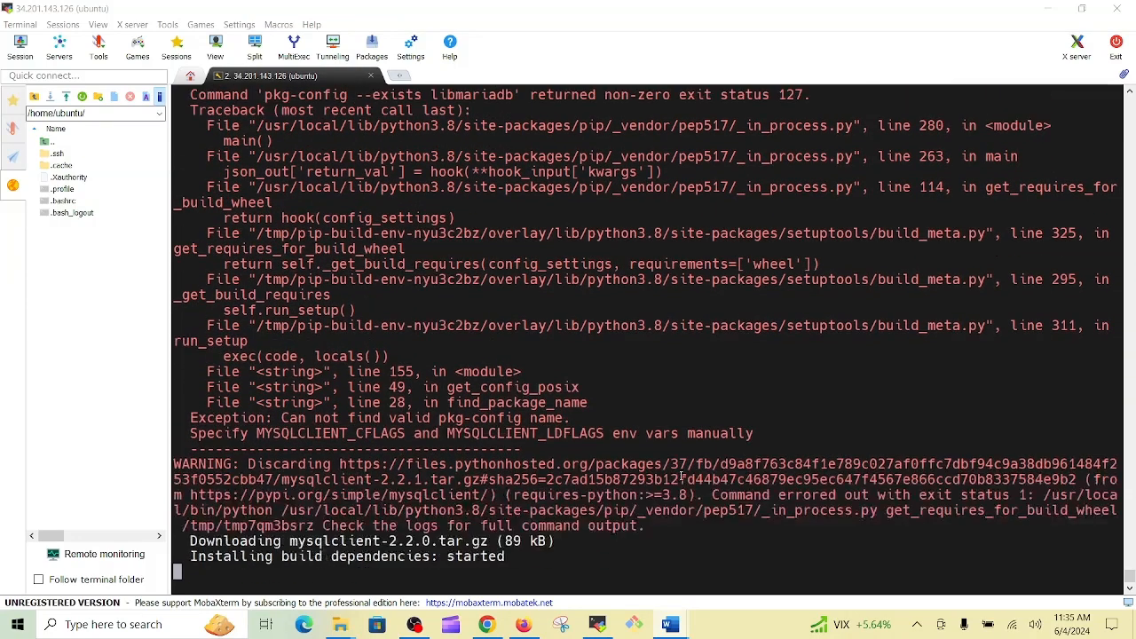
scroll(down, 3)
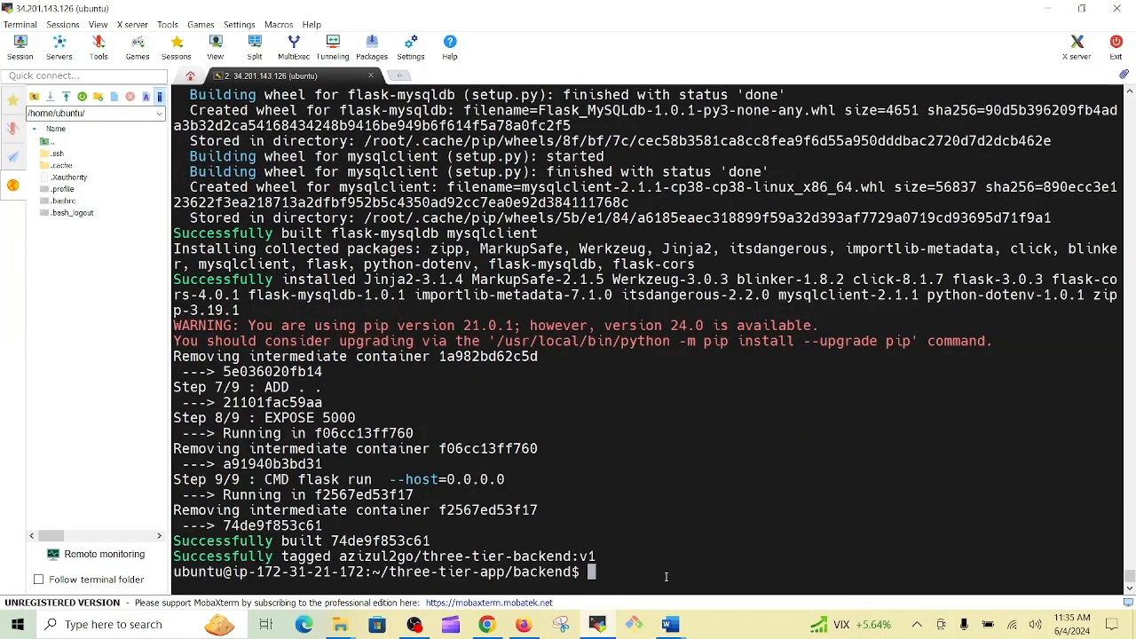
text(sudo docker build -t  azizul2go/three-tier-backend:v1 .)
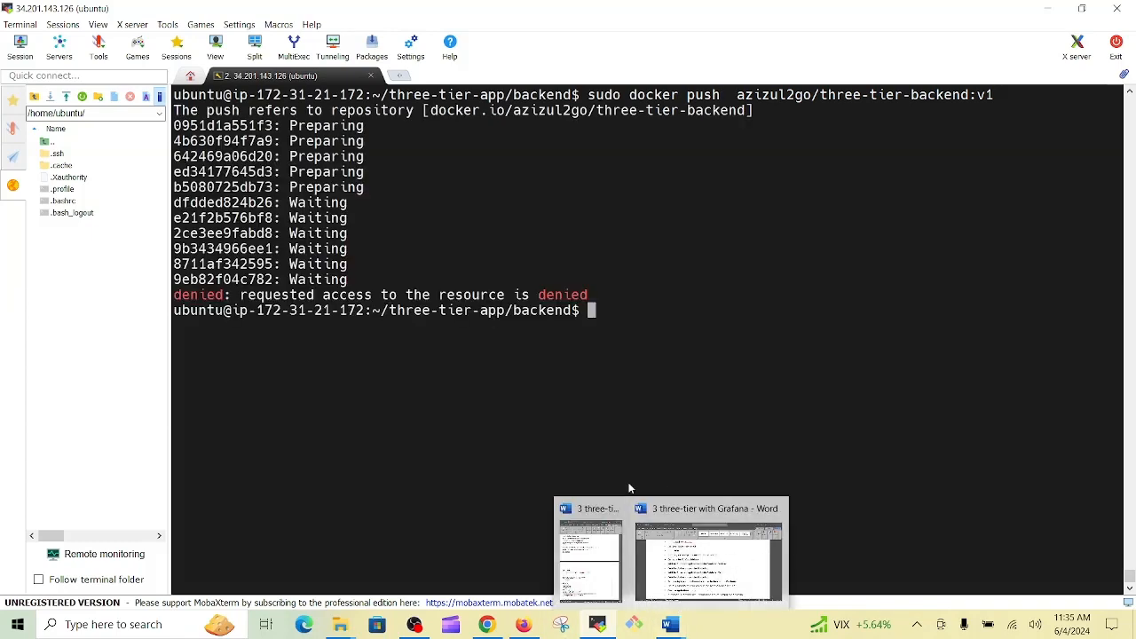
mouse_move(586, 305)
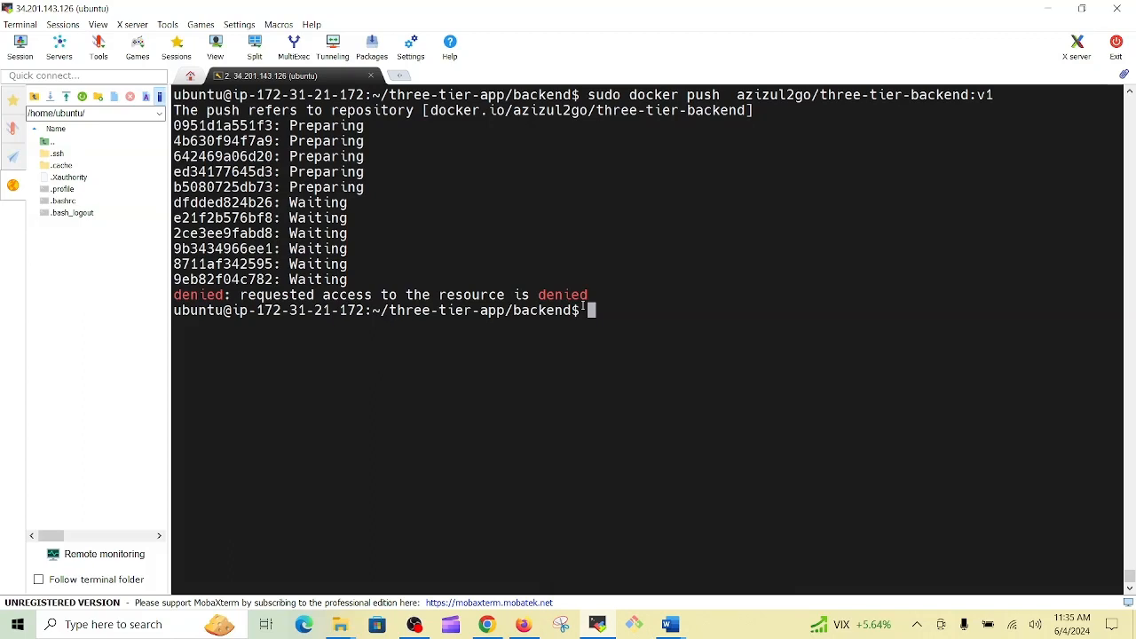
mouse_move(716, 305)
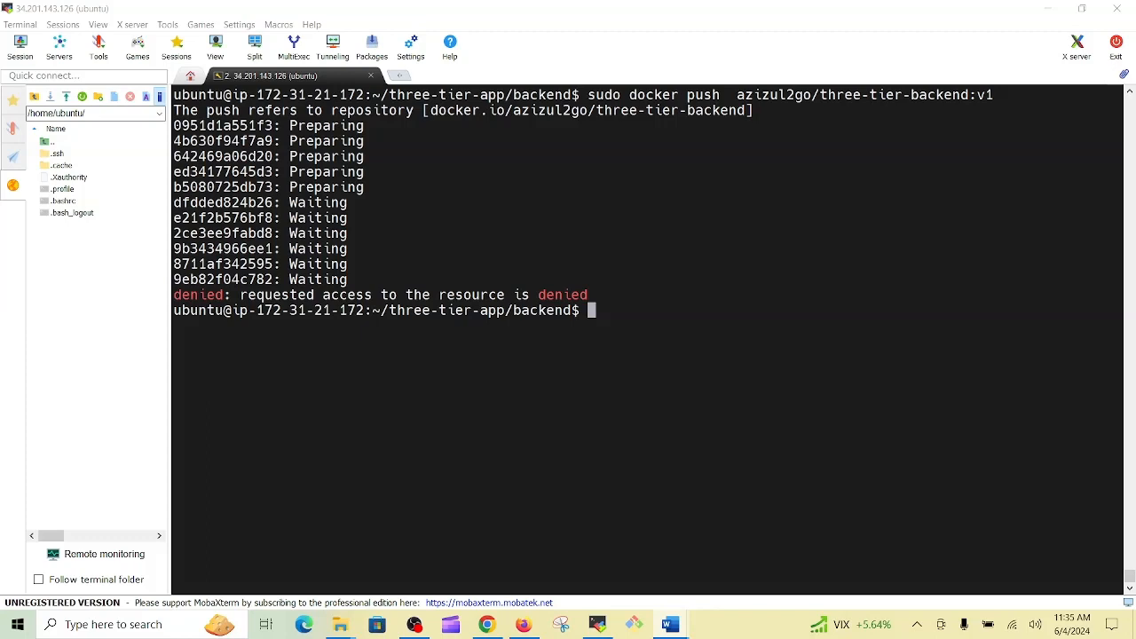
mouse_move(825, 373)
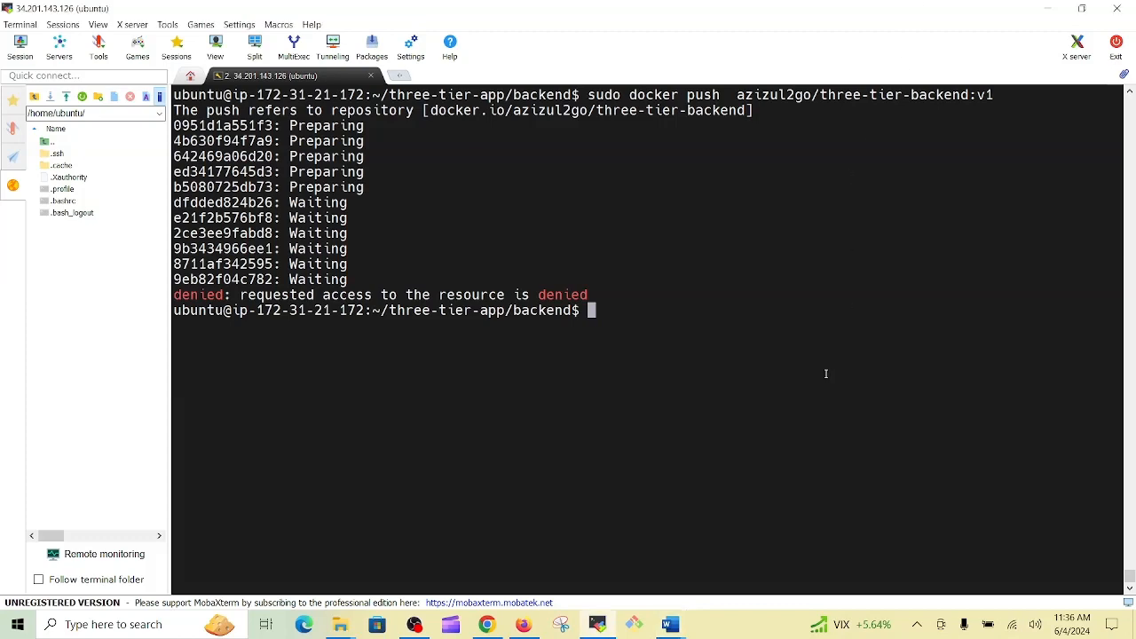
- Log in with sudo docker login as azizul2go, then push three-tier-backend:v1 again
text(sudo)
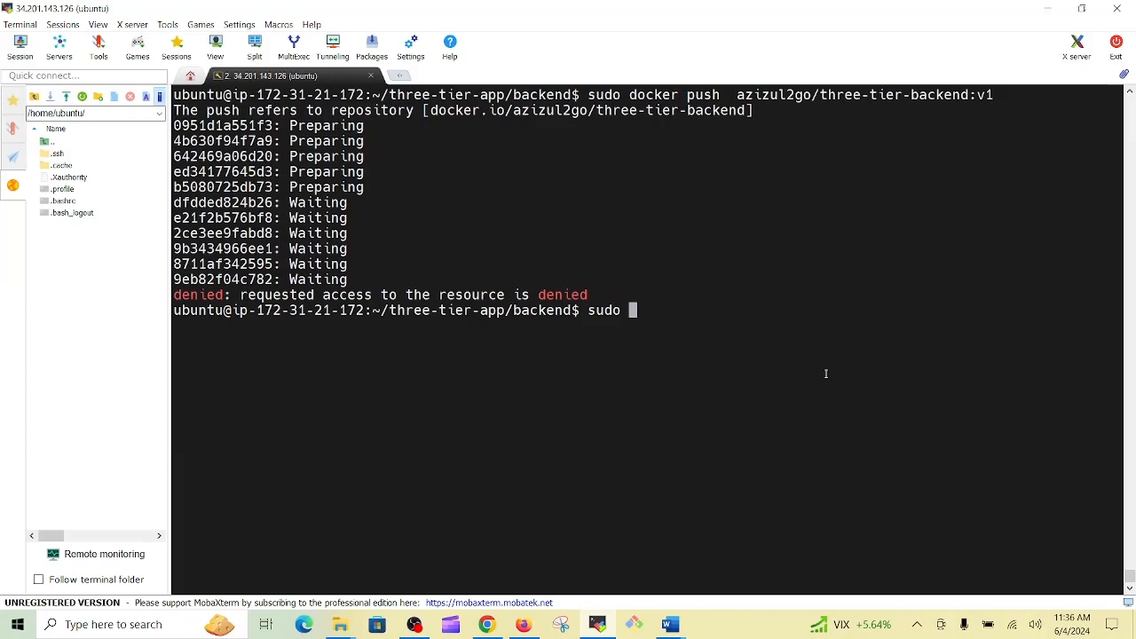
text(docker login)
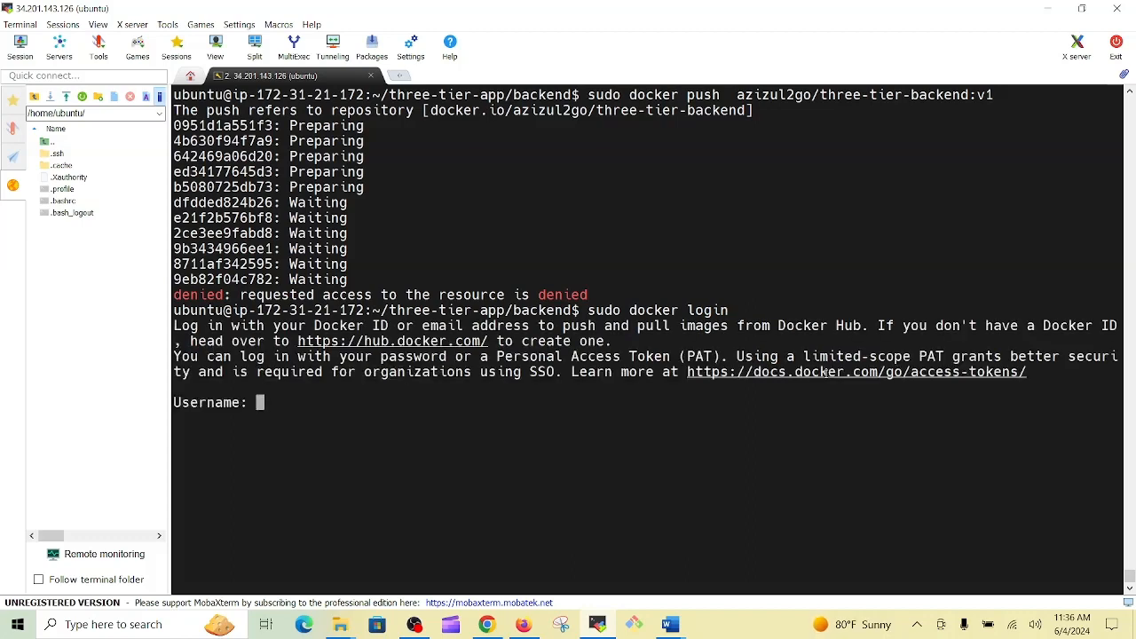
text(azizu)
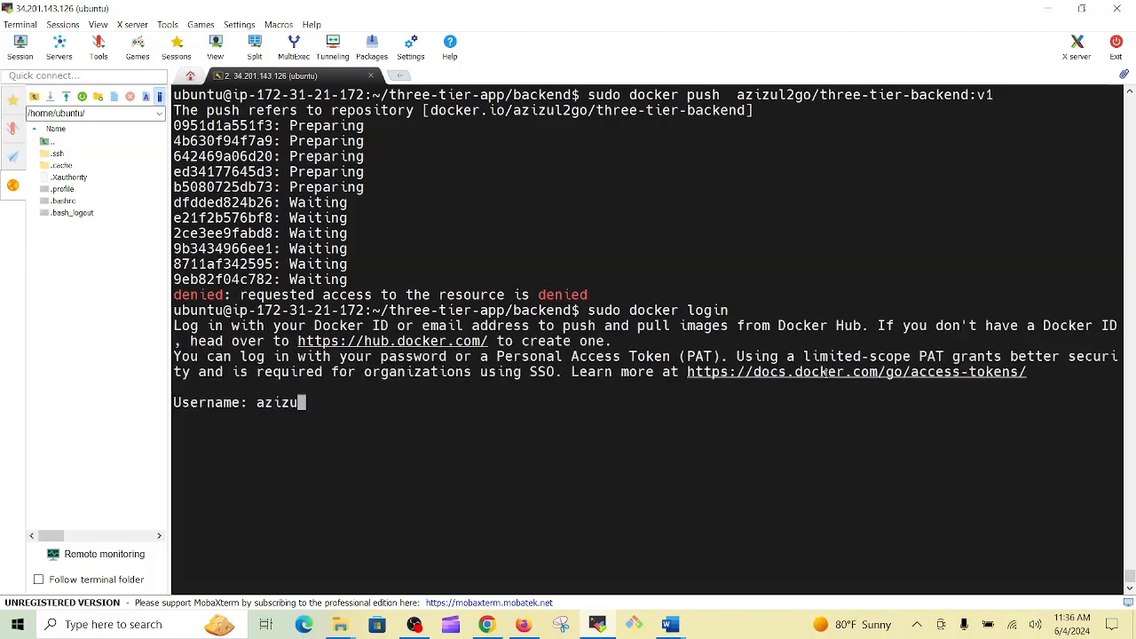
text(l2go)
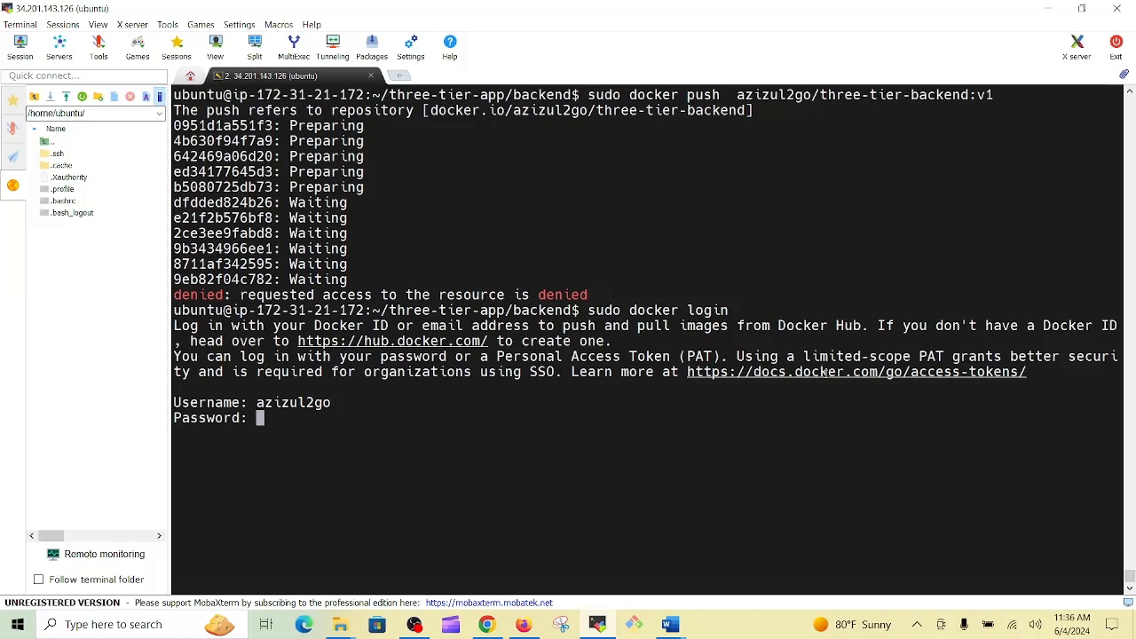
key(Enter)
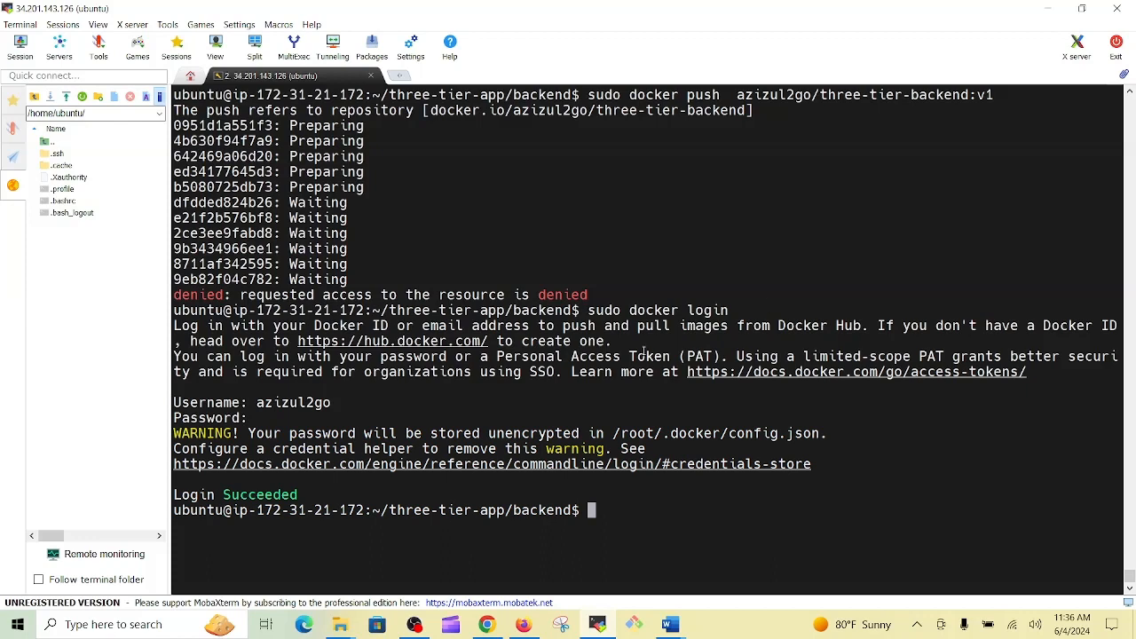
double_click(260, 494)
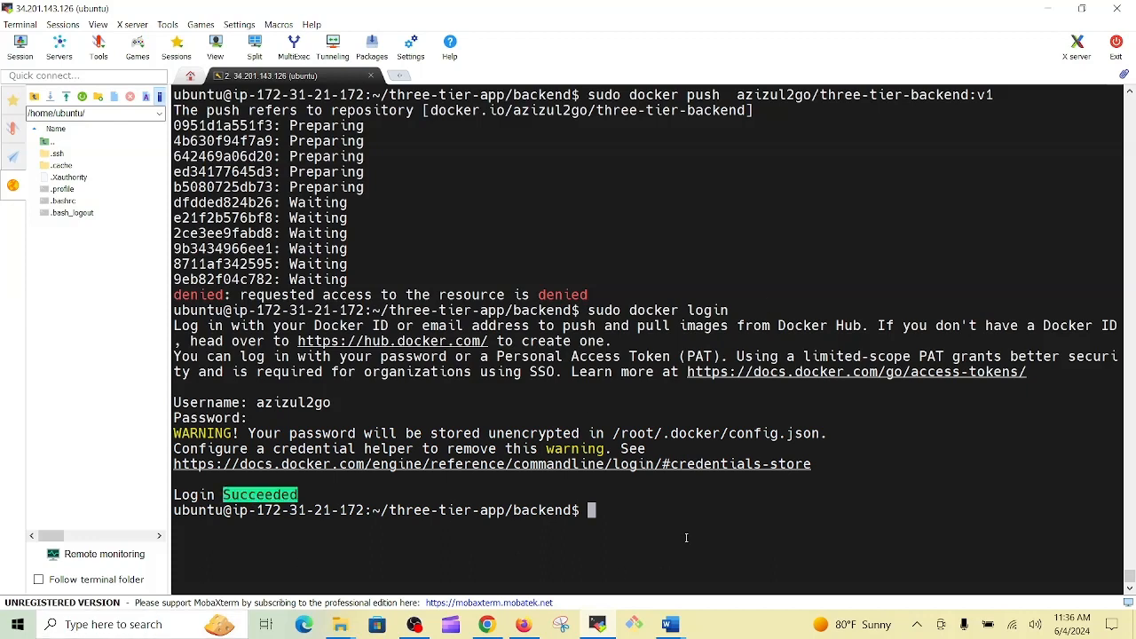
text(sudo docker push  azizul2go/three-tier-backend:v1)
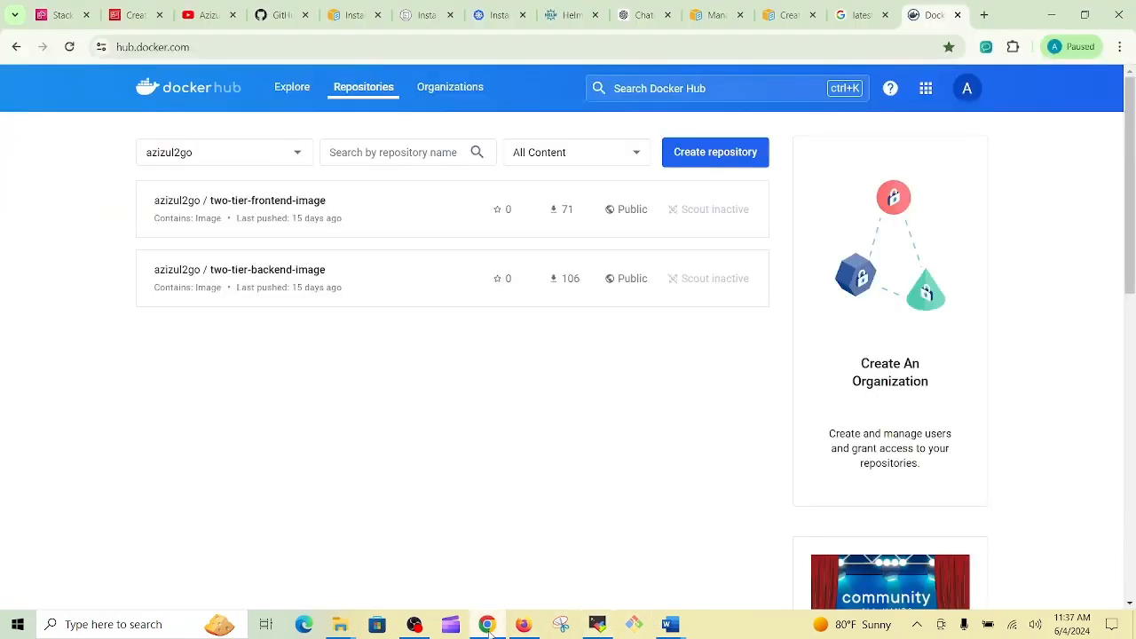
mouse_move(85, 74)
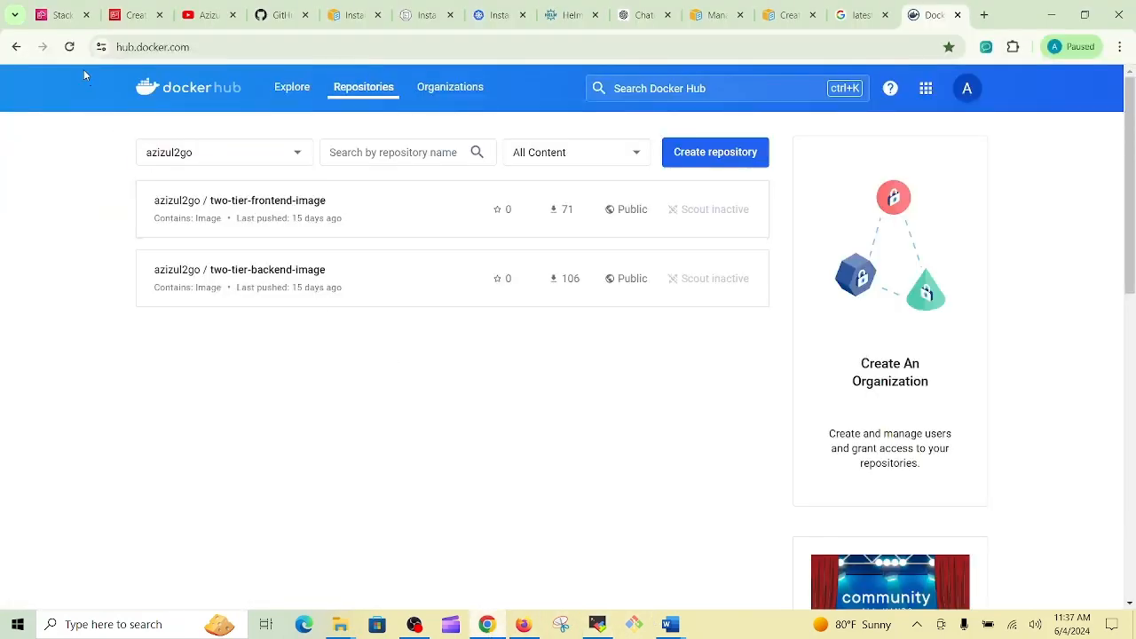
mouse_move(101, 162)
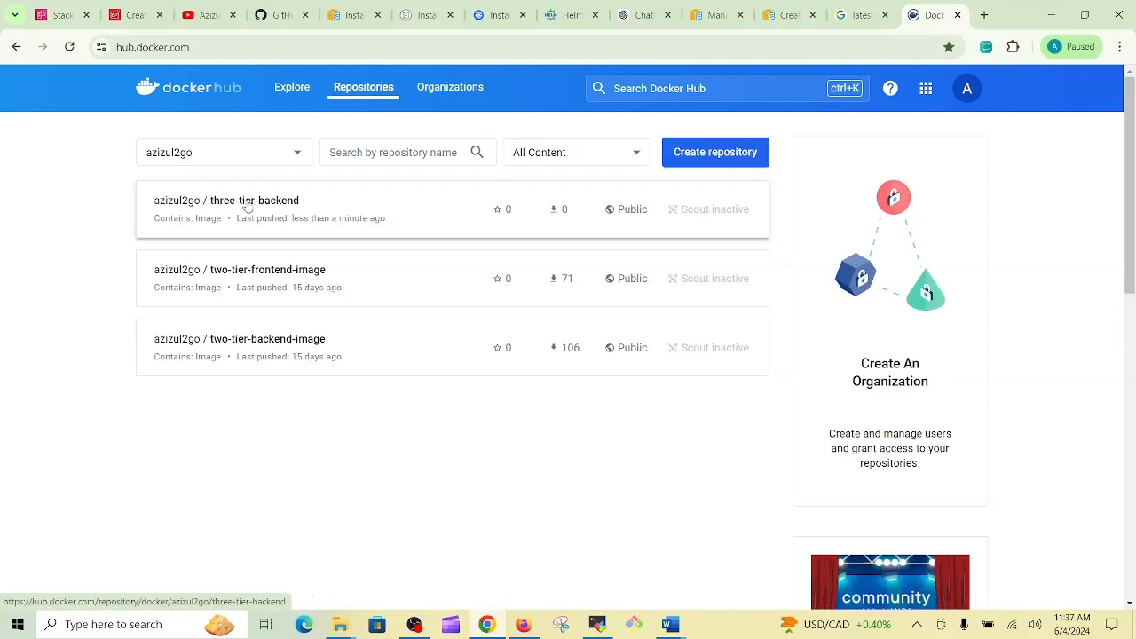
- Open the three-tier-backend repository on Docker Hub and dismiss the categories popup
click(254, 199)
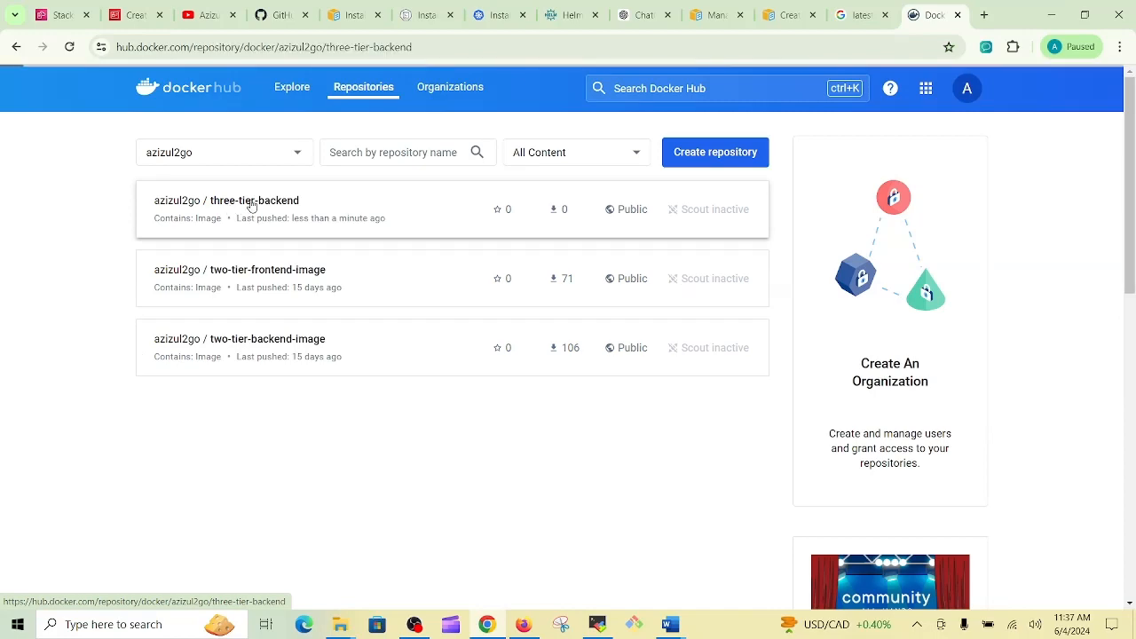
click(254, 200)
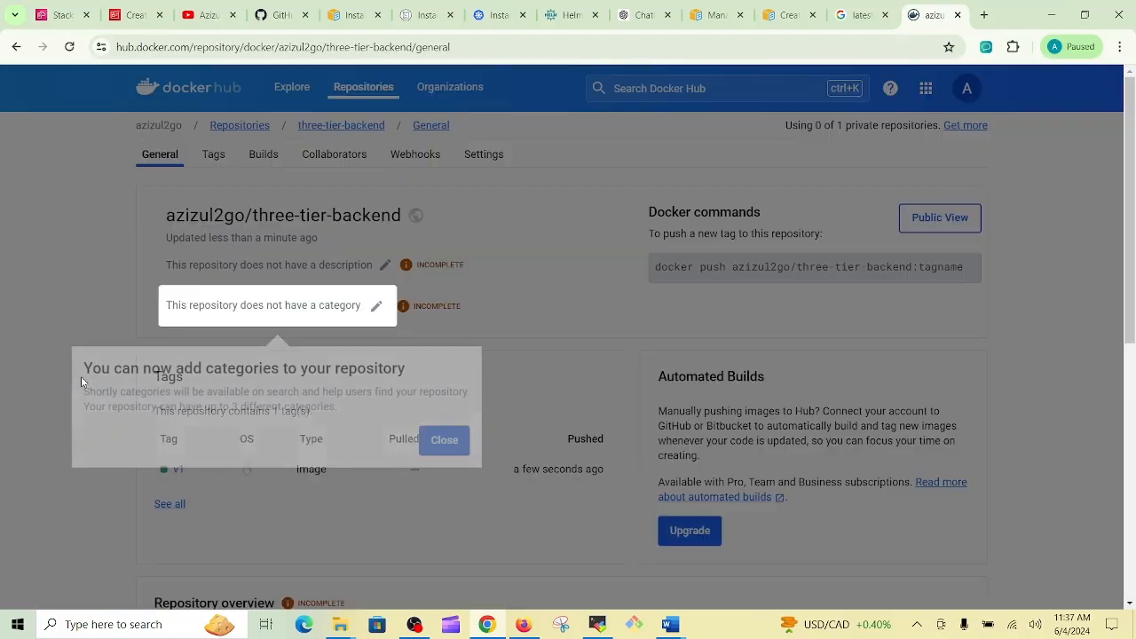
click(443, 440)
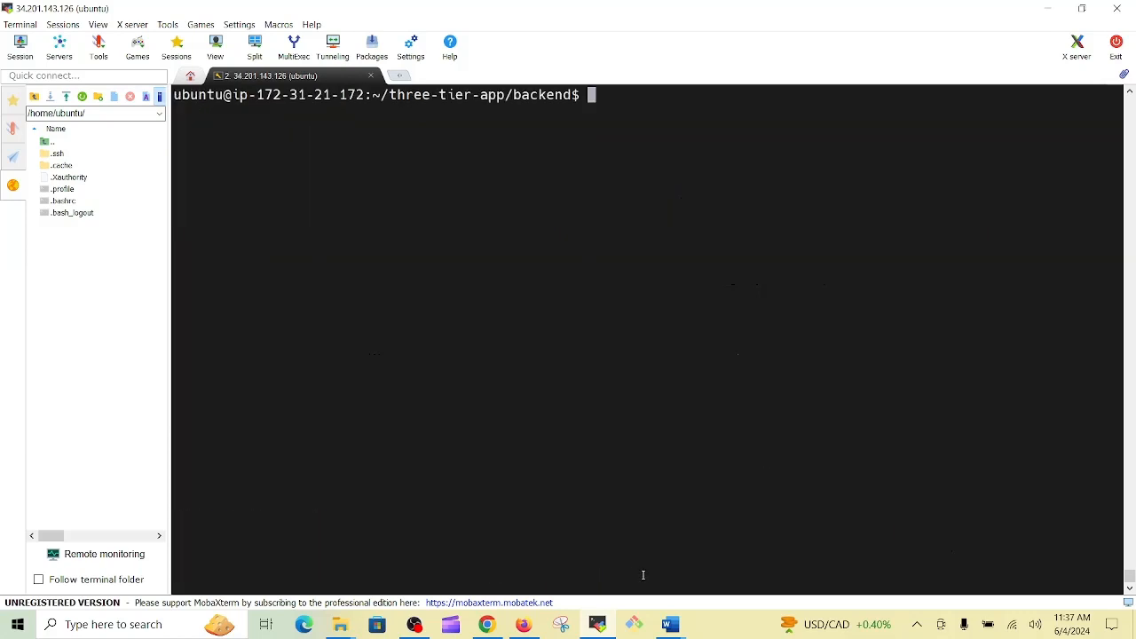
mouse_move(788, 220)
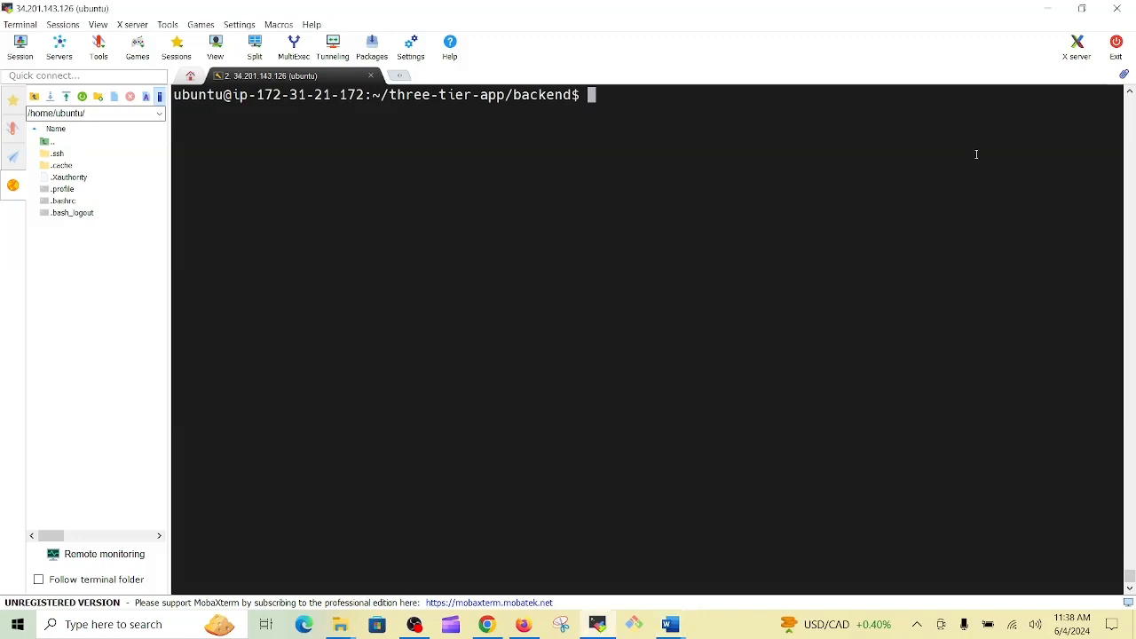
- Change into the ../frontend folder and list its files
text(cd)
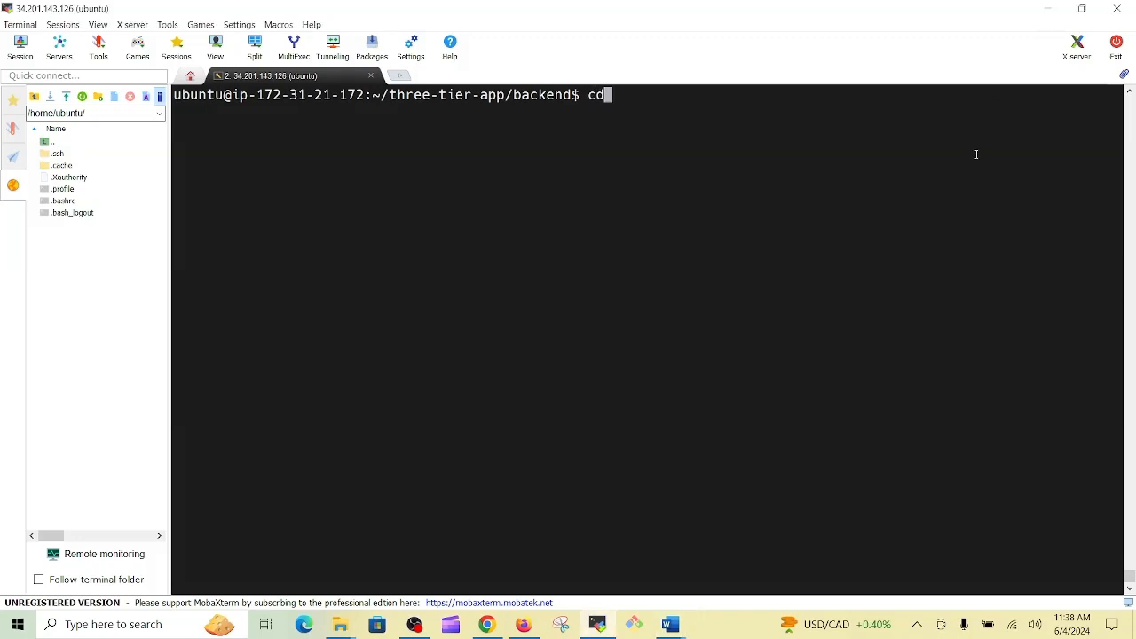
text(..f)
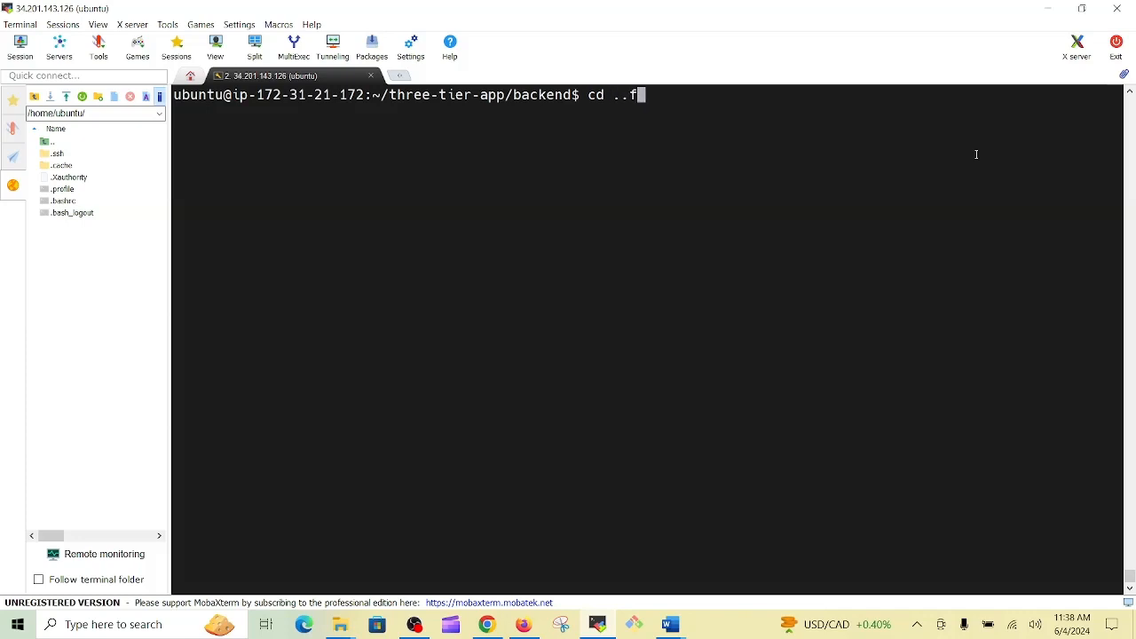
text(ro)
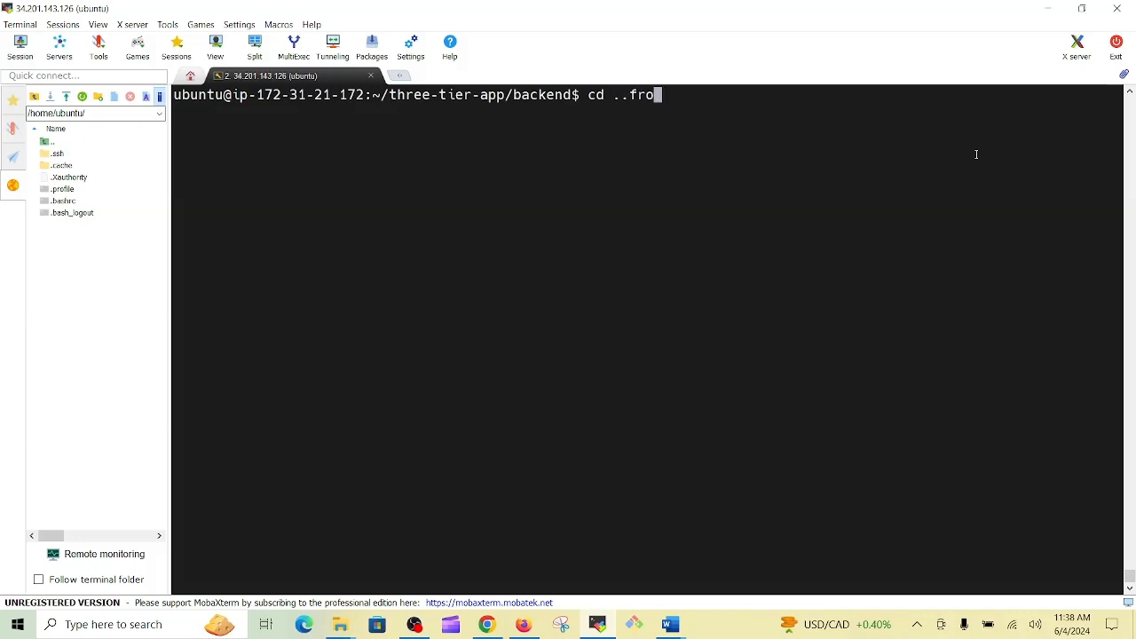
key(BackSpace)
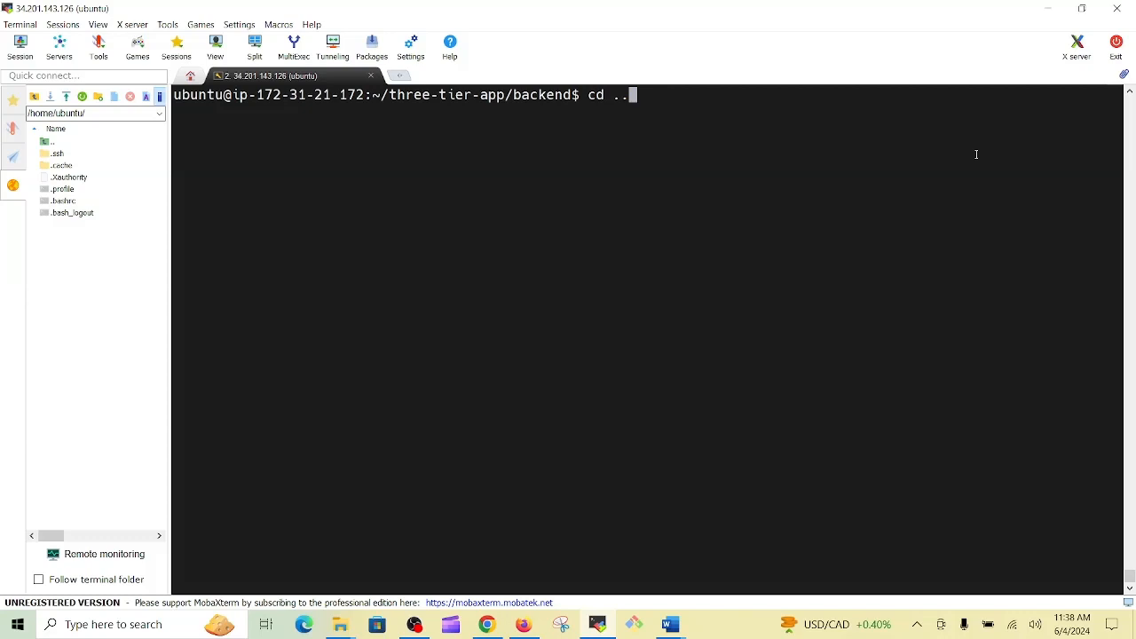
text(/)
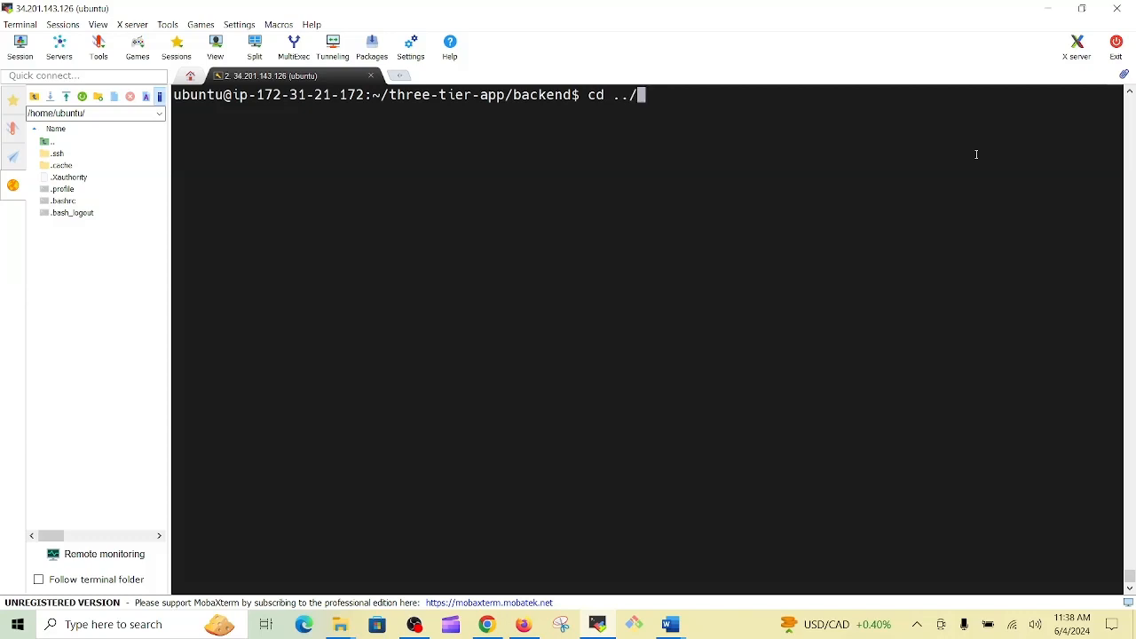
text(frontend)
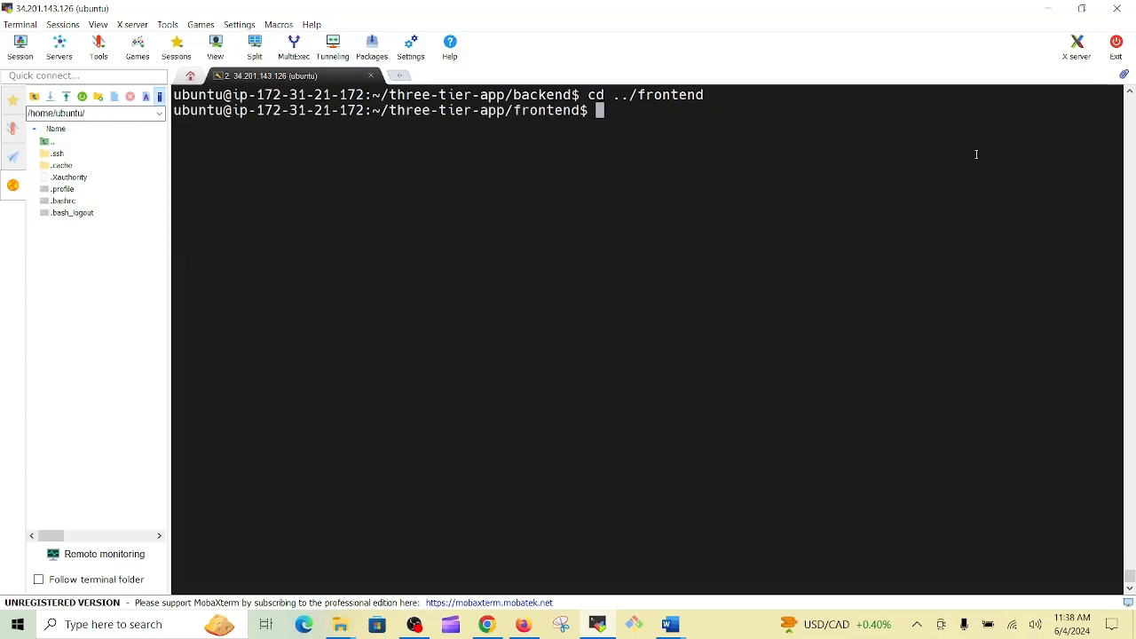
text(ls)
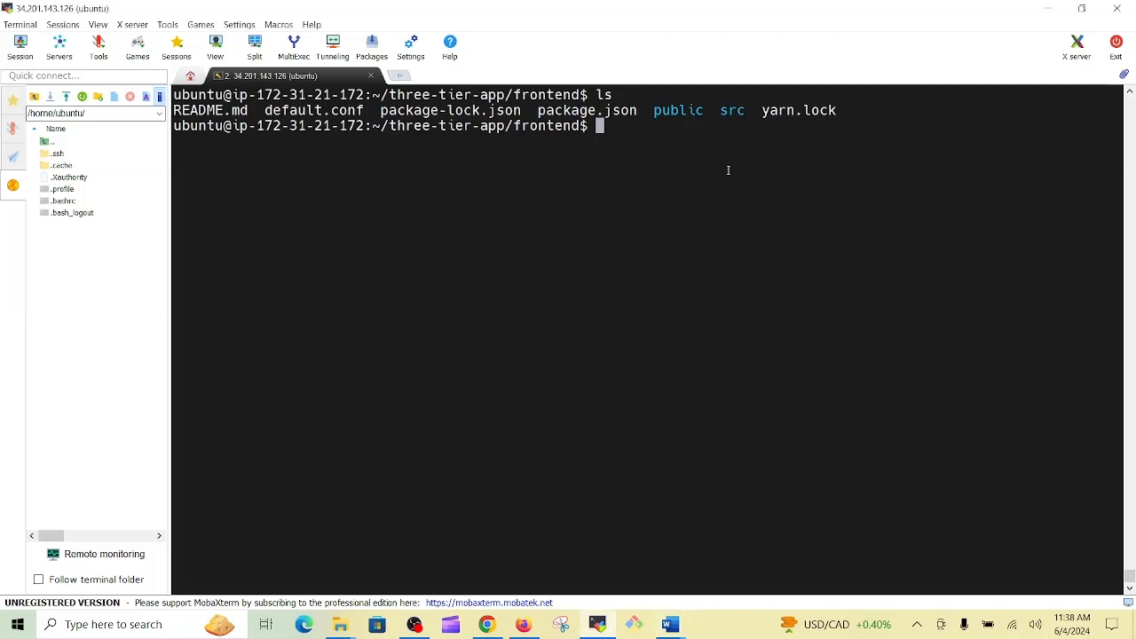
- Write the multi-stage Node-build, nginx-port-80 frontend Dockerfile in vim and save it
text(vim D)
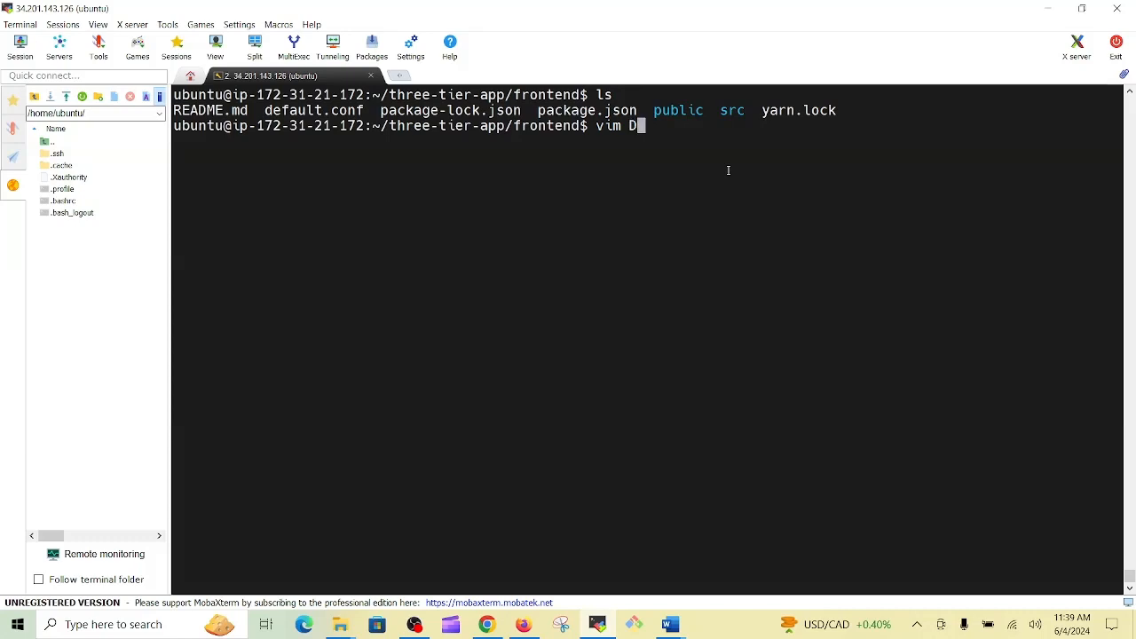
text(ockerfil)
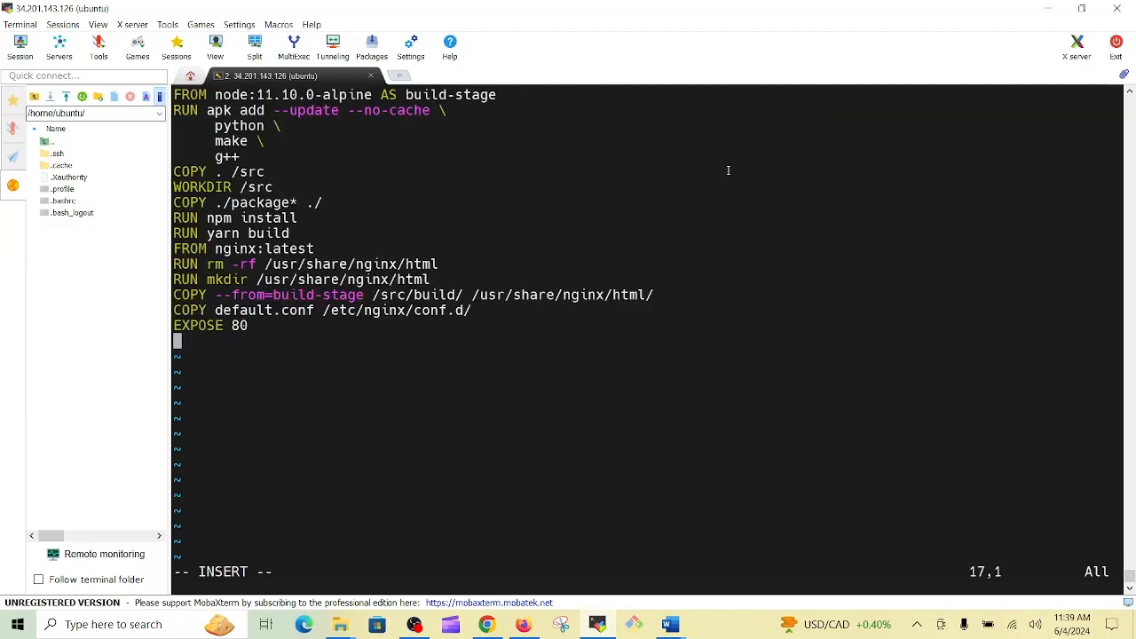
mouse_move(300, 175)
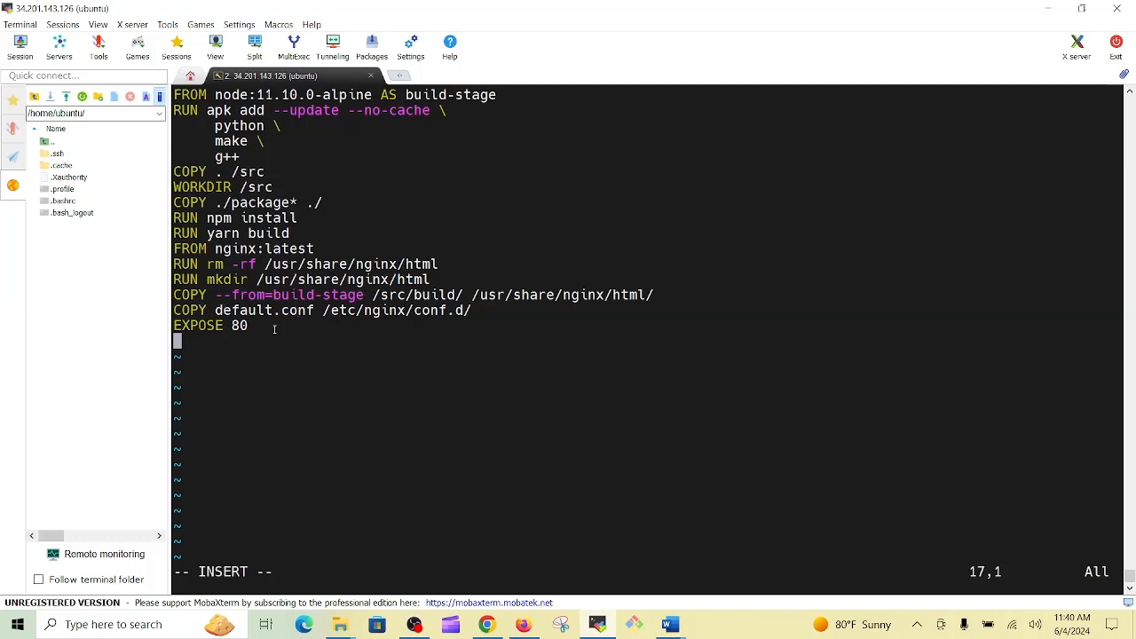
key(Escape)
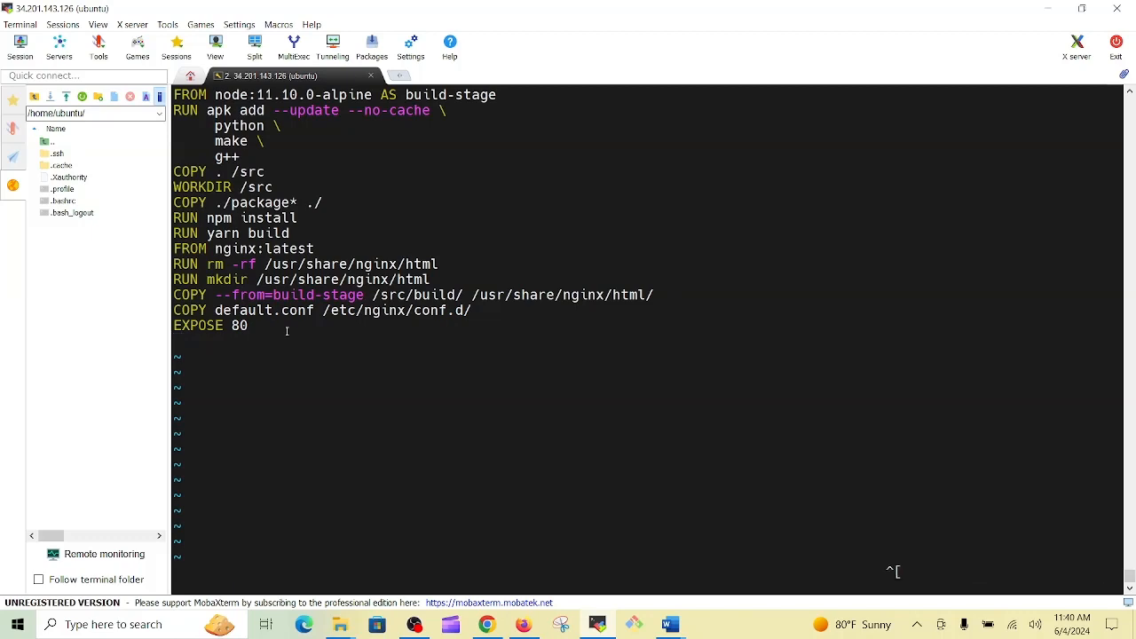
text(:wq)
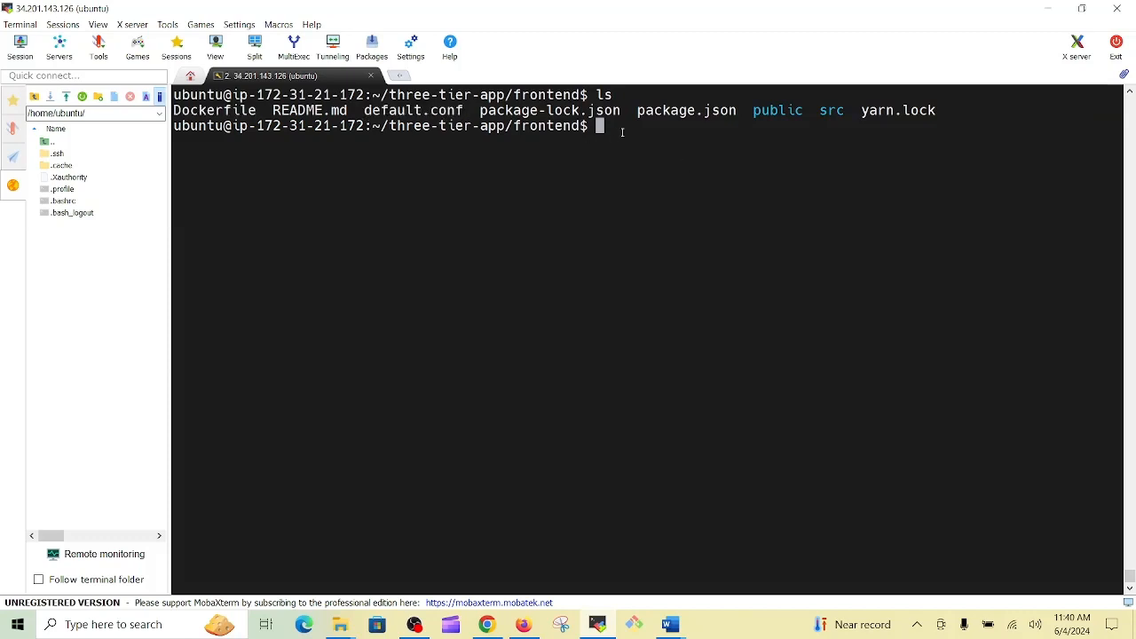
- Point the reverser and summation proxy_pass entries in default.conf to backend-svc:5000
text(vim)
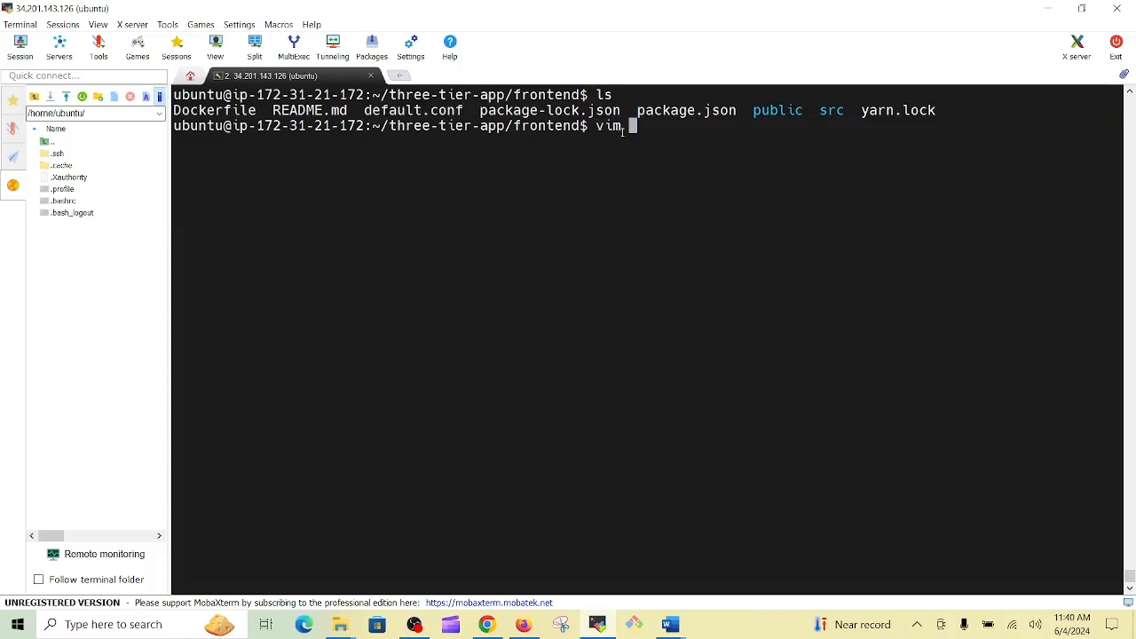
text(default.conf)
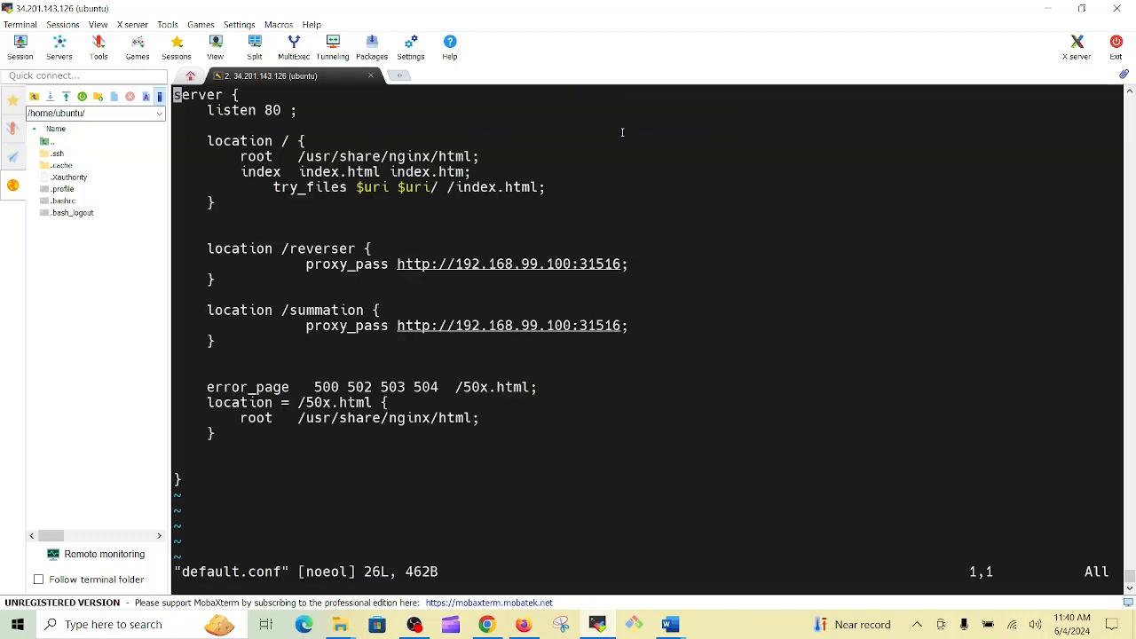
key(i)
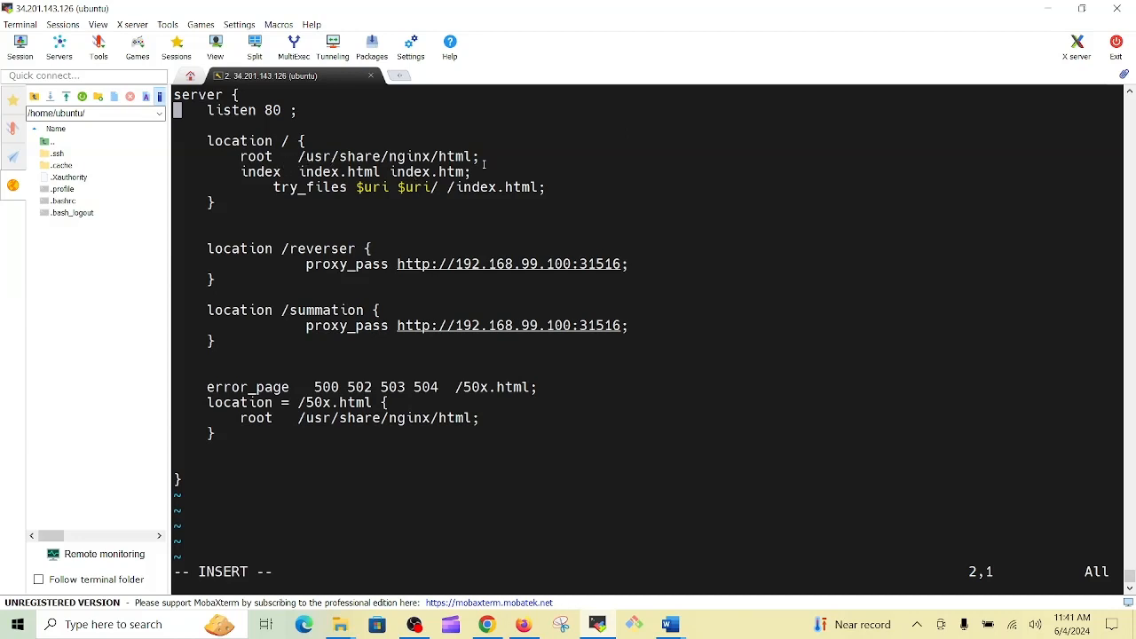
mouse_move(249, 251)
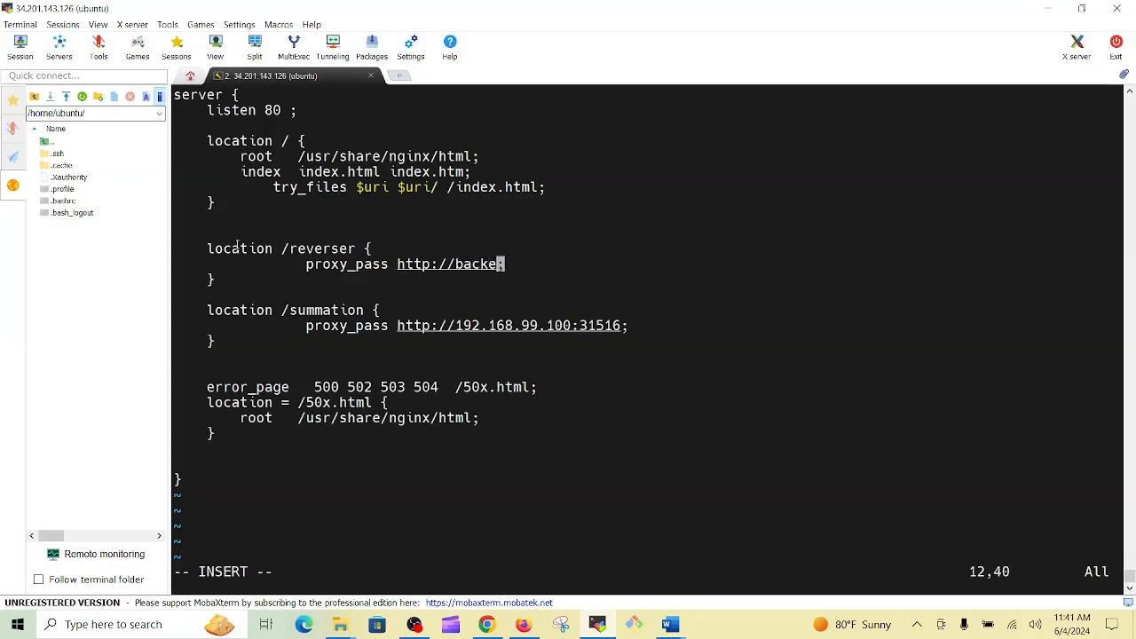
text(nd-svc)
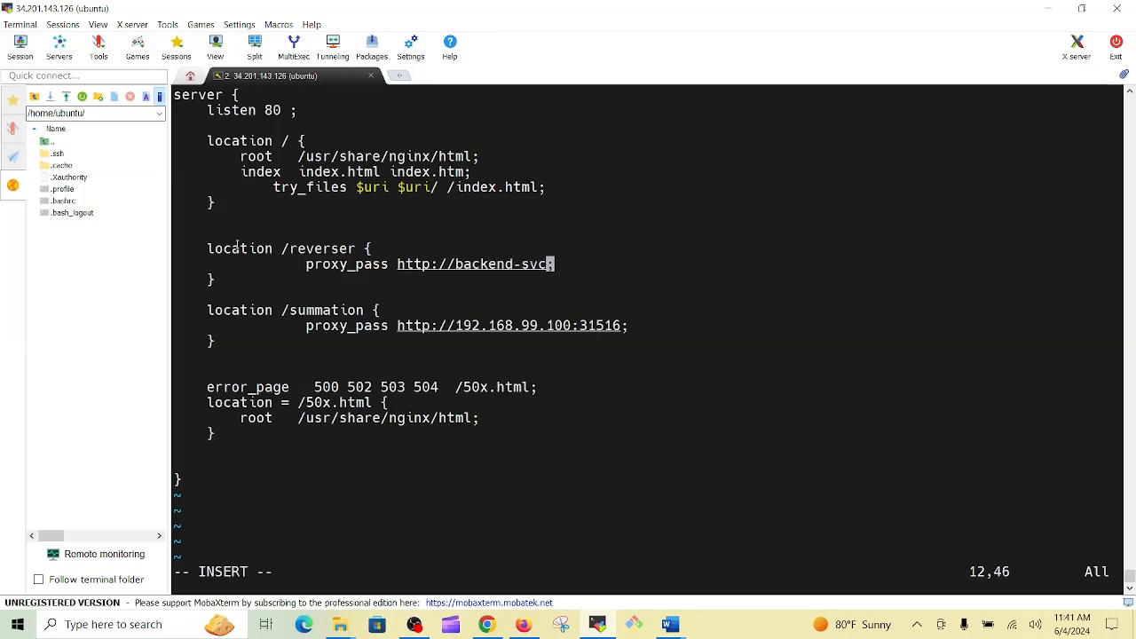
text(5)
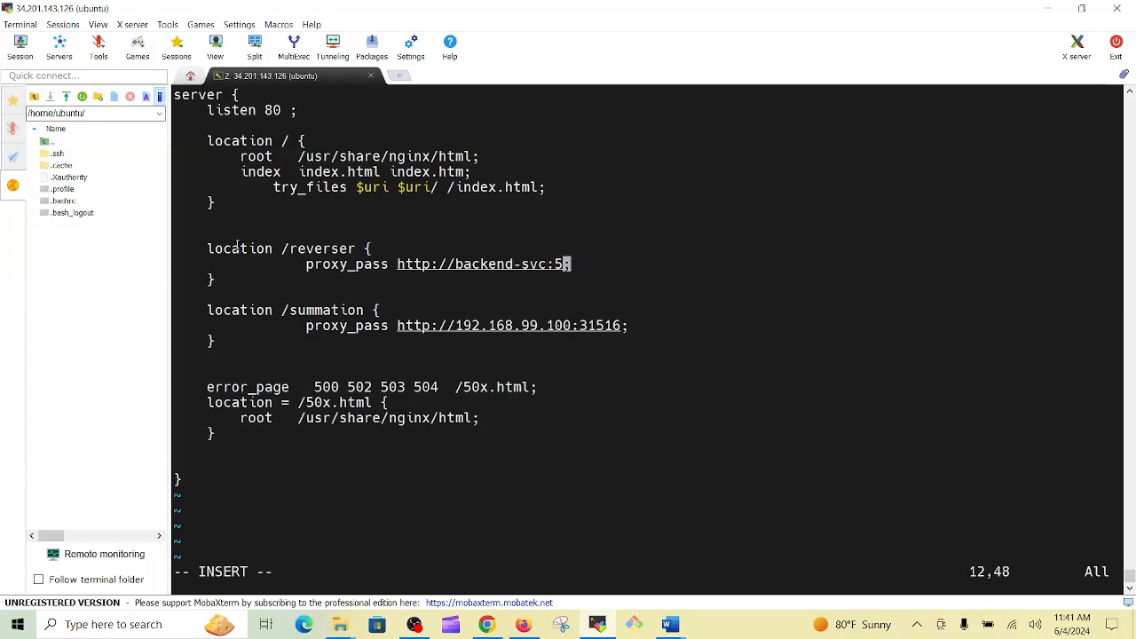
text(000)
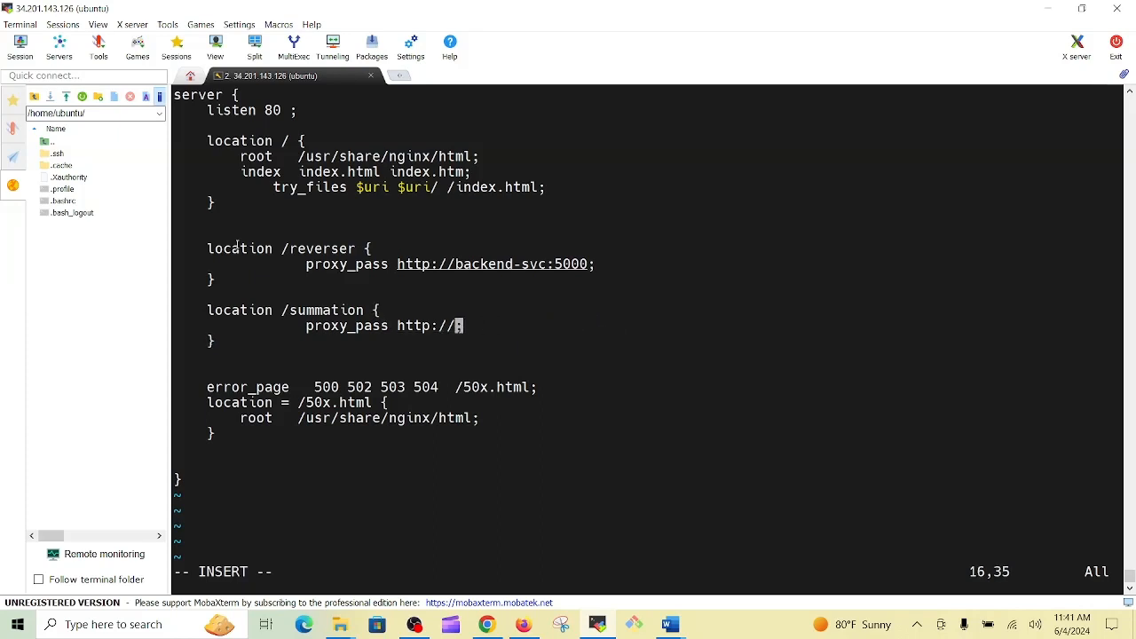
text(backend-svc)
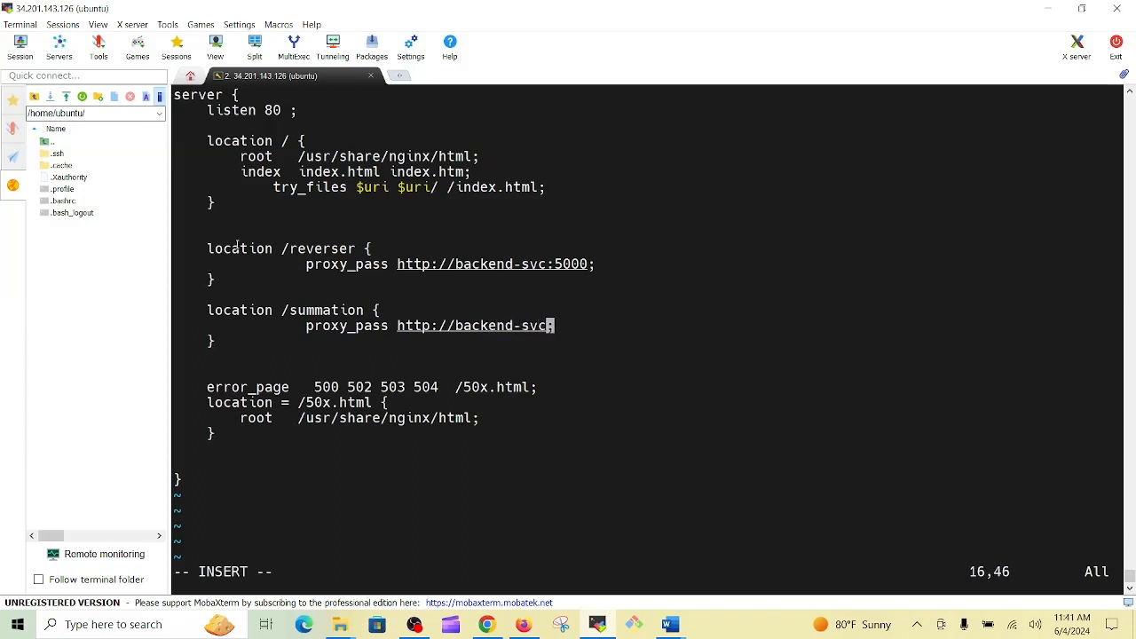
text(5)
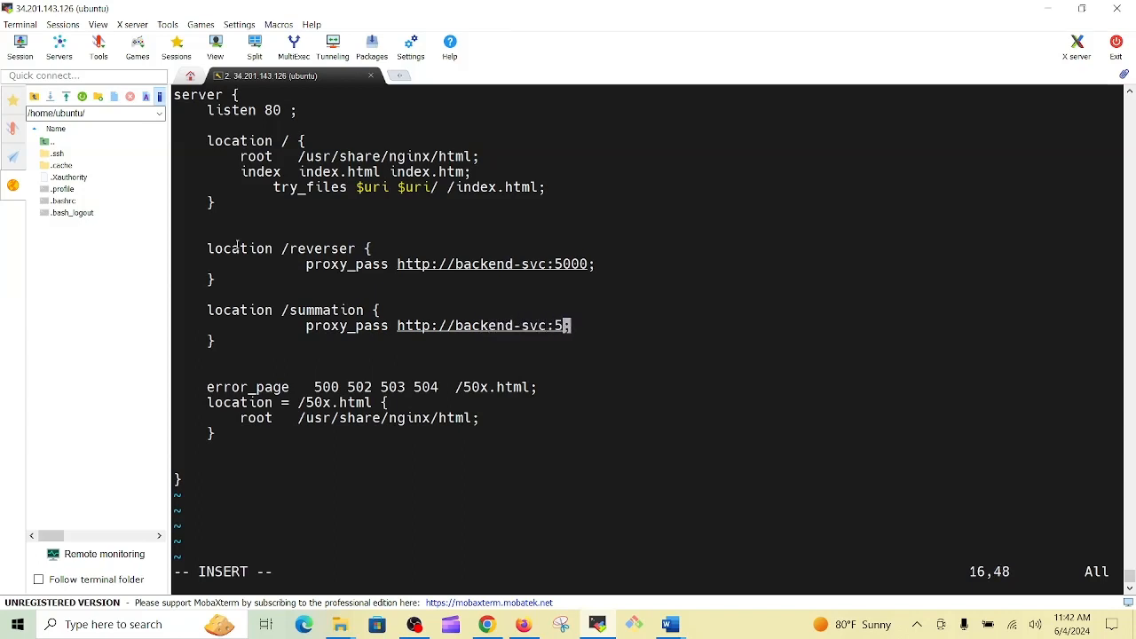
text(000)
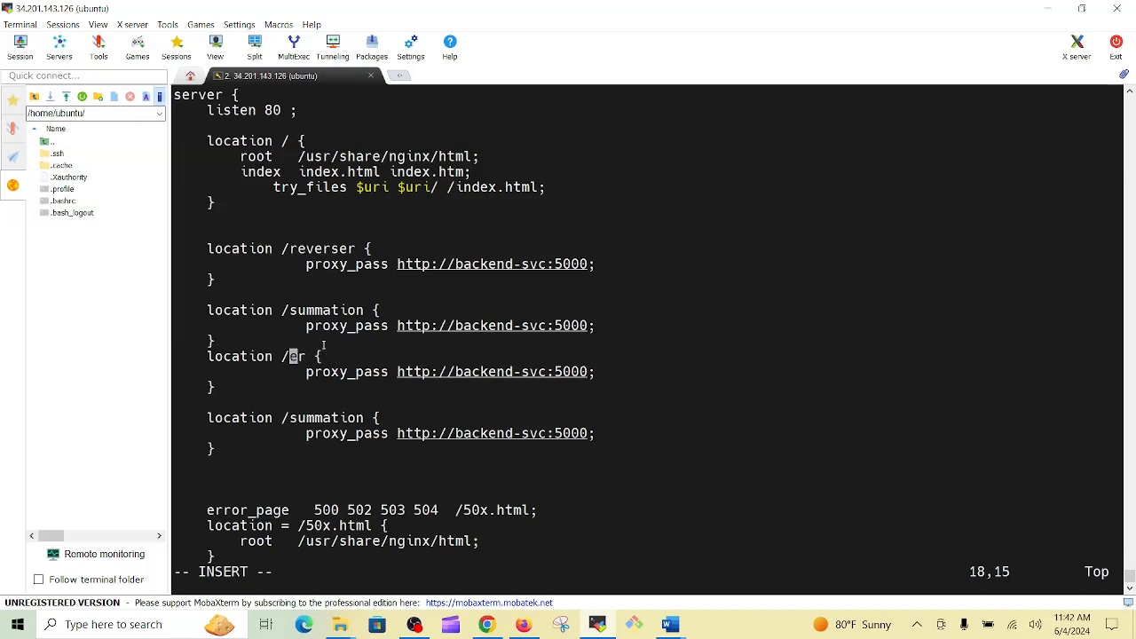
- Add /login and /get-history location blocks to default.conf
text(login)
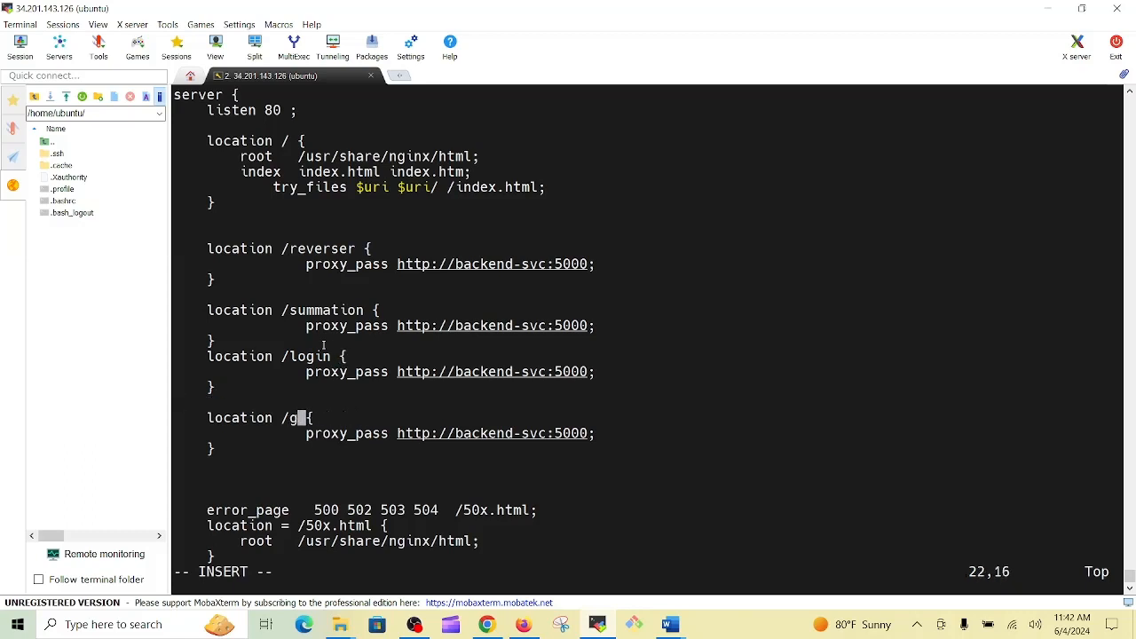
text(et-h)
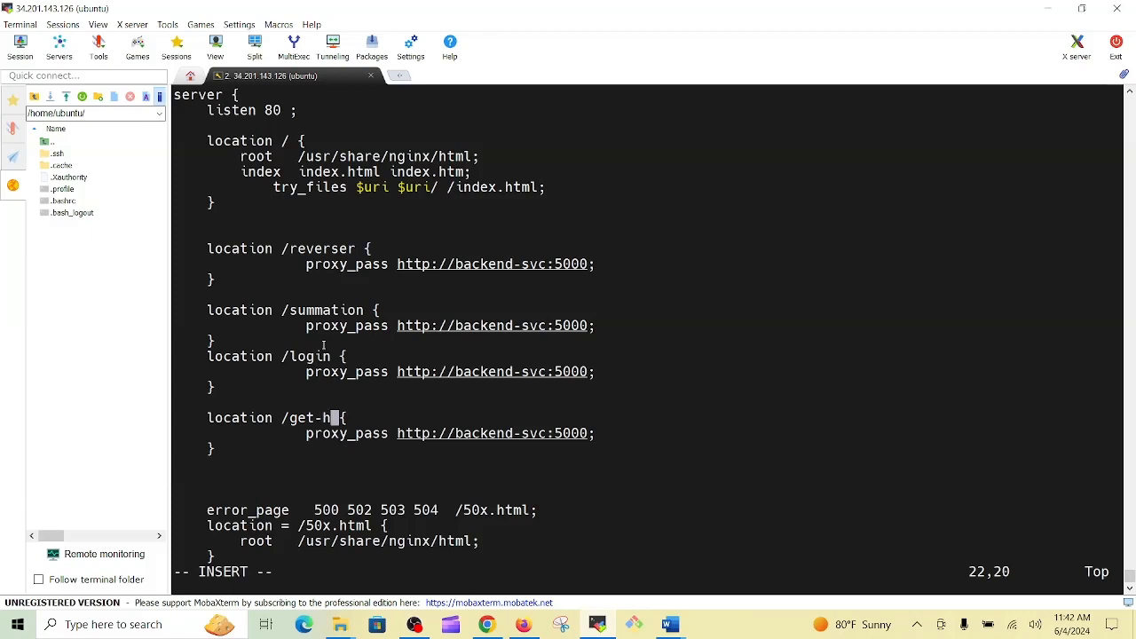
text(istory)
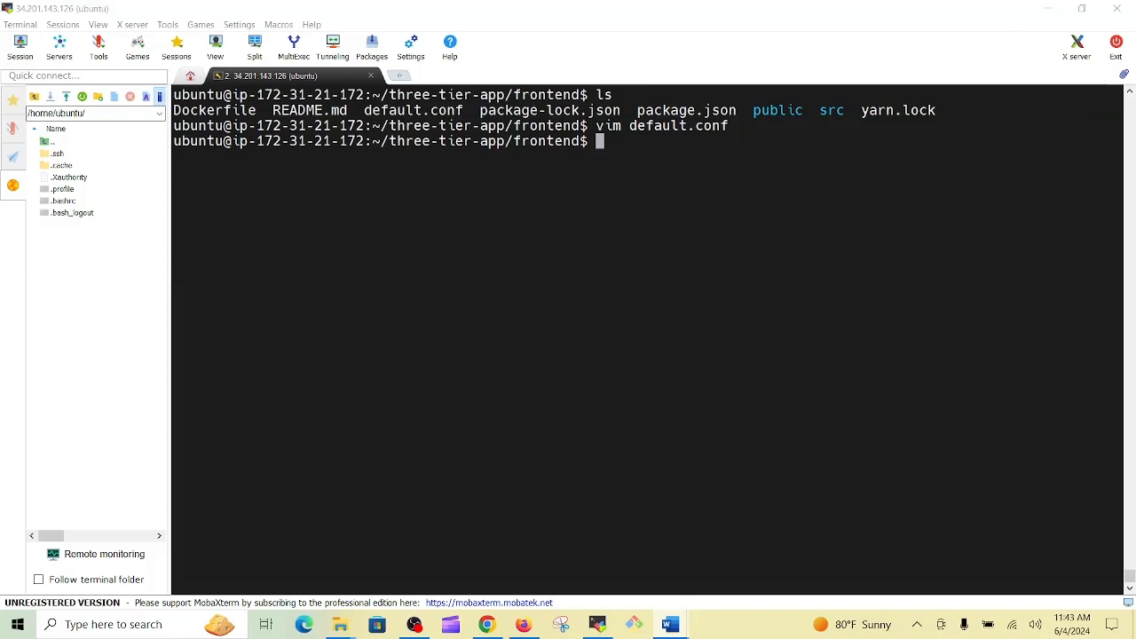
mouse_move(909, 175)
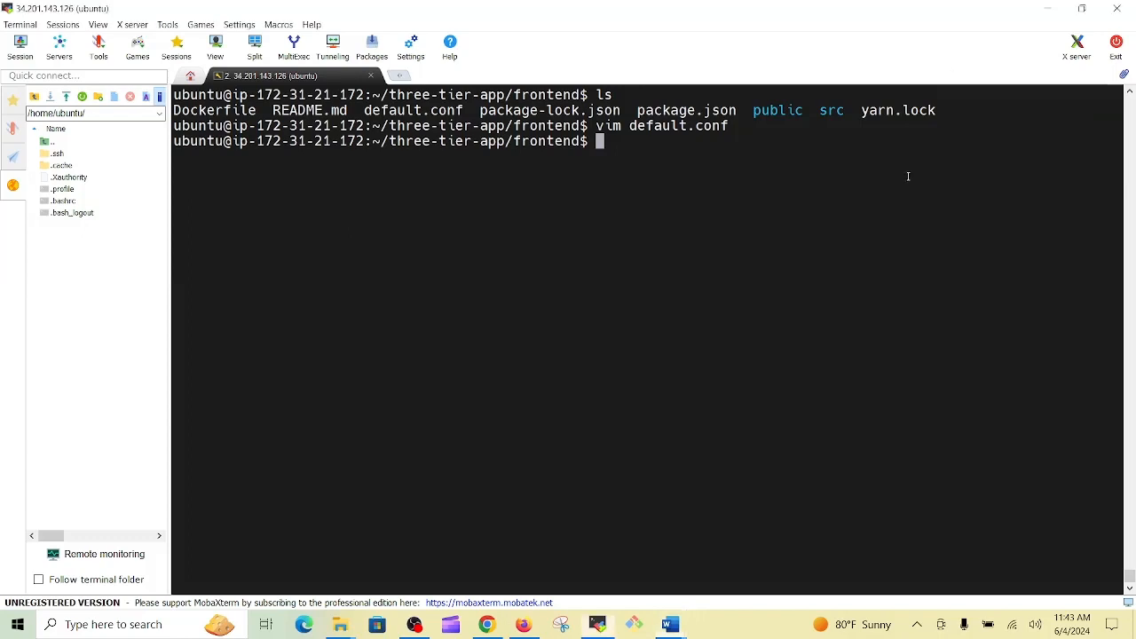
- List the frontend folder and open the hidden .env file in vim
text(ls -a)
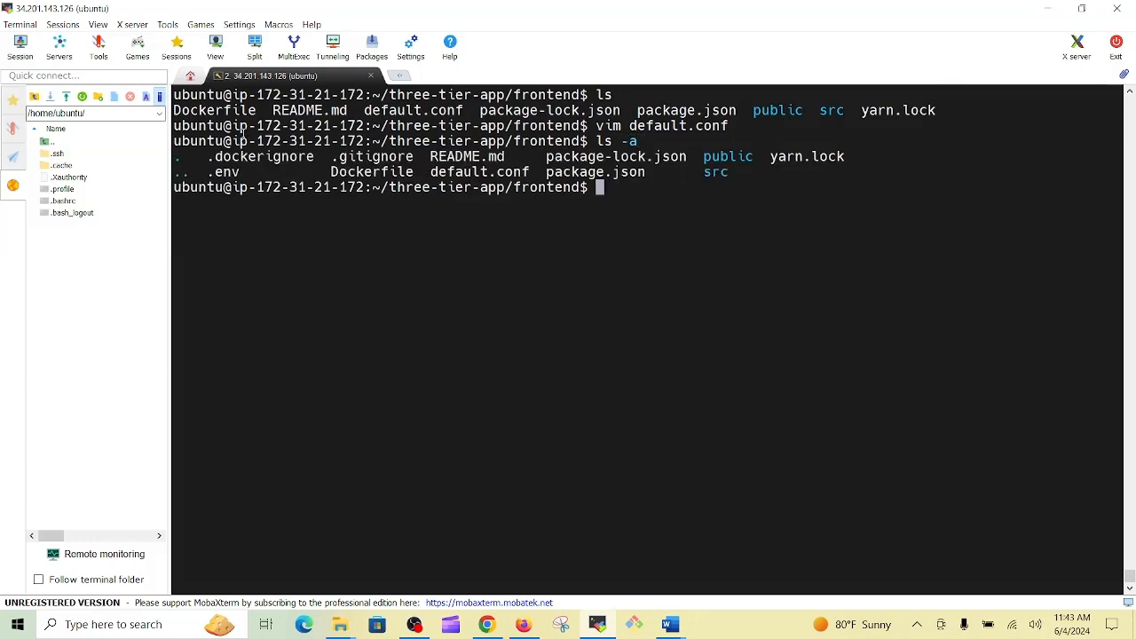
double_click(223, 171)
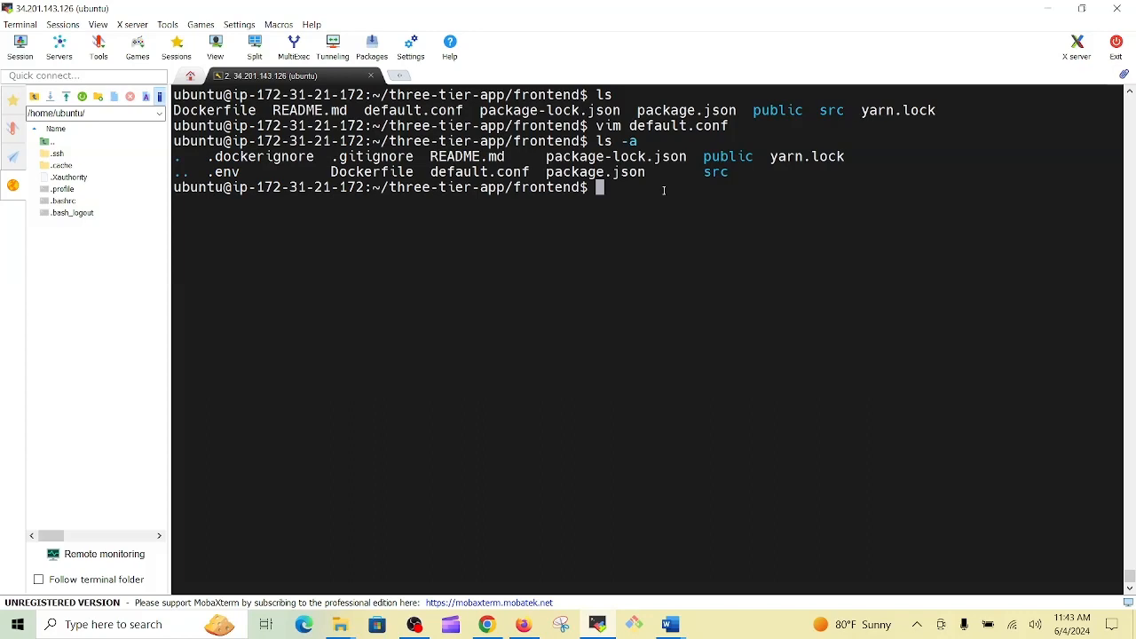
text(vim .e)
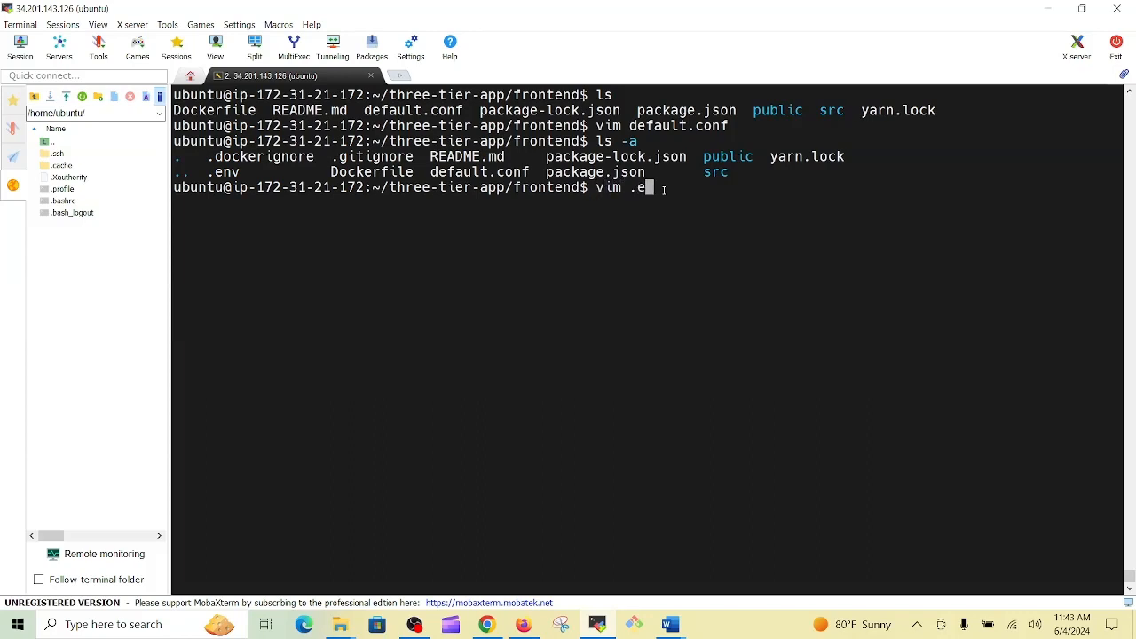
key(Return)
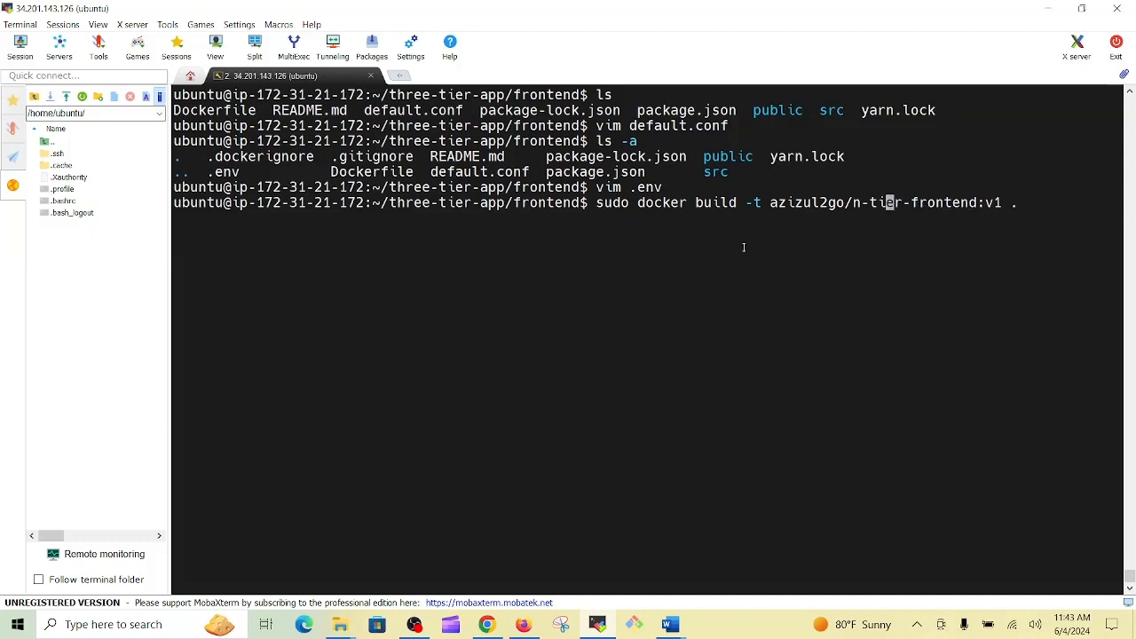
- Correct the tag to three-tier-frontend:v1 and run the docker build
text(three)
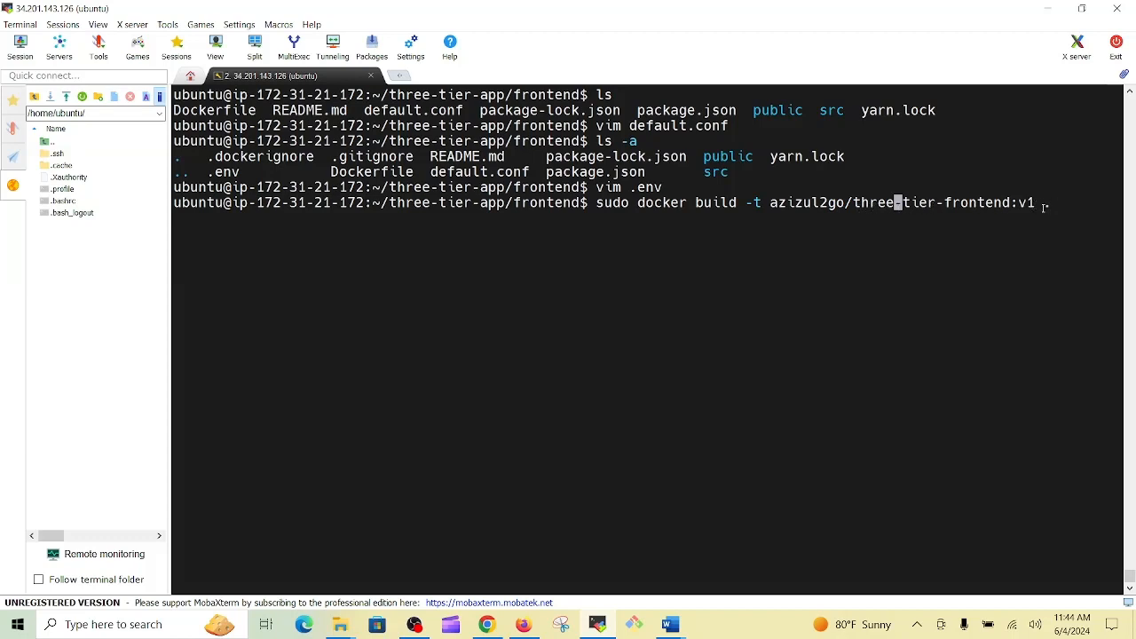
key(Enter)
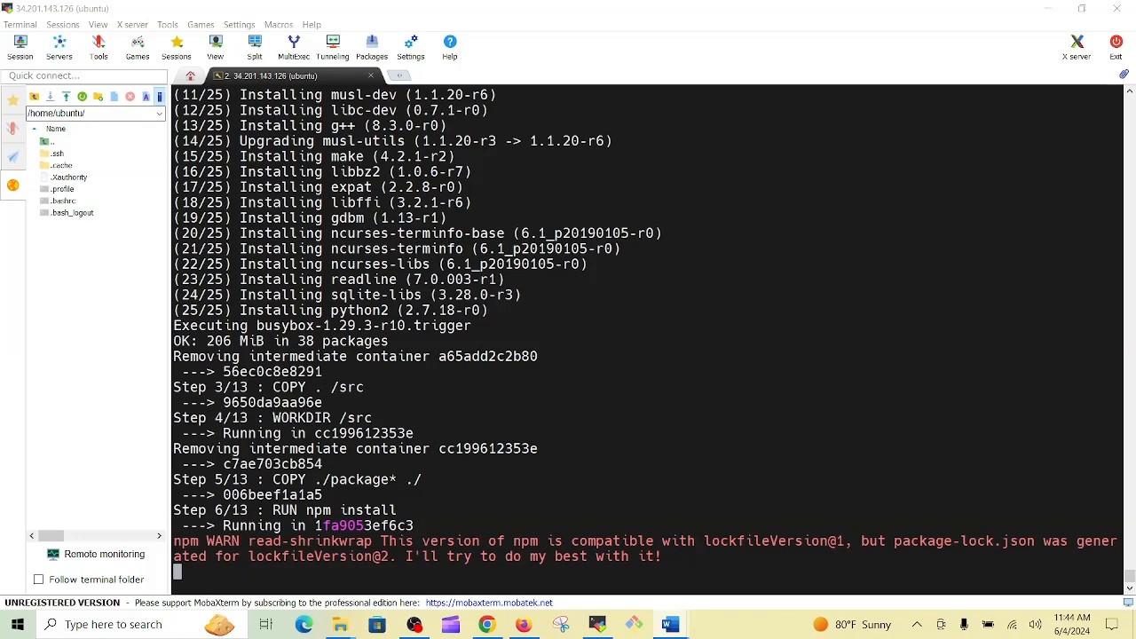
mouse_move(769, 417)
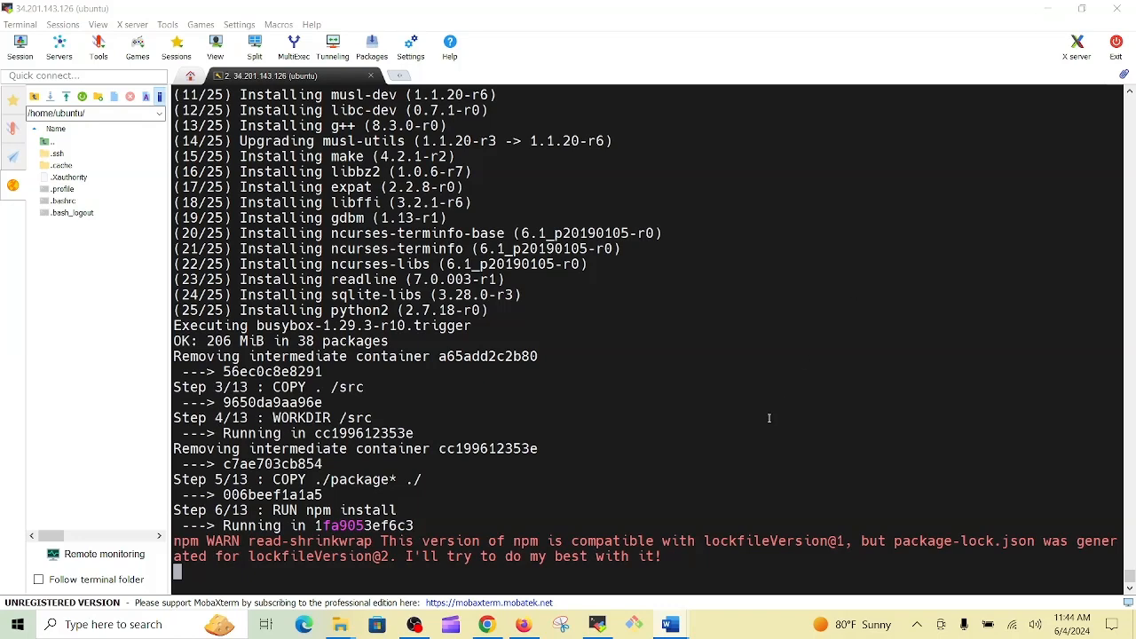
mouse_move(414, 560)
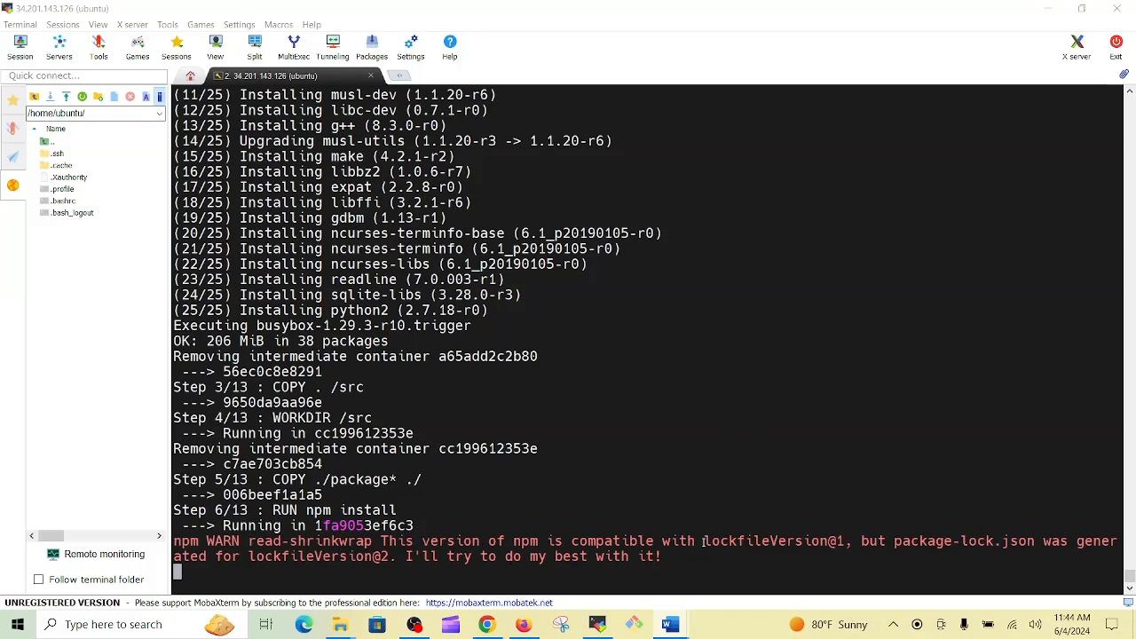
mouse_move(712, 461)
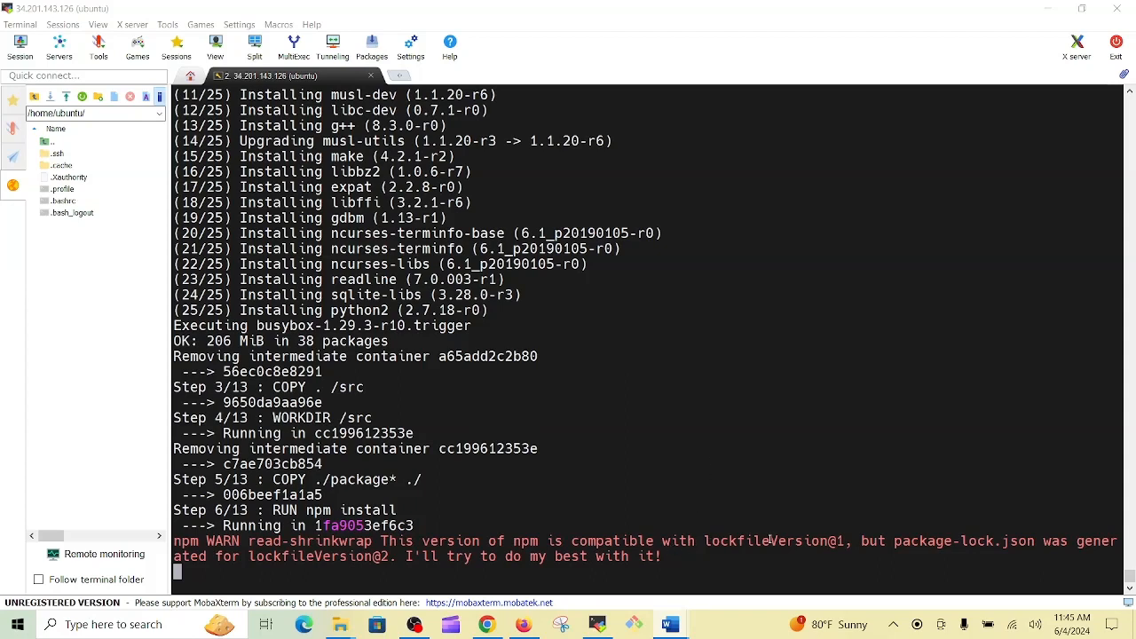
- Follow npm install output until 1768 packages are added and yarn build begins
scroll(down, 3)
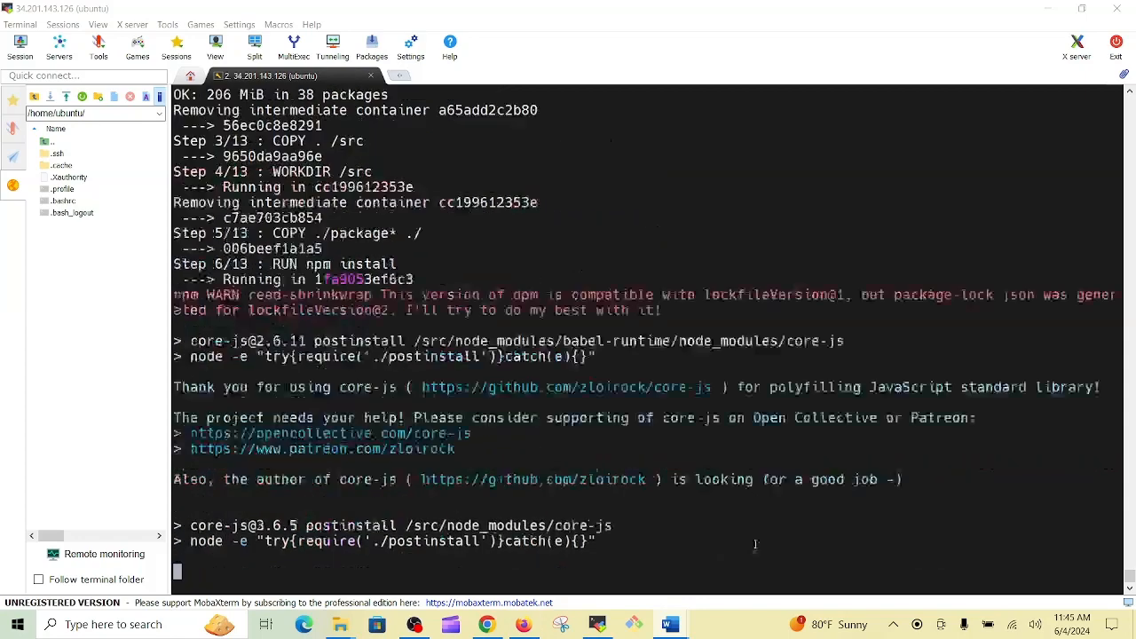
scroll(down, 3)
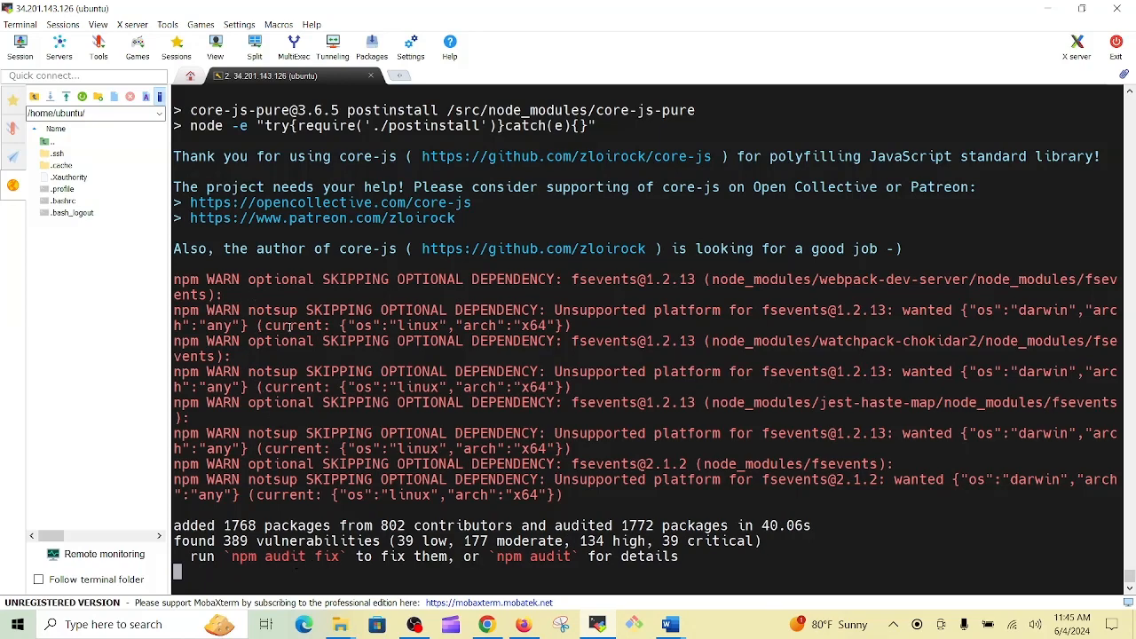
mouse_move(712, 463)
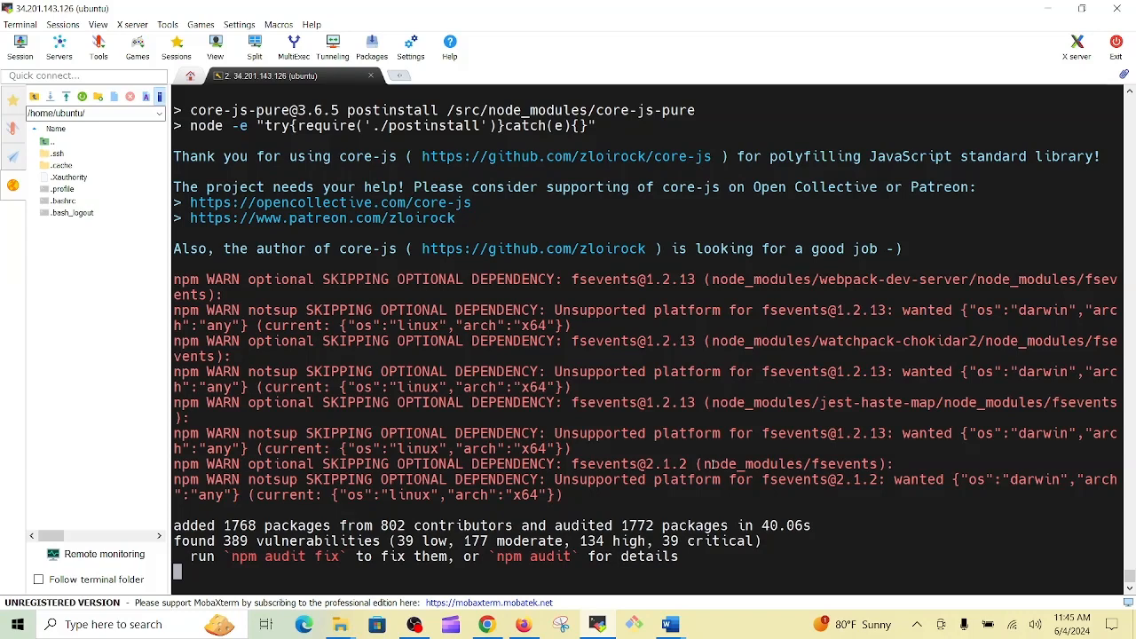
scroll(down, 3)
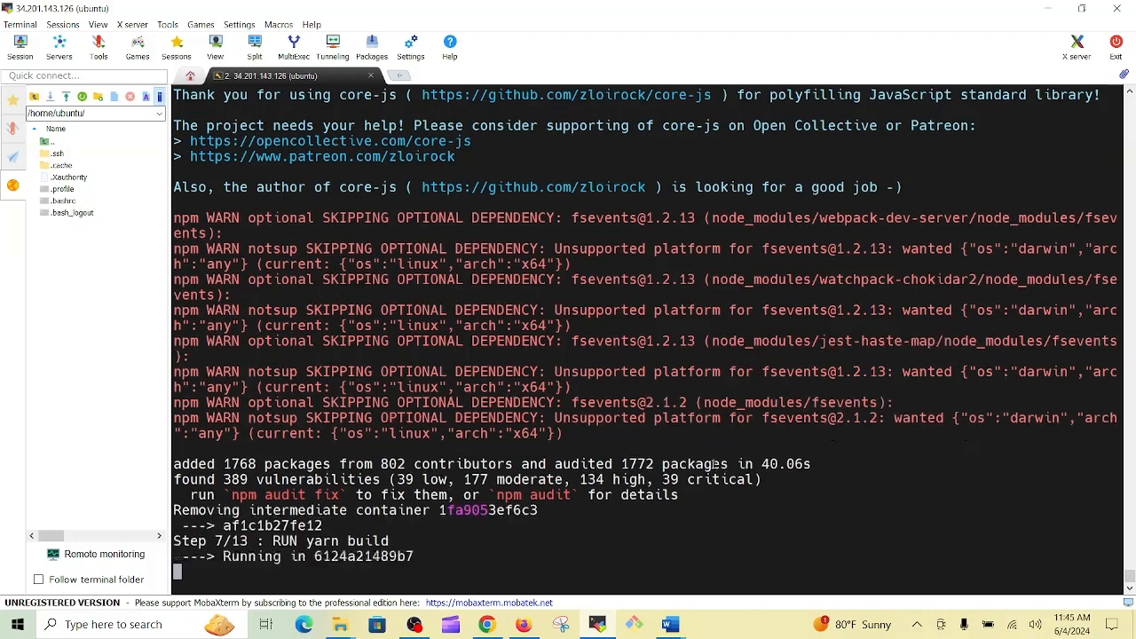
- Watch the remaining Dockerfile steps until azizul2go/three-tier-frontend:v1 is successfully tagged
scroll(down, 3)
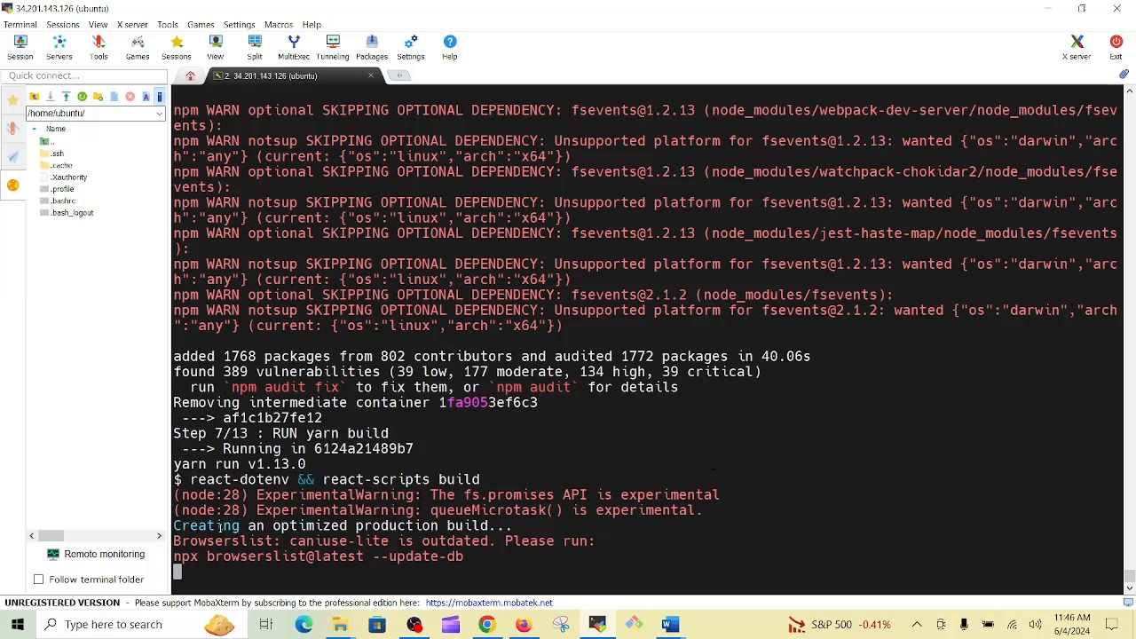
double_click(205, 525)
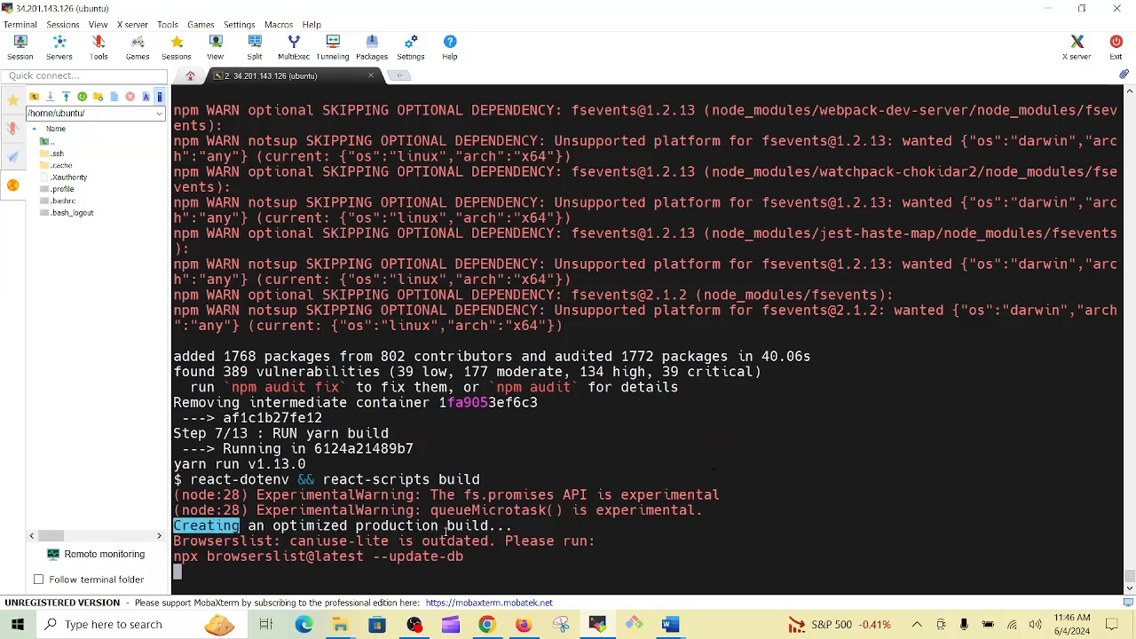
double_click(395, 525)
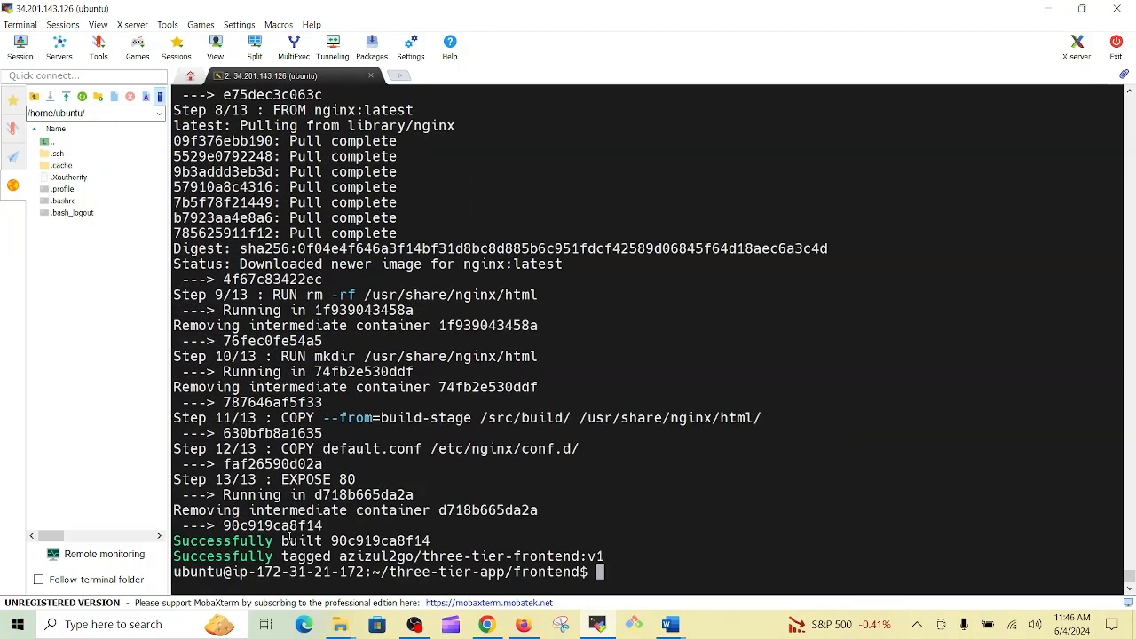
- Wipe the build output and recall the azizul2go/three-tier-frontend:v1 build command
double_click(379, 541)
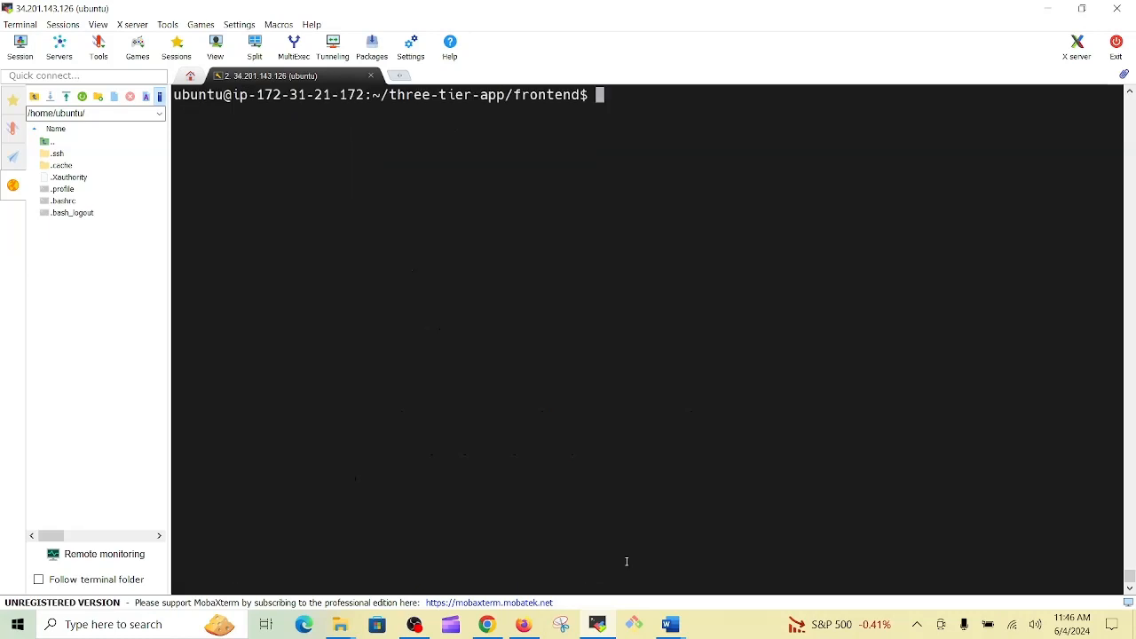
text(sudo docker build -t azizul2go/three-tier-frontend:v1)
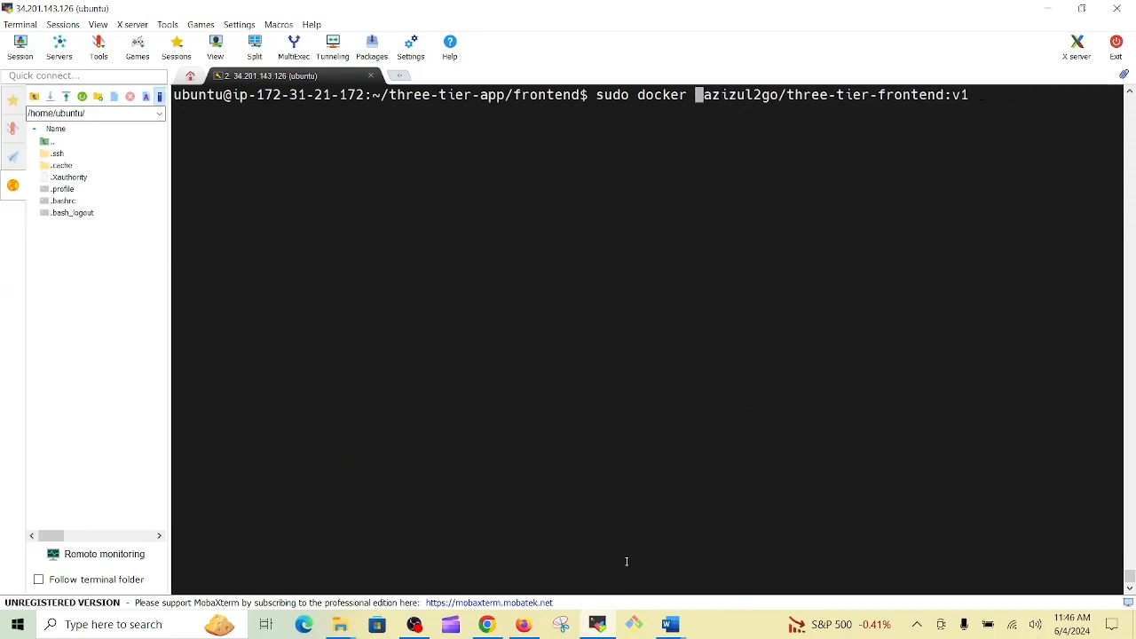
- Turn the recalled command into a push of azizul2go/three-tier-frontend:v1 to Docker Hub
text(pus)
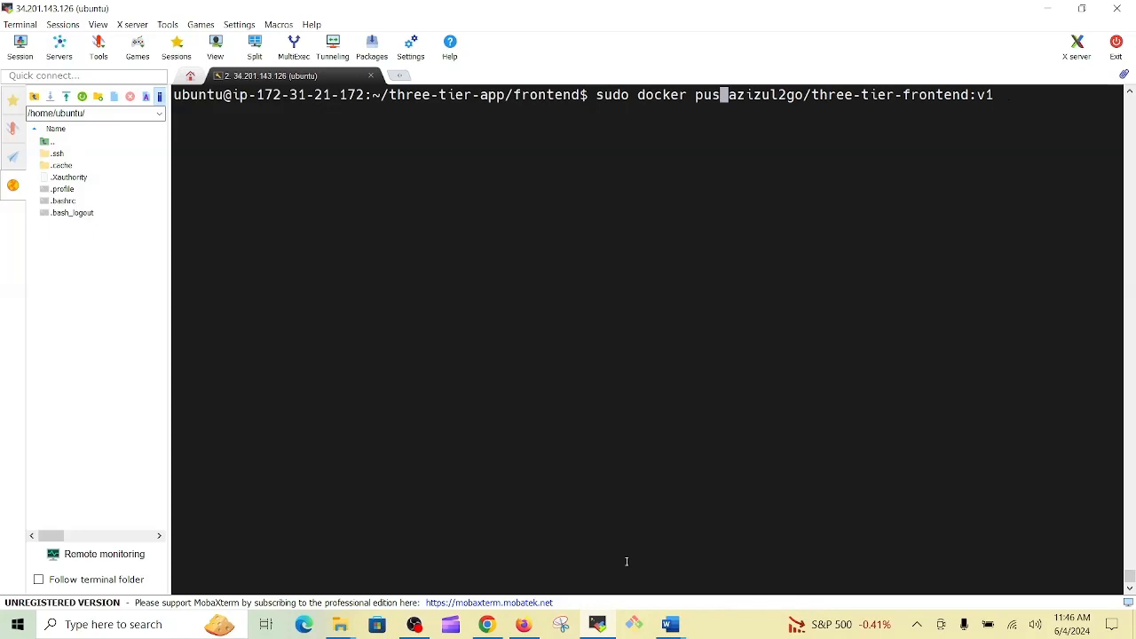
text(h)
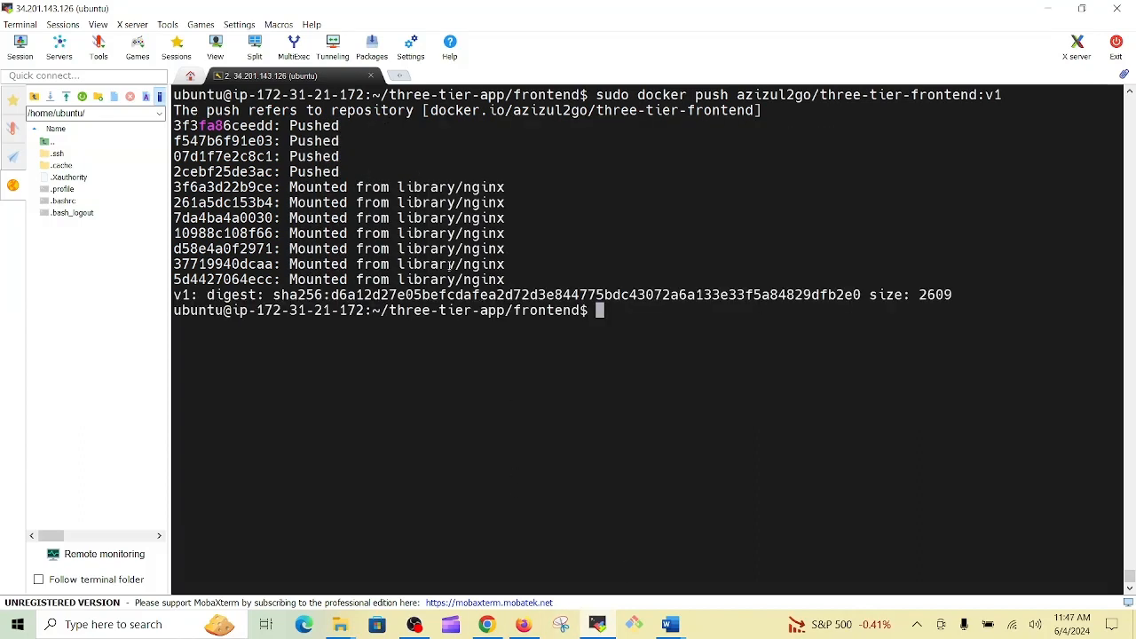
mouse_move(535, 284)
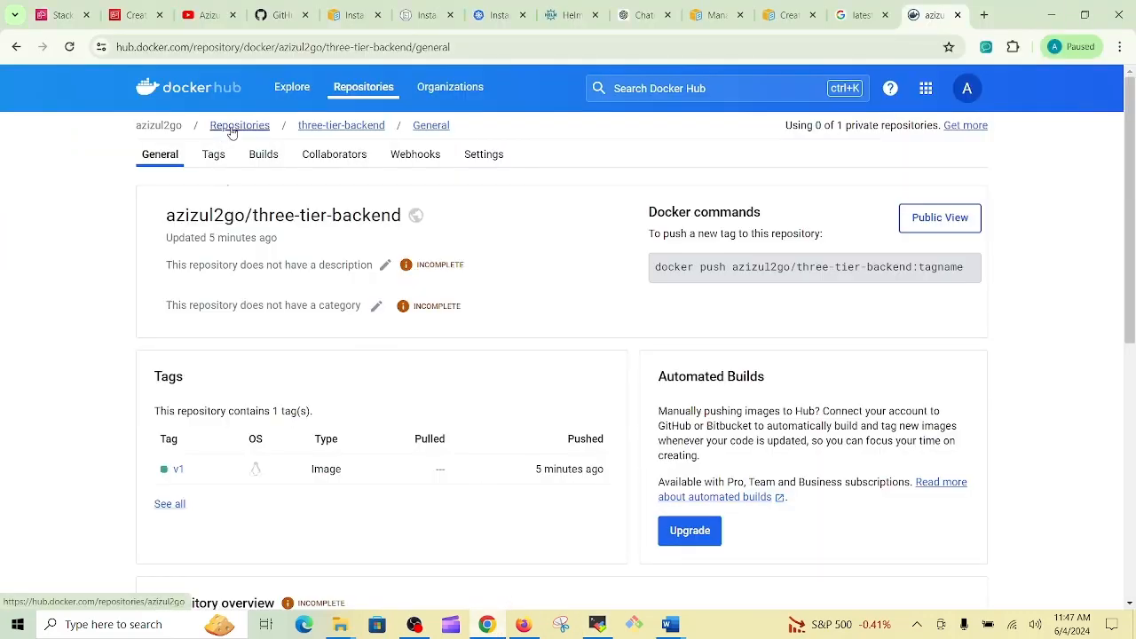
- Verify the three-tier-frontend repository shows the new v1 tag, then return to Repositories
click(239, 124)
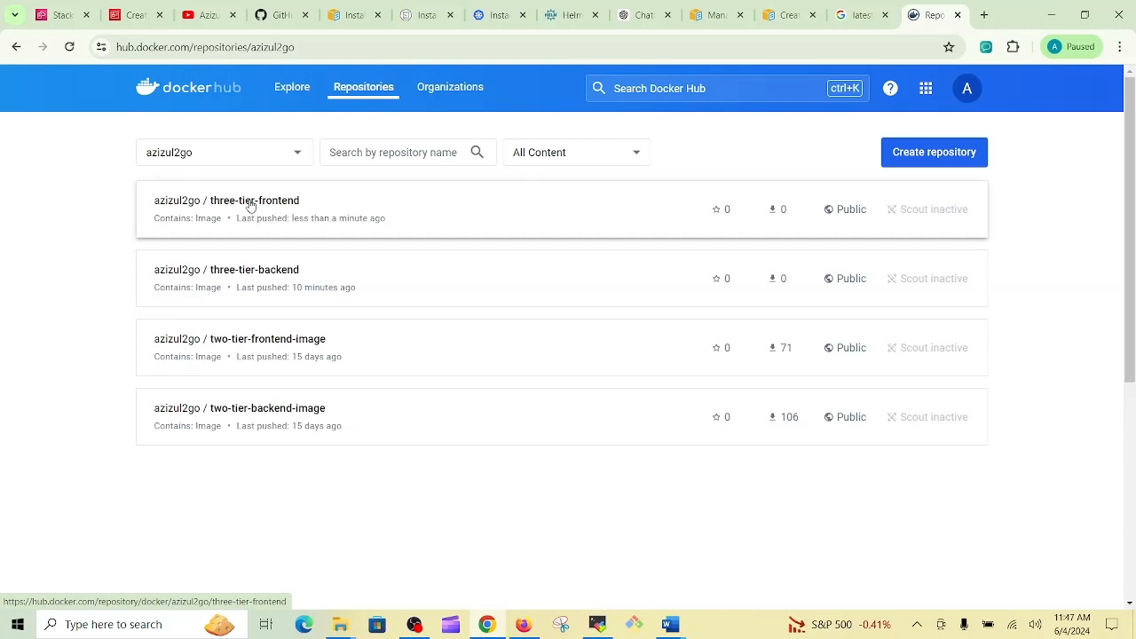
click(255, 200)
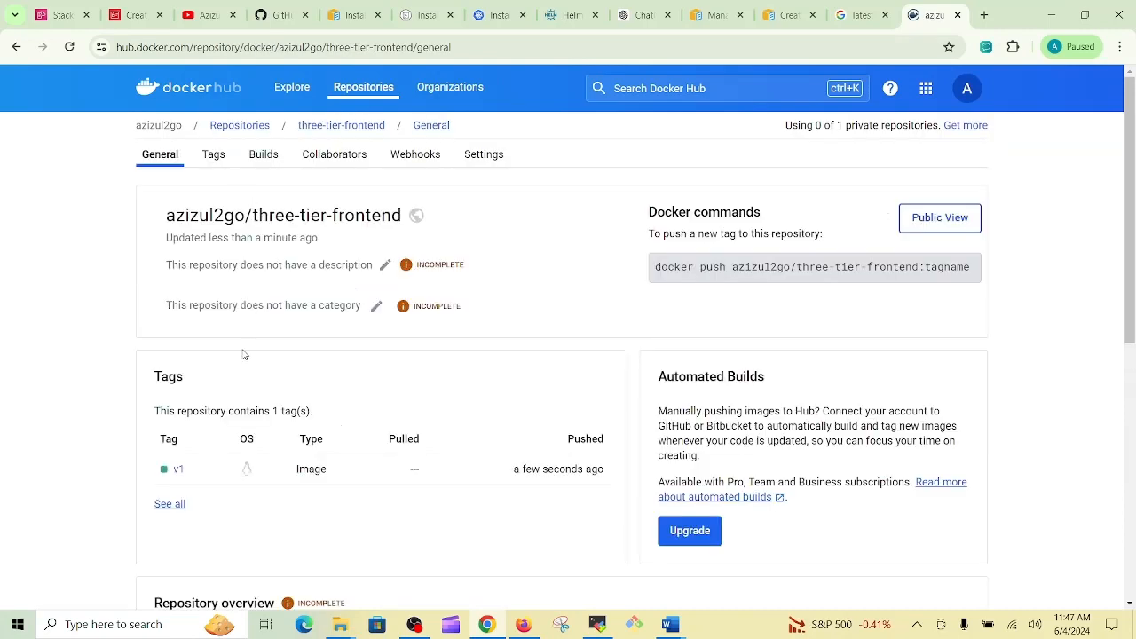
mouse_move(240, 124)
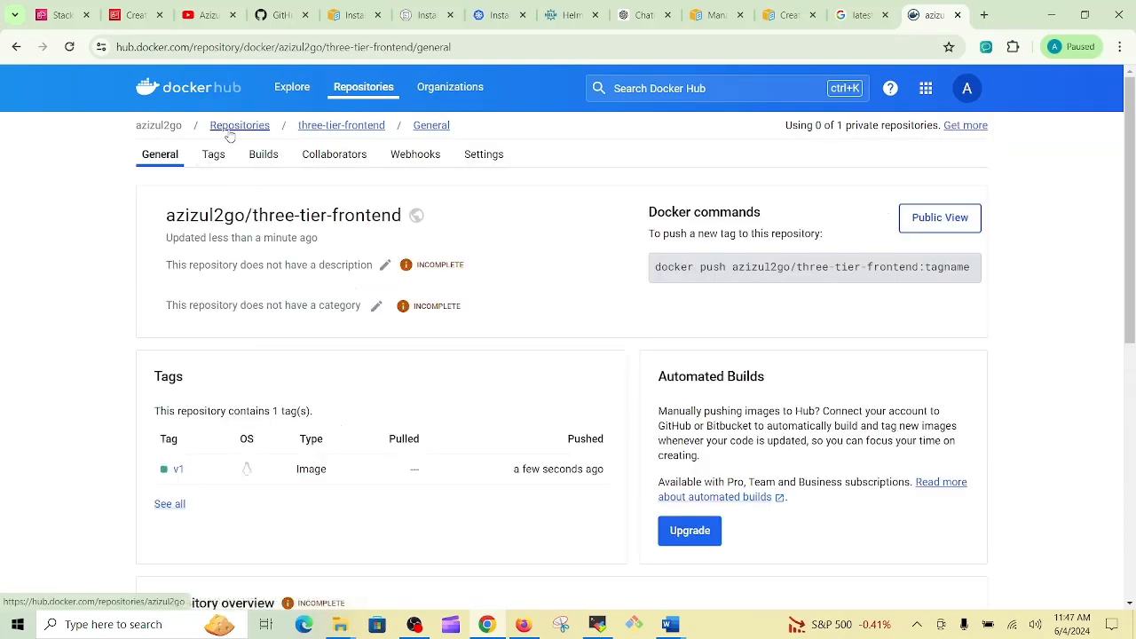
click(240, 124)
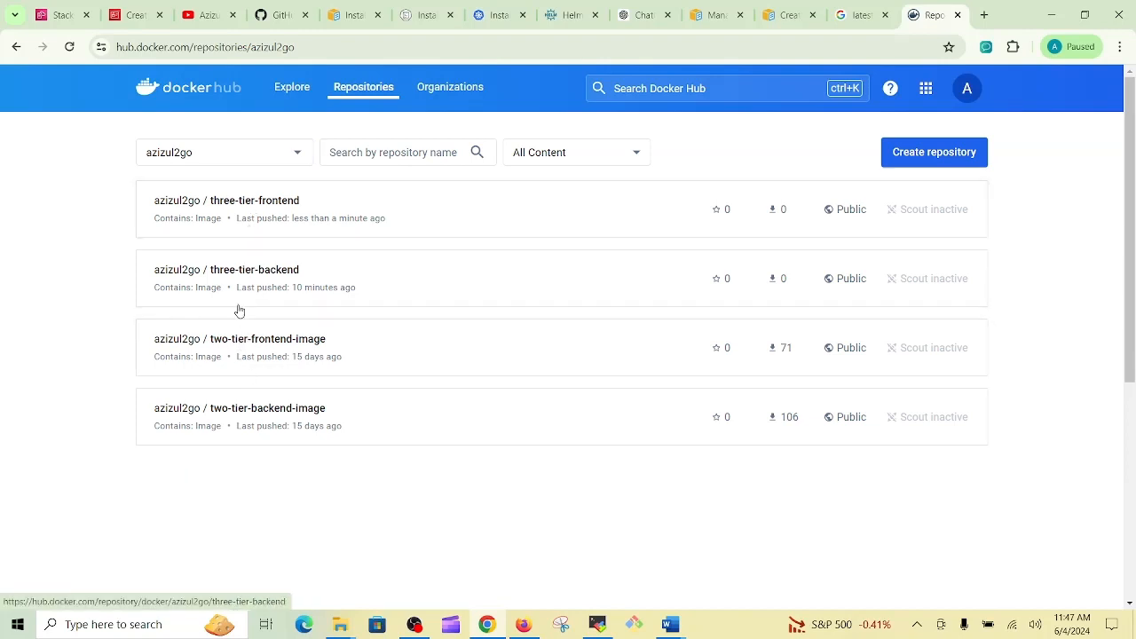
mouse_move(253, 216)
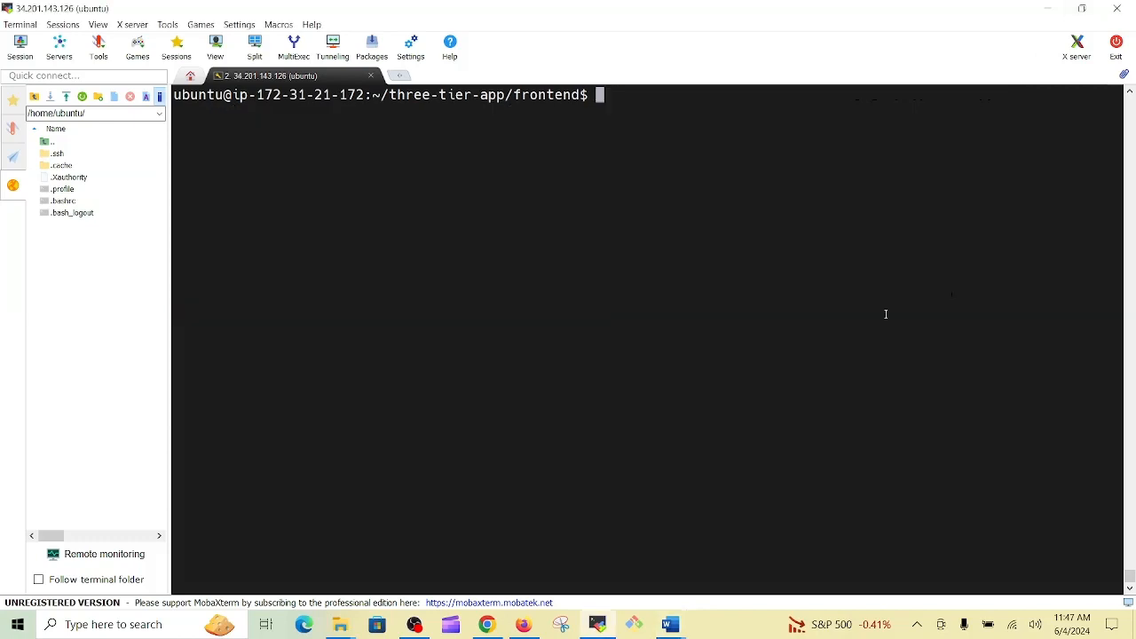
- Run kubectl create ns threetier, then cd back to the home directory
text(kubec)
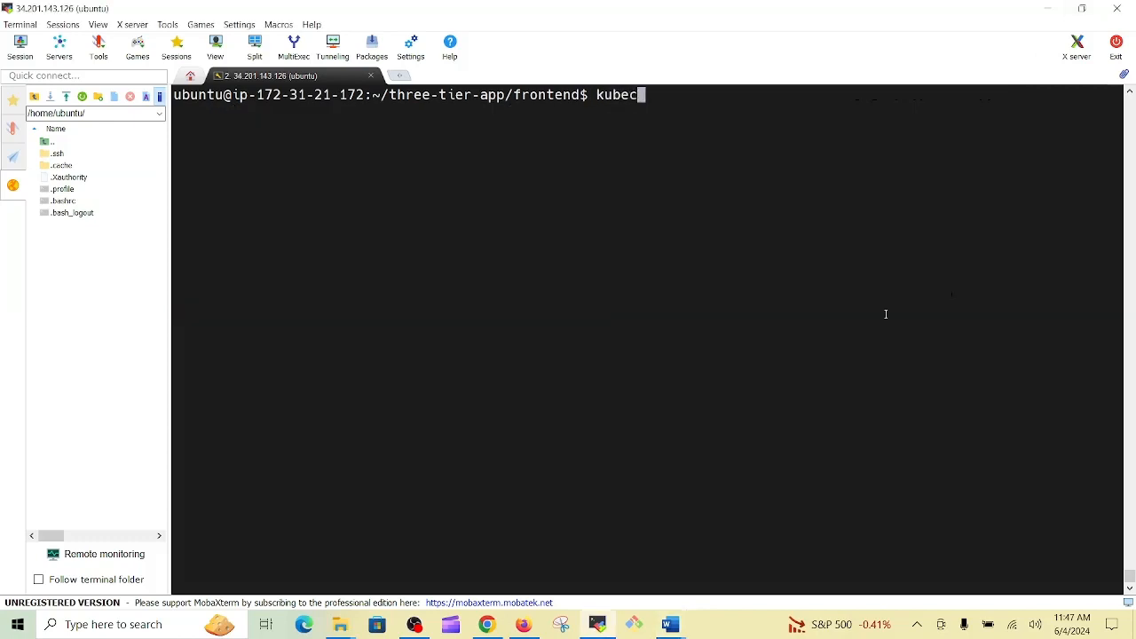
text(tl create ns)
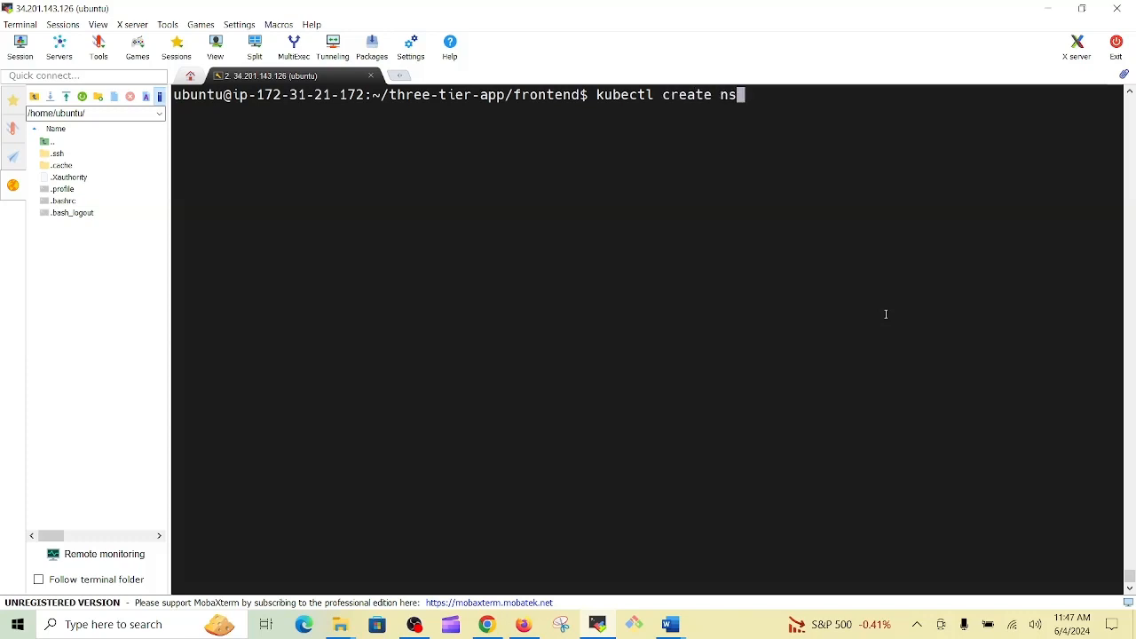
text(three)
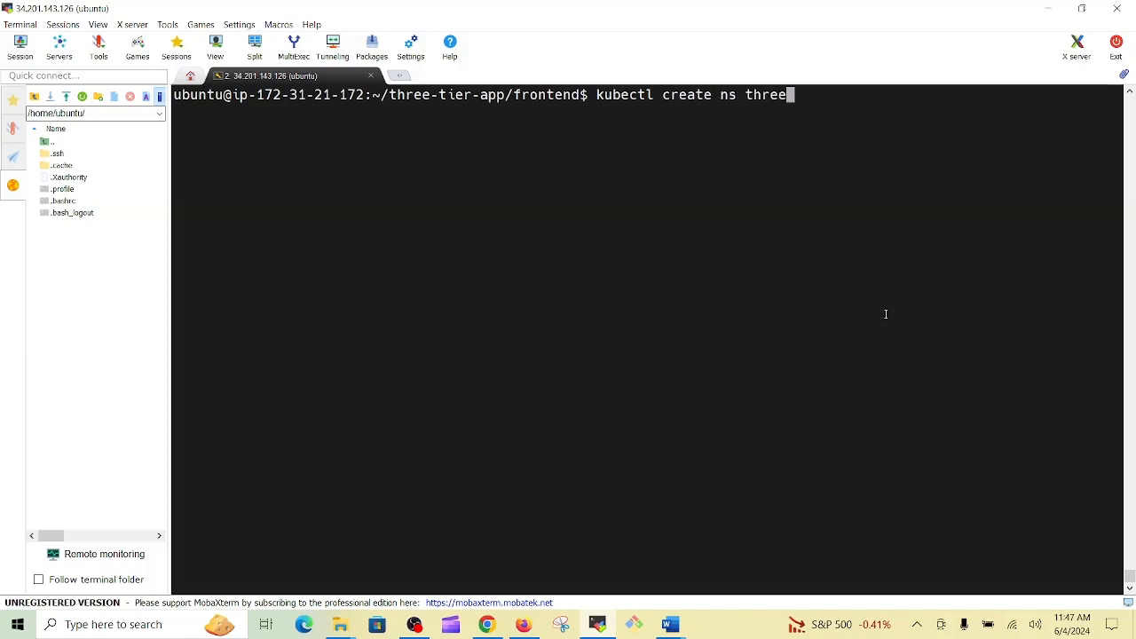
text(tier)
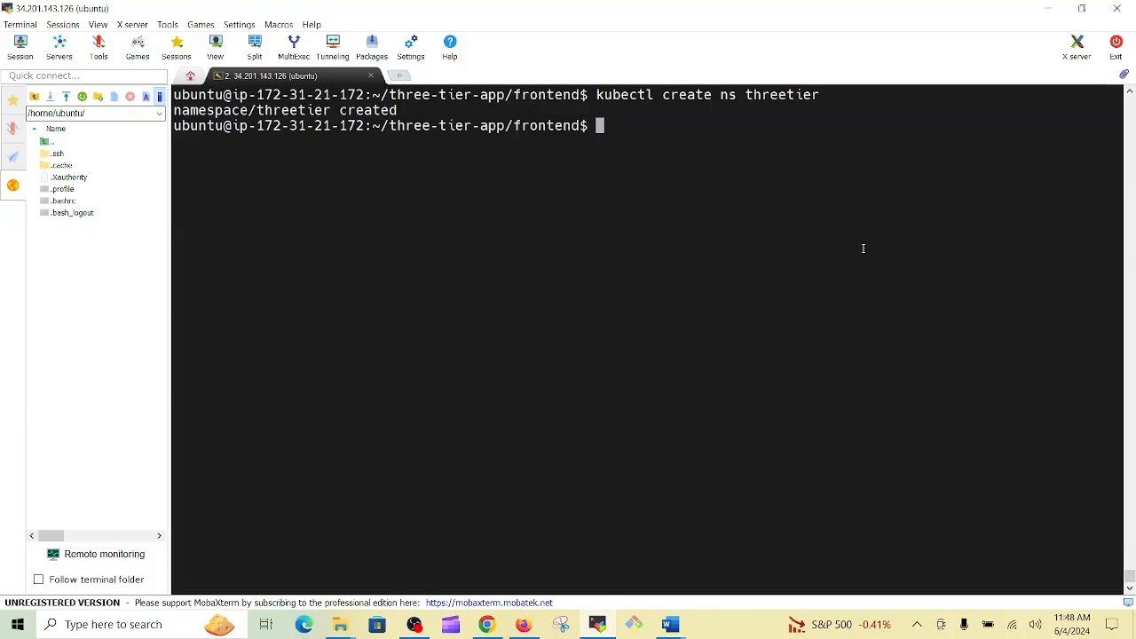
text(cd)
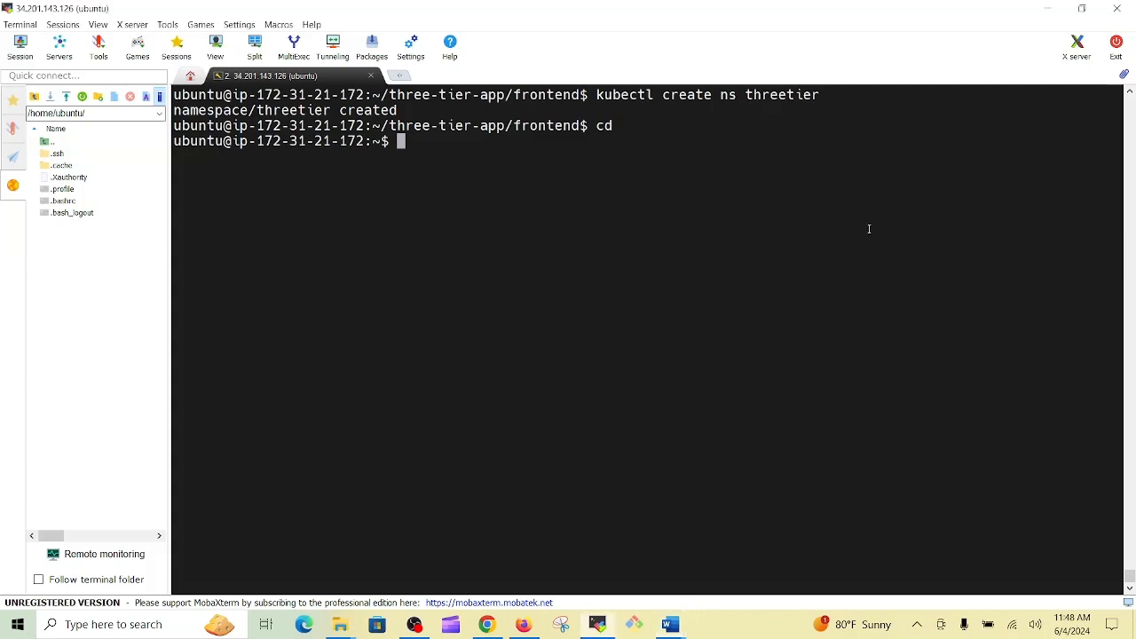
- Dry-run the backend deployment (three-tier-backend:v1, threetier, port 5000) into backend.yaml and inspect it
text(kubectl create deployment backend --image azizul2go/n-tier-backend:v1 -o yaml --dry-run=client -n twotier --port 5000 > backend.yaml)
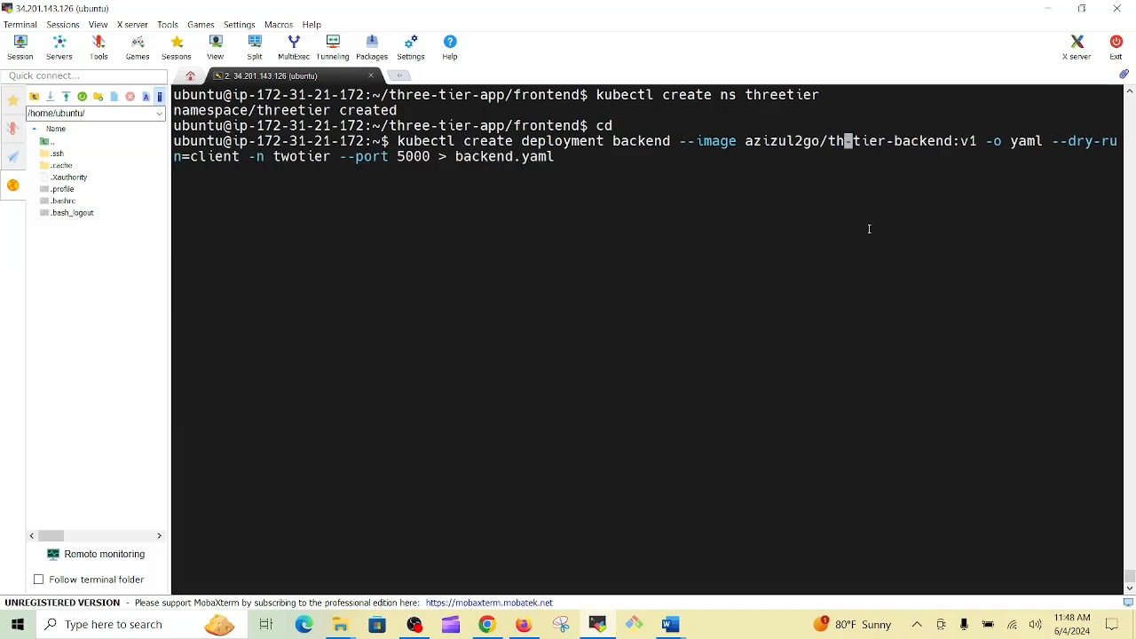
text(ree)
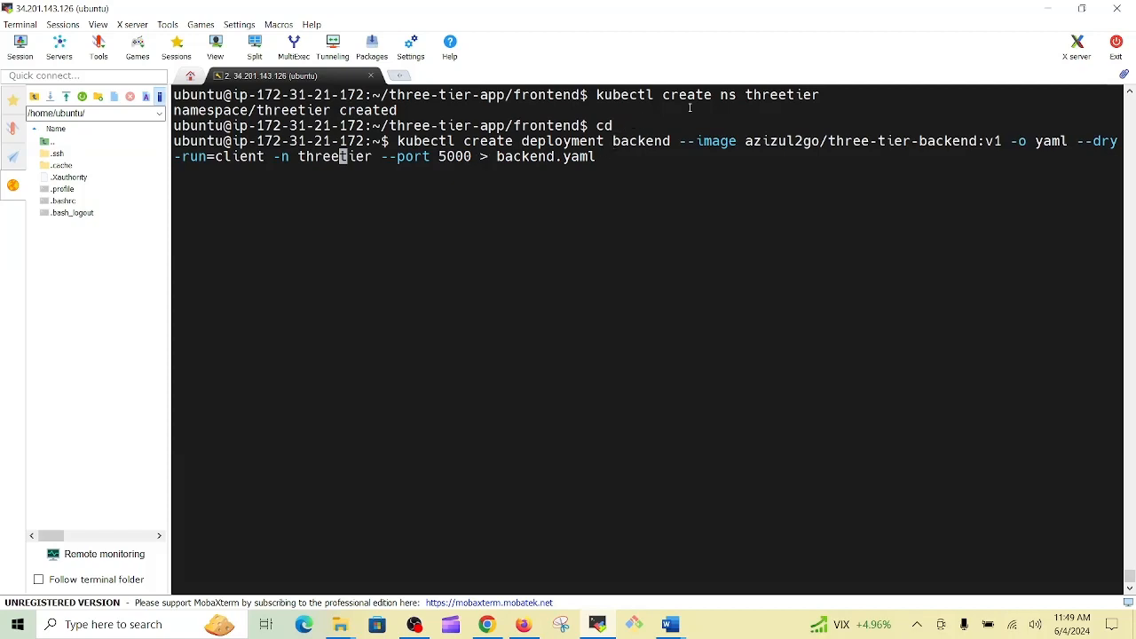
mouse_move(771, 100)
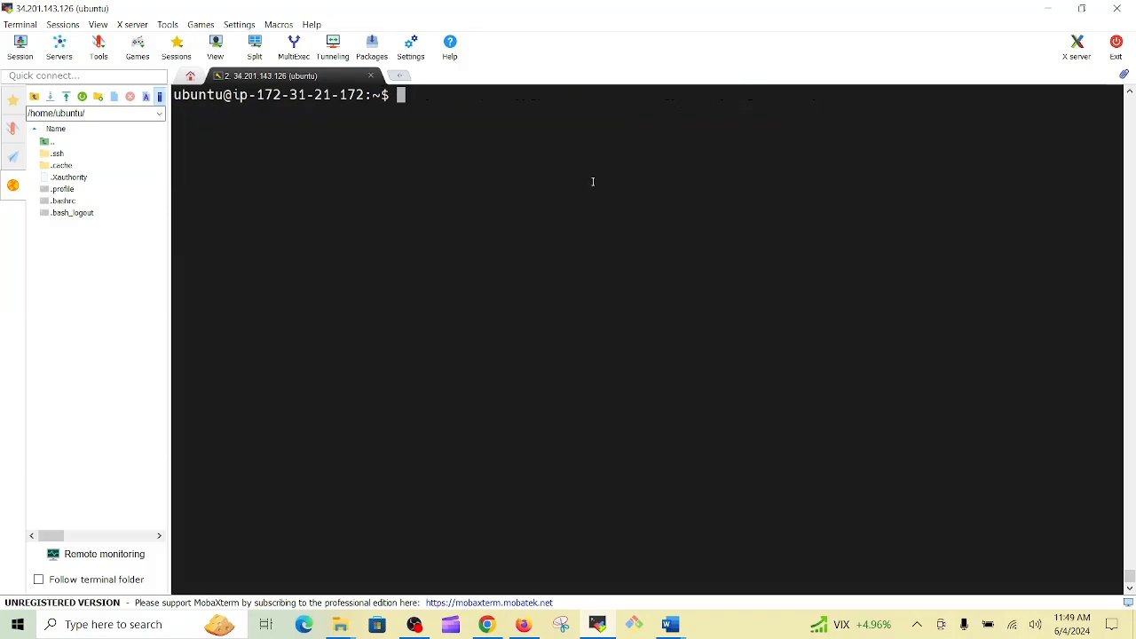
text(ls)
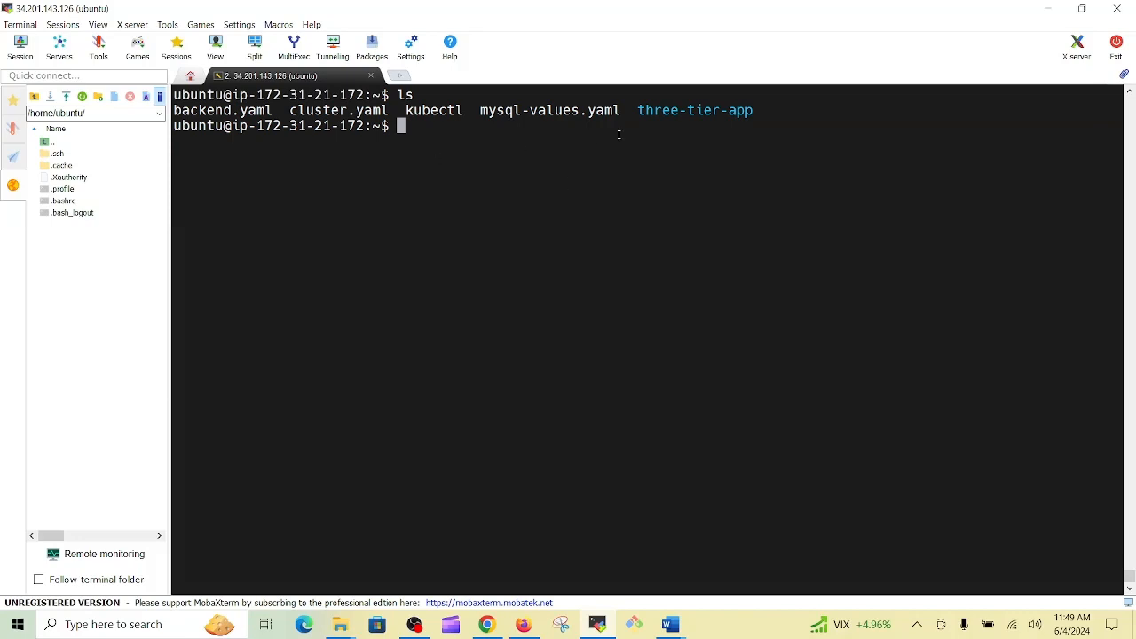
mouse_move(235, 110)
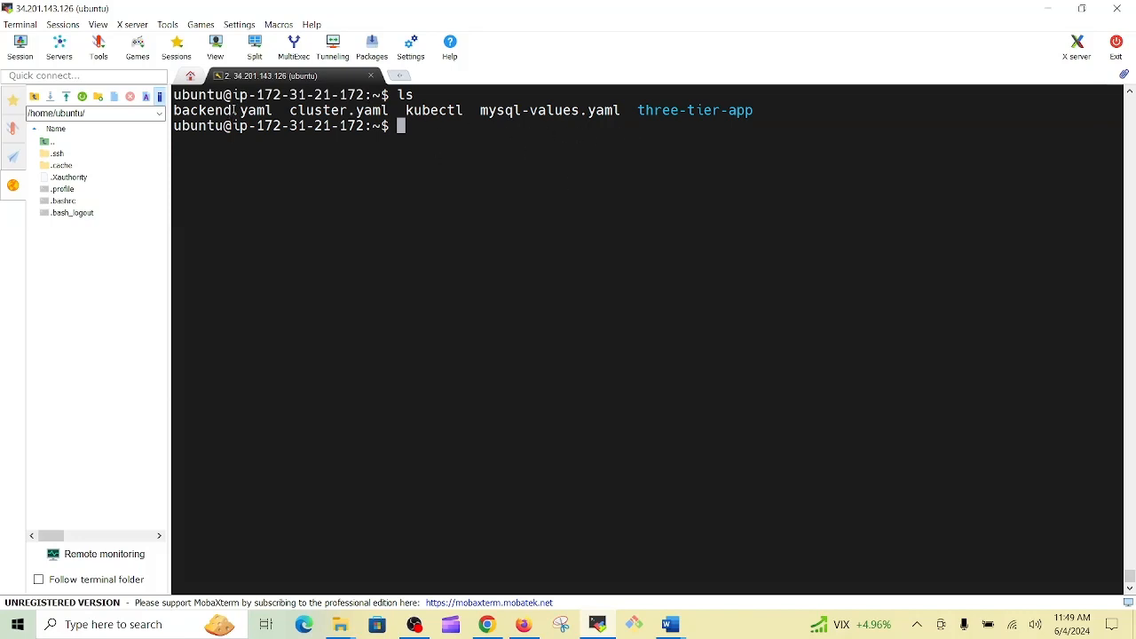
text(cat)
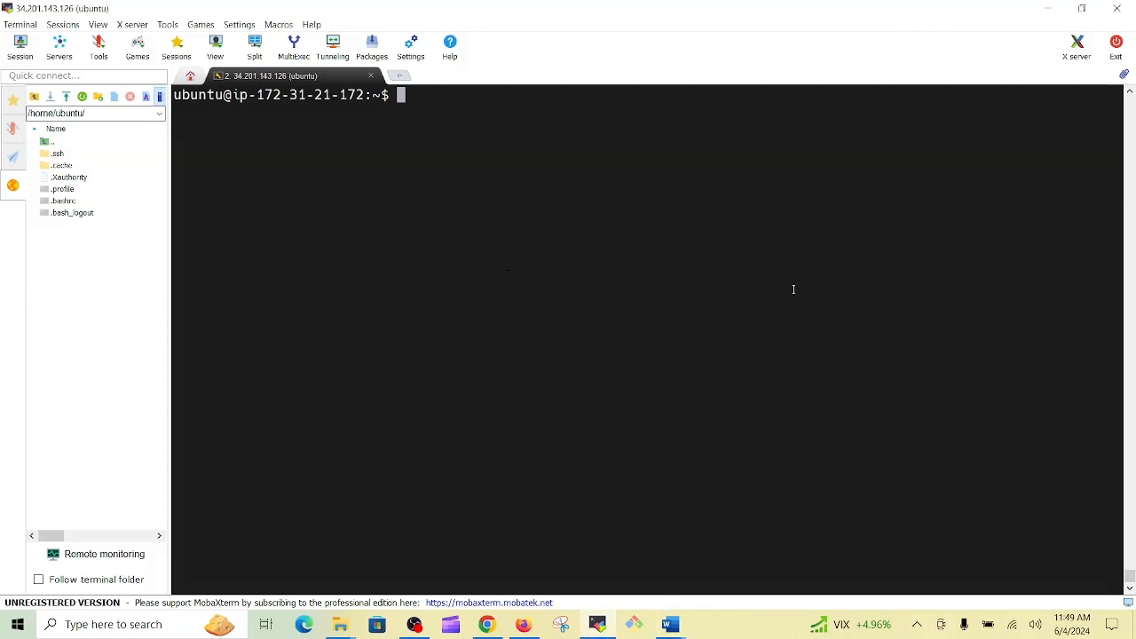
mouse_move(823, 253)
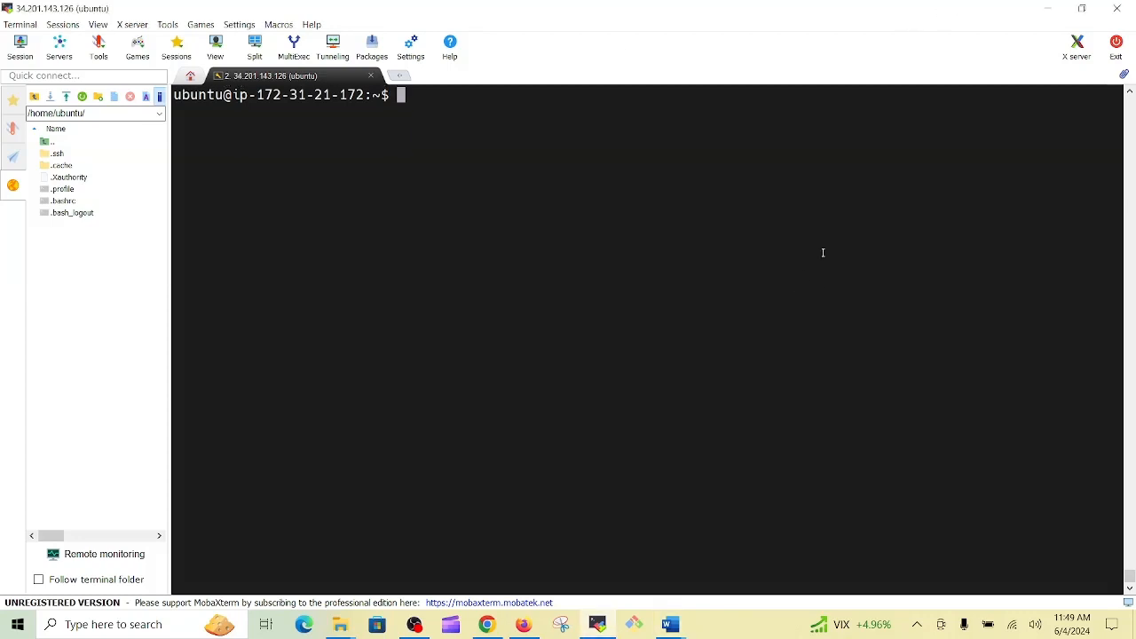
- List the home directory and run kubectl apply -f backend.yaml
text(ls)
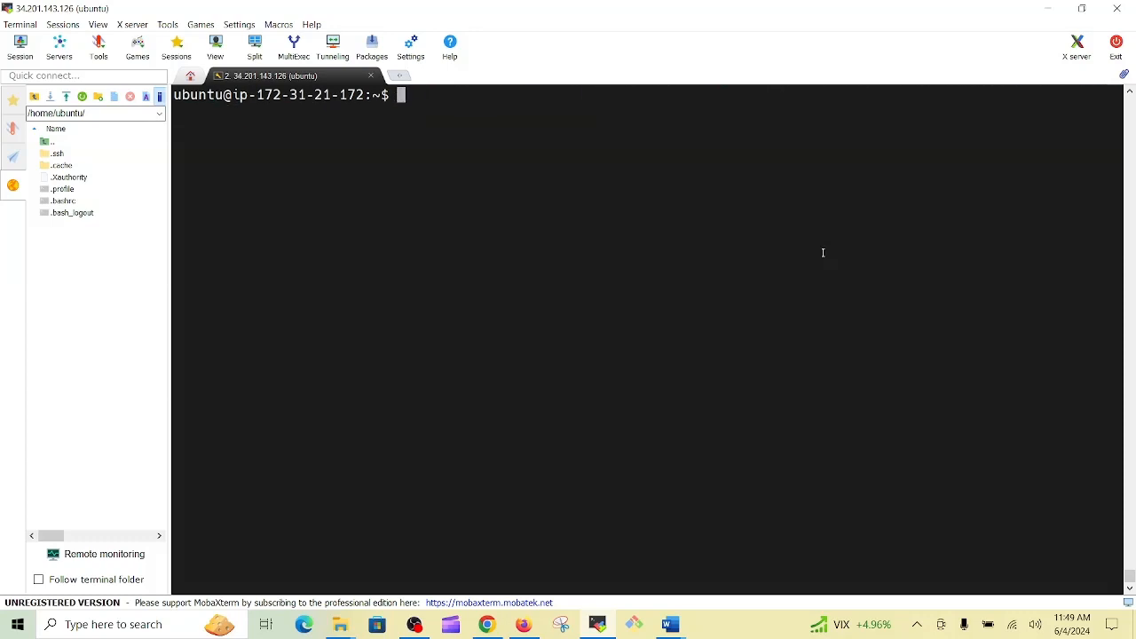
text(kubect)
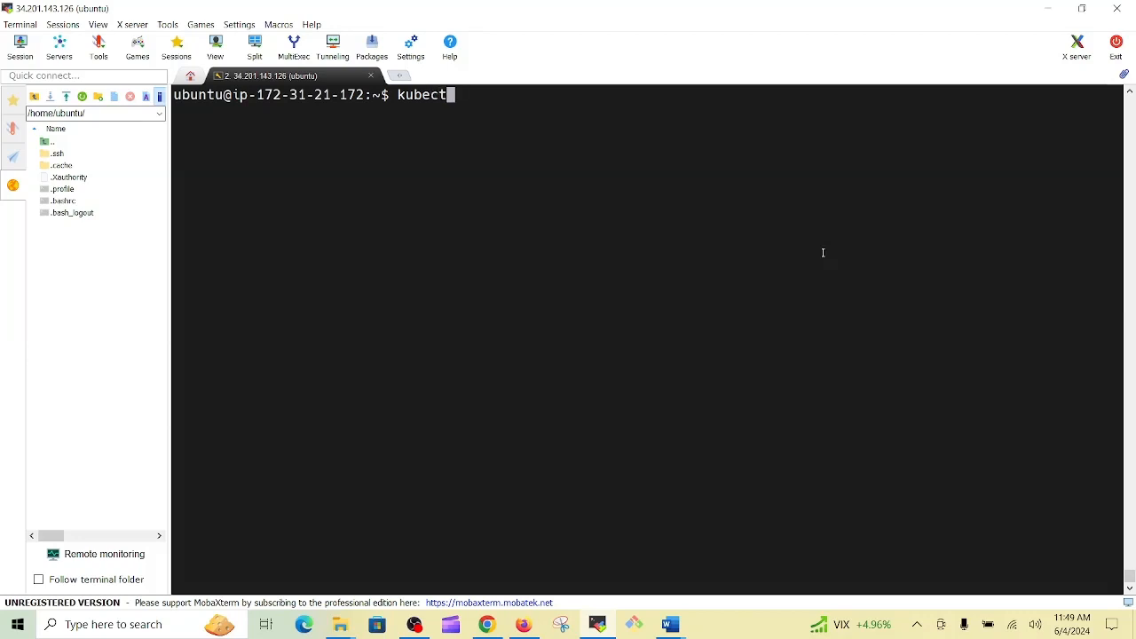
text(apply -)
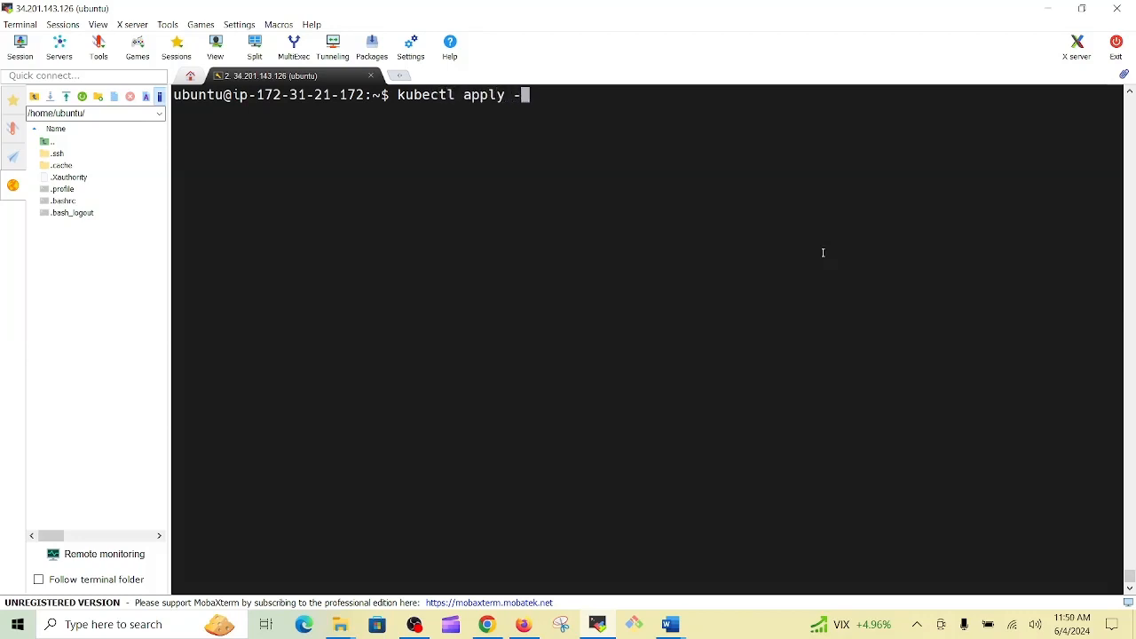
text(f)
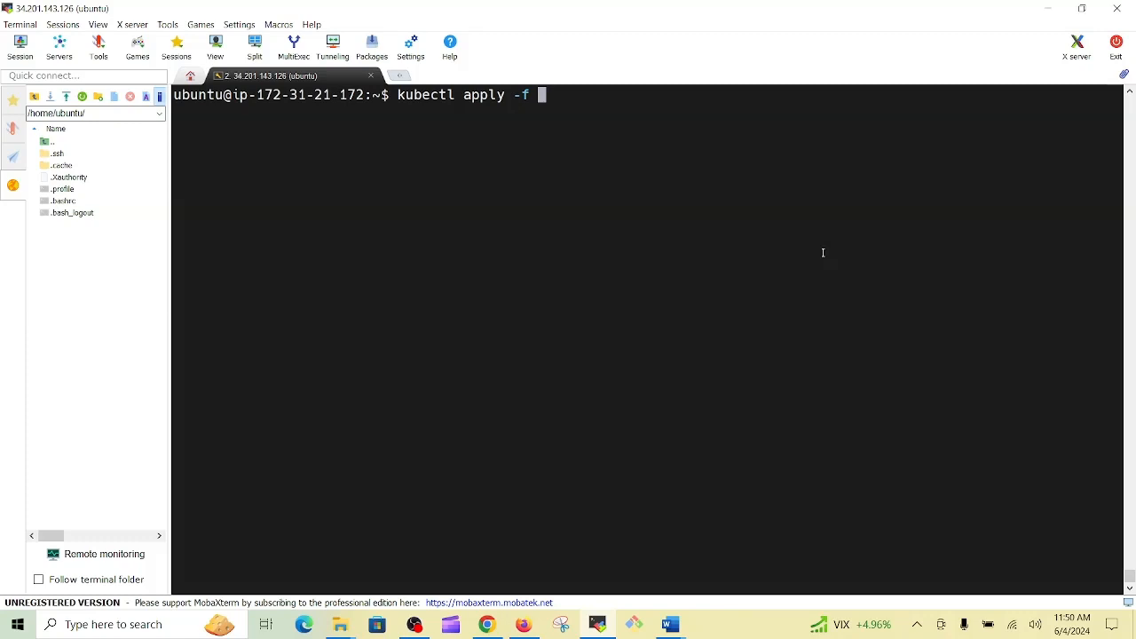
text(backend.yaml)
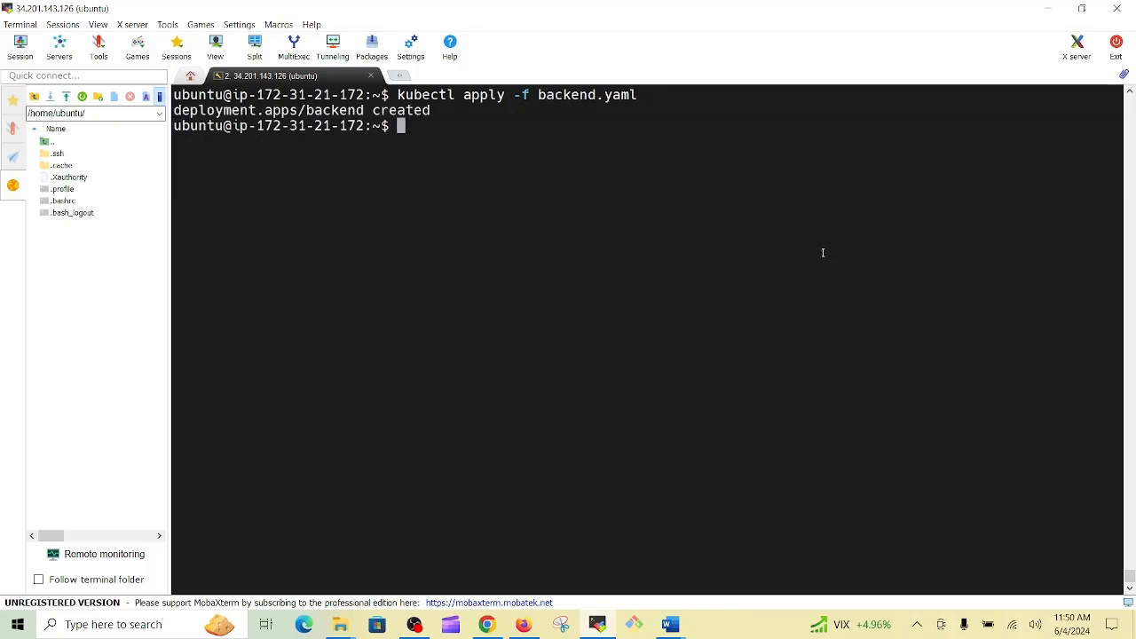
mouse_move(581, 208)
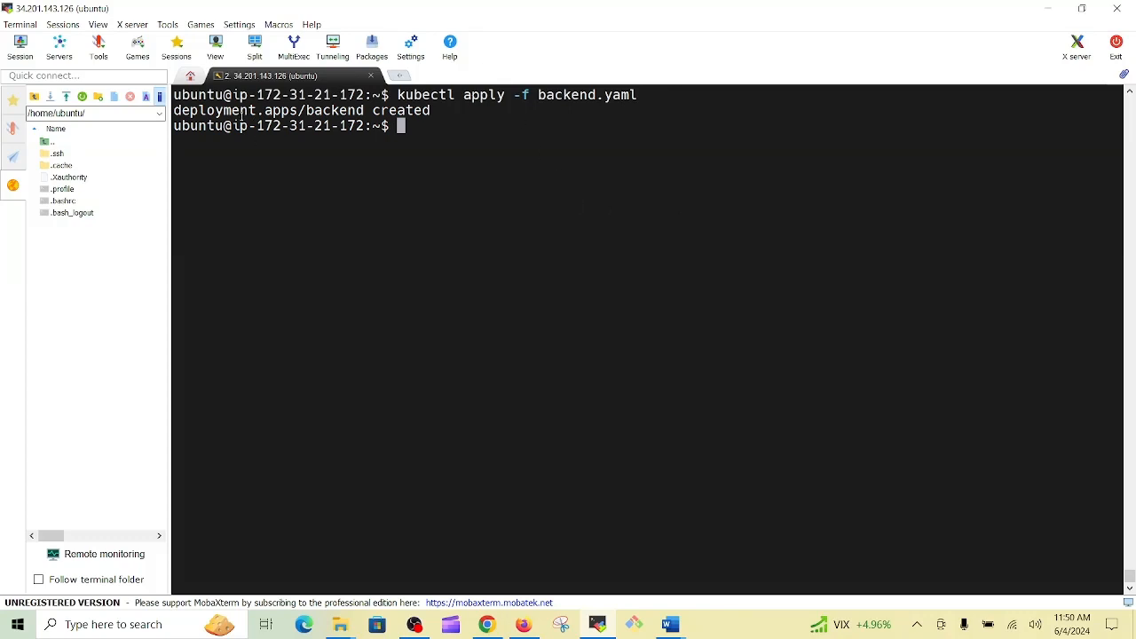
double_click(266, 110)
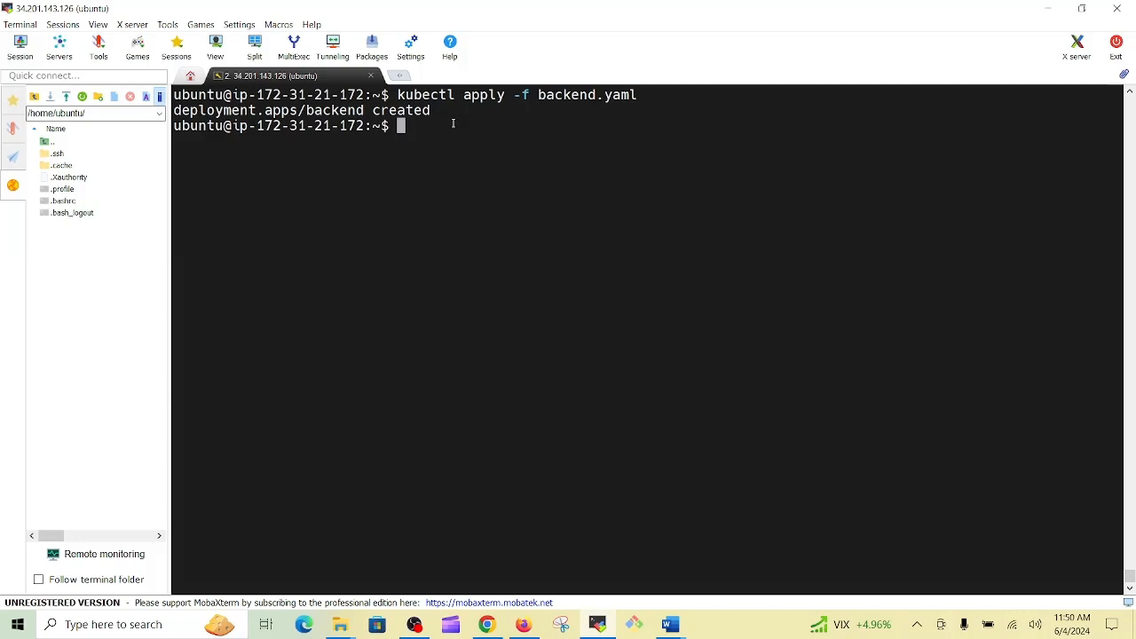
mouse_move(529, 95)
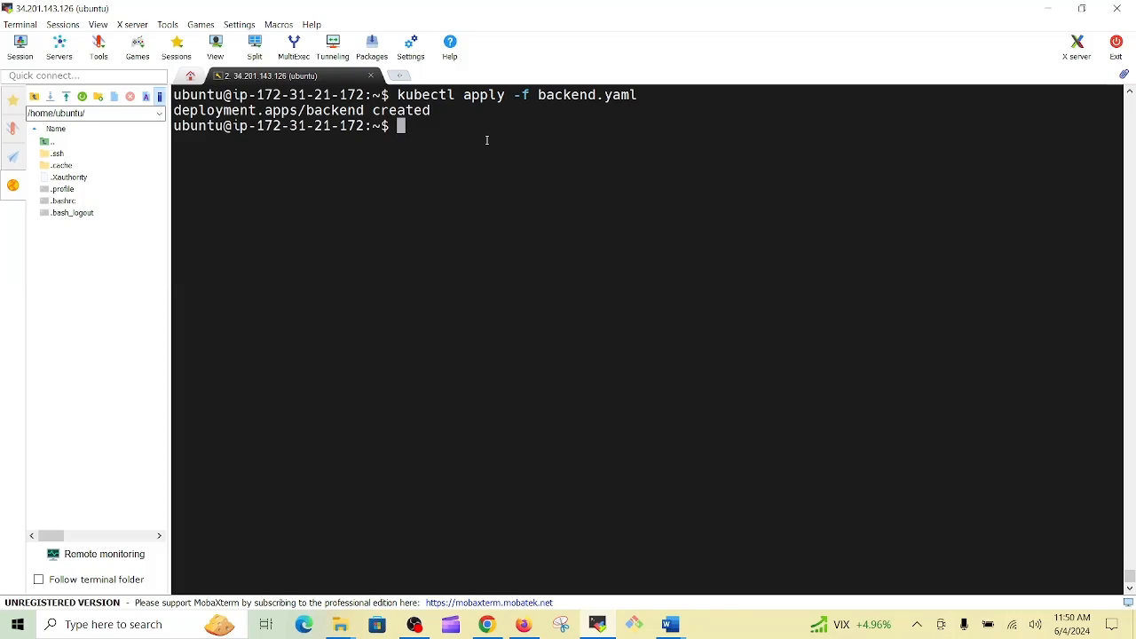
- Run kubectl get pods -n threetier, revealing the backend pod in Error with 3 restarts
text(kube)
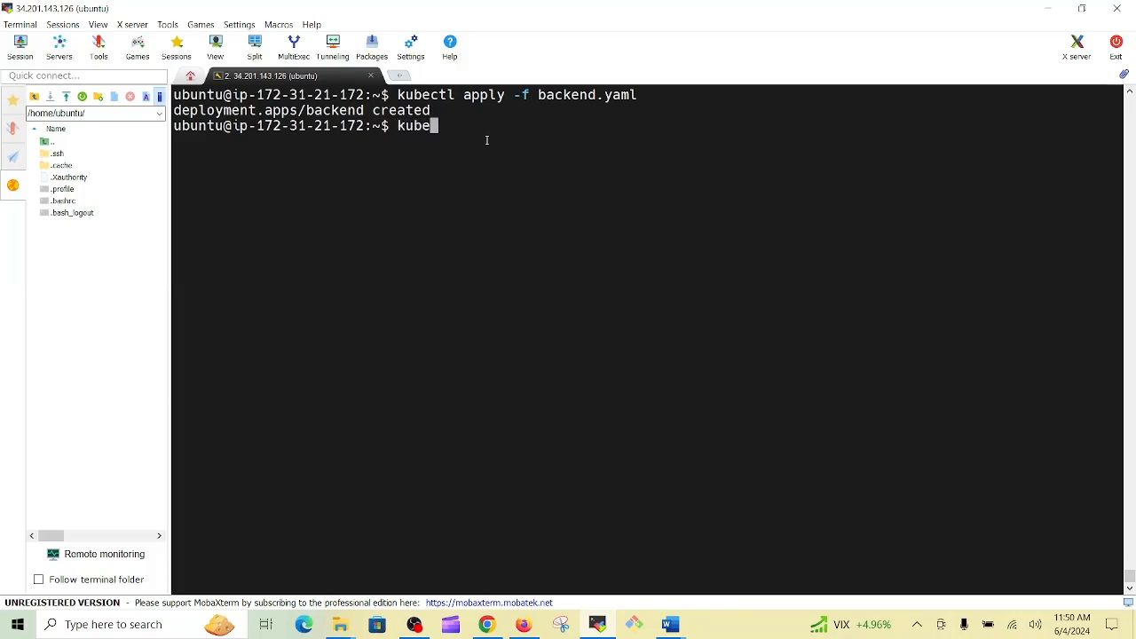
text(ctl)
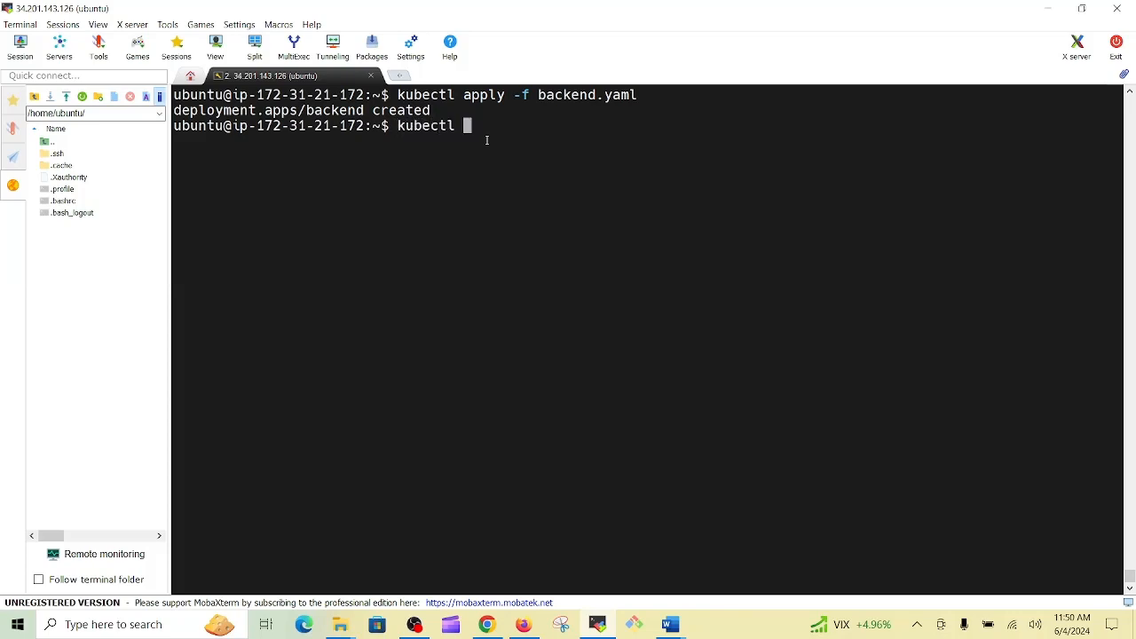
text(get po)
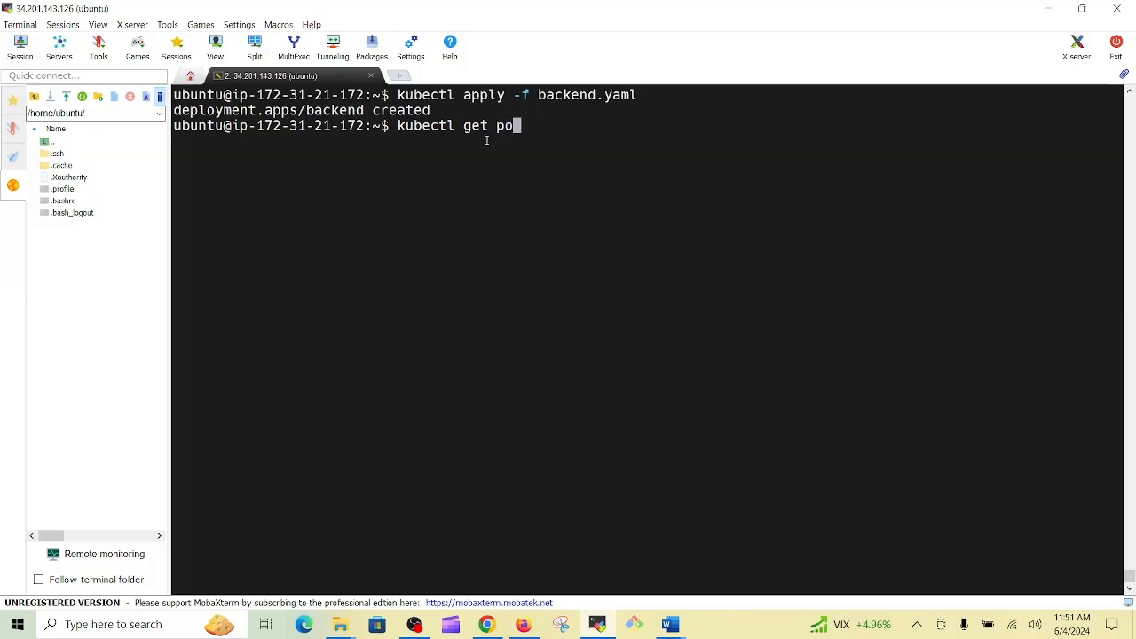
text(ds)
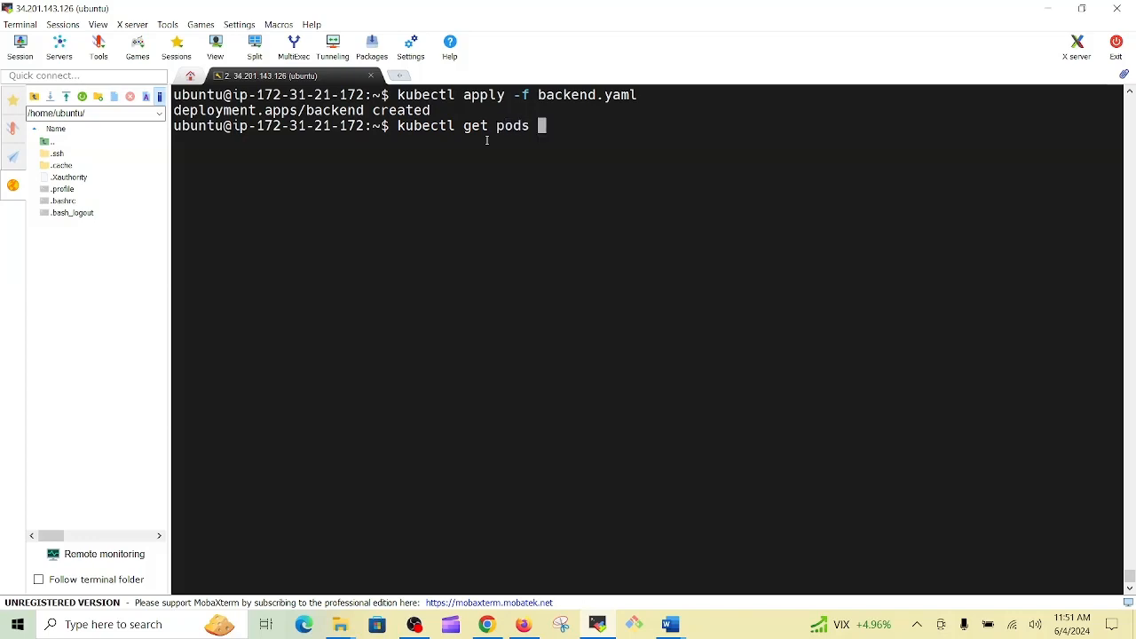
text(-n t)
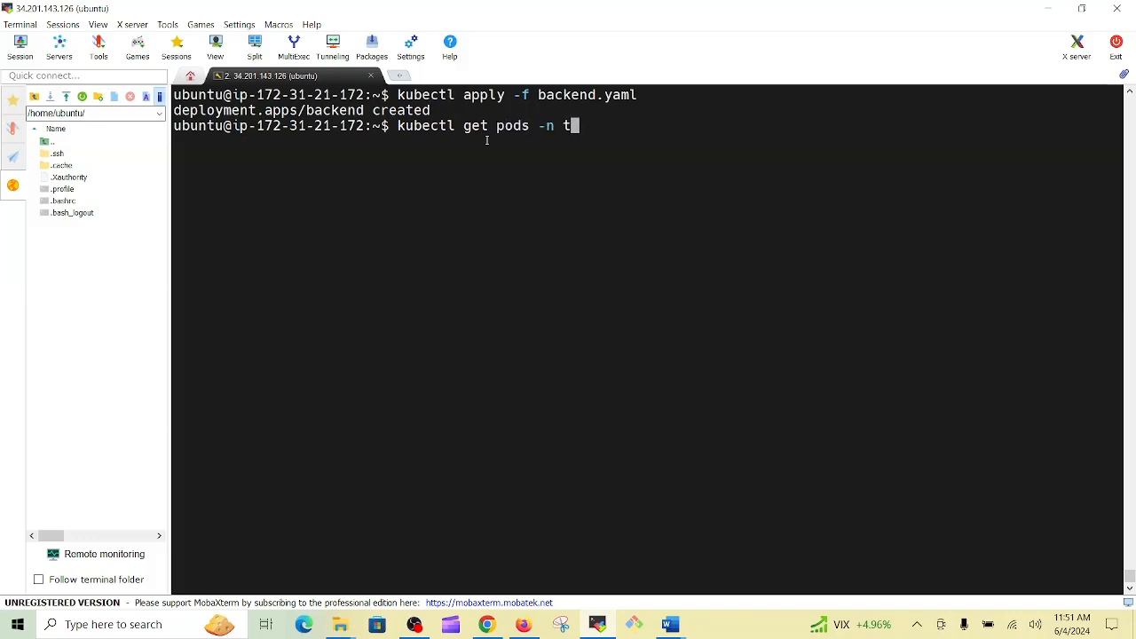
text(hreetier)
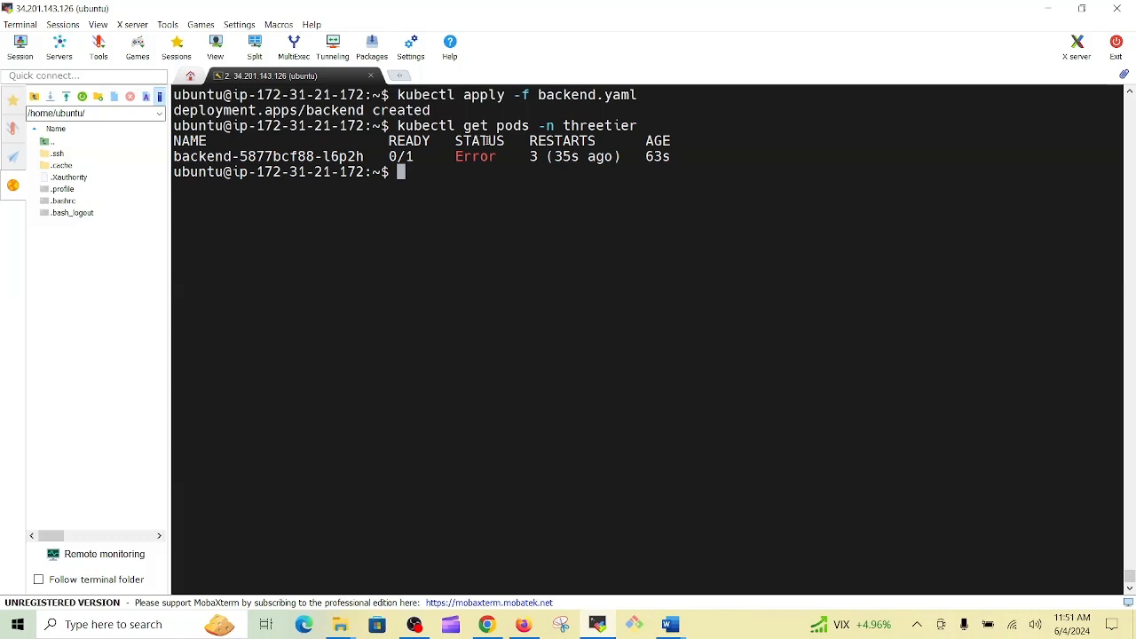
text(kubectl get pods -n threetier)
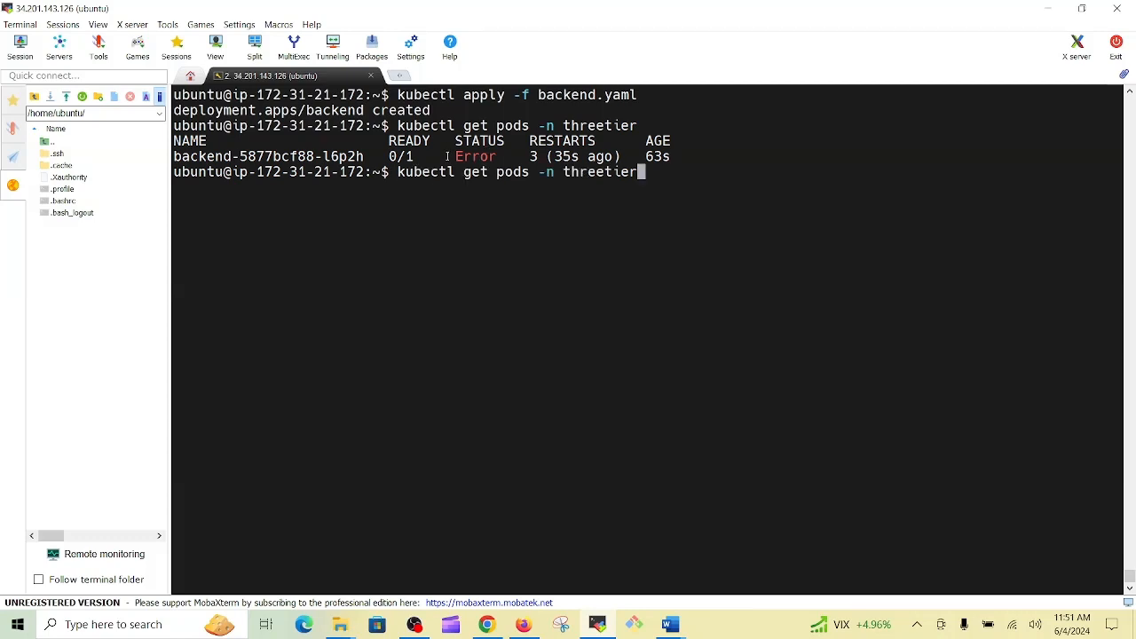